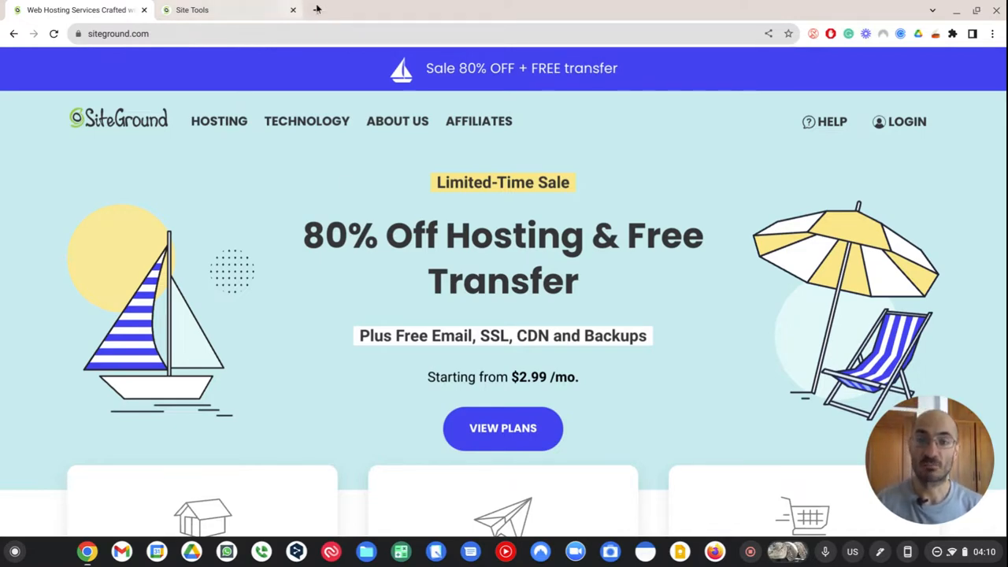
- Load linkedin.com in a new browser tab to show the LinkedIn feed
{"action": "type", "text": "linkedin.com/feed/"}
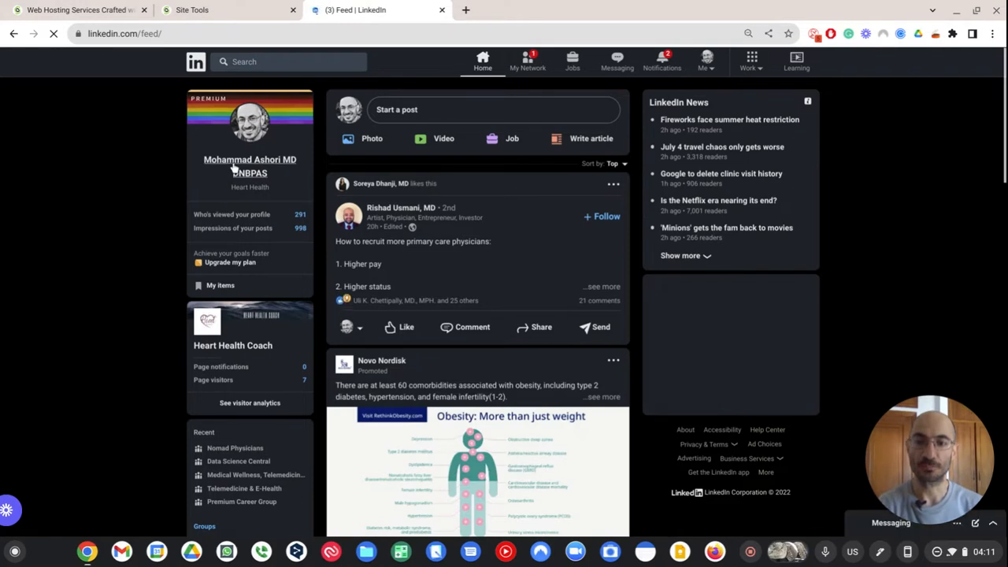
- Open your LinkedIn profile, review Activity, Experience and Education, then return to SiteGround
{"action": "left_click", "coordinate": [249, 159]}
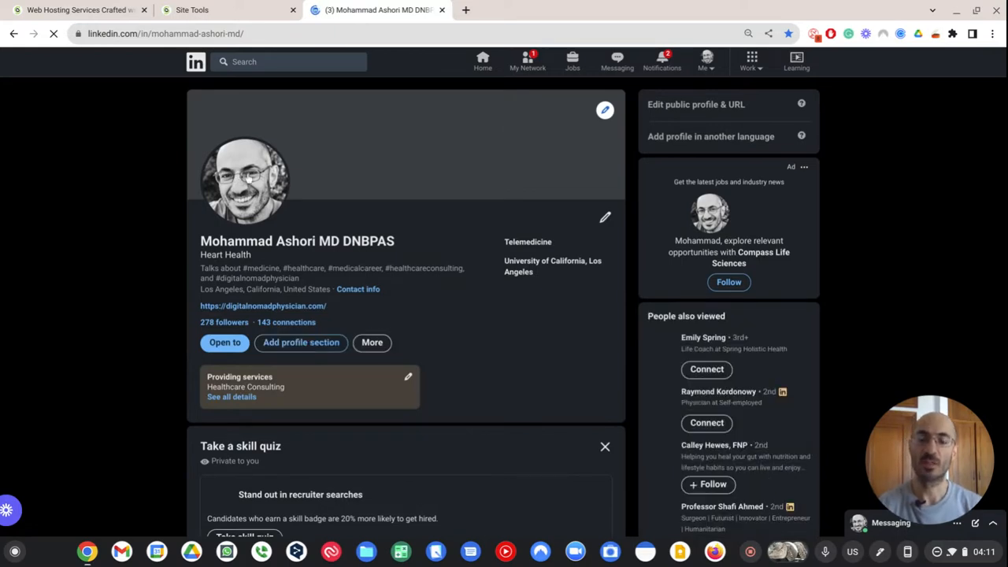
{"action": "scroll", "scroll_direction": "down", "scroll_amount": 3}
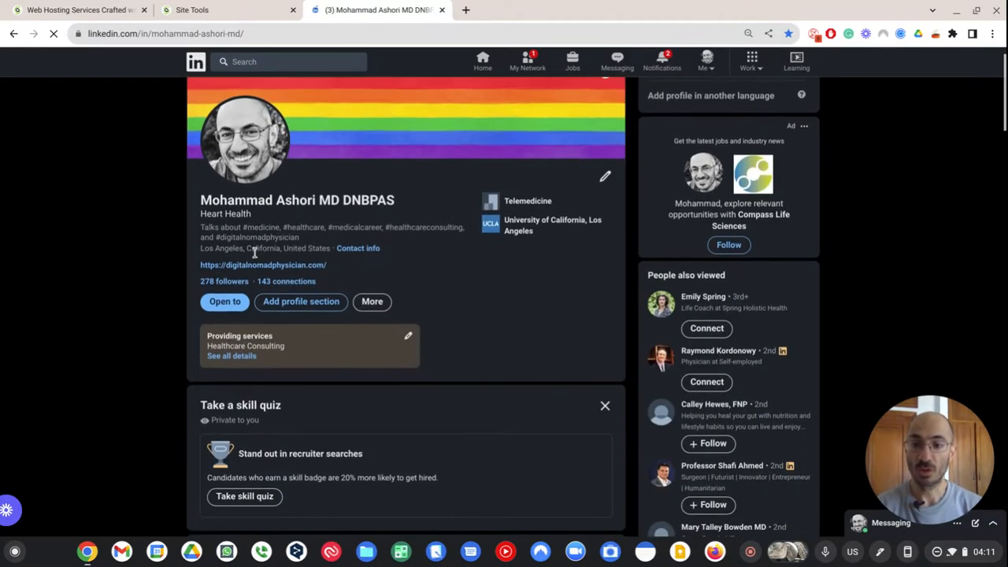
{"action": "scroll", "scroll_direction": "down", "scroll_amount": 3}
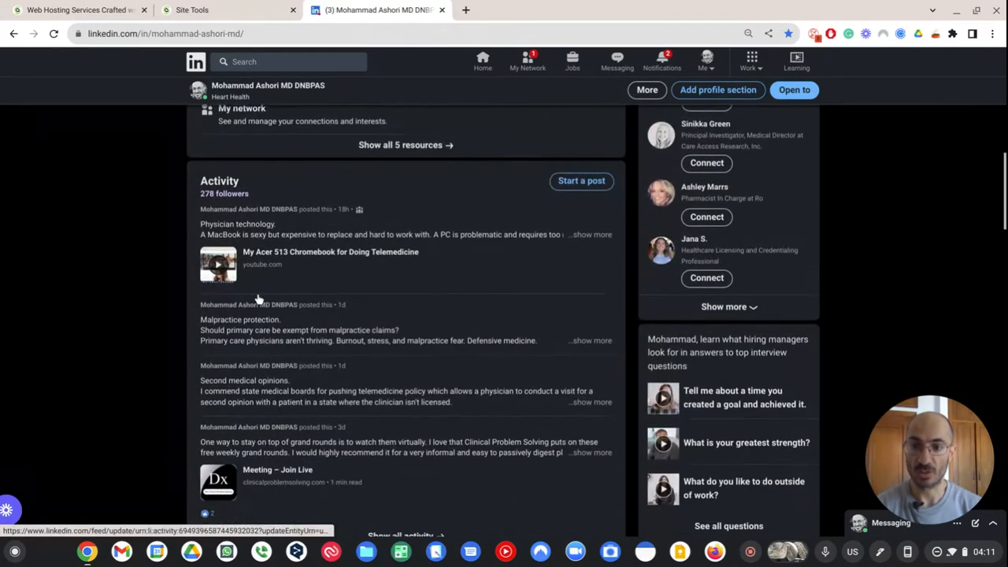
{"action": "scroll", "scroll_direction": "up", "scroll_amount": 3}
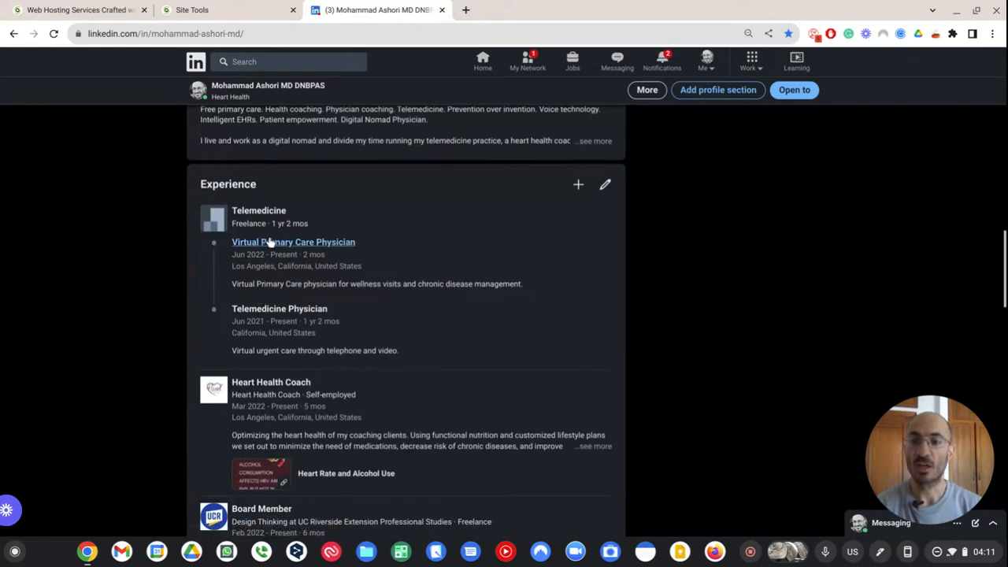
{"action": "scroll", "scroll_direction": "down", "scroll_amount": 3}
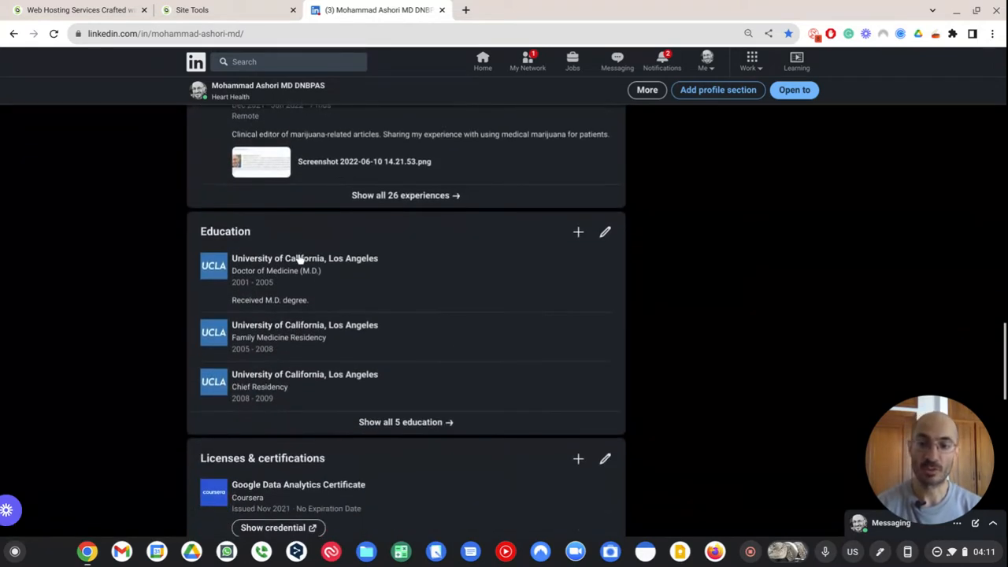
{"action": "left_click", "coordinate": [75, 9]}
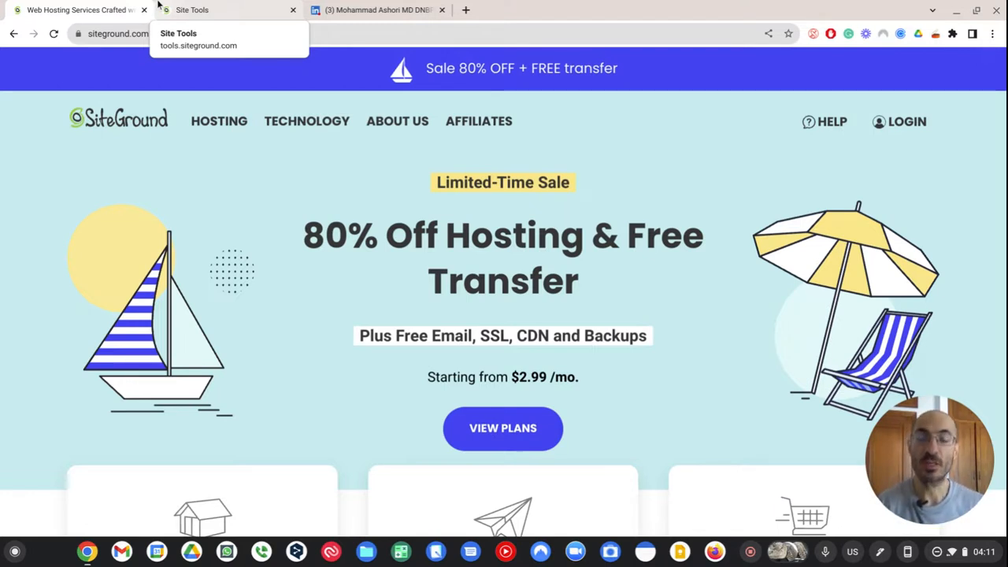
{"action": "mouse_move", "coordinate": [251, 199]}
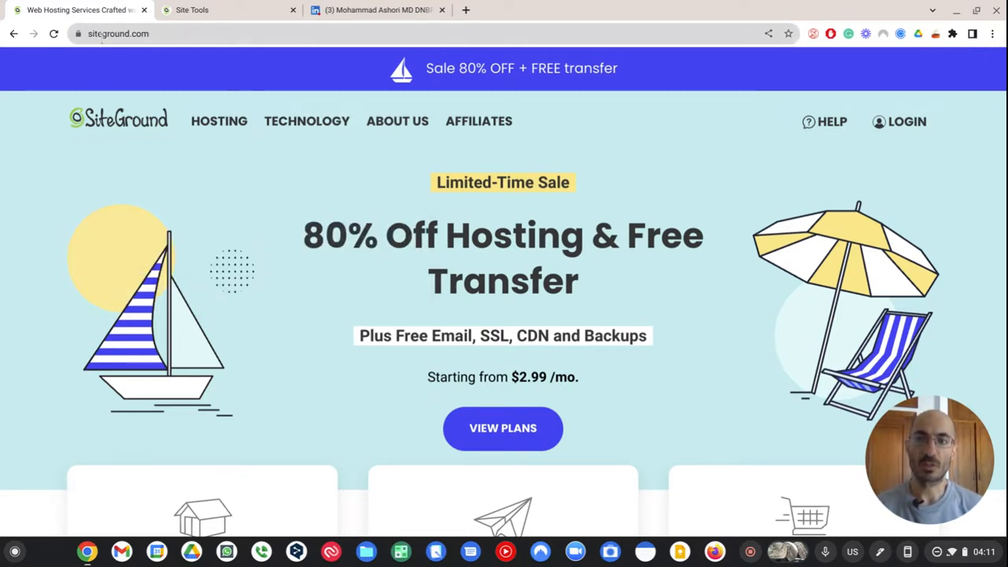
- Review the SiteGround homepage offerings, then load cardiachealthcoach.com in the third tab
{"action": "left_click", "coordinate": [118, 33]}
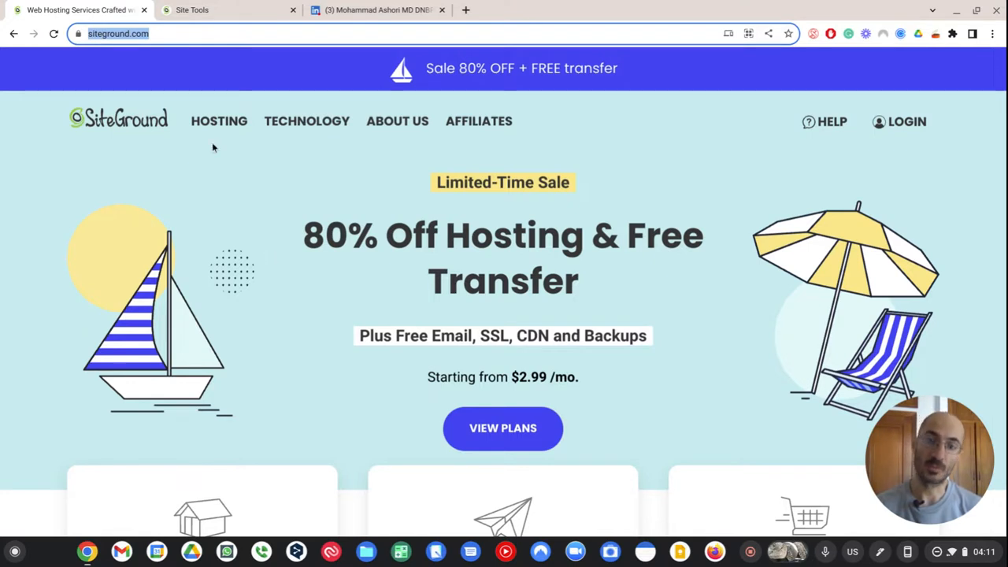
{"action": "mouse_move", "coordinate": [317, 350]}
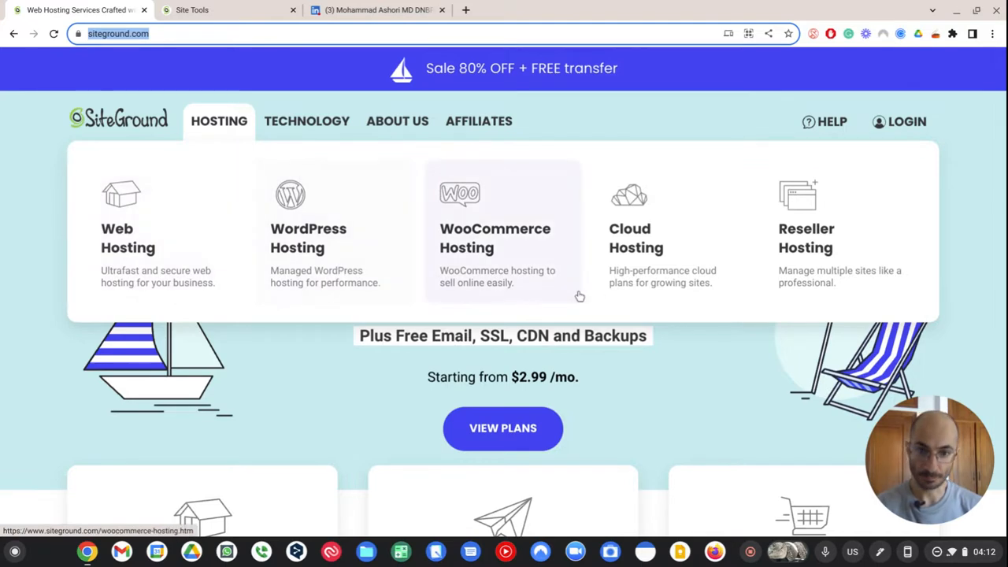
{"action": "mouse_move", "coordinate": [401, 431]}
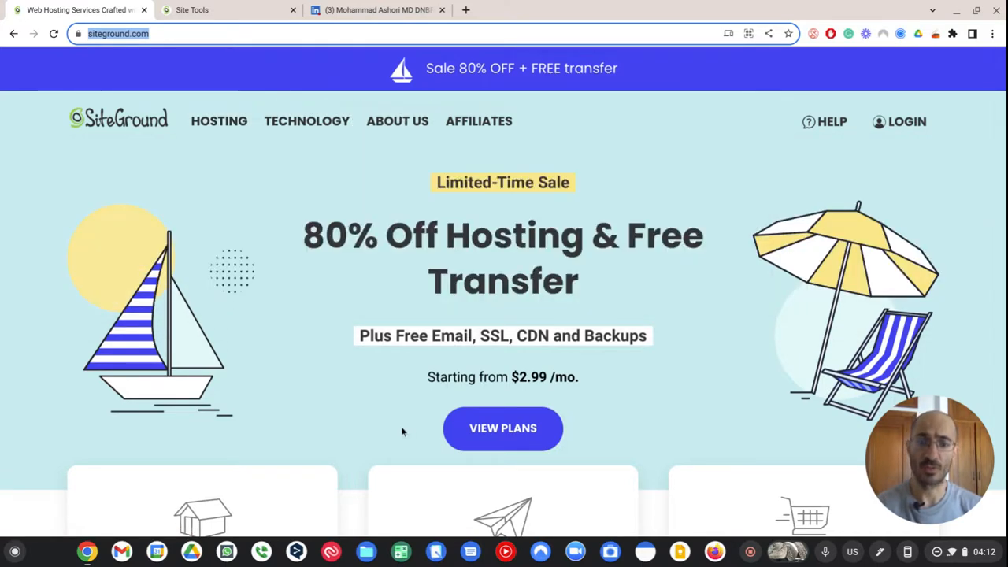
{"action": "scroll", "scroll_direction": "down", "scroll_amount": 3}
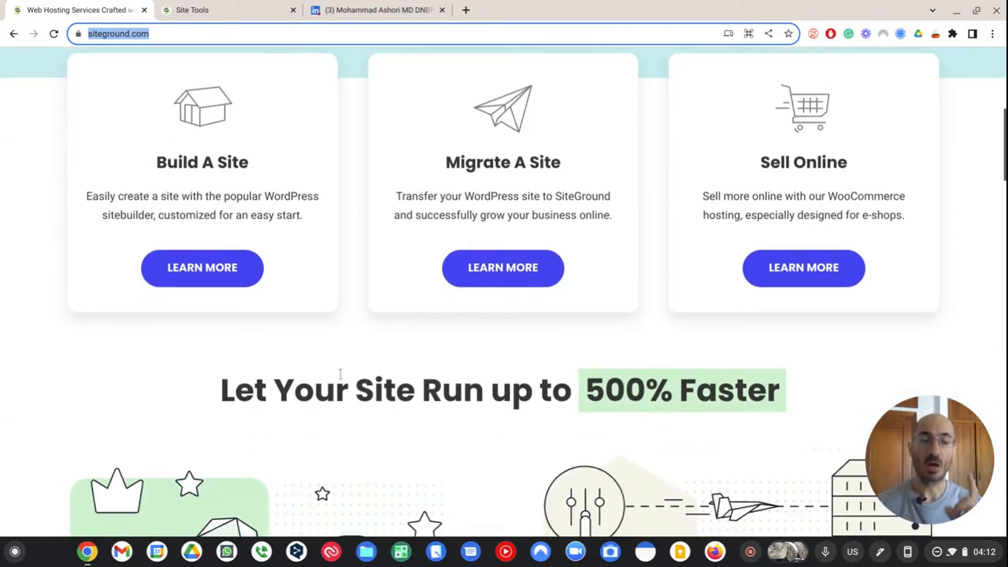
{"action": "mouse_move", "coordinate": [472, 144]}
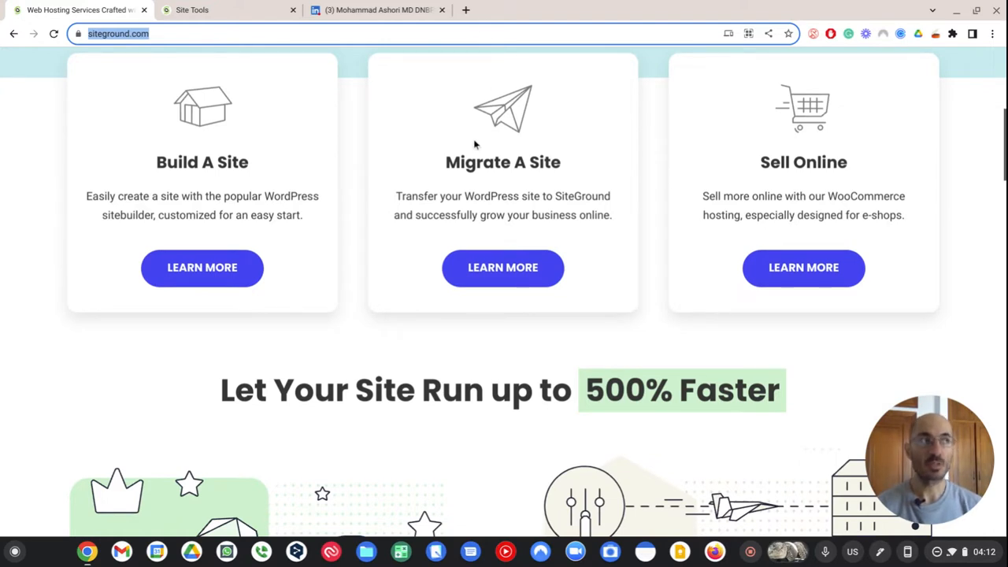
{"action": "mouse_move", "coordinate": [478, 164]}
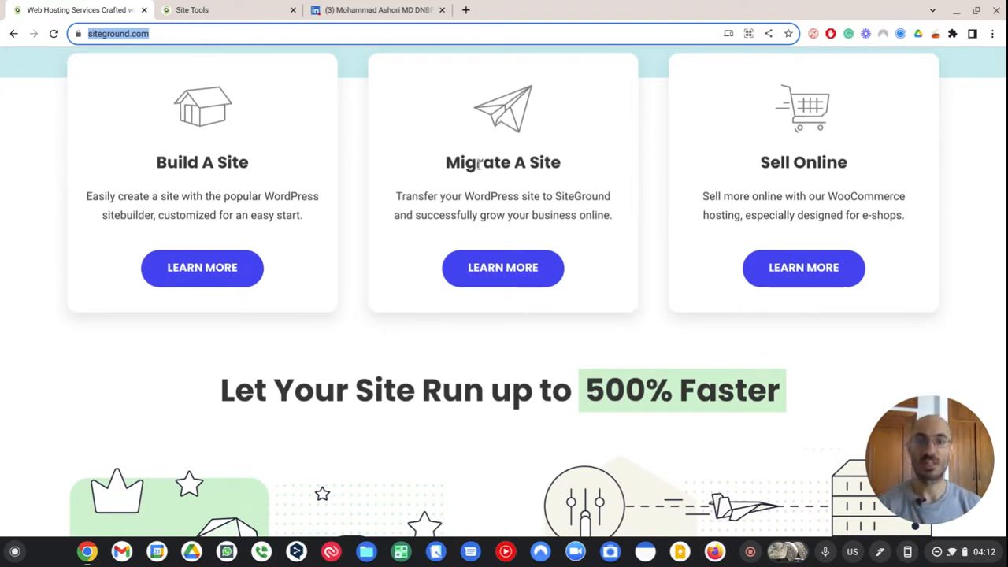
{"action": "left_click", "coordinate": [378, 10]}
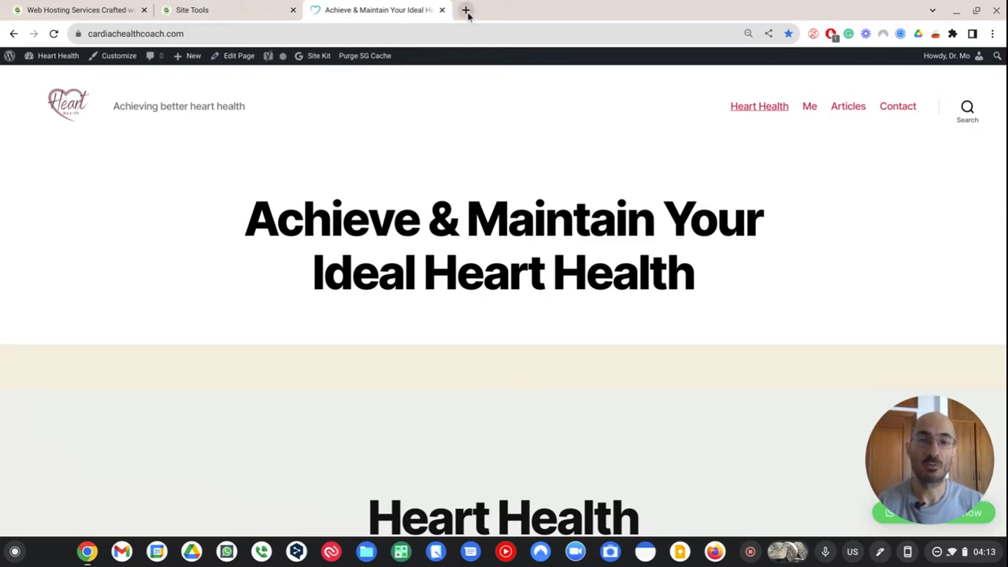
- Search Google Domains for 'heart health coach' and compare hearthealthcoach.net and .com results
{"action": "left_click", "coordinate": [466, 9]}
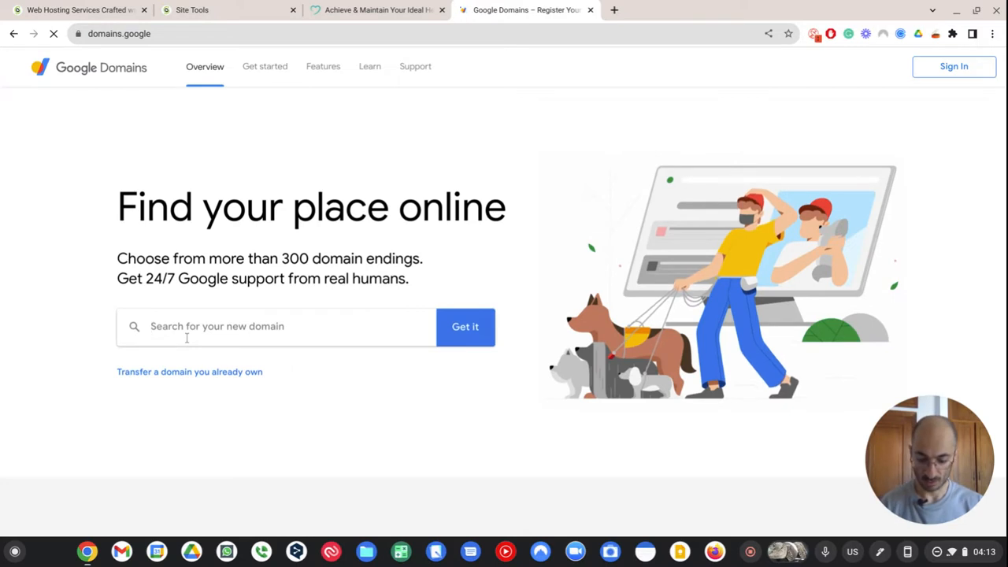
{"action": "type", "text": "heart health coa"}
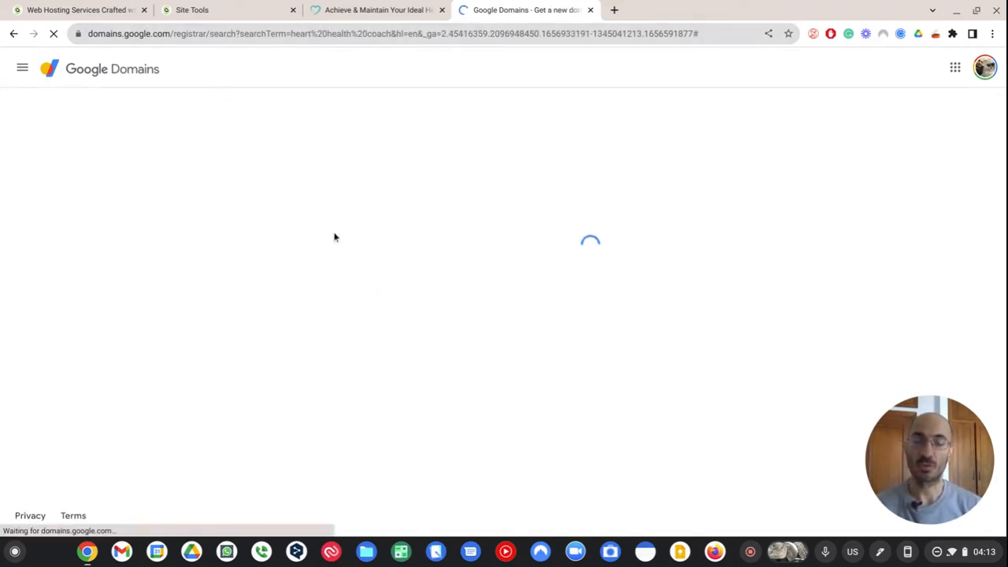
{"action": "mouse_move", "coordinate": [416, 333]}
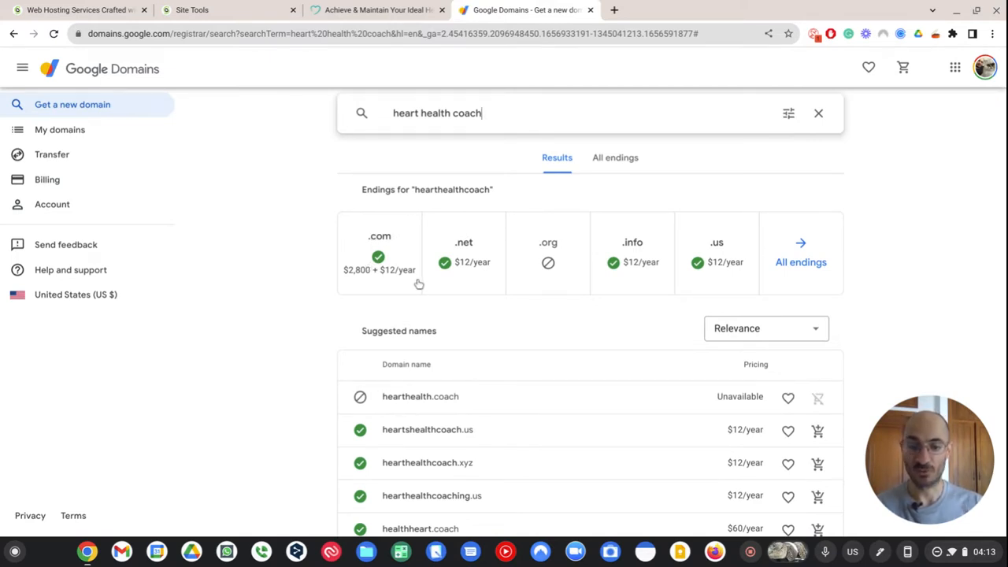
{"action": "mouse_move", "coordinate": [431, 268]}
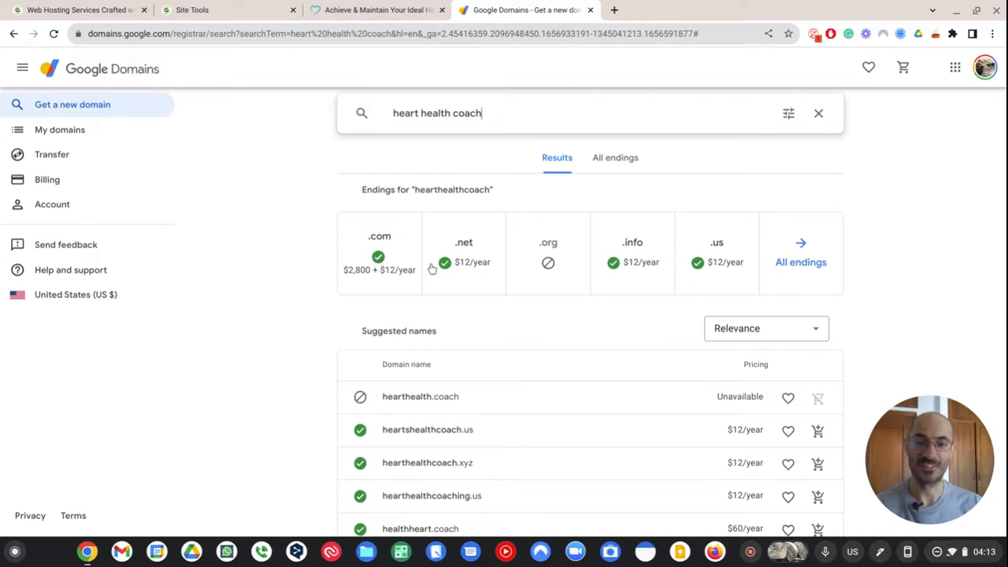
{"action": "left_click", "coordinate": [463, 252]}
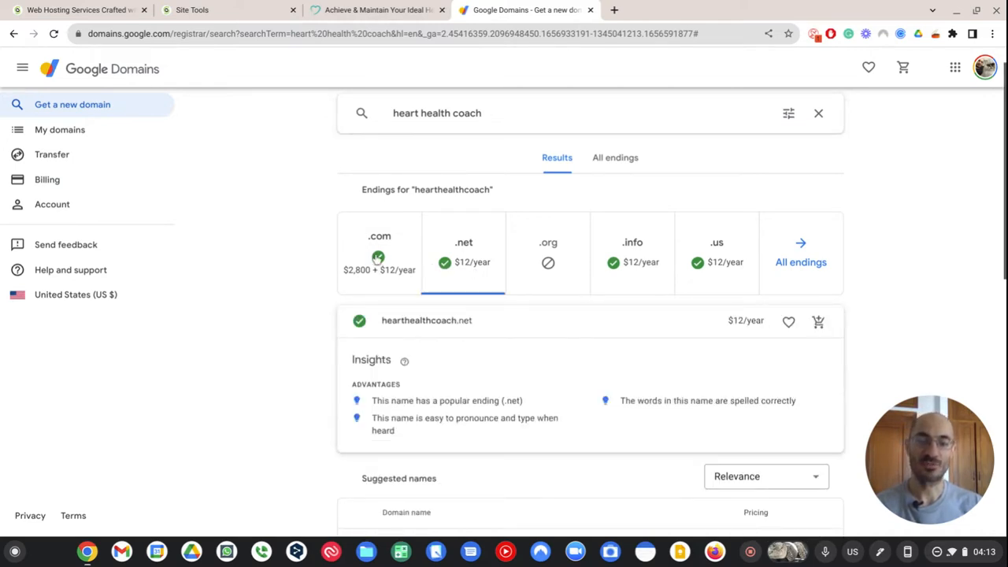
{"action": "left_click", "coordinate": [378, 252]}
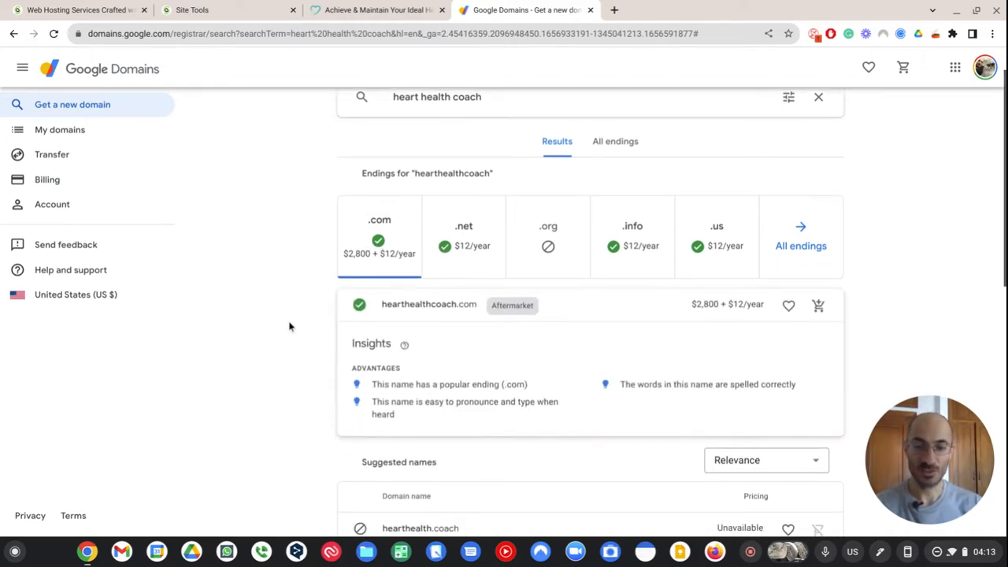
{"action": "scroll", "scroll_direction": "down", "scroll_amount": 3}
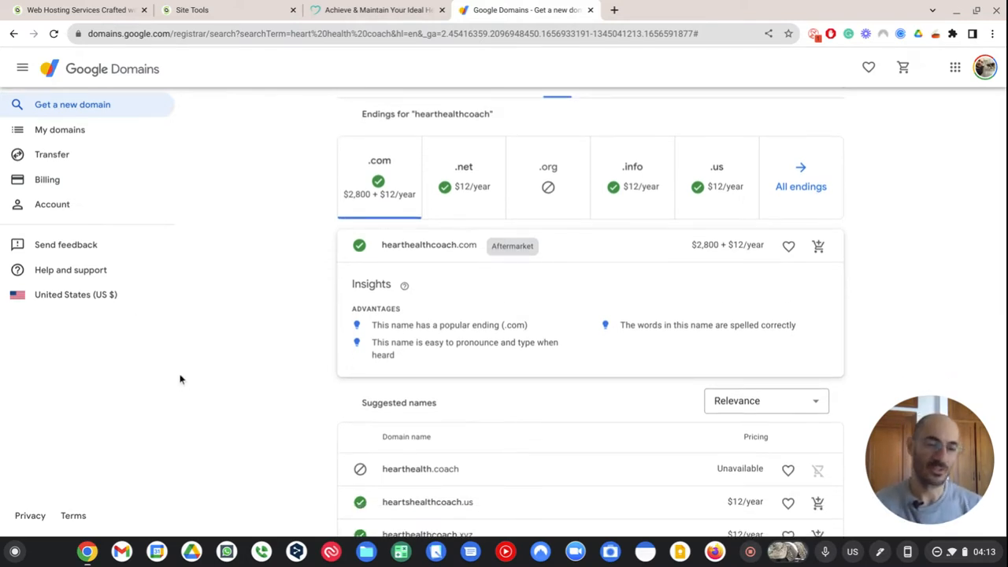
{"action": "mouse_move", "coordinate": [273, 375]}
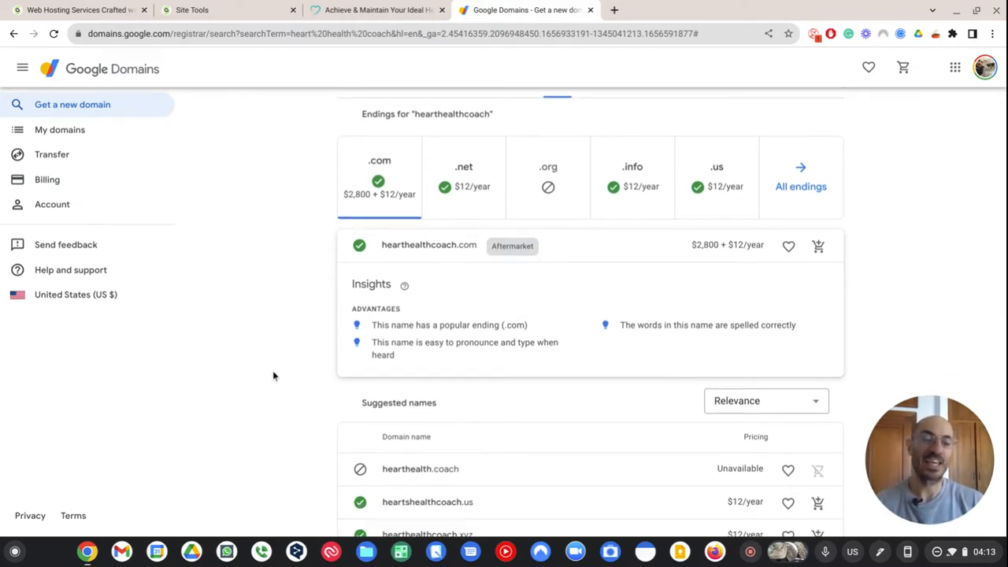
{"action": "mouse_move", "coordinate": [220, 353]}
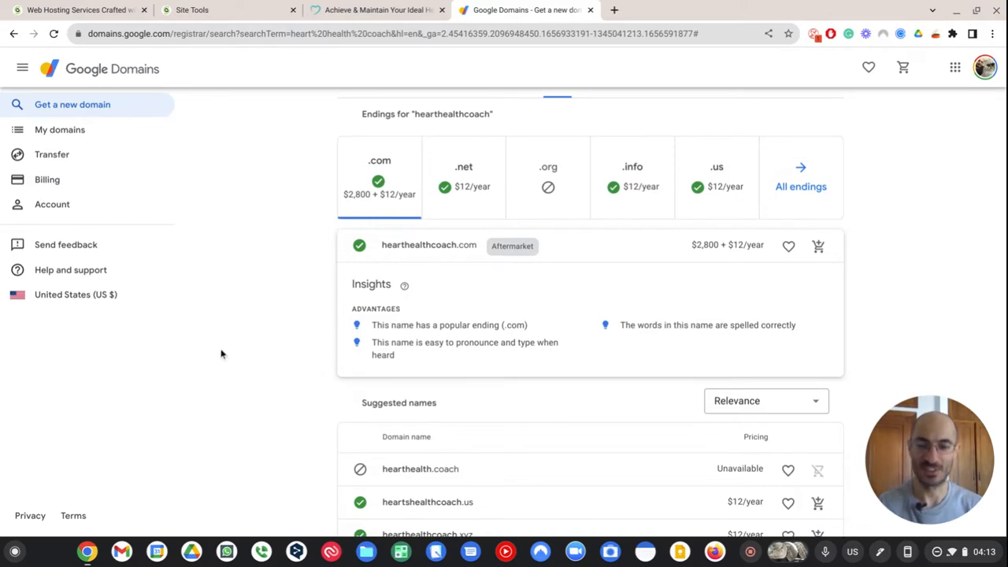
{"action": "scroll", "scroll_direction": "down", "scroll_amount": 3}
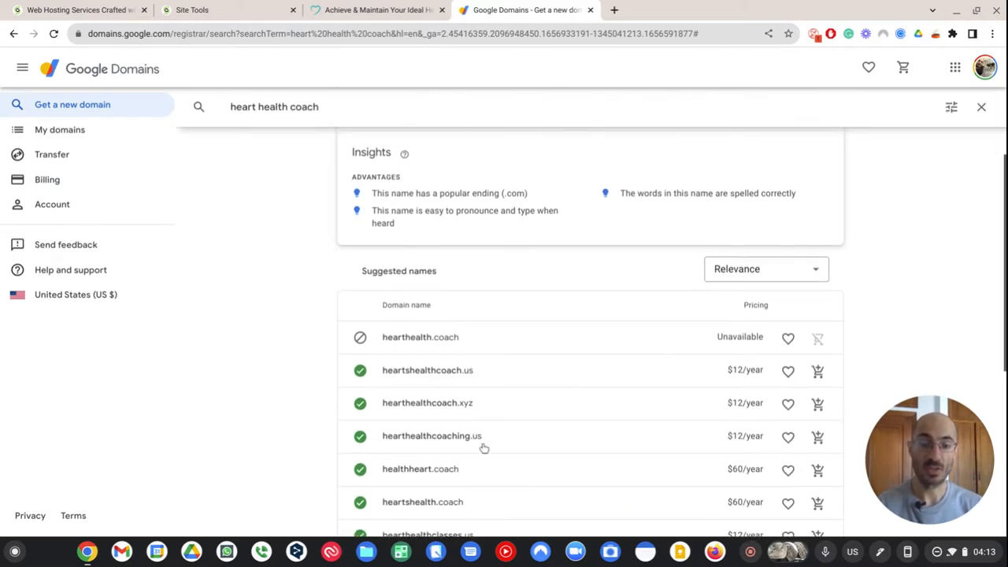
{"action": "scroll", "scroll_direction": "down", "scroll_amount": 3}
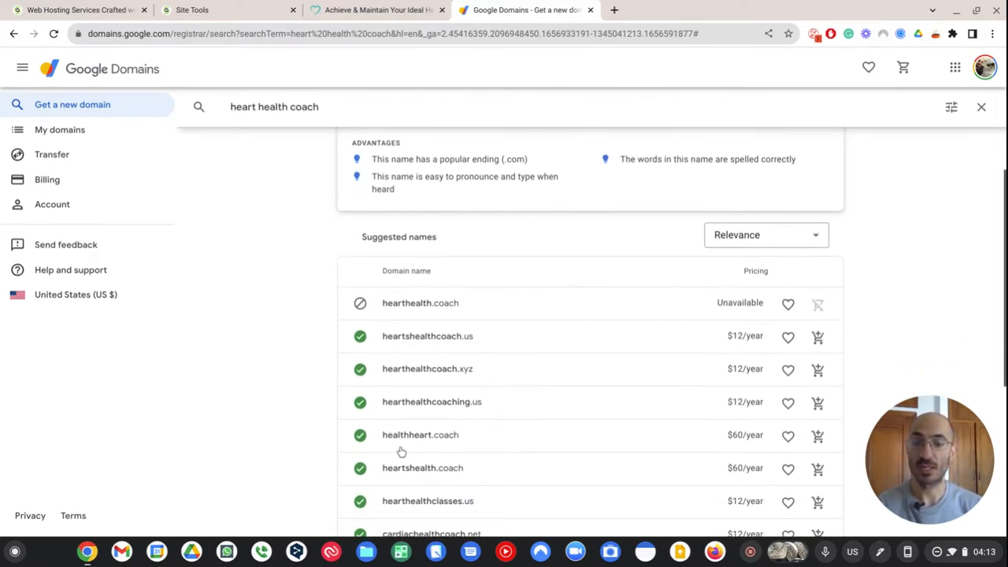
{"action": "mouse_move", "coordinate": [448, 451]}
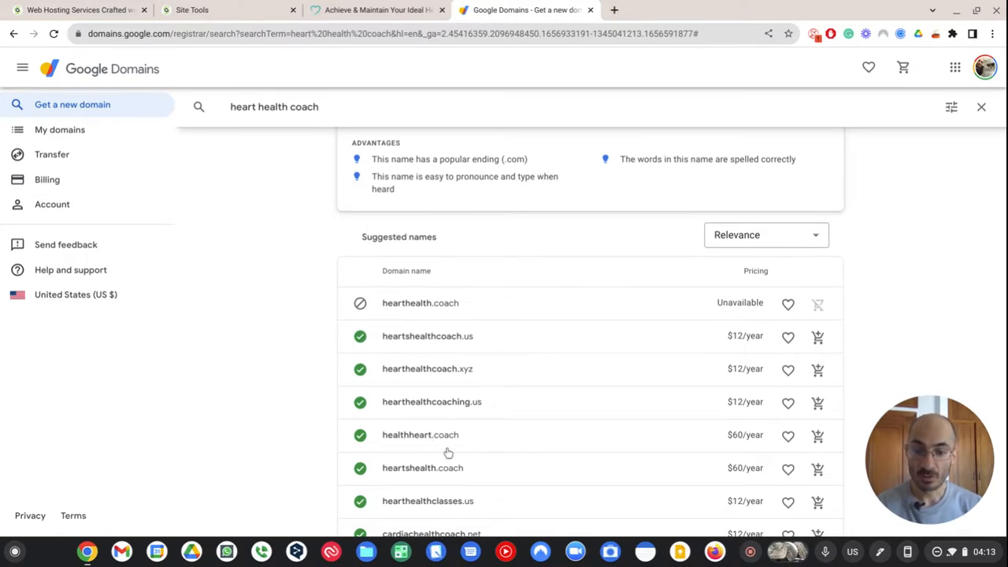
{"action": "scroll", "scroll_direction": "down", "scroll_amount": 3}
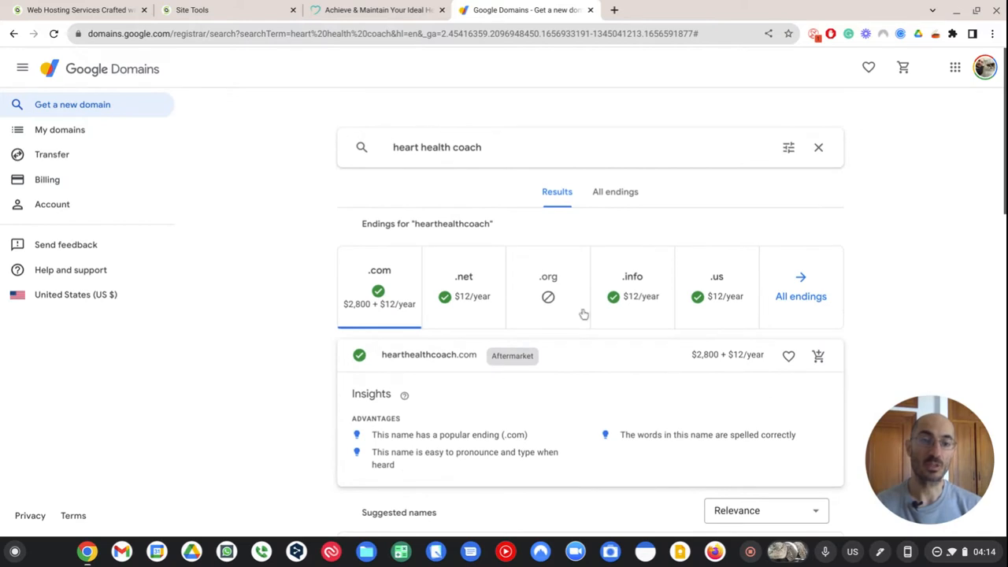
{"action": "mouse_move", "coordinate": [462, 347]}
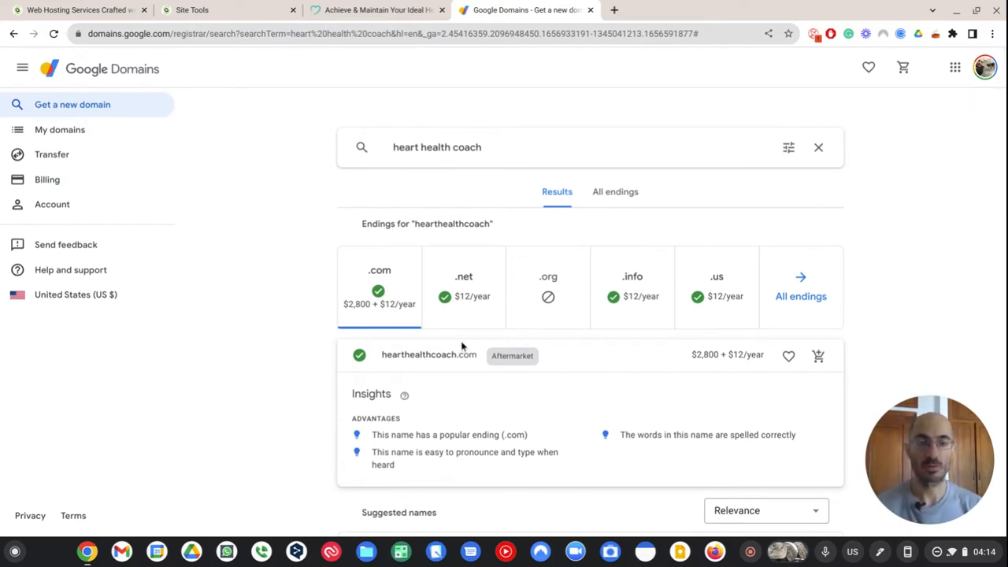
{"action": "scroll", "scroll_direction": "down", "scroll_amount": 3}
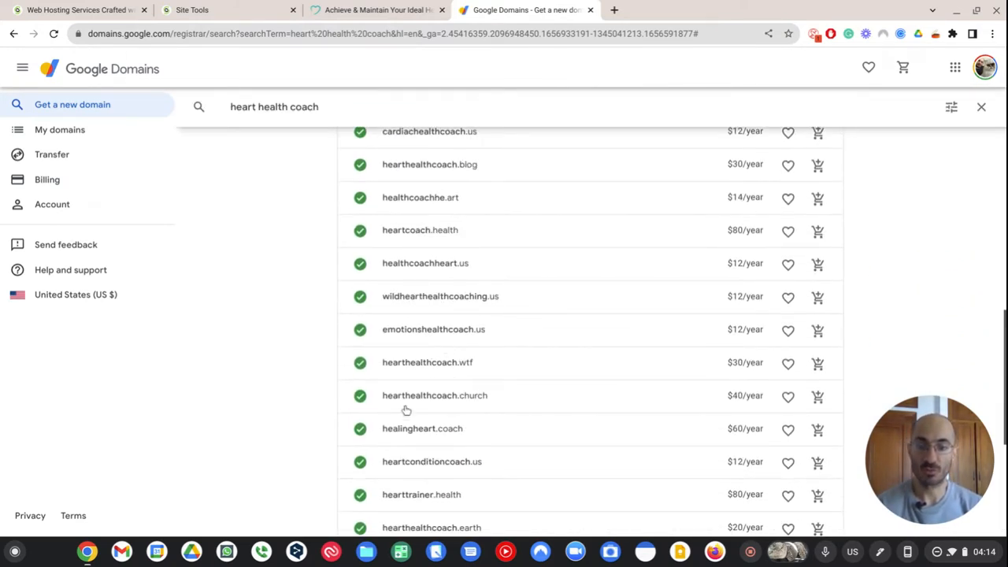
{"action": "scroll", "scroll_direction": "down", "scroll_amount": 3}
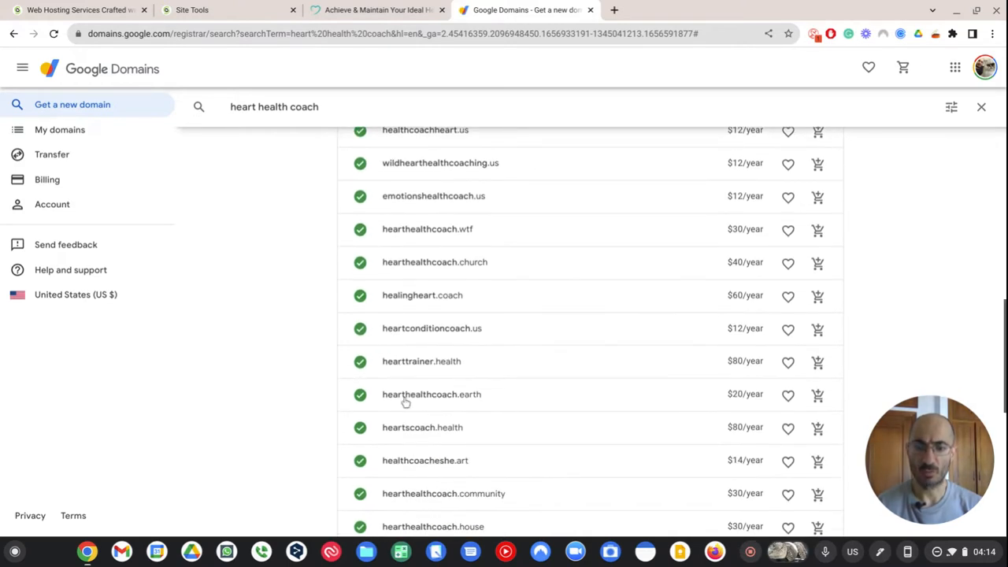
{"action": "mouse_move", "coordinate": [406, 370]}
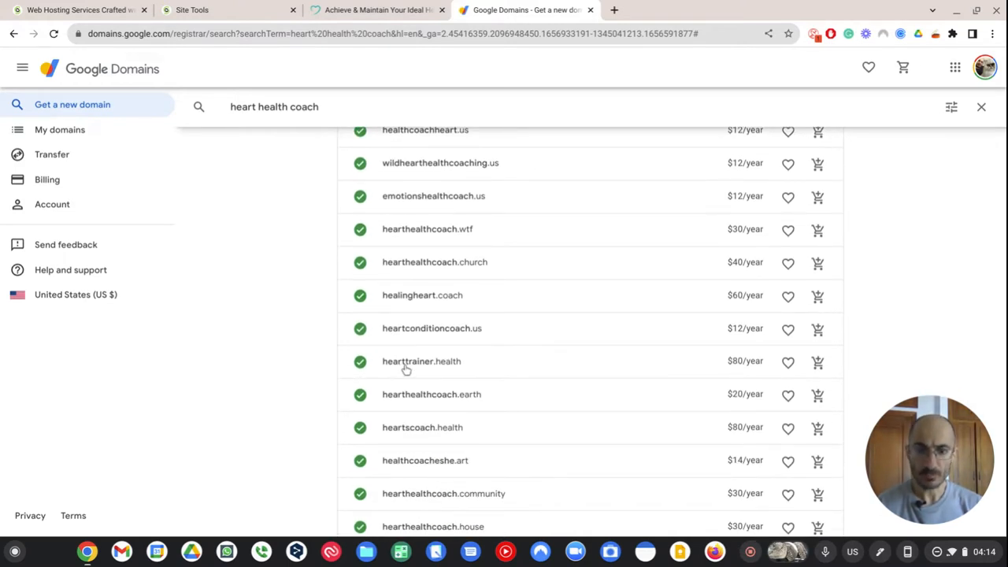
{"action": "mouse_move", "coordinate": [494, 387]}
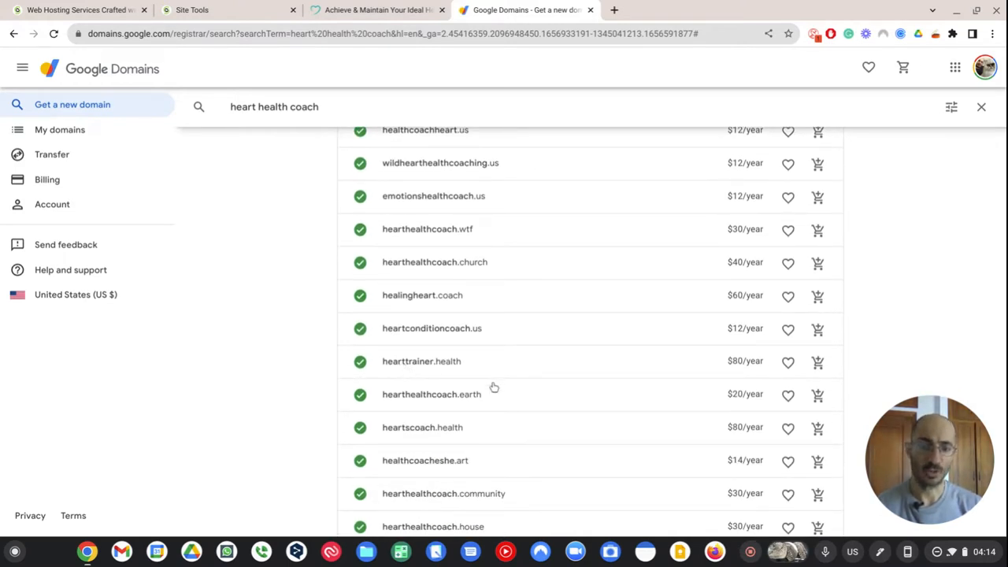
{"action": "scroll", "scroll_direction": "up", "scroll_amount": 3}
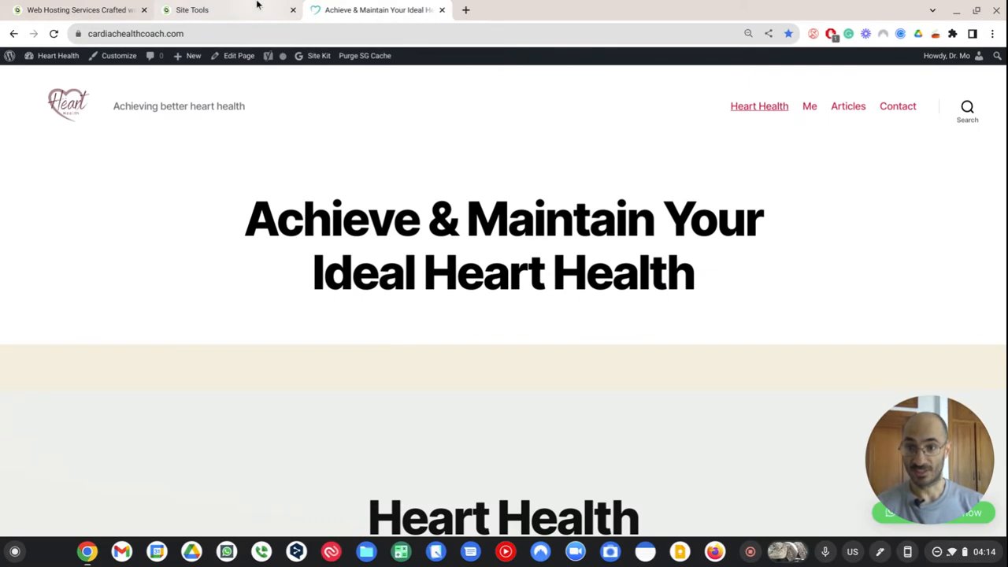
{"action": "left_click", "coordinate": [75, 10]}
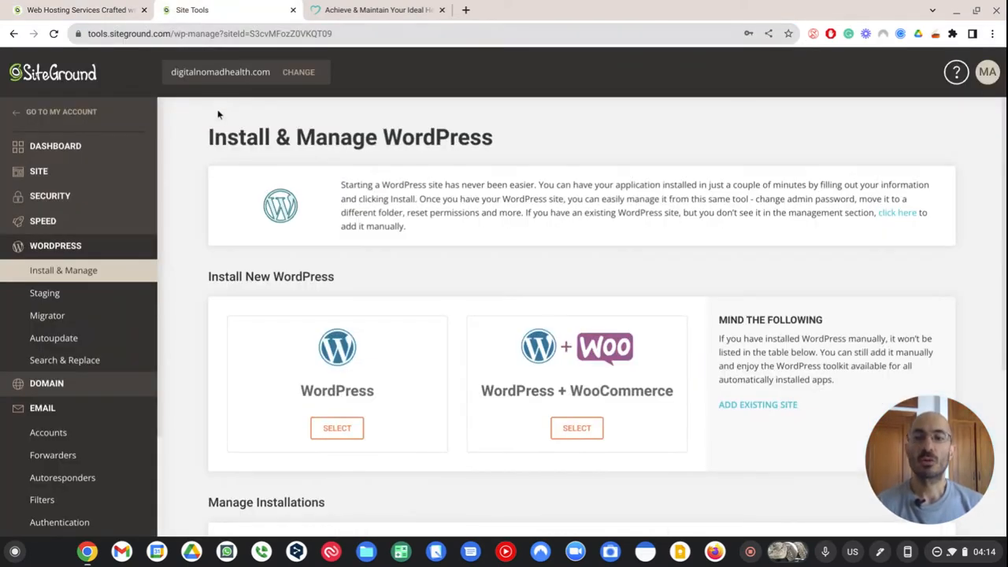
{"action": "mouse_move", "coordinate": [297, 318]}
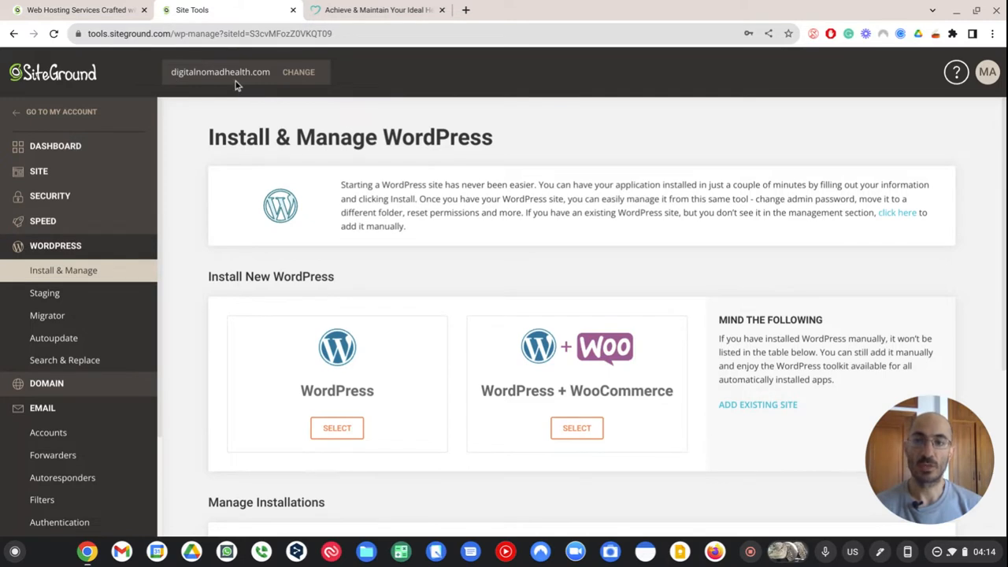
{"action": "mouse_move", "coordinate": [244, 161]}
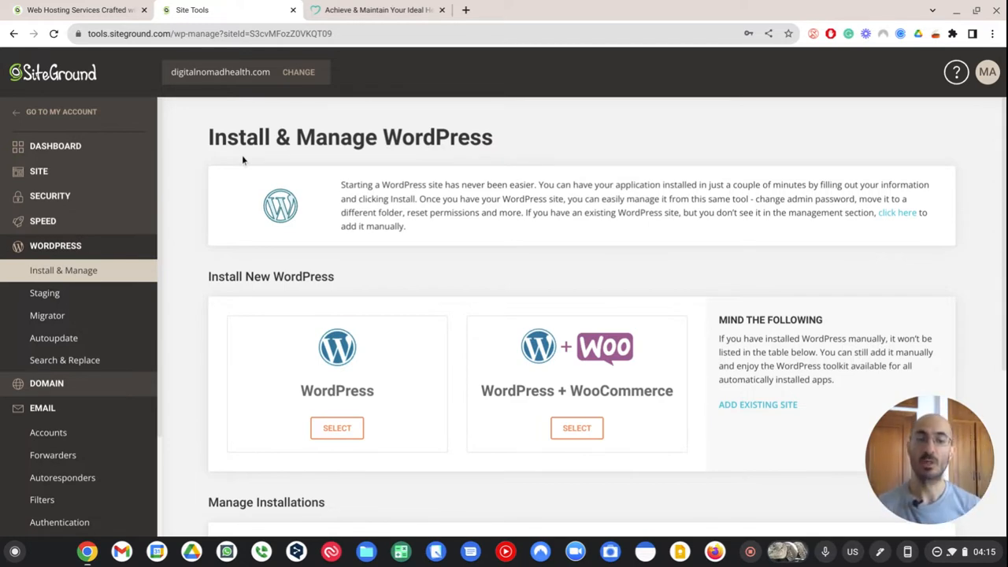
{"action": "mouse_move", "coordinate": [258, 186]}
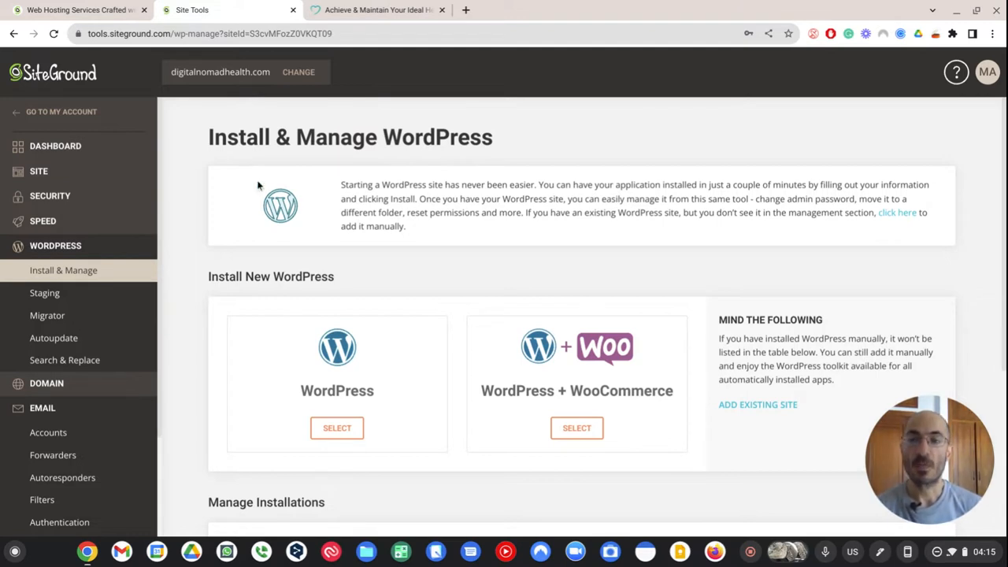
{"action": "mouse_move", "coordinate": [262, 85]}
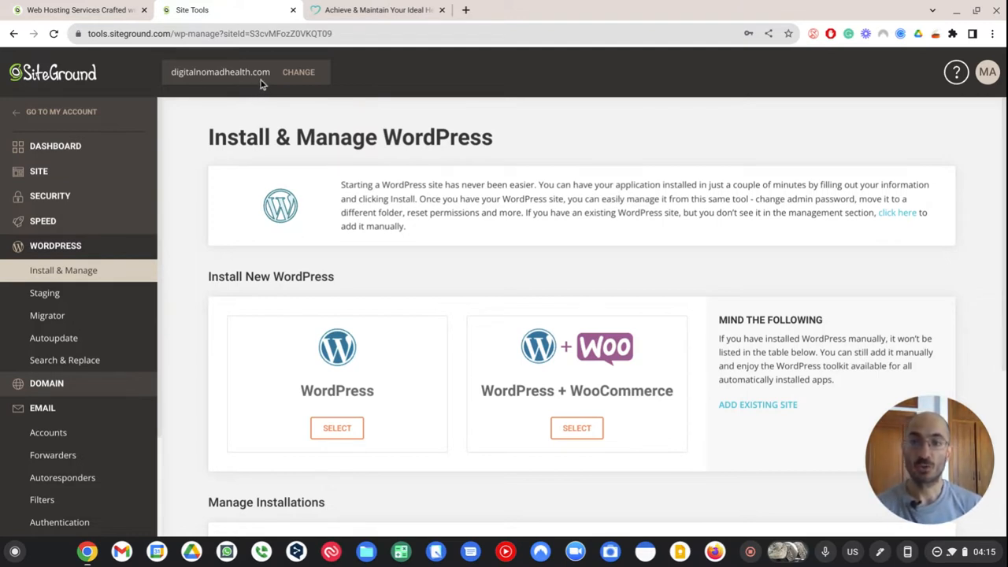
{"action": "mouse_move", "coordinate": [26, 95]}
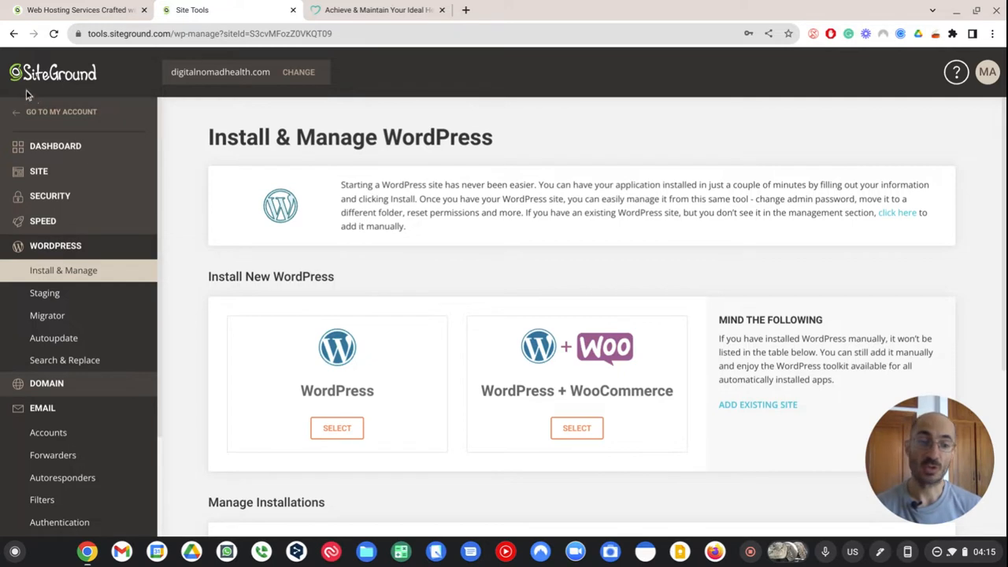
{"action": "mouse_move", "coordinate": [133, 318]}
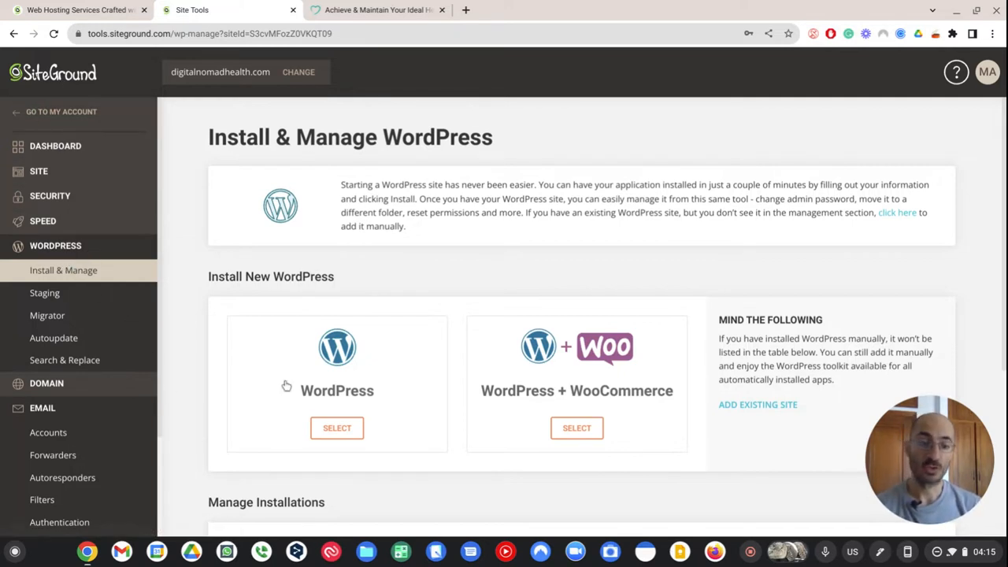
{"action": "scroll", "scroll_direction": "down", "scroll_amount": 3}
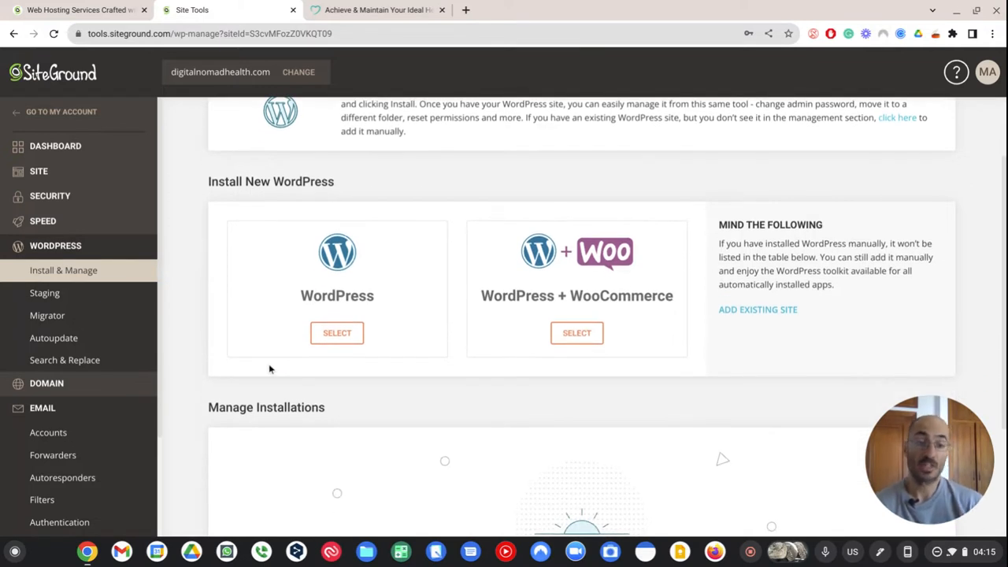
- Select plain WordPress in Site Tools to reveal the setup and admin fields
{"action": "left_click", "coordinate": [337, 332]}
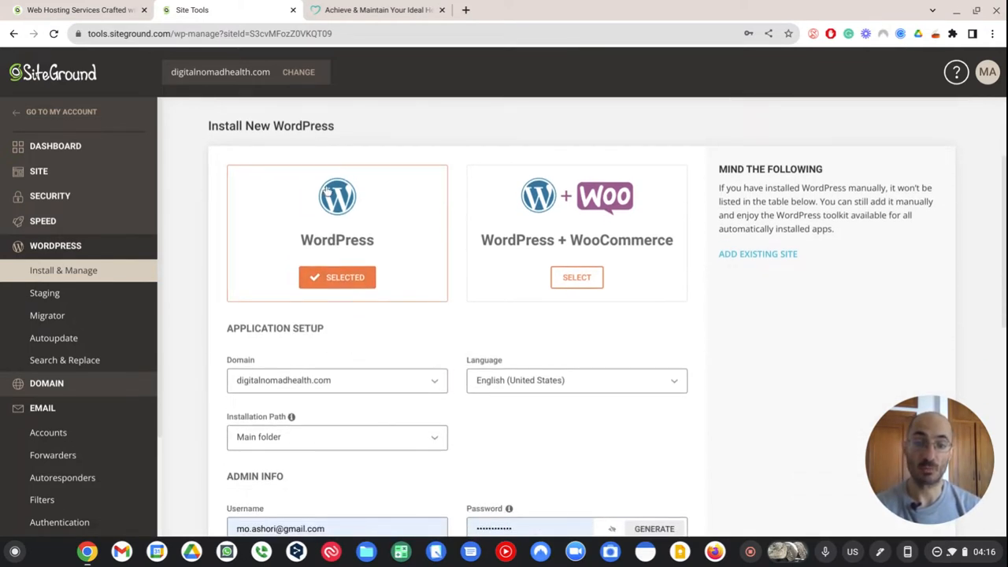
{"action": "mouse_move", "coordinate": [489, 258]}
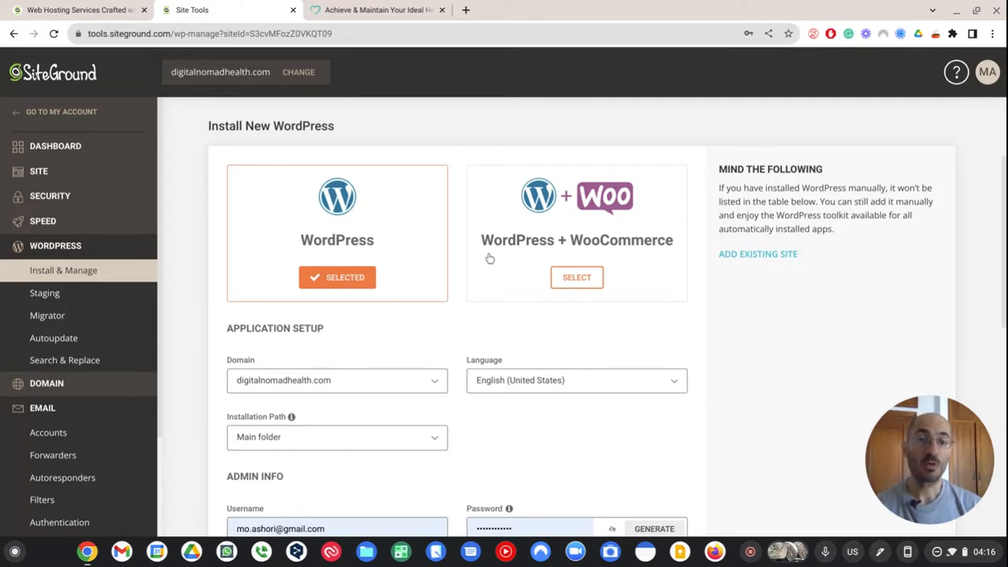
{"action": "mouse_move", "coordinate": [620, 252]}
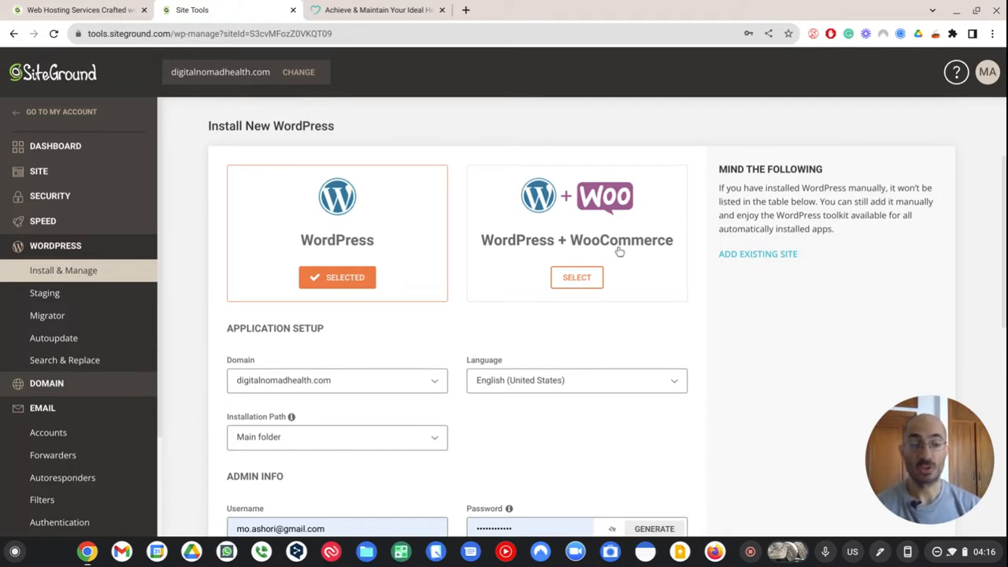
{"action": "scroll", "scroll_direction": "down", "scroll_amount": 3}
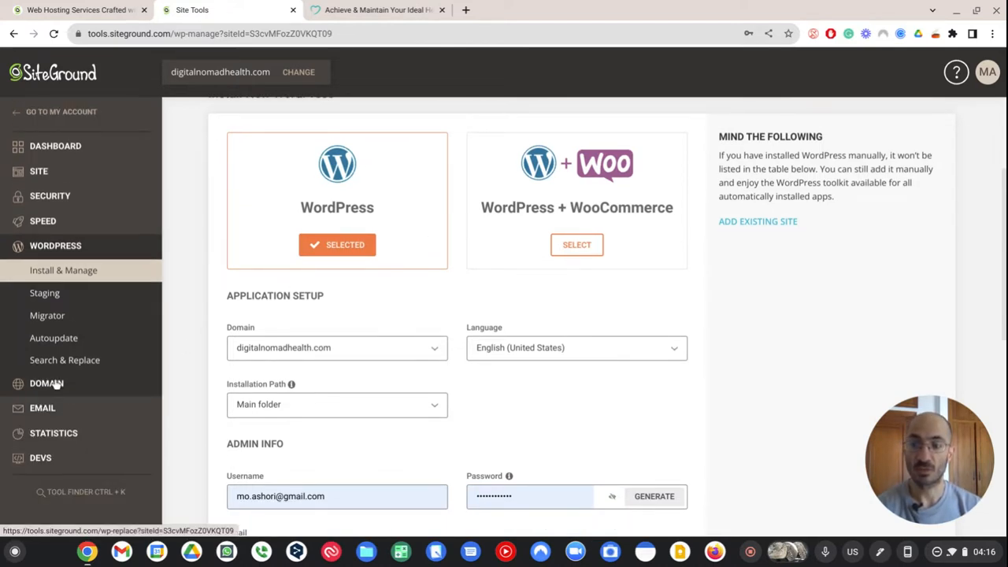
- Go to Email > Accounts in the Site Tools sidebar
{"action": "left_click", "coordinate": [43, 408]}
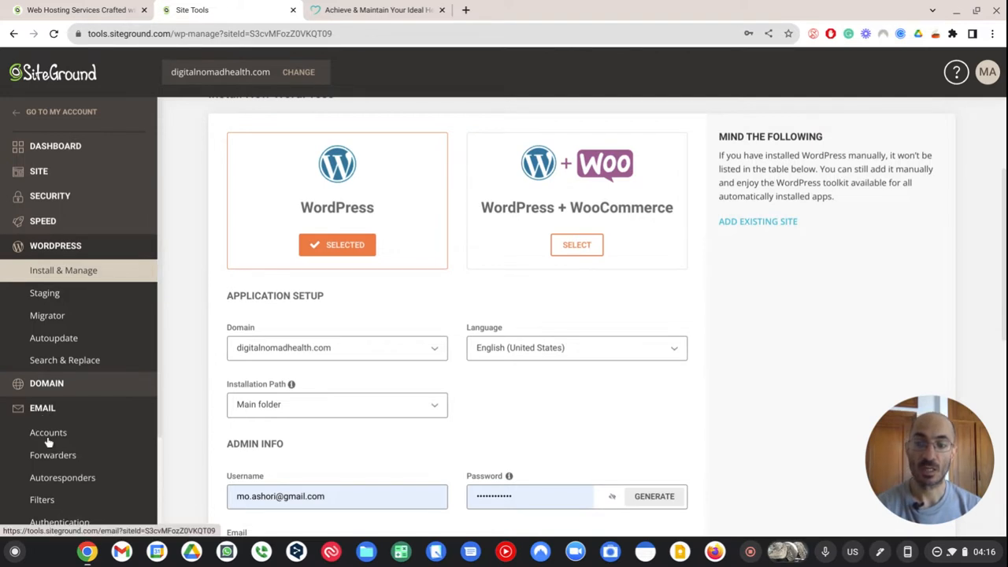
{"action": "left_click", "coordinate": [48, 432]}
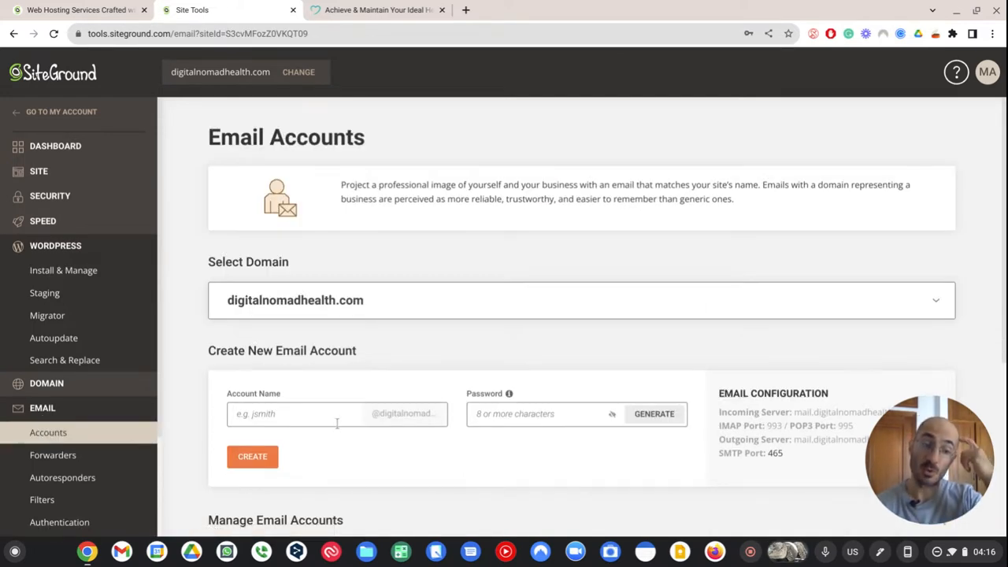
{"action": "scroll", "scroll_direction": "down", "scroll_amount": 3}
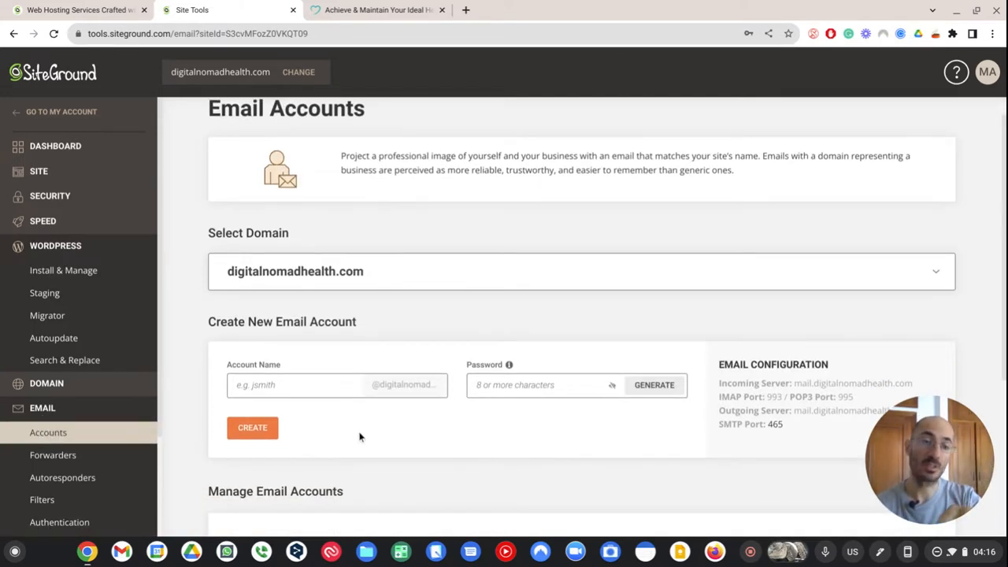
{"action": "mouse_move", "coordinate": [382, 415]}
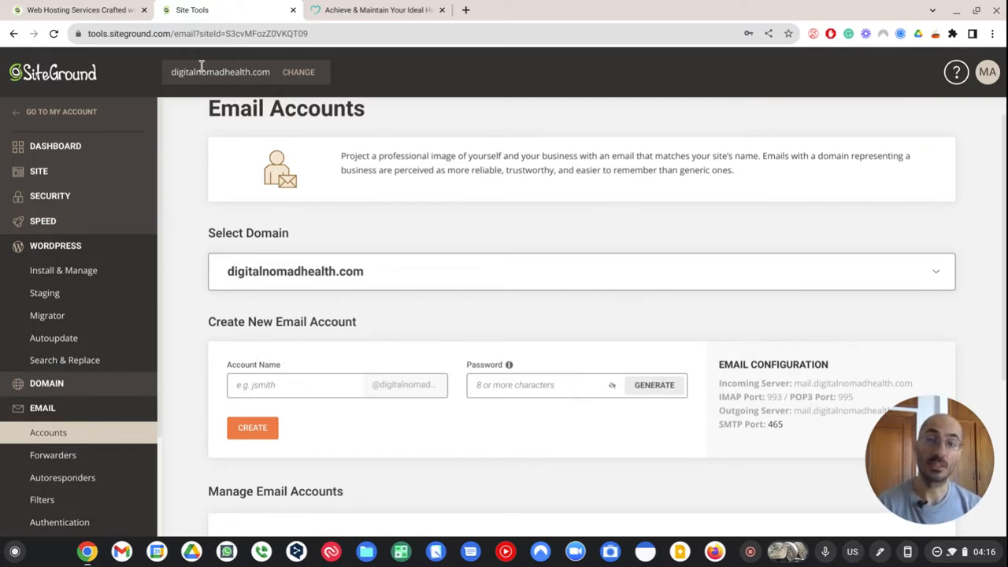
{"action": "mouse_move", "coordinate": [261, 77]}
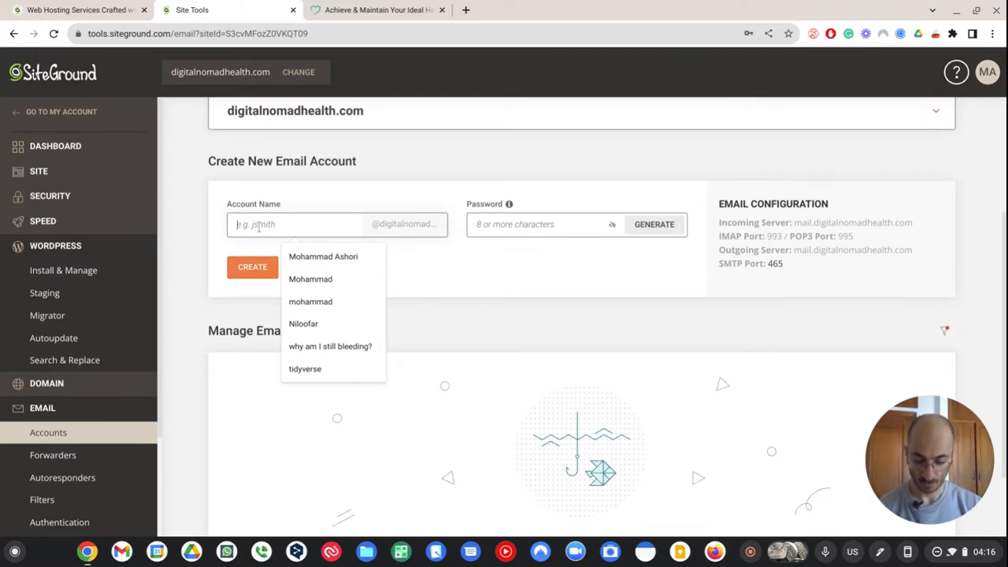
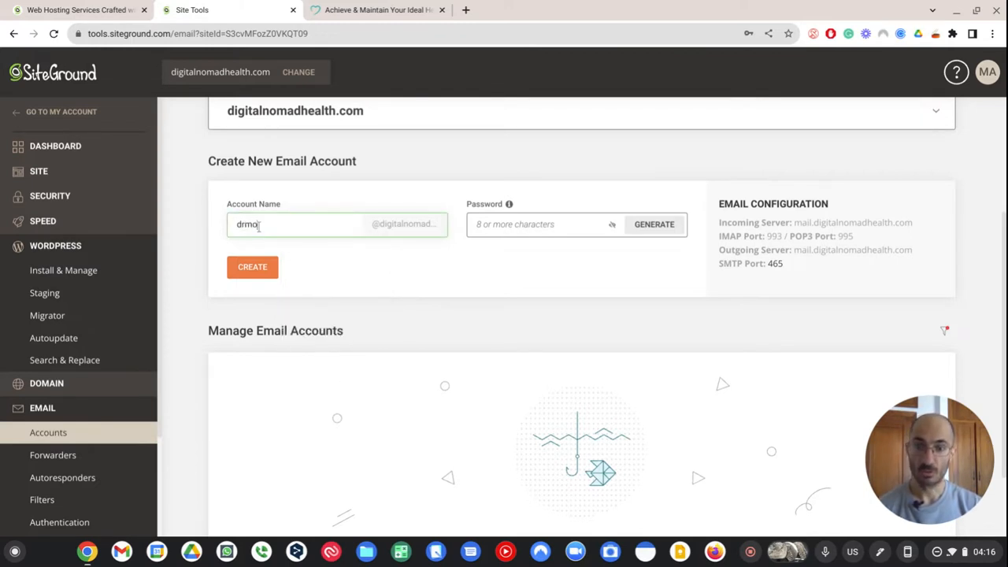
{"action": "type", "text": "••"}
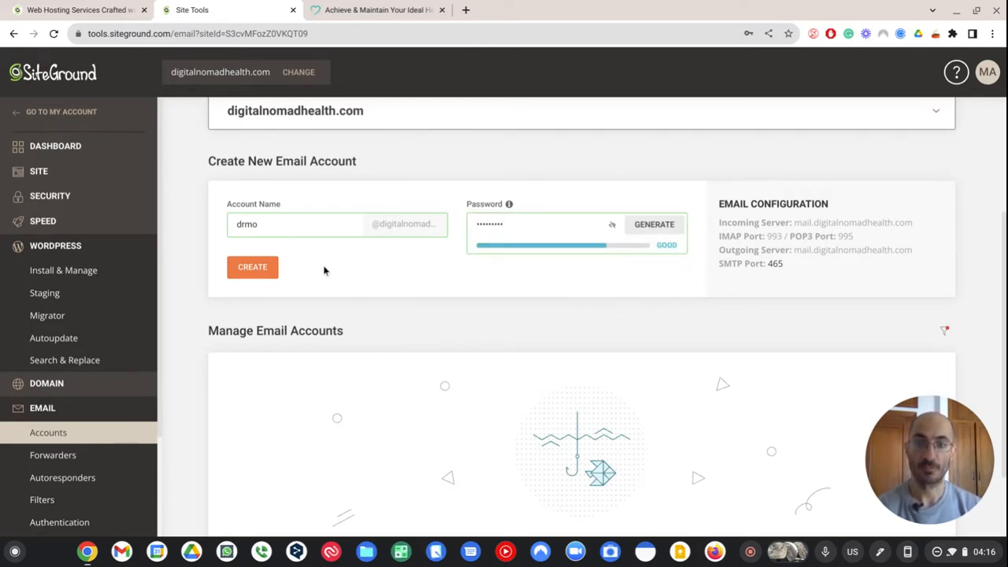
{"action": "left_click", "coordinate": [252, 266]}
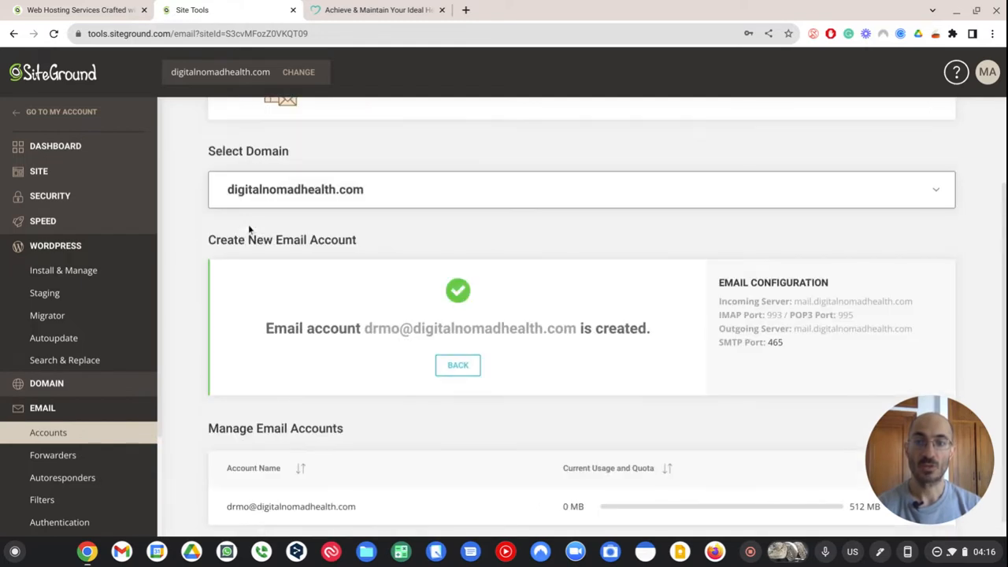
{"action": "scroll", "scroll_direction": "down", "scroll_amount": 3}
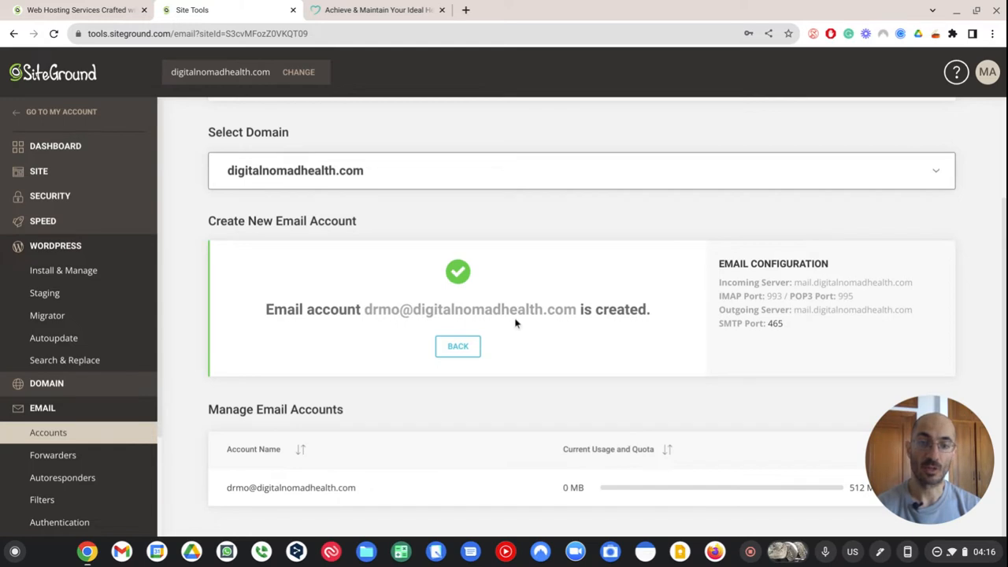
{"action": "mouse_move", "coordinate": [491, 323]}
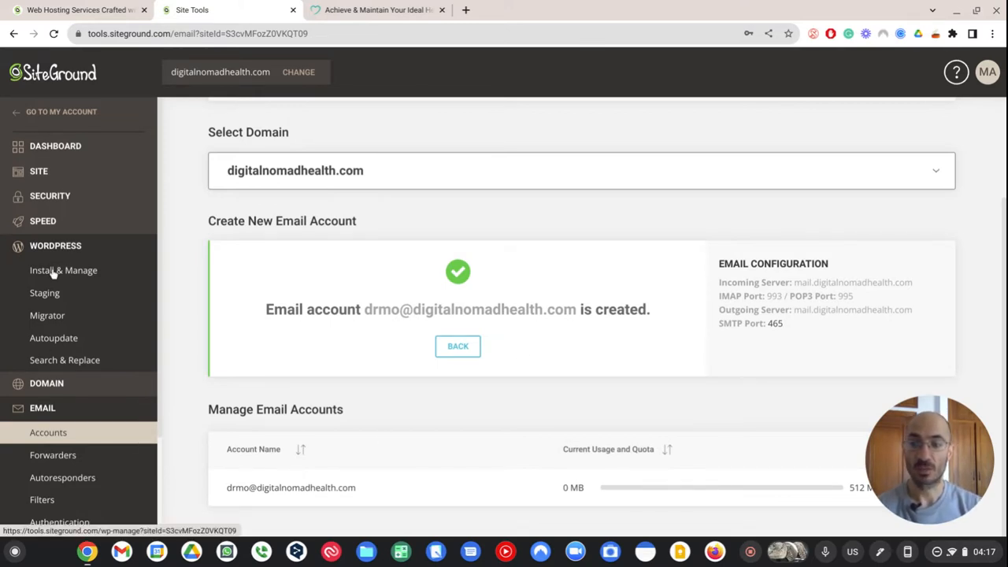
- Return to WordPress Install & Manage and select plain WordPress for digitalnomadhealth.com
{"action": "left_click", "coordinate": [63, 270]}
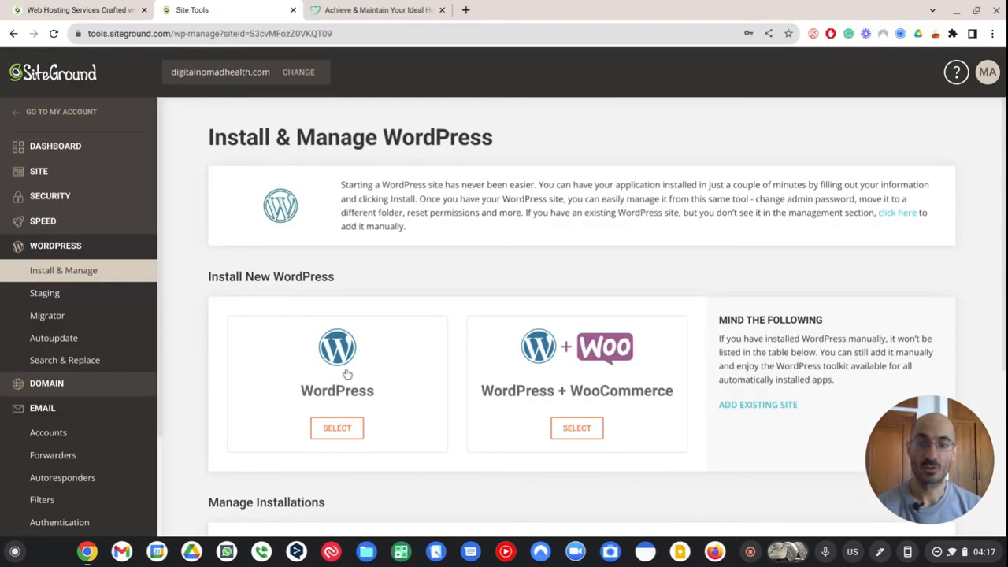
{"action": "scroll", "scroll_direction": "down", "scroll_amount": 3}
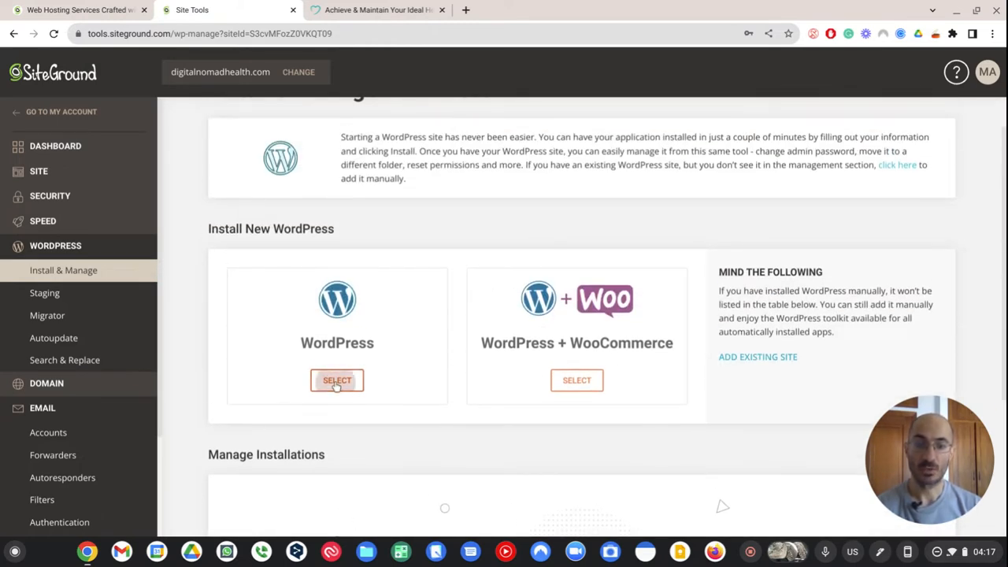
{"action": "left_click", "coordinate": [337, 380]}
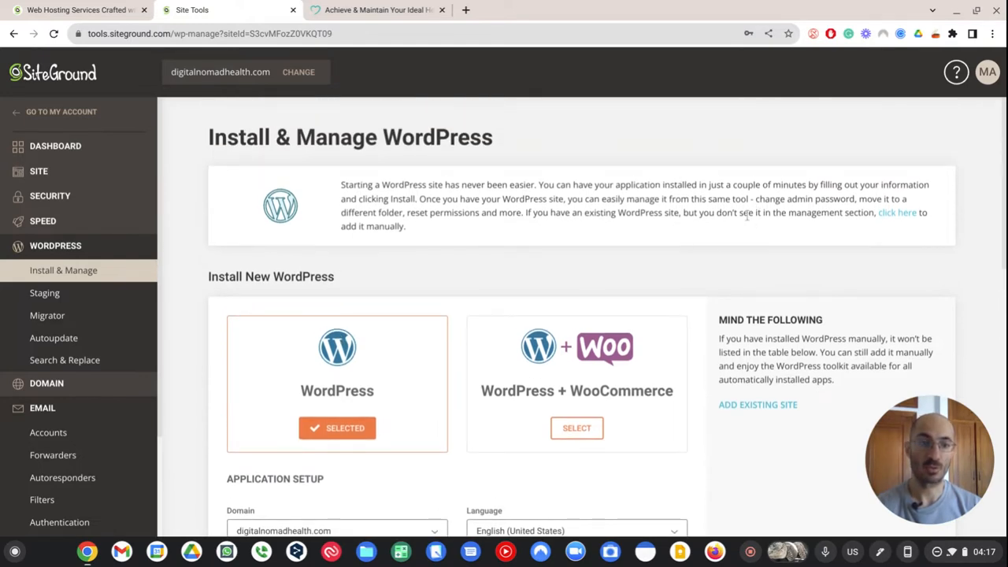
{"action": "scroll", "scroll_direction": "down", "scroll_amount": 3}
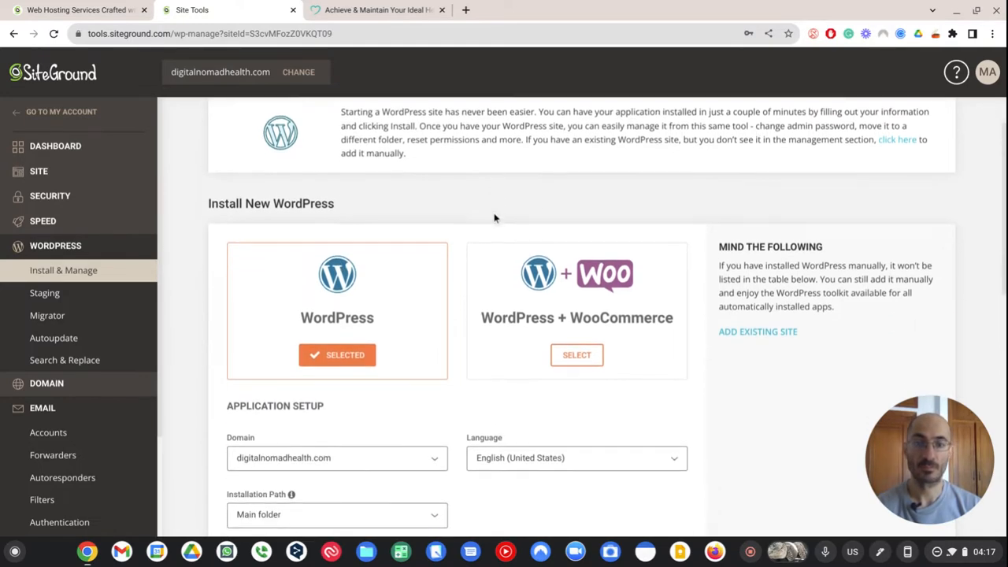
{"action": "scroll", "scroll_direction": "down", "scroll_amount": 3}
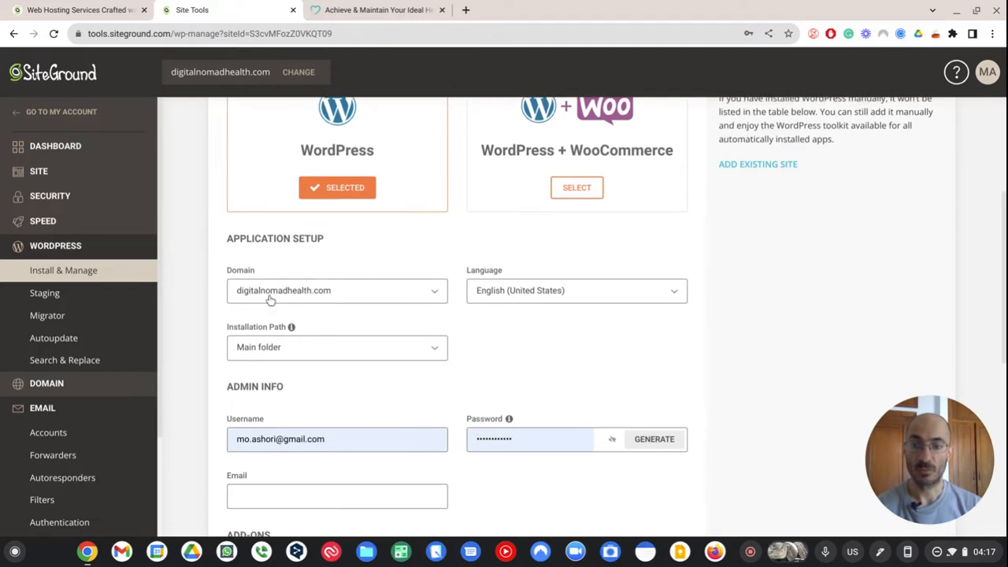
{"action": "mouse_move", "coordinate": [280, 375]}
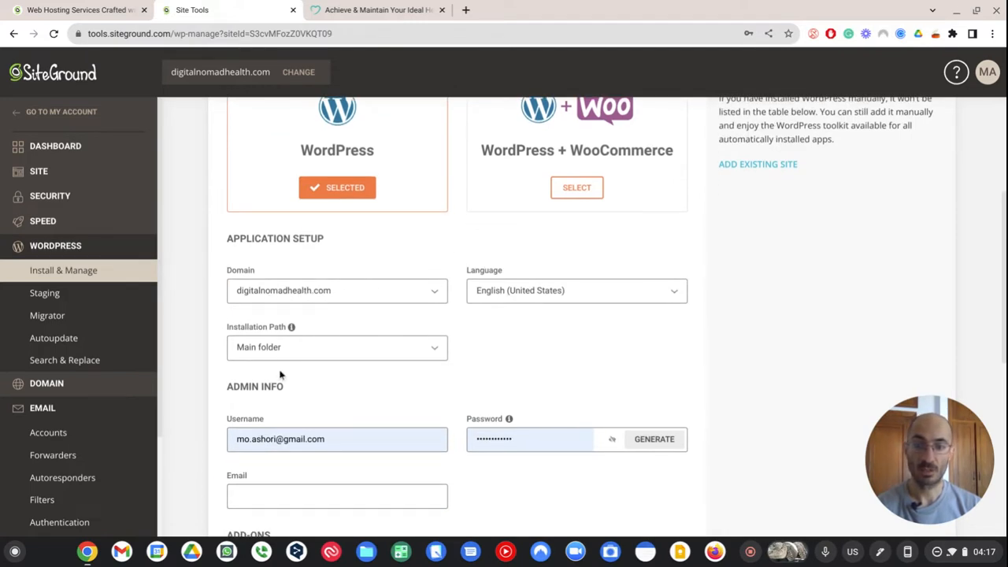
{"action": "scroll", "scroll_direction": "down", "scroll_amount": 3}
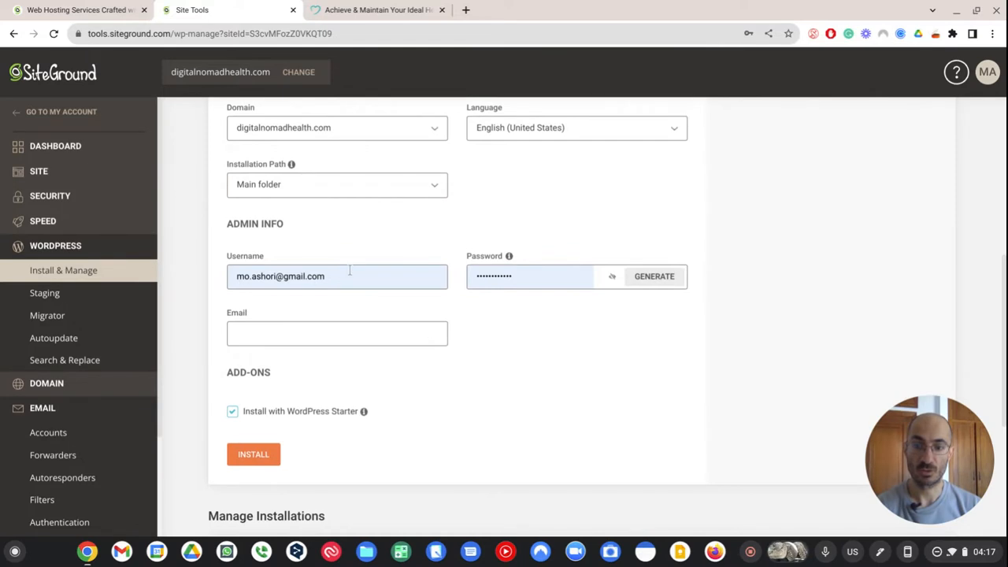
{"action": "left_click", "coordinate": [336, 276]}
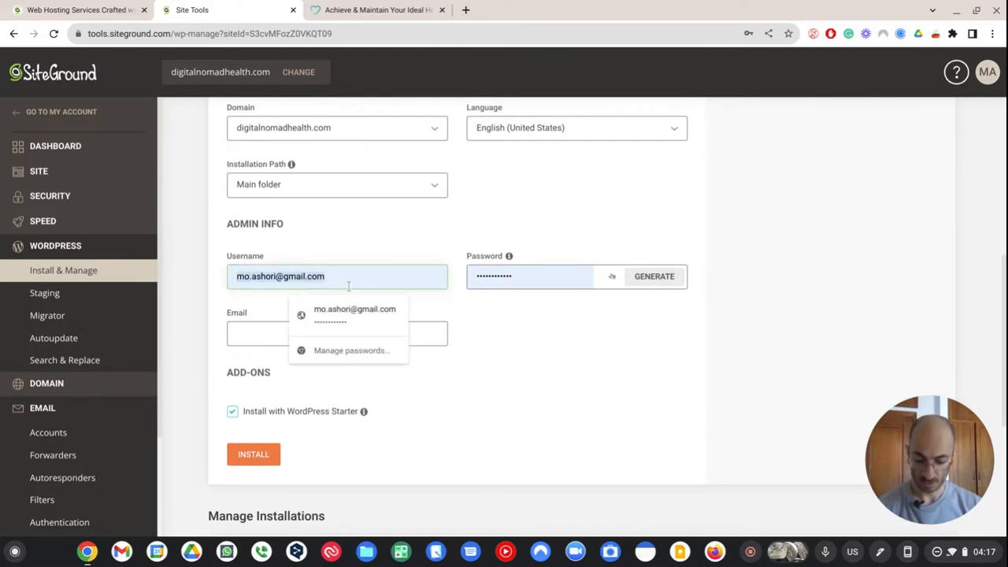
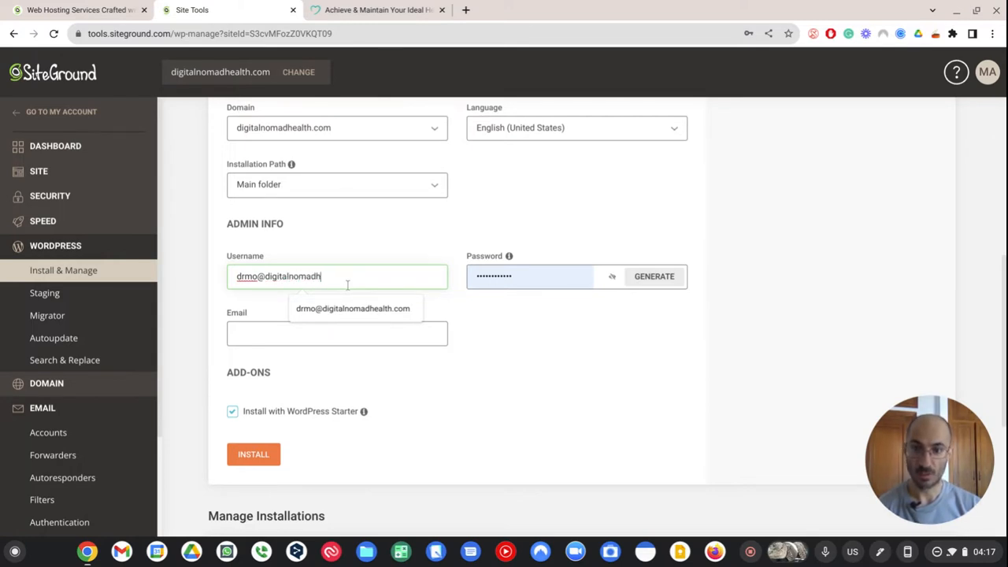
{"action": "left_click", "coordinate": [531, 276]}
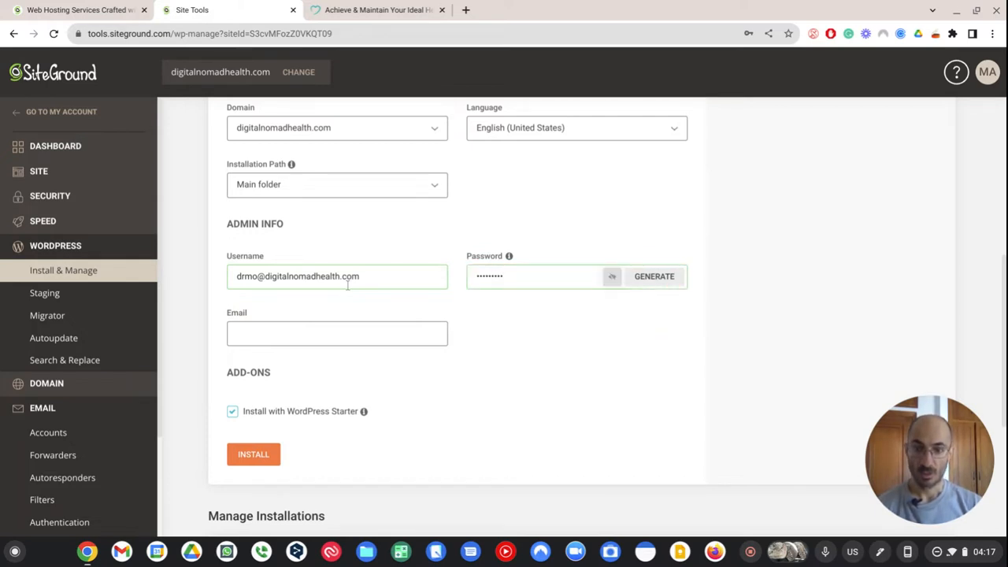
{"action": "left_click", "coordinate": [336, 333]}
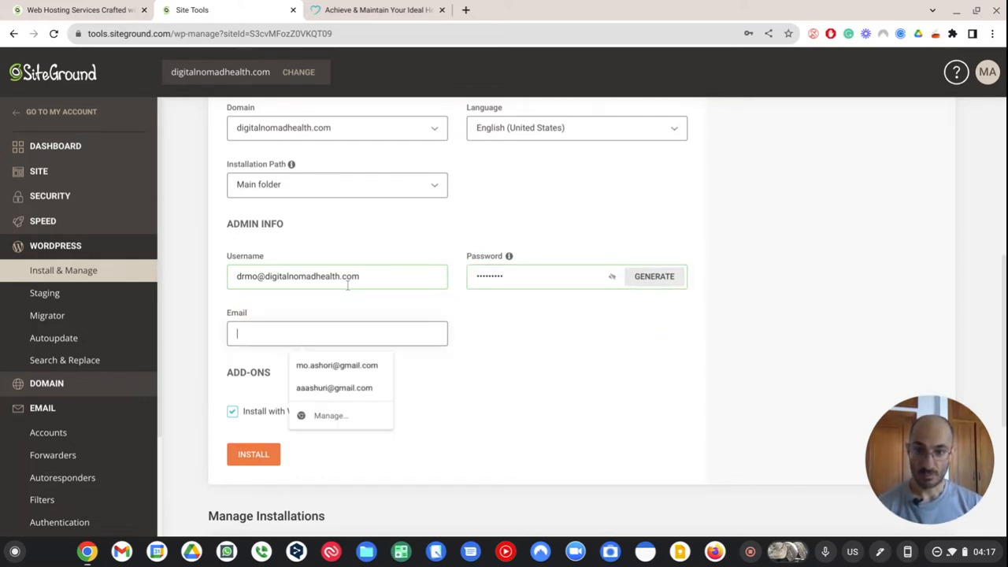
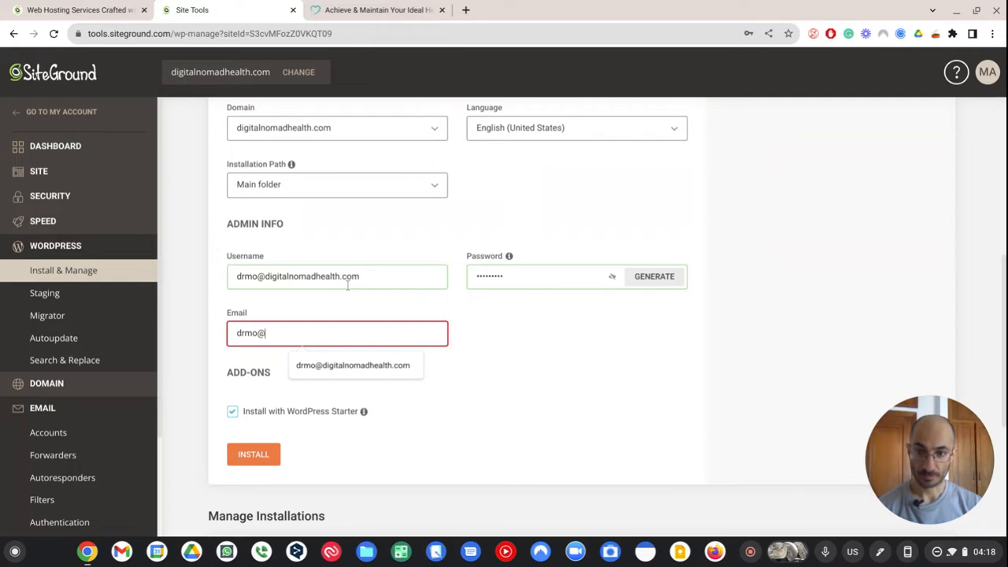
{"action": "left_click", "coordinate": [353, 365]}
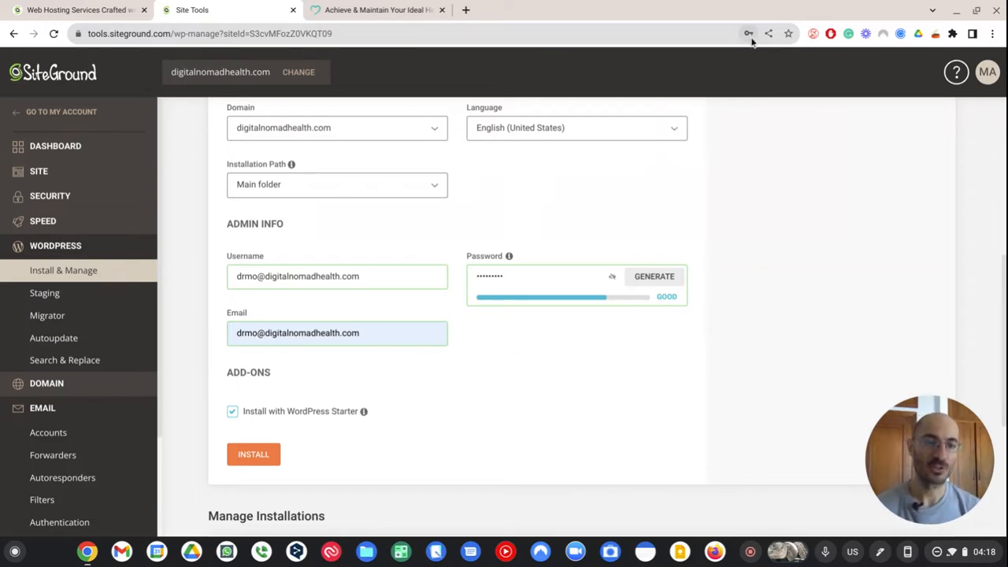
{"action": "mouse_move", "coordinate": [780, 248]}
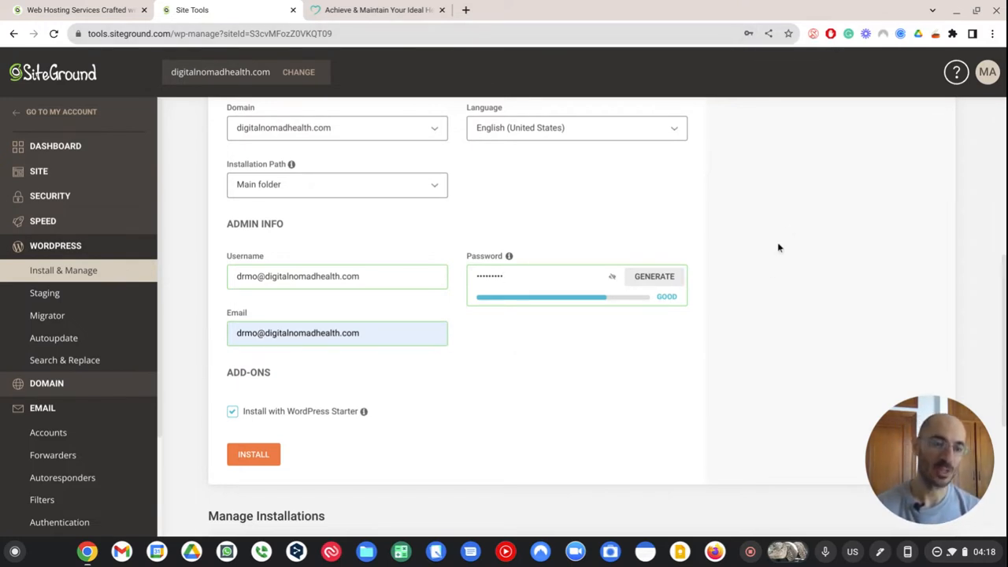
- Toggle the WordPress Starter add-on off and back on, leaving it enabled
{"action": "left_click", "coordinate": [233, 411]}
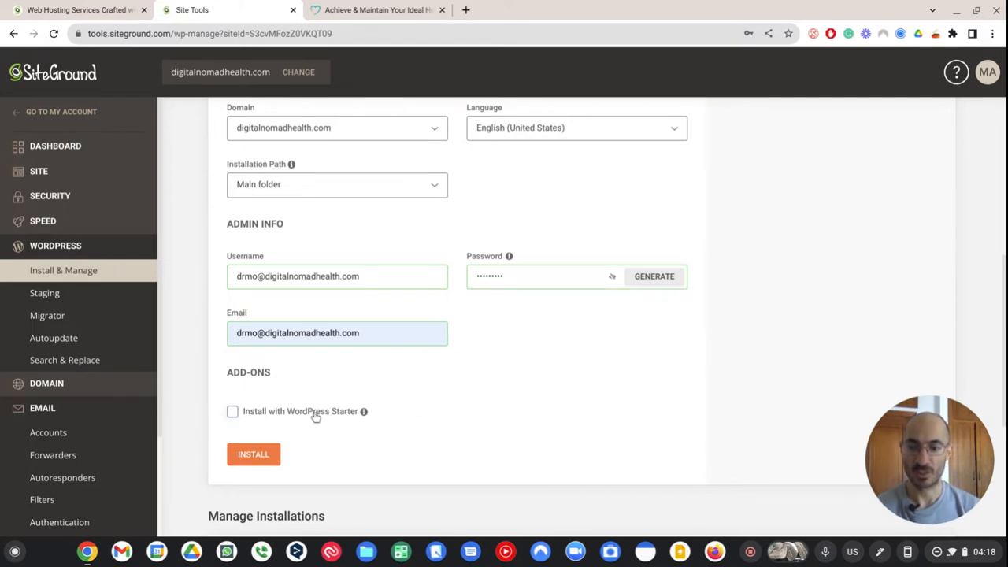
{"action": "left_click", "coordinate": [233, 411]}
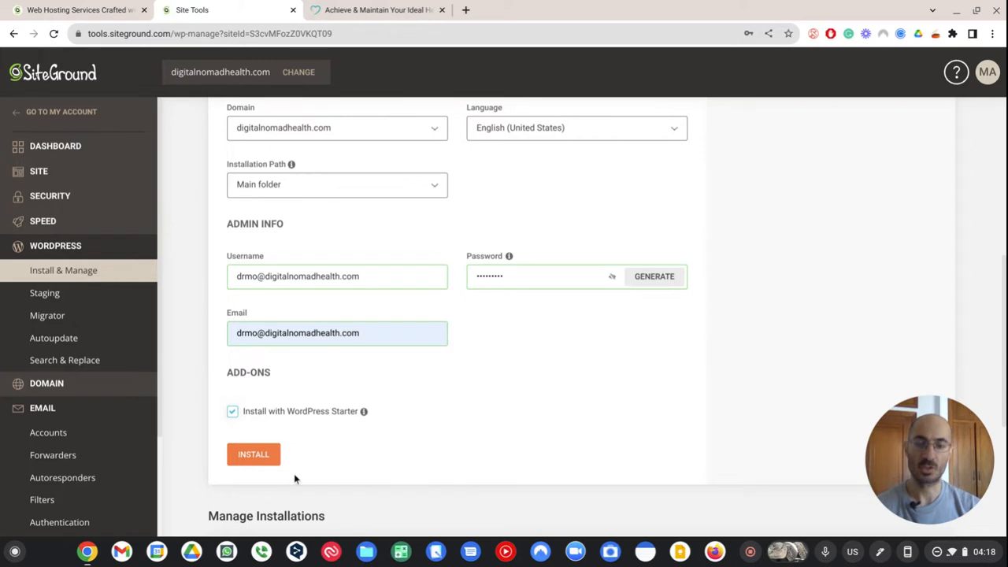
{"action": "scroll", "scroll_direction": "down", "scroll_amount": 3}
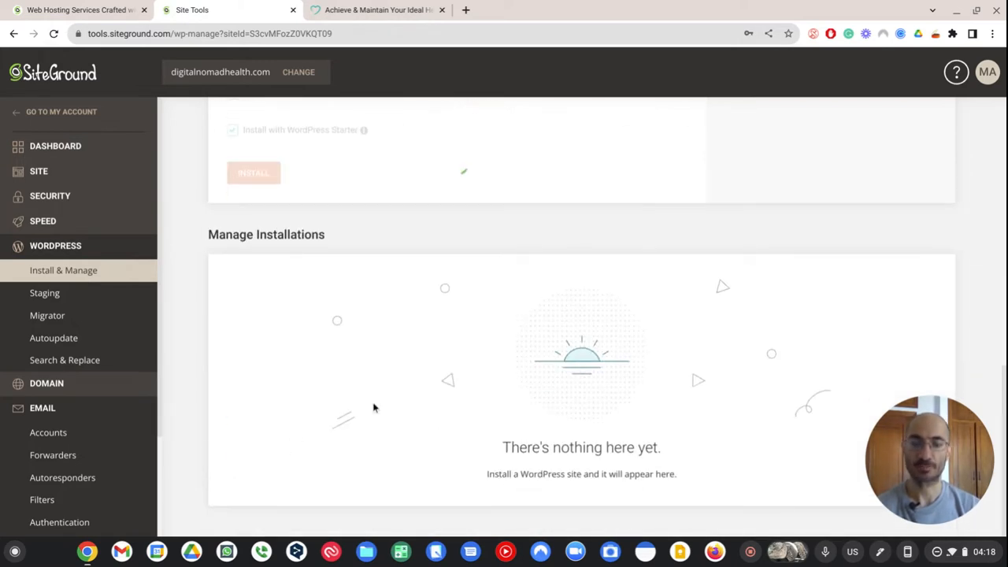
- Open a new empty browser tab while the WordPress install runs
{"action": "left_click", "coordinate": [253, 172]}
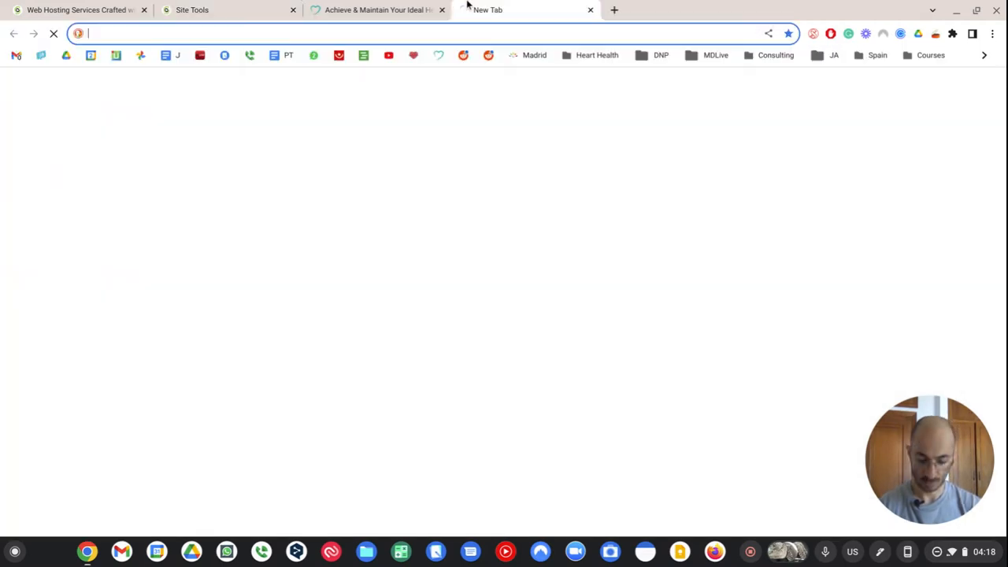
- Load betterpractice.com, scroll its homepage down to the footer, then type a new search
{"action": "type", "text": "betterpractice.com"}
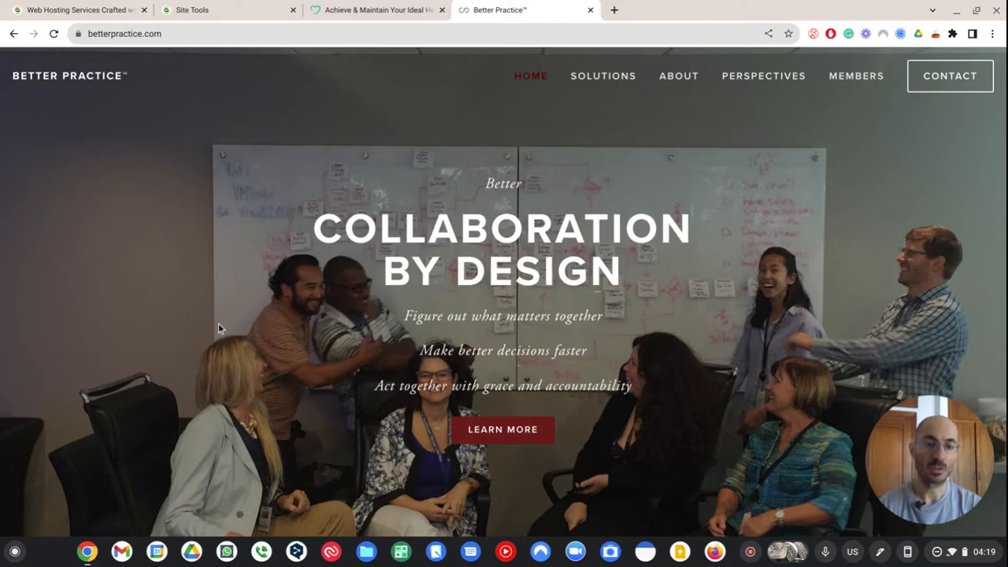
{"action": "scroll", "scroll_direction": "down", "scroll_amount": 3}
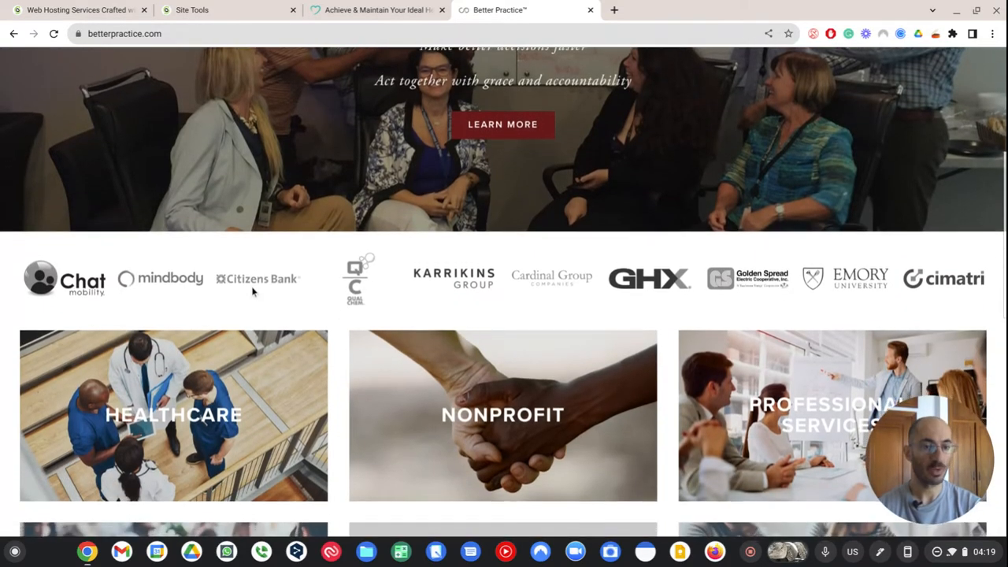
{"action": "scroll", "scroll_direction": "down", "scroll_amount": 3}
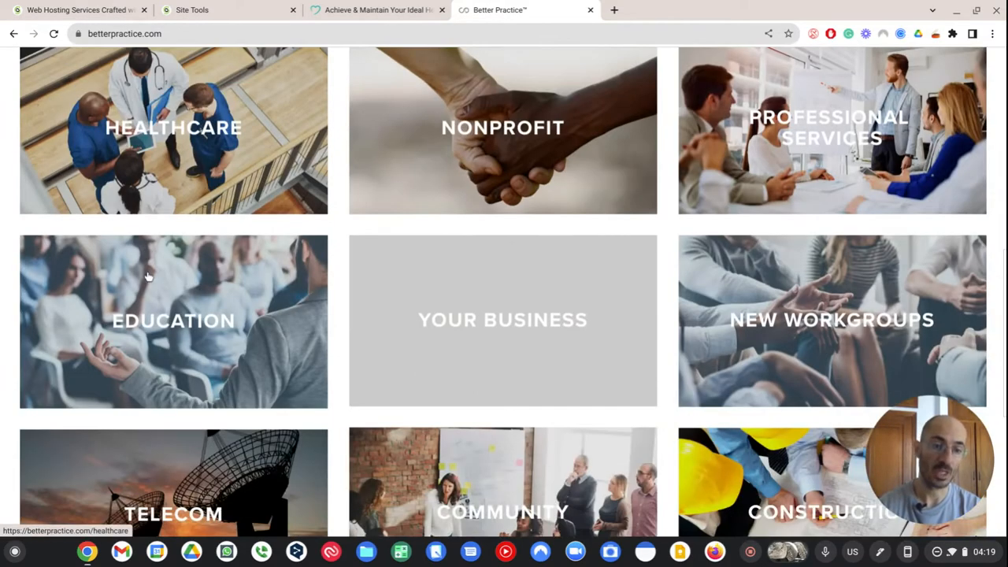
{"action": "scroll", "scroll_direction": "down", "scroll_amount": 3}
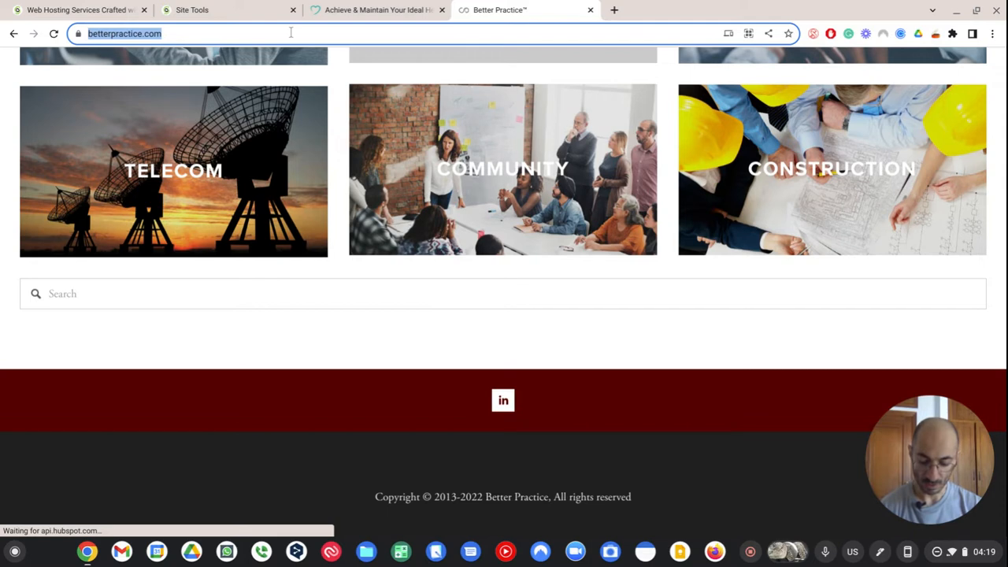
{"action": "type", "text": "chromebook 513 spin acer"}
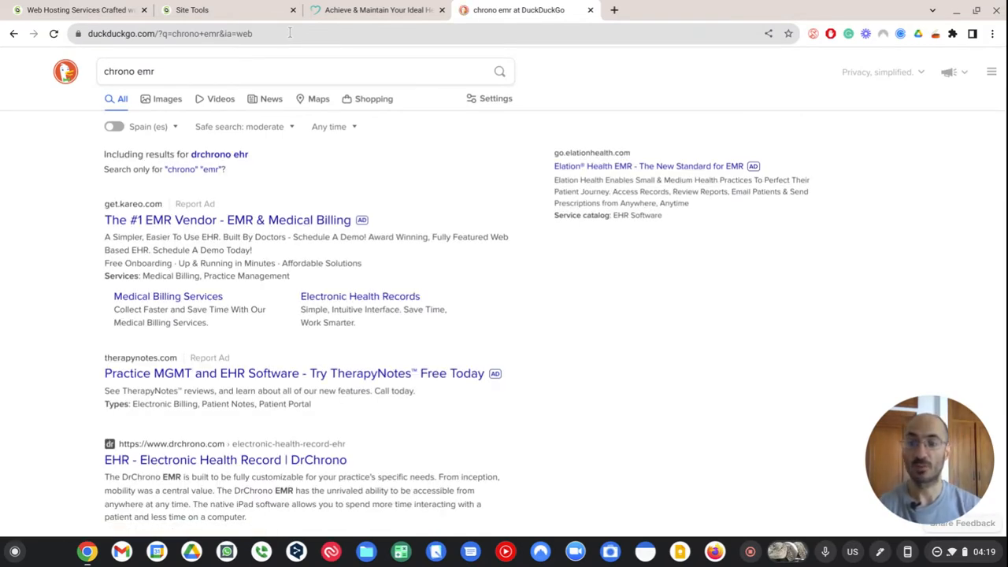
{"action": "mouse_move", "coordinate": [225, 459]}
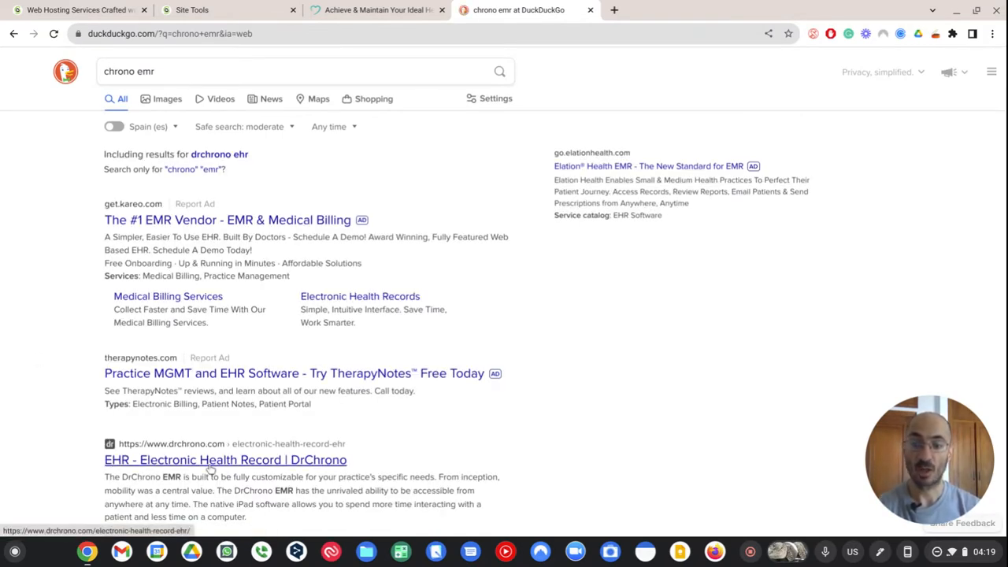
- Open the 'EHR - Electronic Health Record | DrChrono' result from the chrono emr search
{"action": "left_click", "coordinate": [225, 459]}
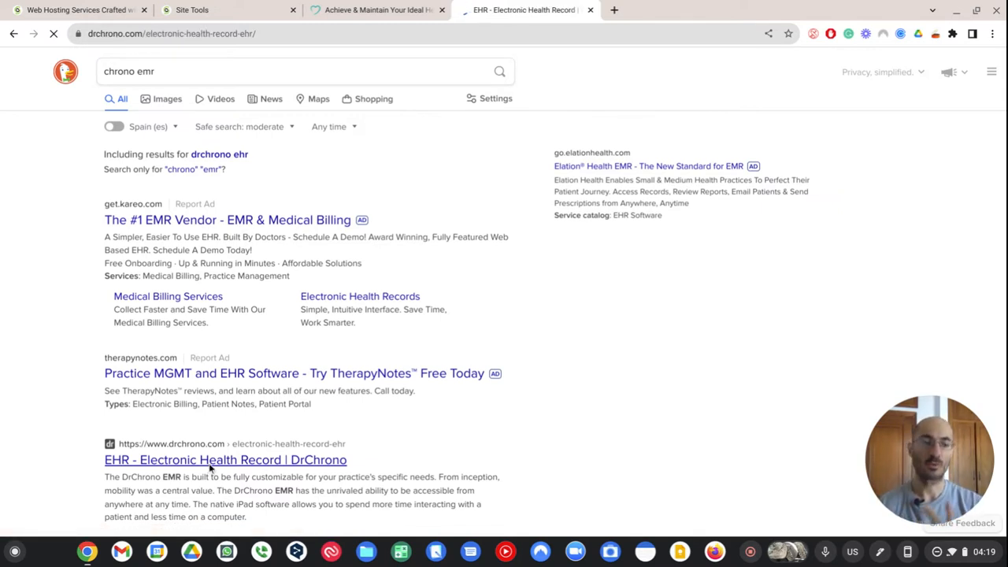
- Scroll the DrChrono EHR page through EMR of the Future and clinical tools, then go to Telehealth
{"action": "left_click", "coordinate": [225, 459]}
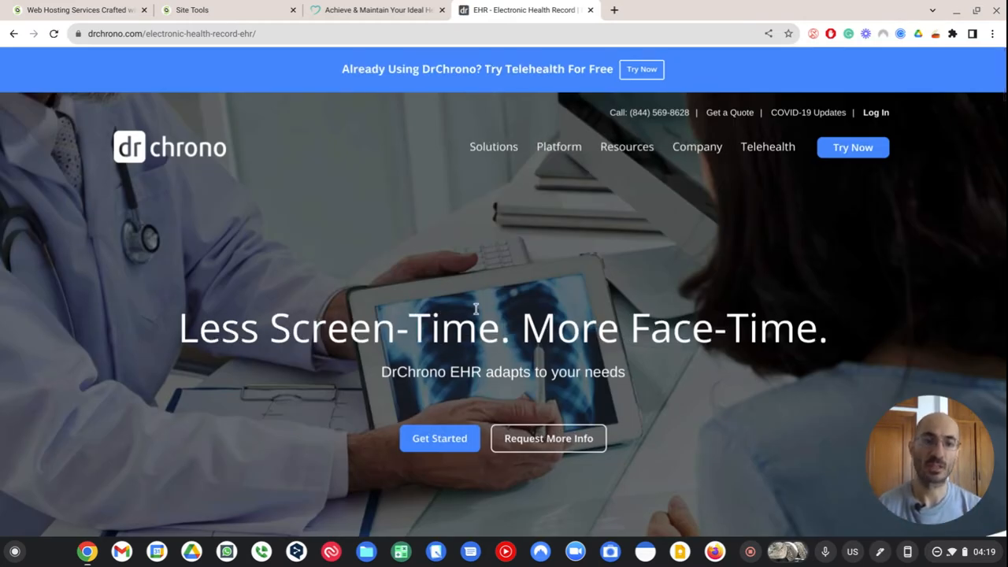
{"action": "scroll", "scroll_direction": "down", "scroll_amount": 3}
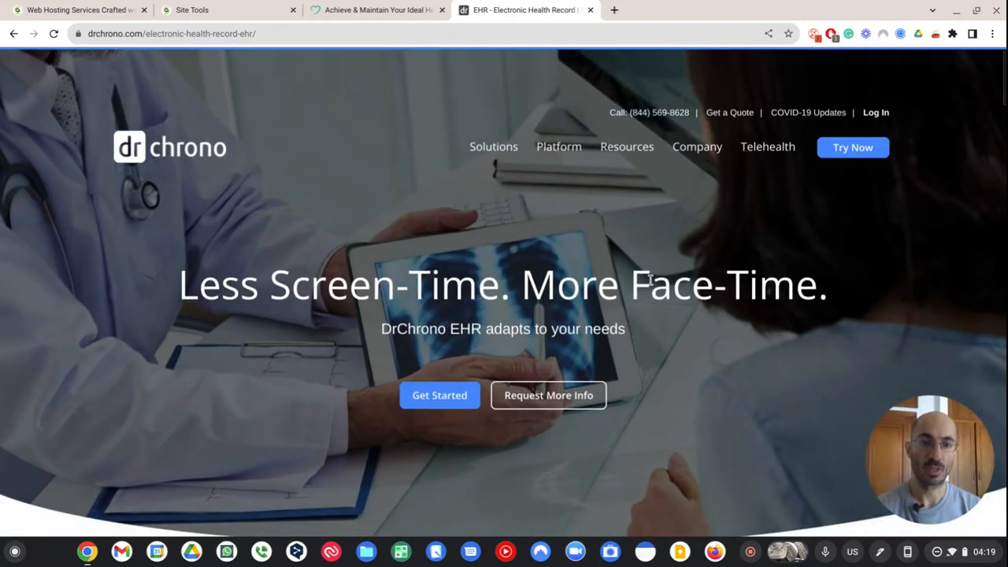
{"action": "scroll", "scroll_direction": "down", "scroll_amount": 3}
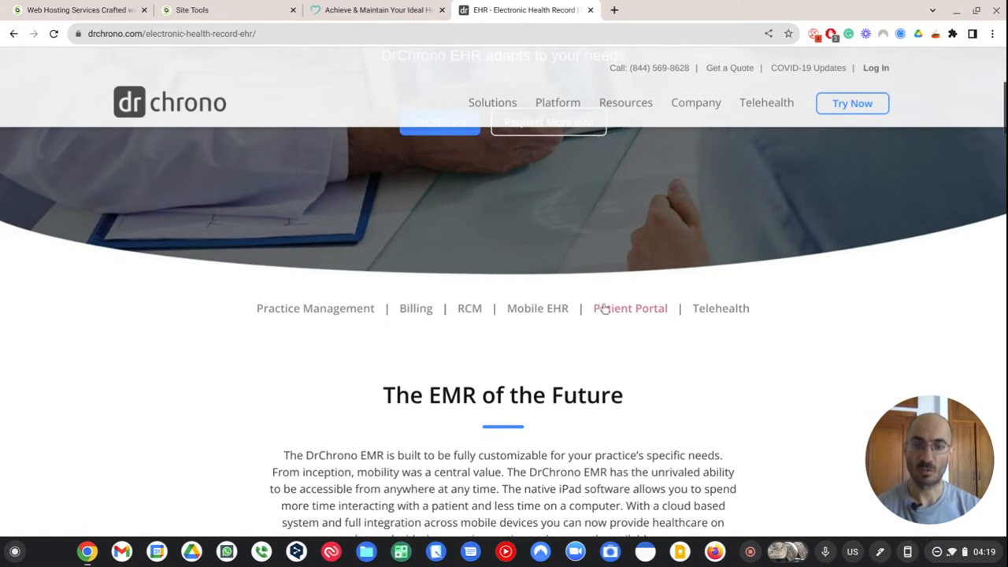
{"action": "scroll", "scroll_direction": "down", "scroll_amount": 3}
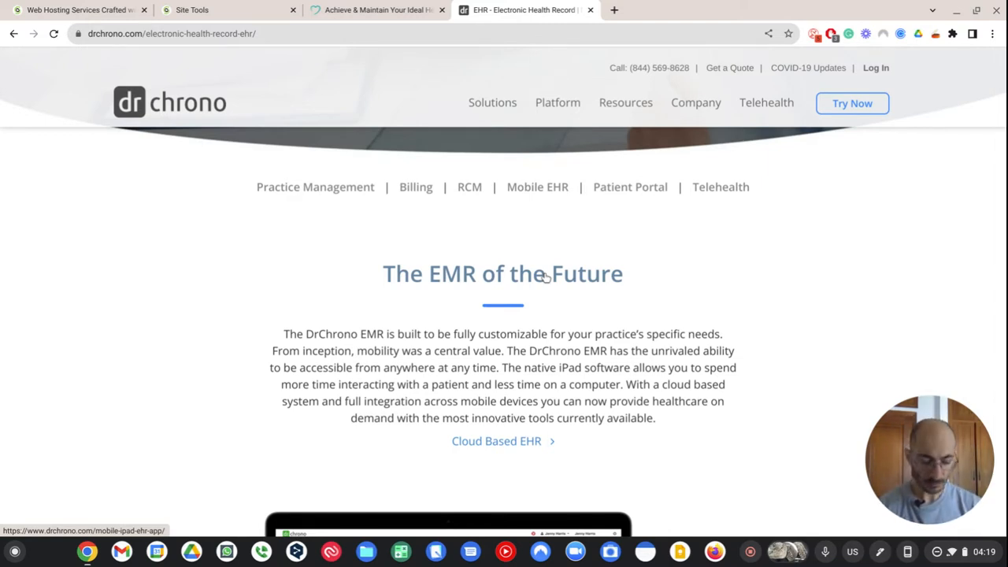
{"action": "scroll", "scroll_direction": "down", "scroll_amount": 3}
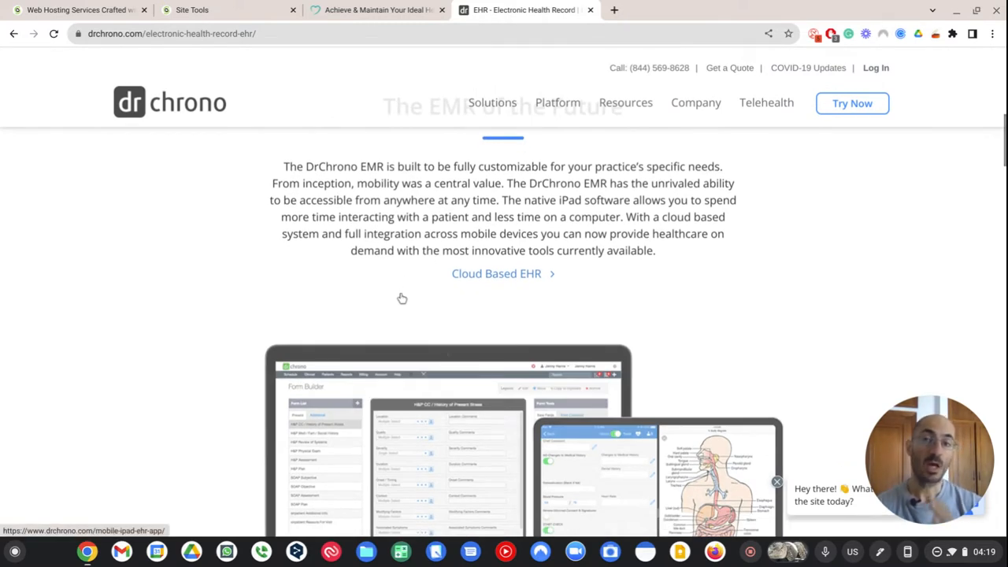
{"action": "scroll", "scroll_direction": "down", "scroll_amount": 3}
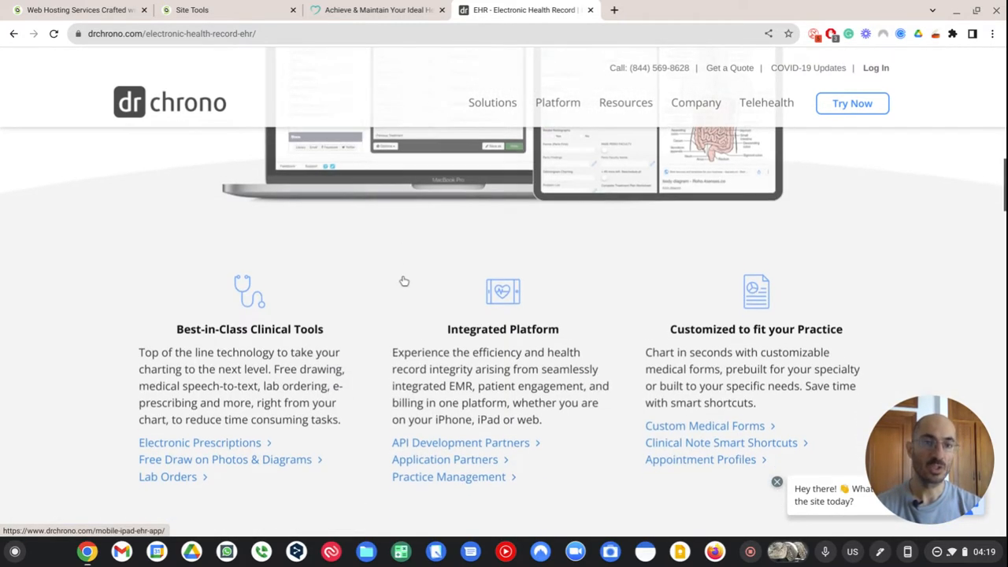
{"action": "scroll", "scroll_direction": "down", "scroll_amount": 3}
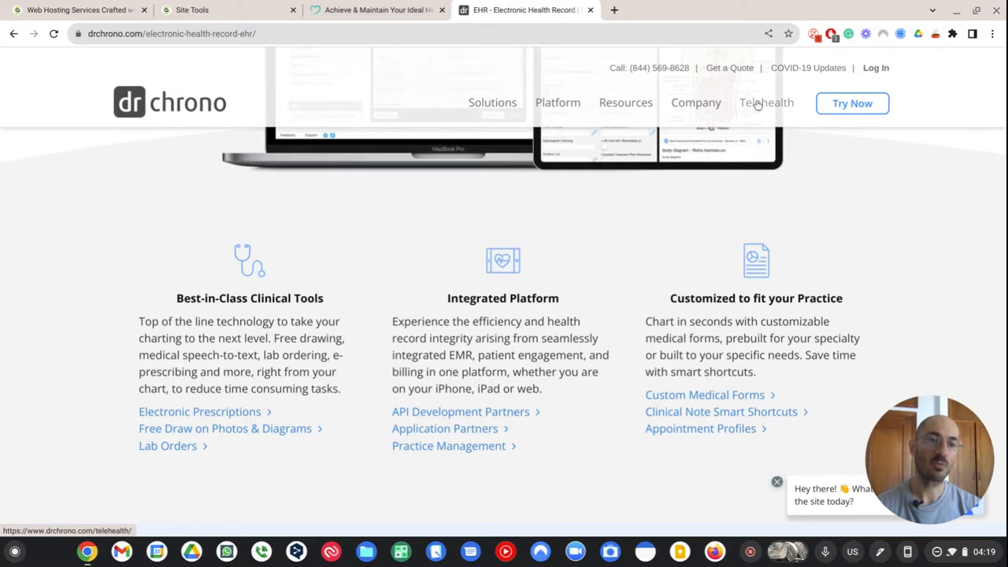
{"action": "left_click", "coordinate": [766, 102]}
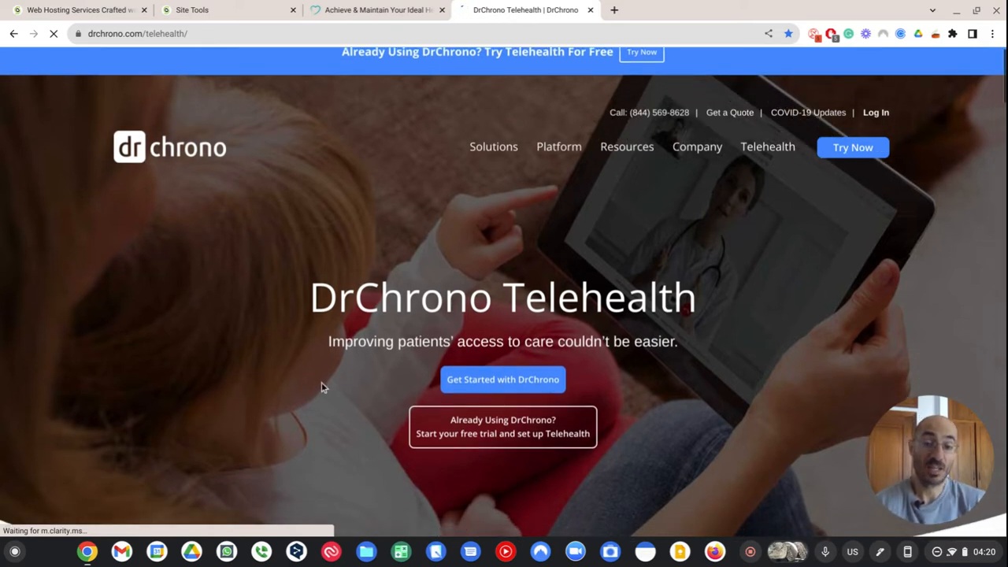
- Scroll the DrChrono Telehealth page past Online Scheduling down to the FAQ section
{"action": "scroll", "scroll_direction": "down", "scroll_amount": 3}
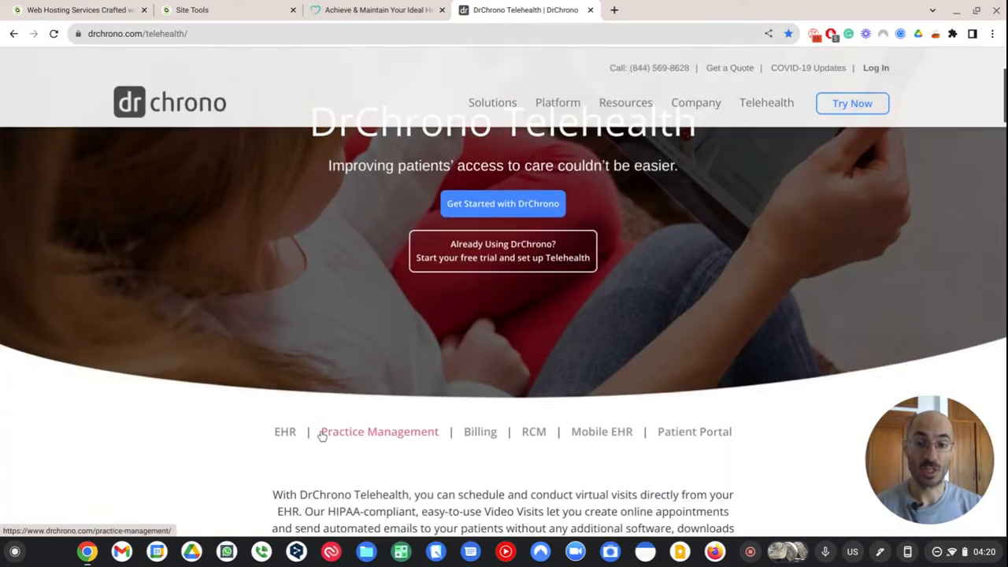
{"action": "scroll", "scroll_direction": "down", "scroll_amount": 3}
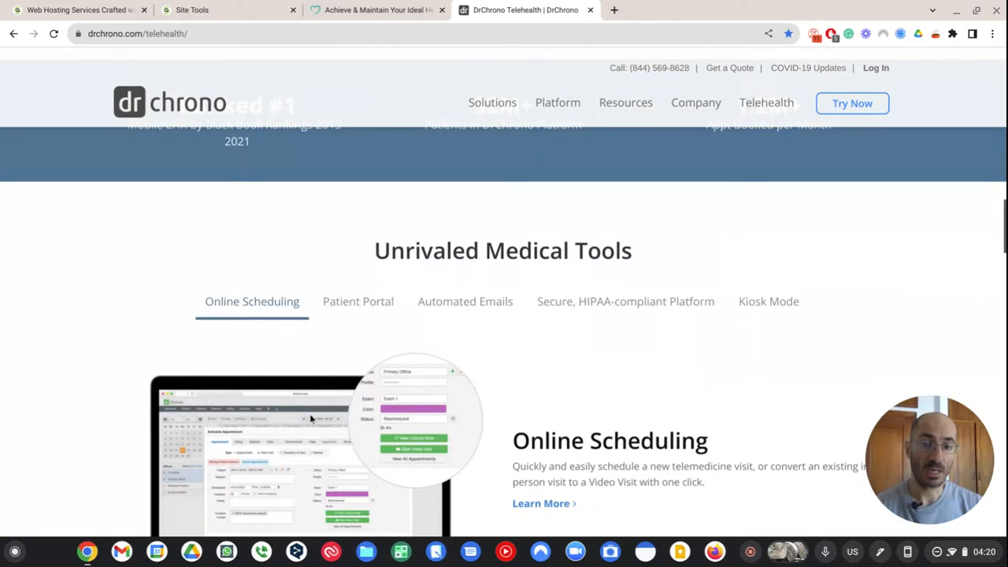
{"action": "scroll", "scroll_direction": "down", "scroll_amount": 3}
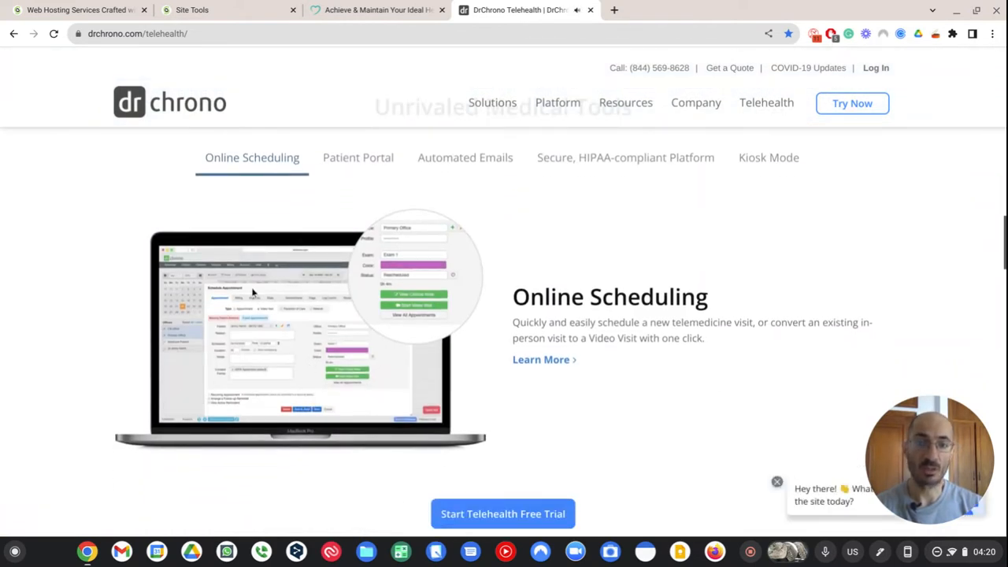
{"action": "scroll", "scroll_direction": "down", "scroll_amount": 3}
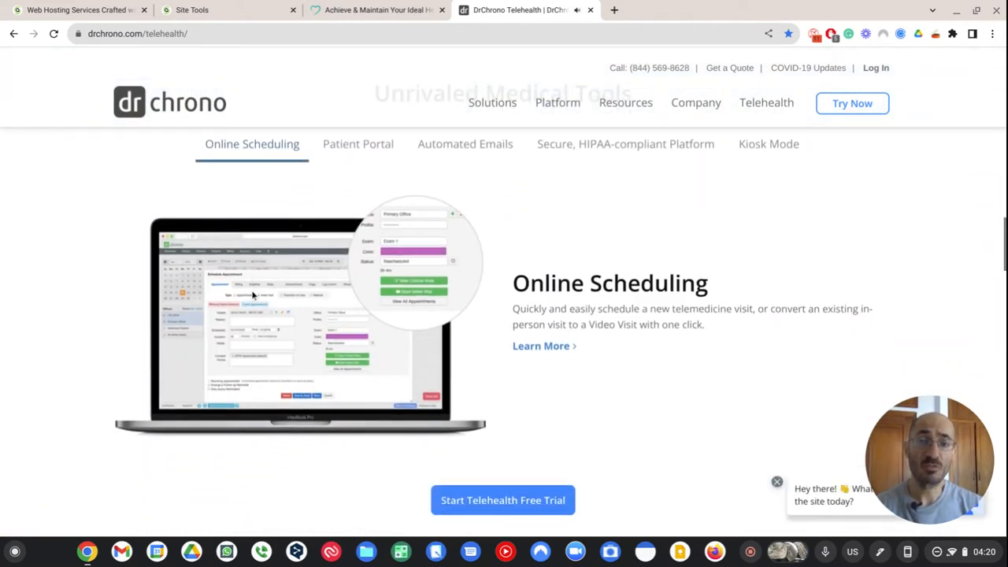
{"action": "scroll", "scroll_direction": "down", "scroll_amount": 3}
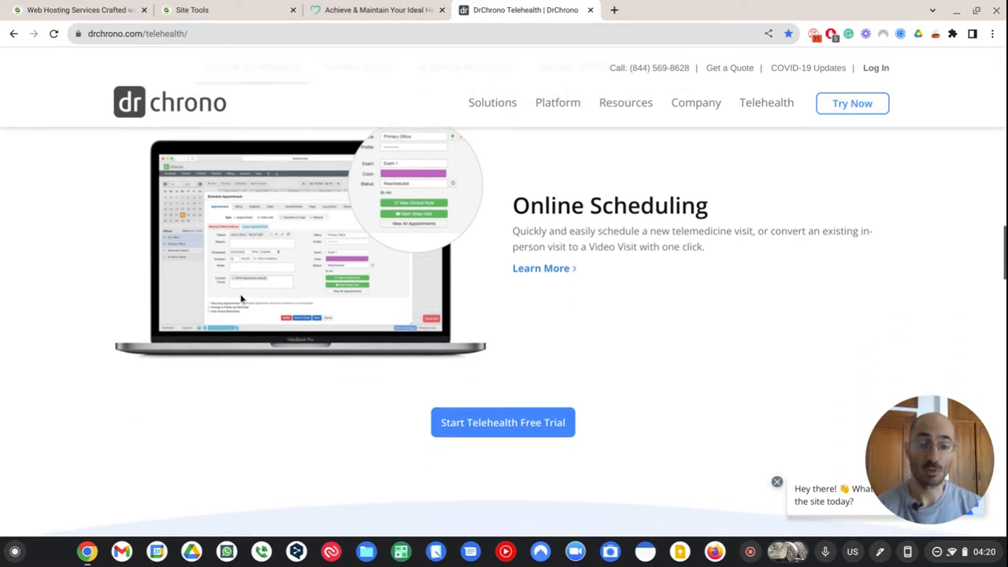
{"action": "scroll", "scroll_direction": "down", "scroll_amount": 3}
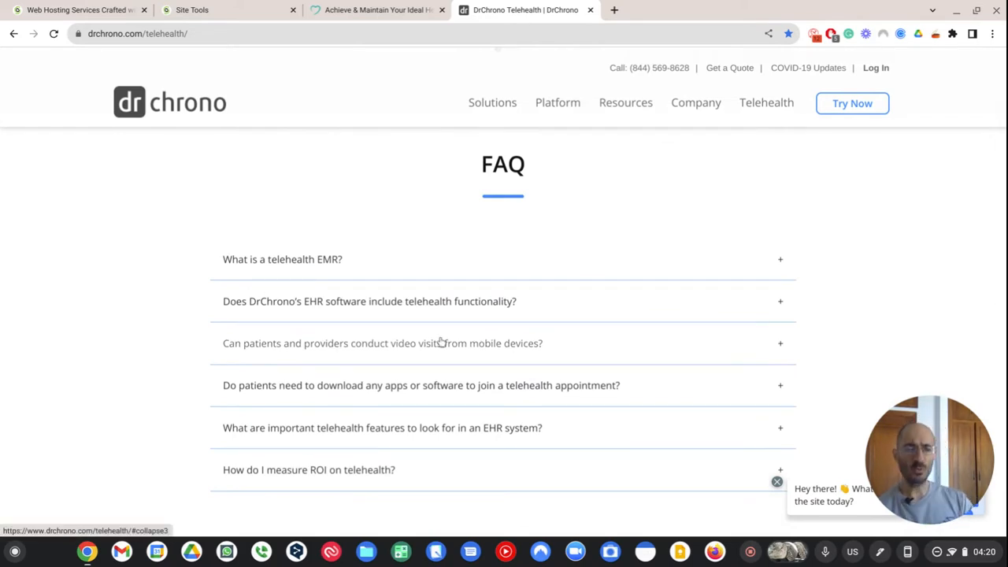
{"action": "mouse_move", "coordinate": [340, 114]}
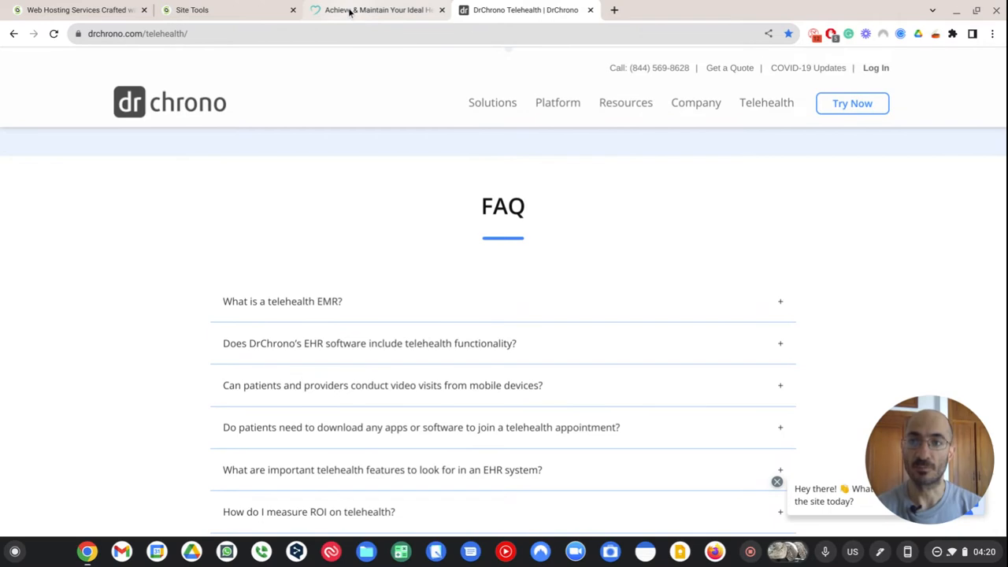
- Switch to the heart health tab and scroll down Site Tools' WordPress installation listing
{"action": "left_click", "coordinate": [378, 10]}
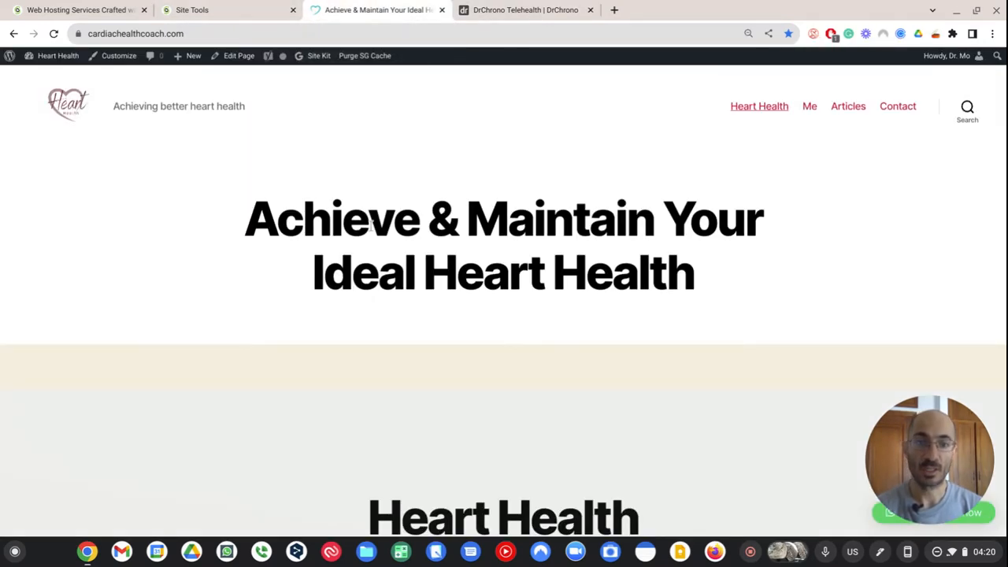
{"action": "scroll", "scroll_direction": "down", "scroll_amount": 3}
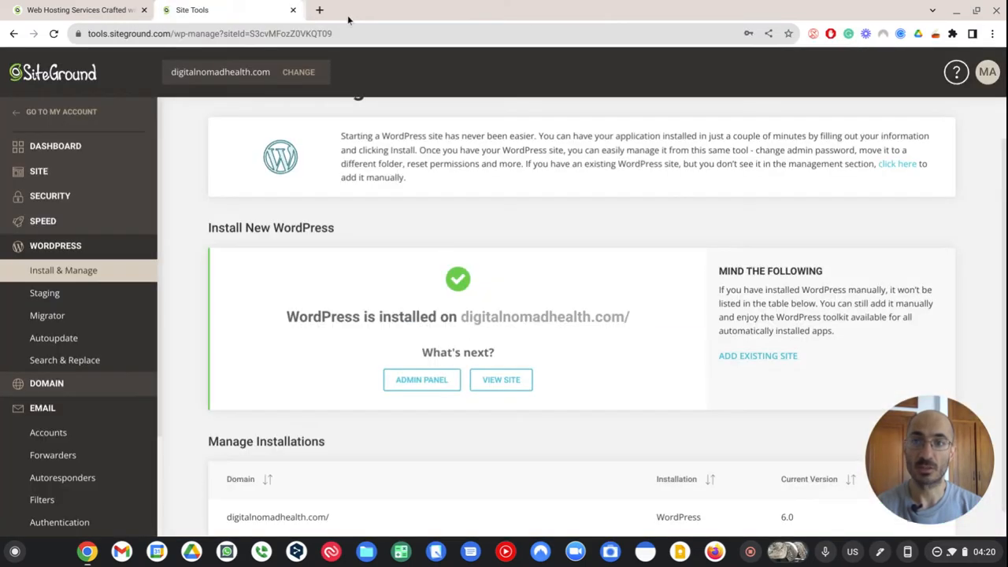
{"action": "scroll", "scroll_direction": "down", "scroll_amount": 3}
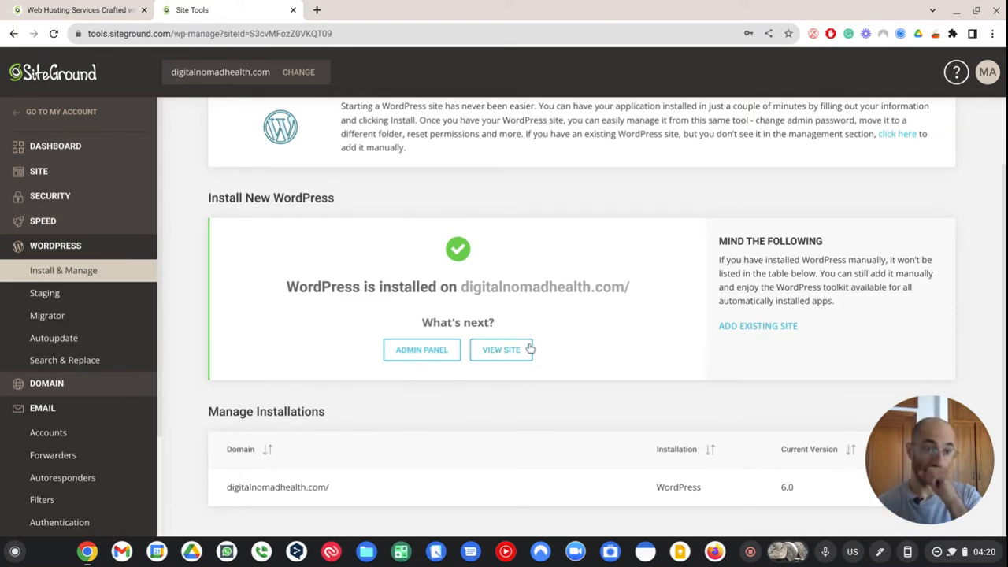
{"action": "mouse_move", "coordinate": [515, 339]}
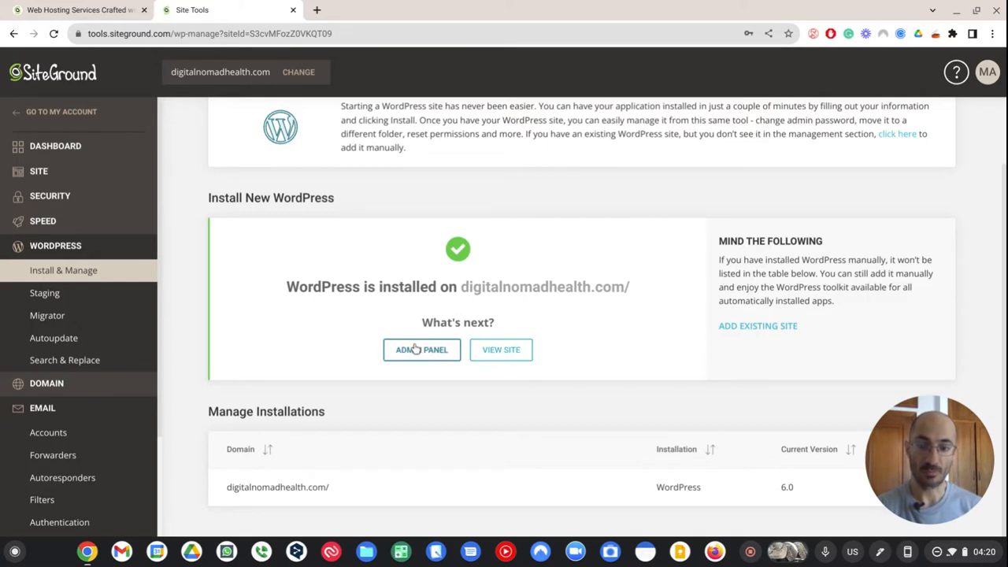
{"action": "mouse_move", "coordinate": [501, 359]}
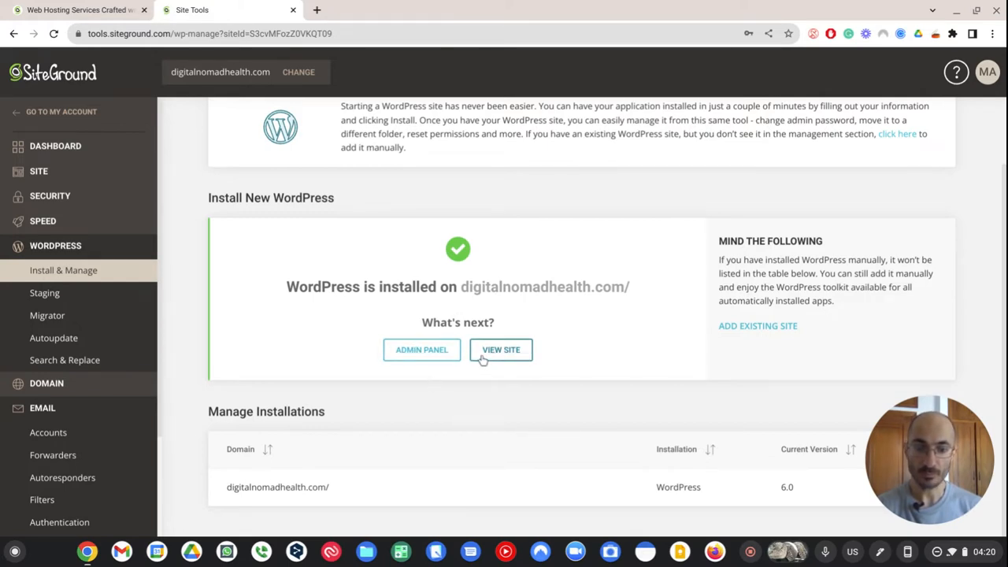
- Try View Site and Admin Panel, then log in via the Manage Installations admin icon
{"action": "left_click", "coordinate": [500, 349]}
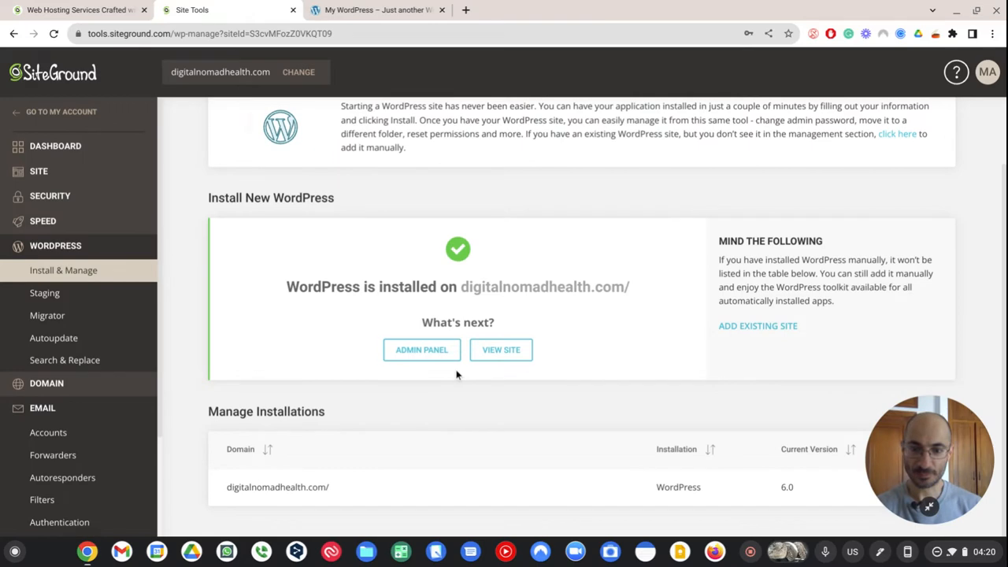
{"action": "left_click", "coordinate": [422, 350]}
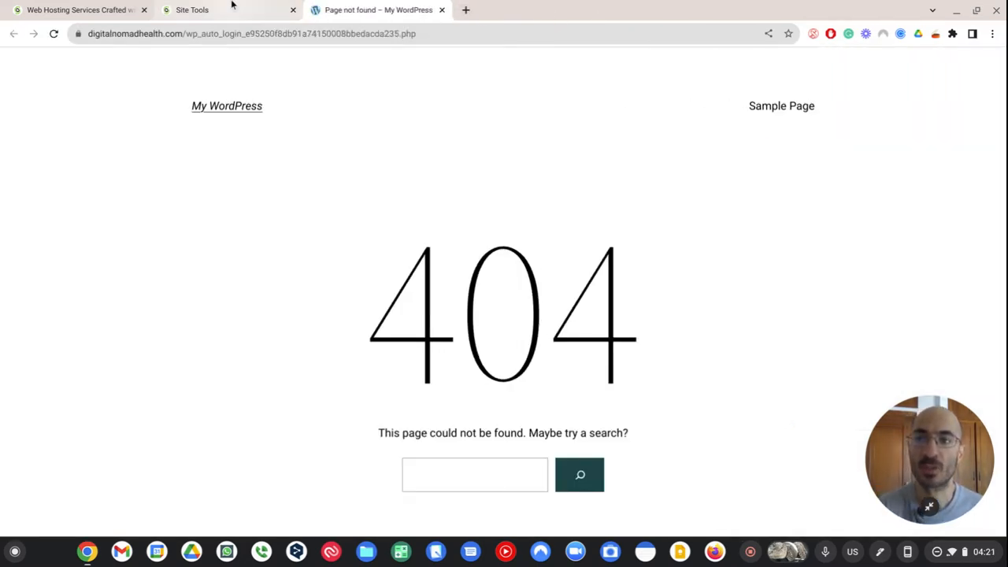
{"action": "left_click", "coordinate": [193, 9]}
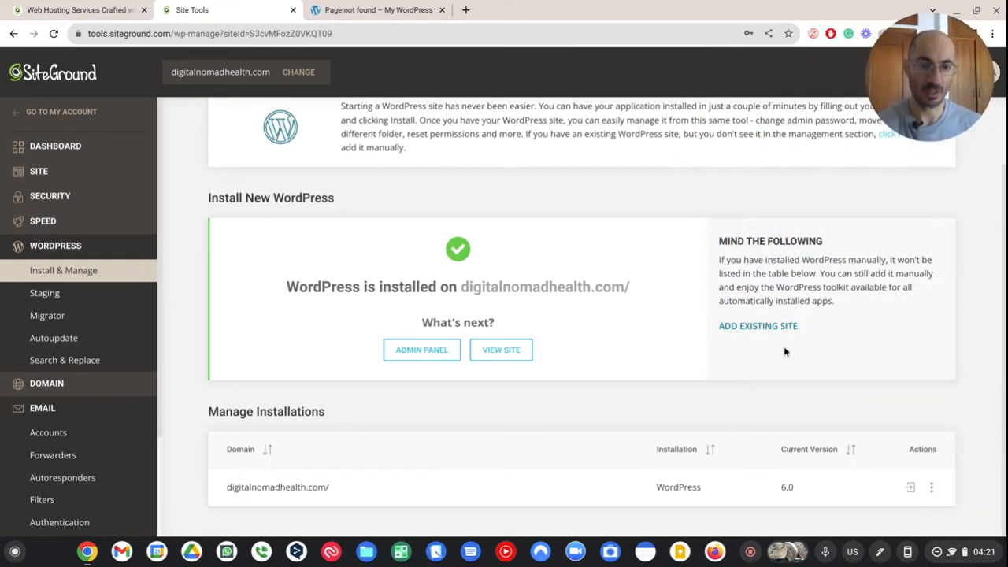
{"action": "mouse_move", "coordinate": [911, 486]}
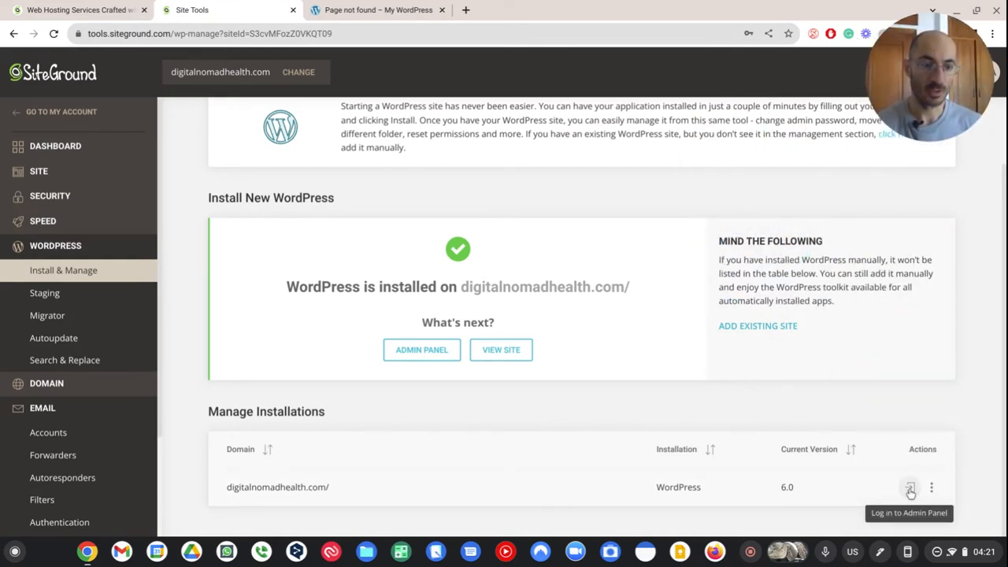
{"action": "left_click", "coordinate": [910, 486]}
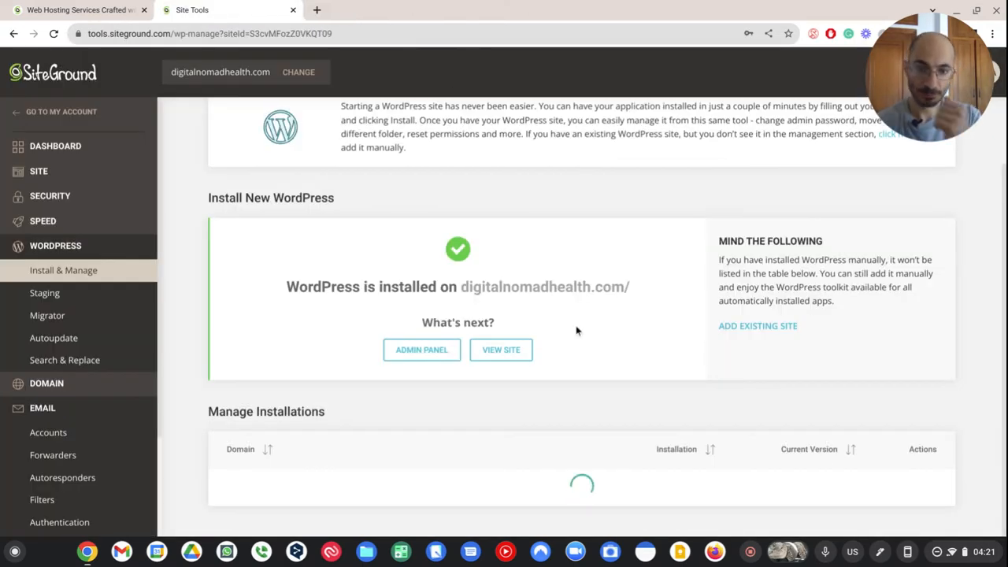
{"action": "left_click", "coordinate": [422, 350]}
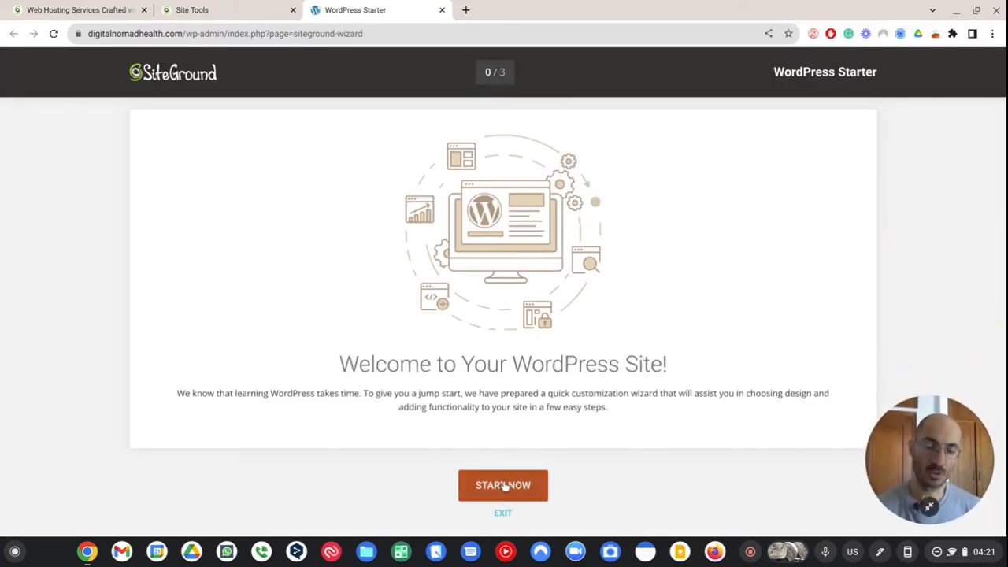
- Start the WordPress Starter wizard and scroll through its gallery of free designs
{"action": "left_click", "coordinate": [502, 484]}
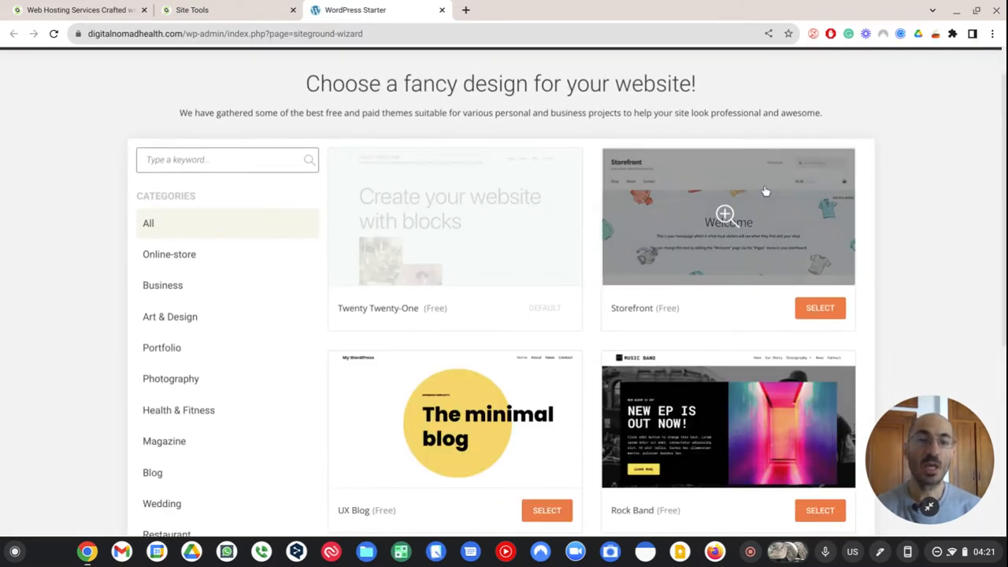
{"action": "scroll", "scroll_direction": "down", "scroll_amount": 3}
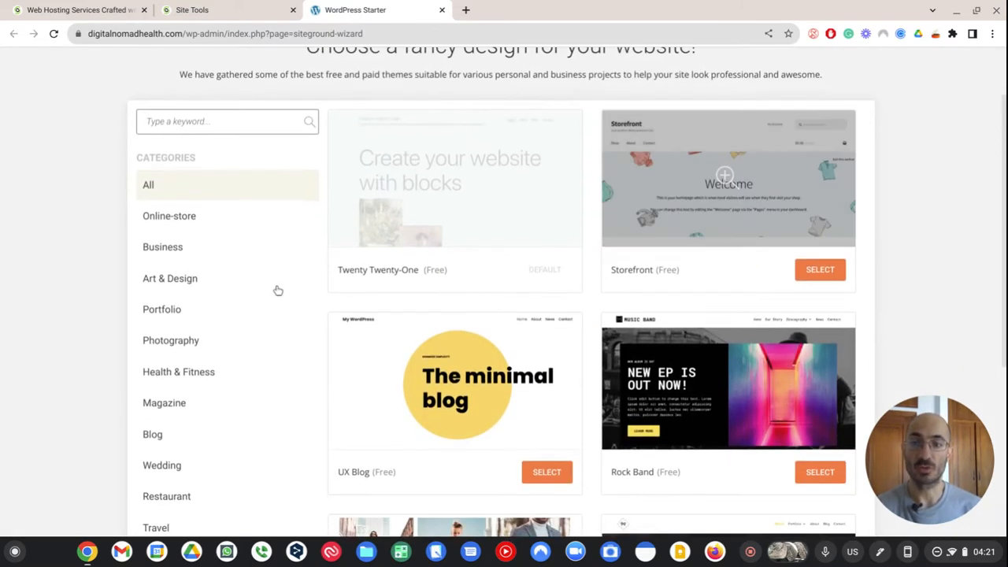
{"action": "scroll", "scroll_direction": "down", "scroll_amount": 3}
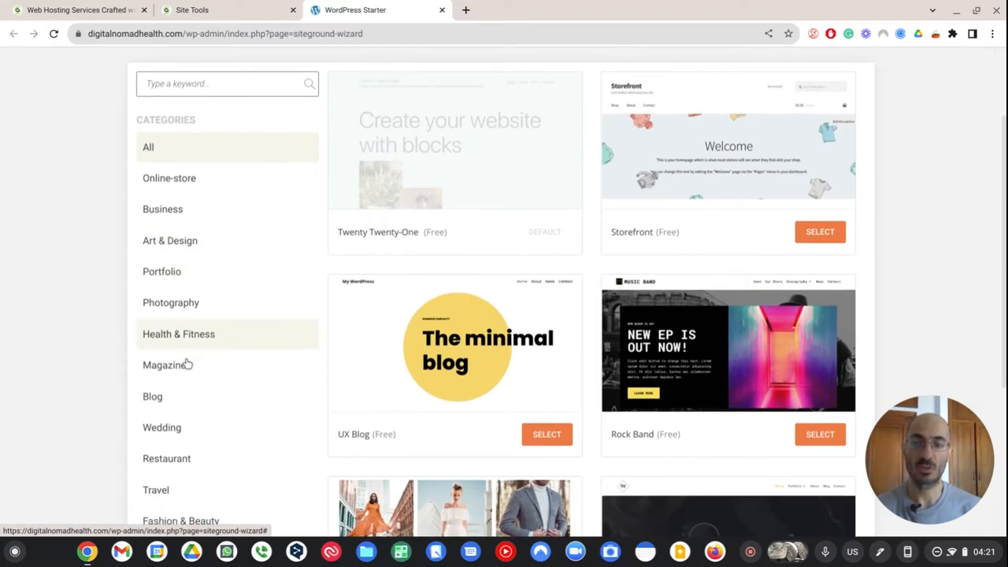
{"action": "scroll", "scroll_direction": "down", "scroll_amount": 3}
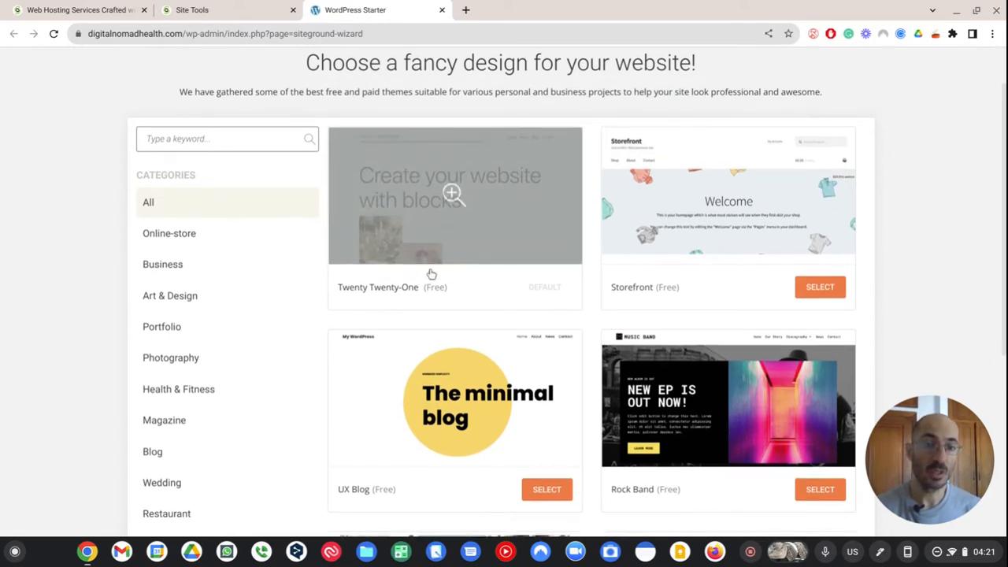
{"action": "scroll", "scroll_direction": "down", "scroll_amount": 3}
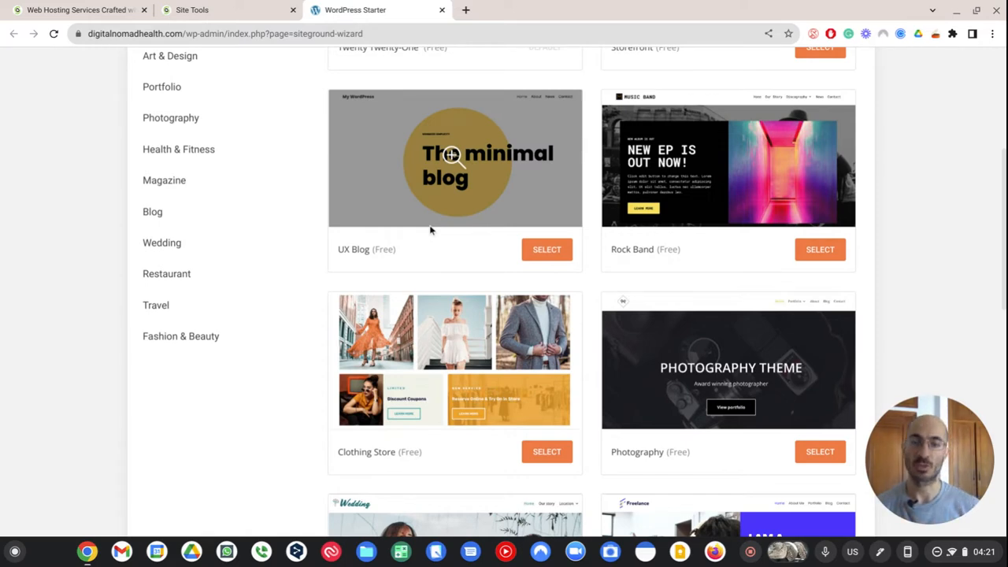
{"action": "scroll", "scroll_direction": "down", "scroll_amount": 3}
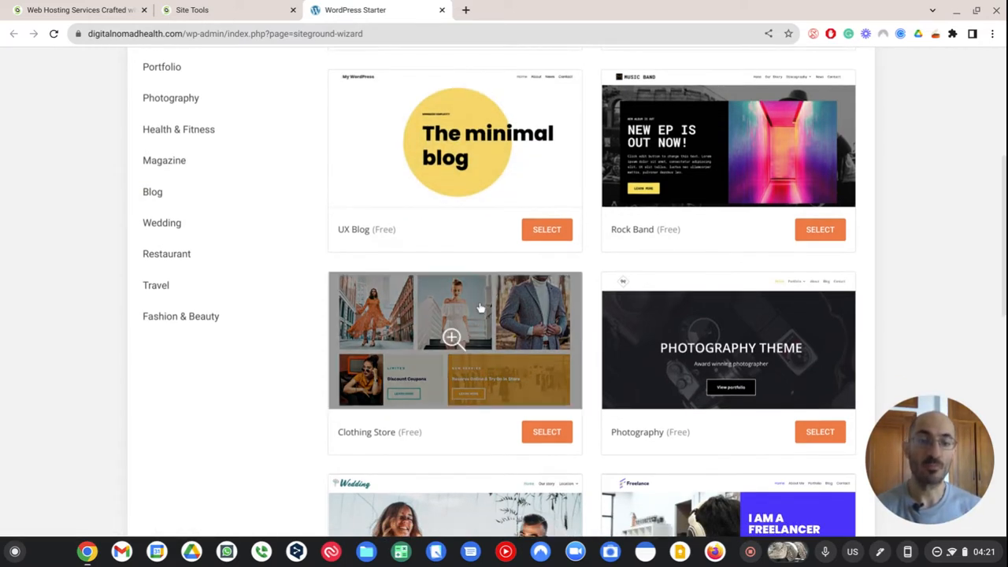
{"action": "scroll", "scroll_direction": "down", "scroll_amount": 3}
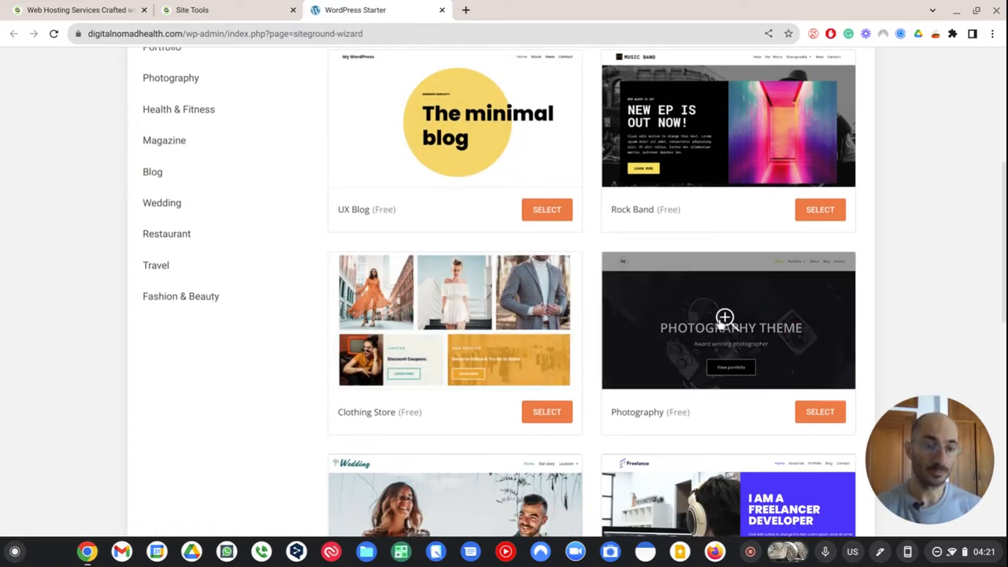
{"action": "left_click", "coordinate": [820, 411]}
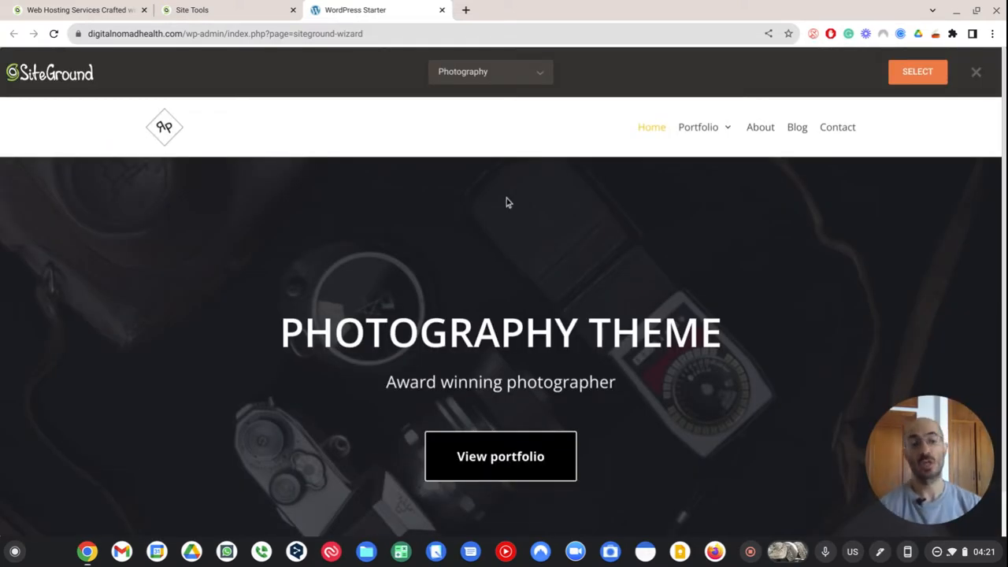
{"action": "mouse_move", "coordinate": [529, 246]}
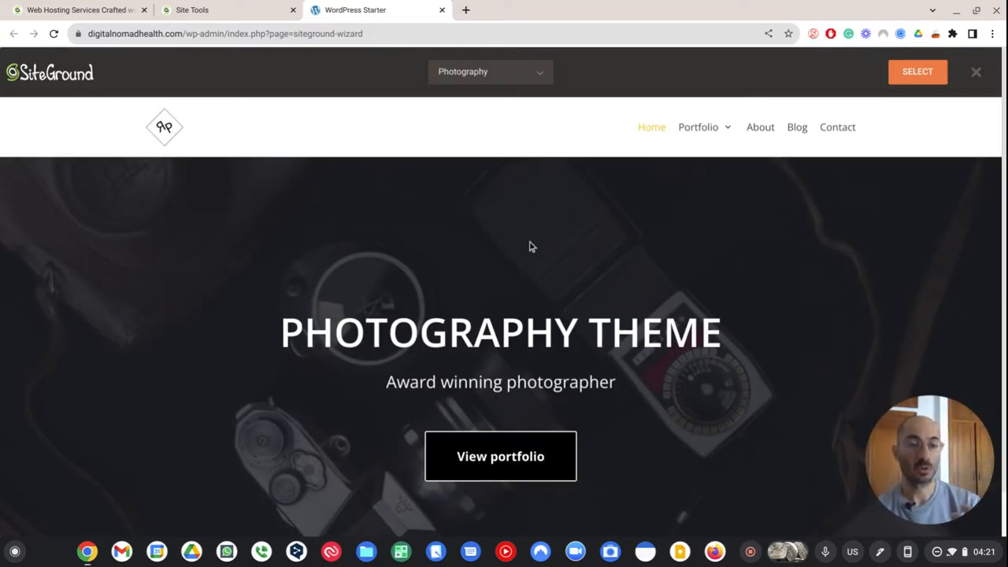
{"action": "scroll", "scroll_direction": "down", "scroll_amount": 3}
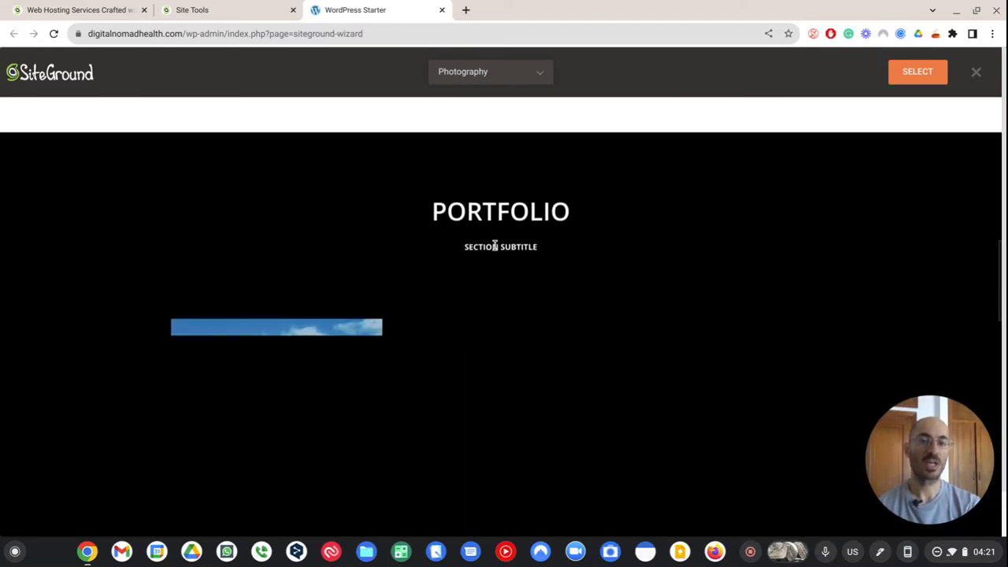
{"action": "scroll", "scroll_direction": "down", "scroll_amount": 3}
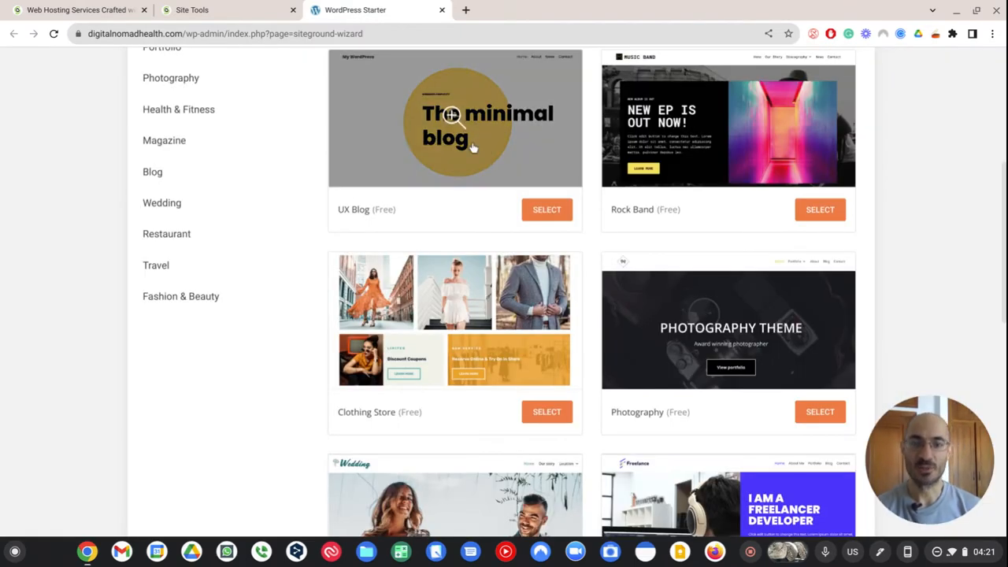
- Scroll further down the design gallery to designs like The Drone and Your Next Travel
{"action": "scroll", "scroll_direction": "down", "scroll_amount": 3}
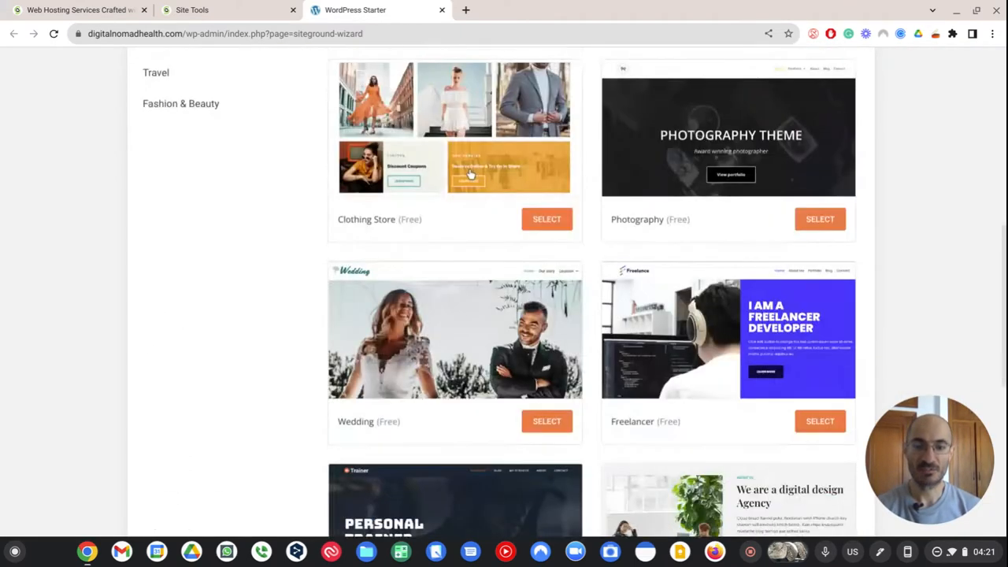
{"action": "scroll", "scroll_direction": "down", "scroll_amount": 3}
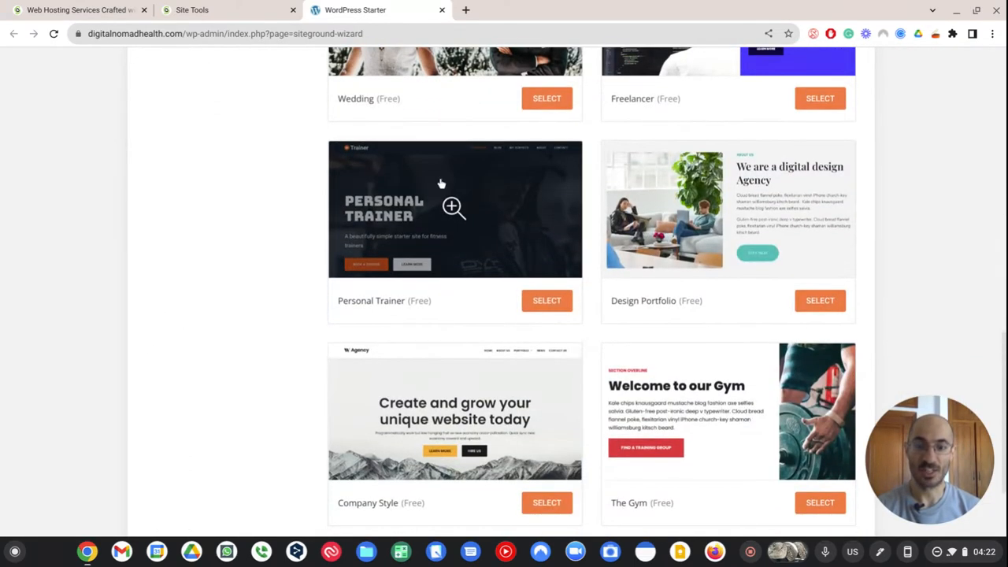
{"action": "mouse_move", "coordinate": [467, 237]}
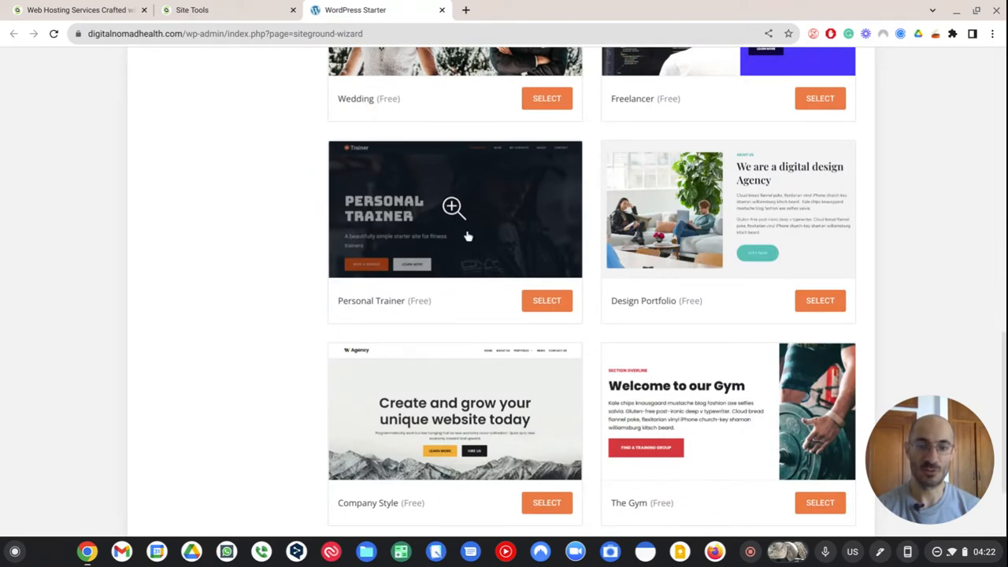
{"action": "scroll", "scroll_direction": "down", "scroll_amount": 3}
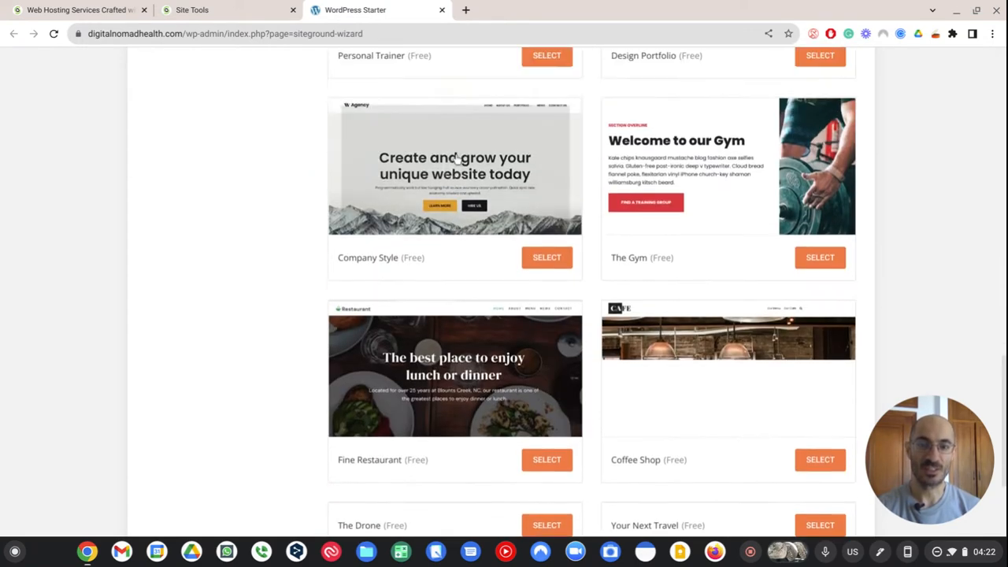
{"action": "scroll", "scroll_direction": "down", "scroll_amount": 3}
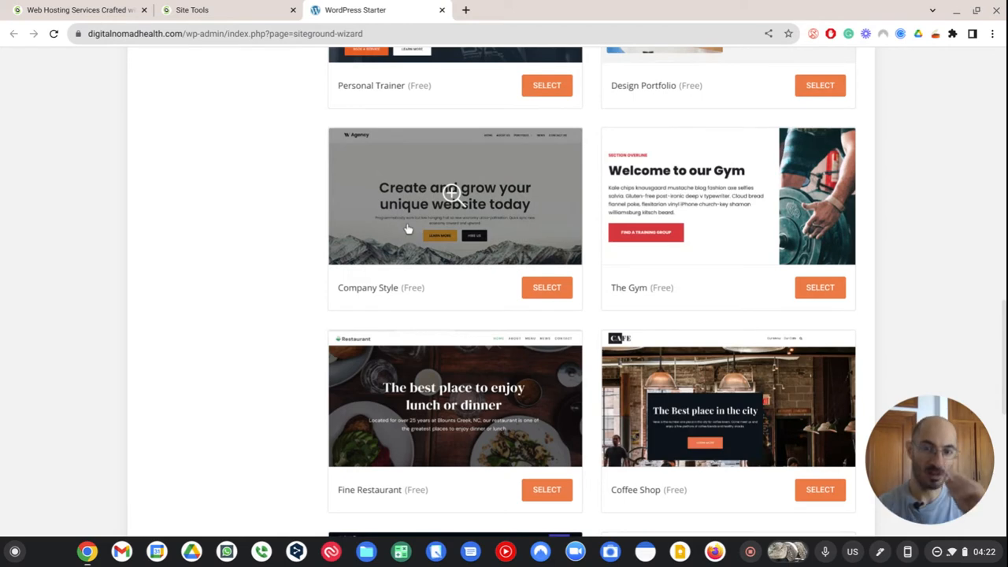
{"action": "scroll", "scroll_direction": "down", "scroll_amount": 3}
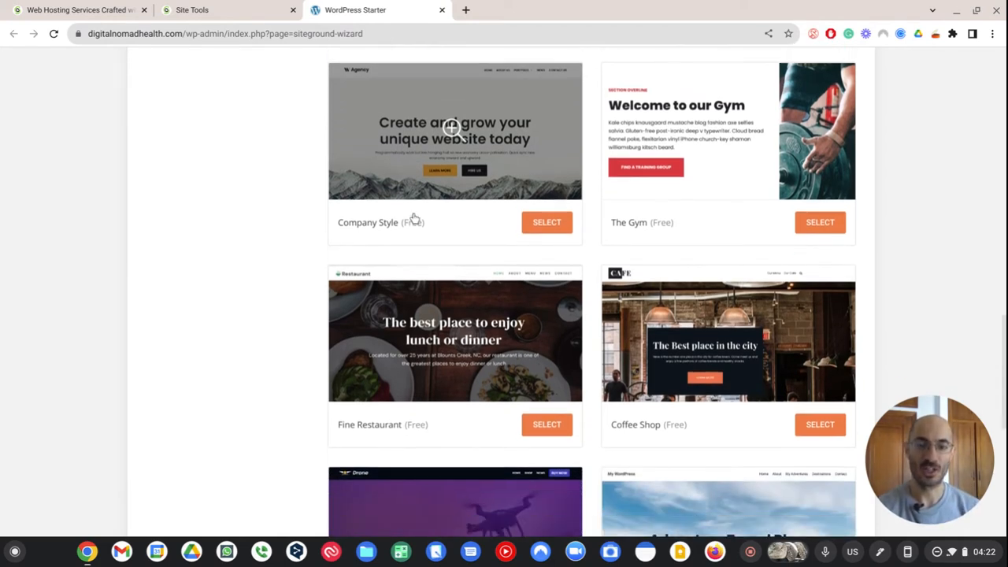
{"action": "scroll", "scroll_direction": "down", "scroll_amount": 3}
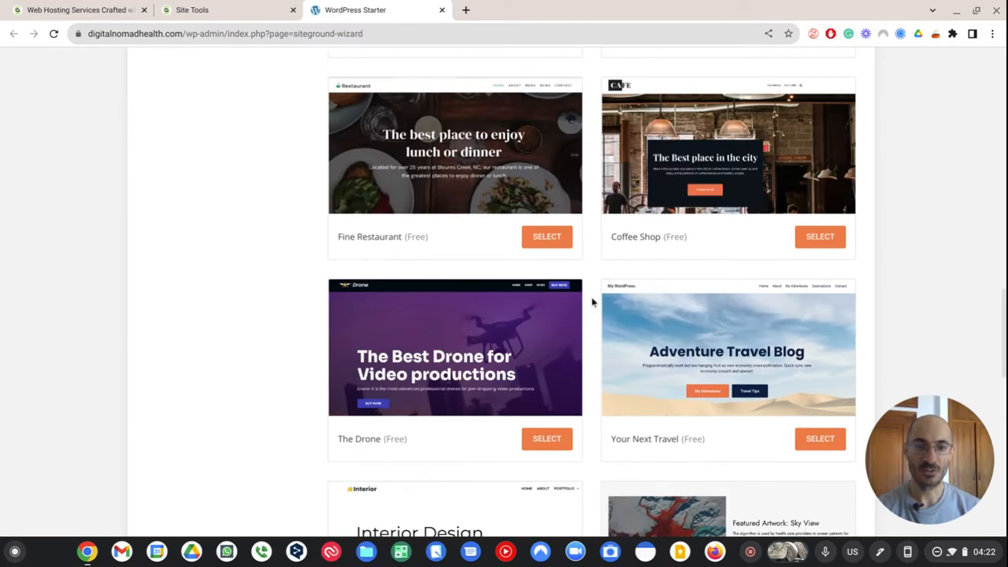
{"action": "mouse_move", "coordinate": [724, 142]}
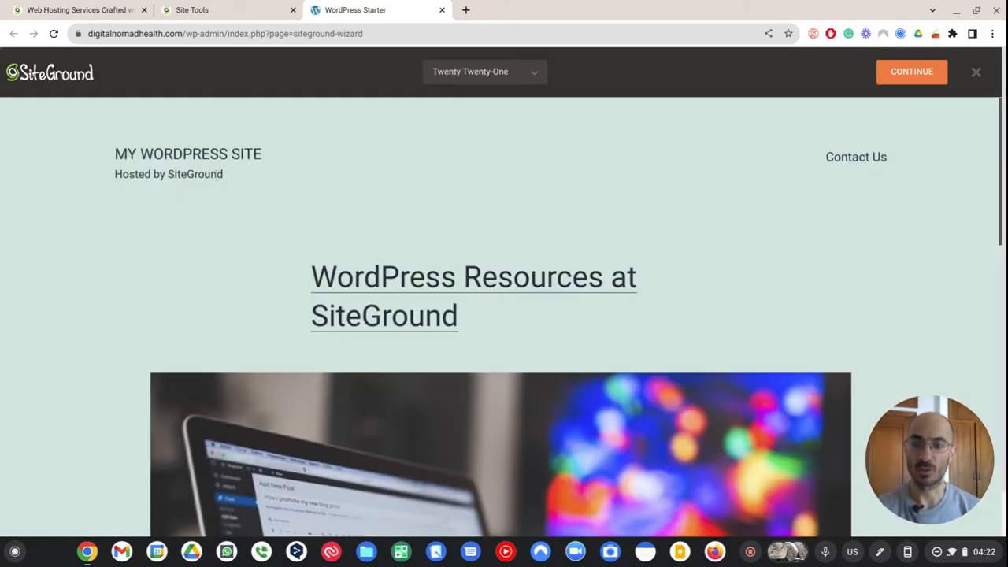
- Scroll the Twenty Twenty-One preview to its footer, then close it
{"action": "scroll", "scroll_direction": "down", "scroll_amount": 3}
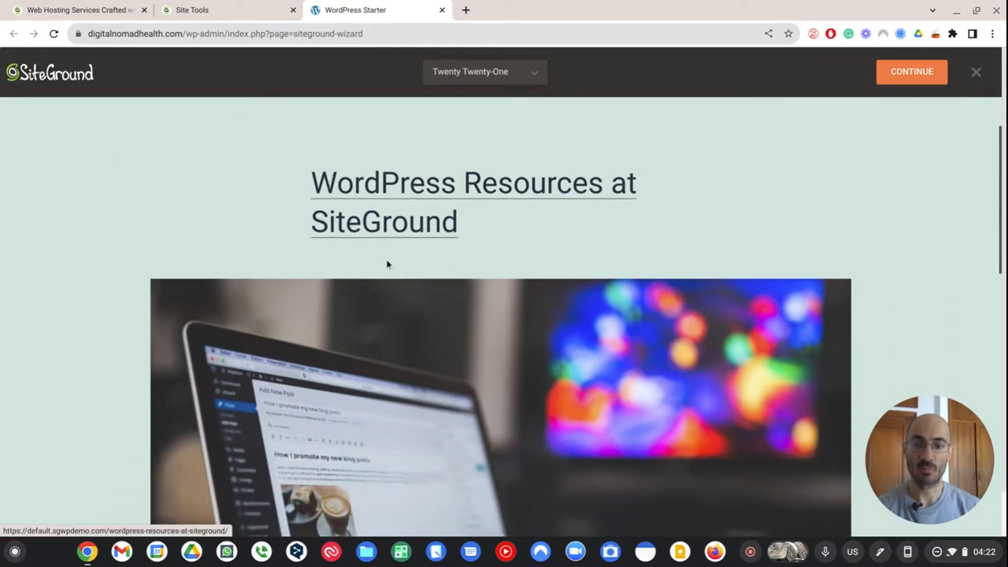
{"action": "scroll", "scroll_direction": "down", "scroll_amount": 3}
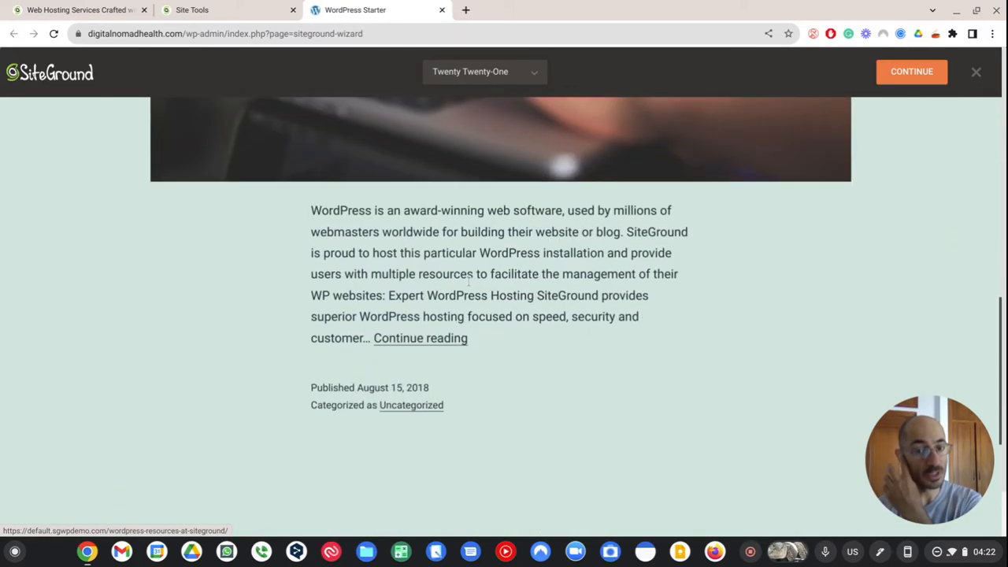
{"action": "scroll", "scroll_direction": "down", "scroll_amount": 3}
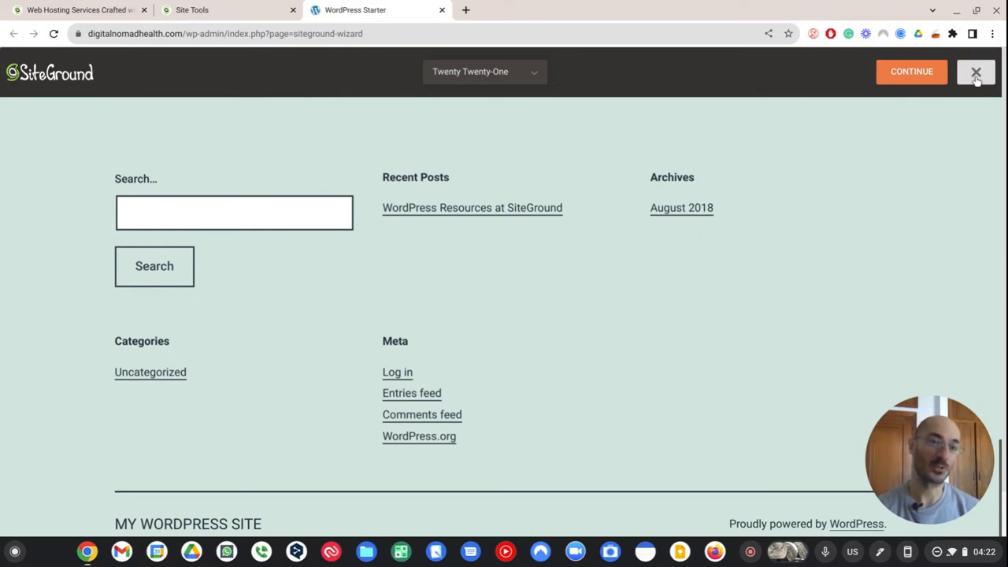
{"action": "left_click", "coordinate": [911, 71]}
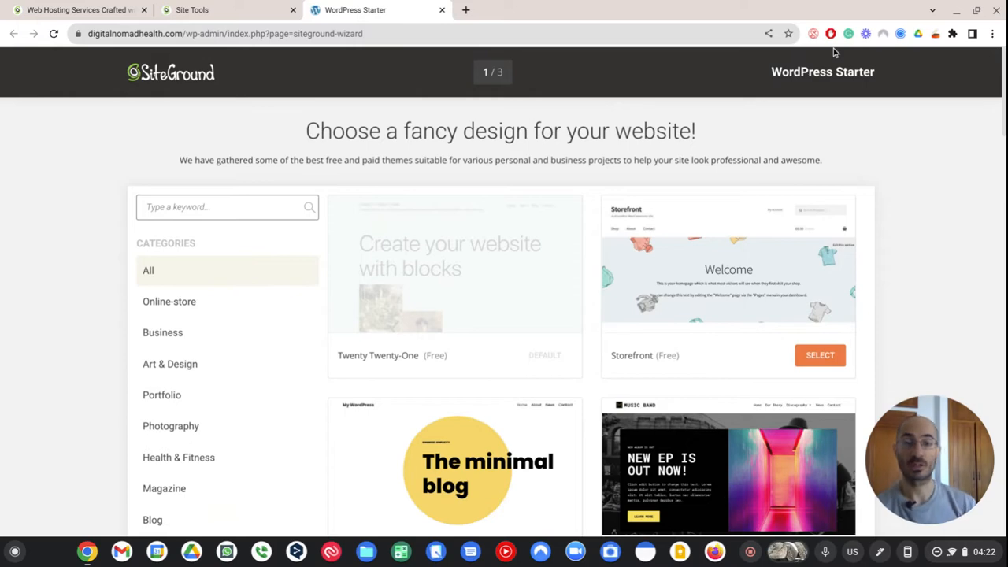
{"action": "mouse_move", "coordinate": [725, 264]}
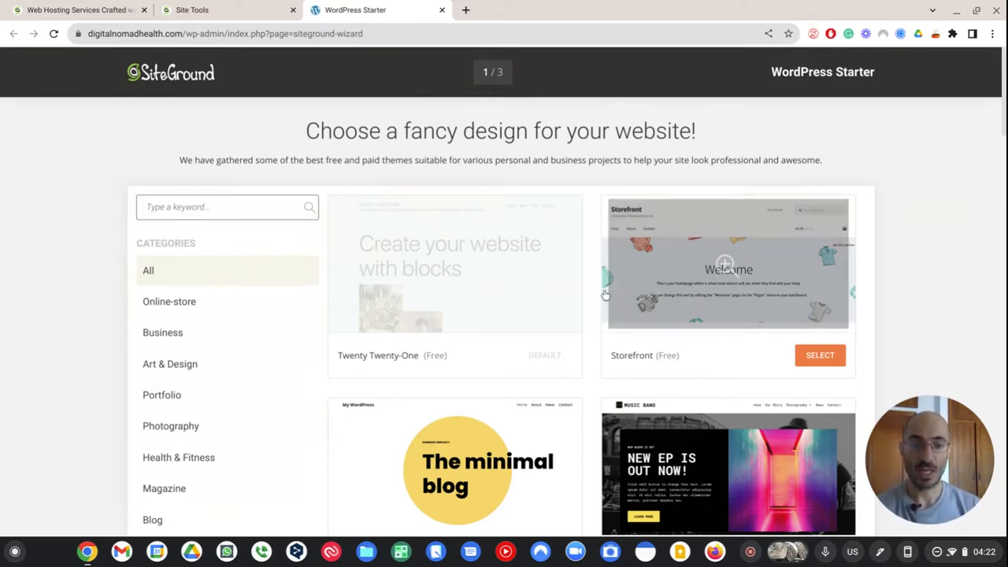
- Preview and select the Personal Trainer design, unchecking WooCommerce before confirming
{"action": "scroll", "scroll_direction": "down", "scroll_amount": 3}
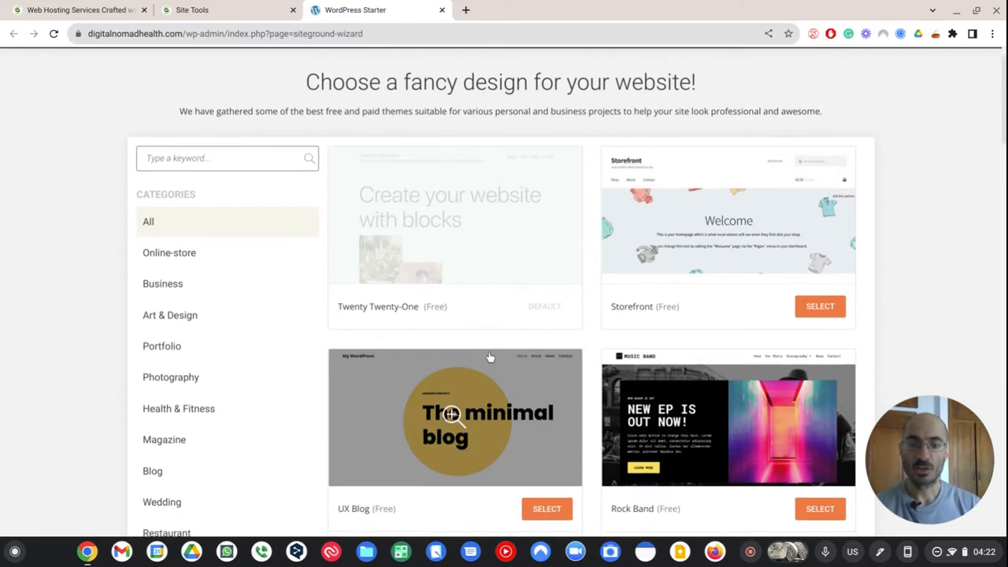
{"action": "scroll", "scroll_direction": "down", "scroll_amount": 3}
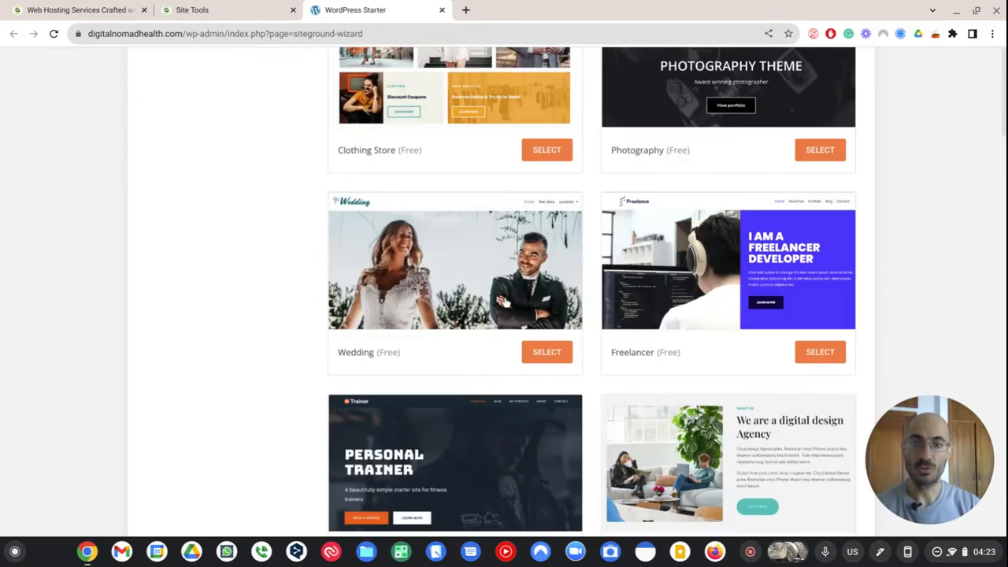
{"action": "scroll", "scroll_direction": "down", "scroll_amount": 3}
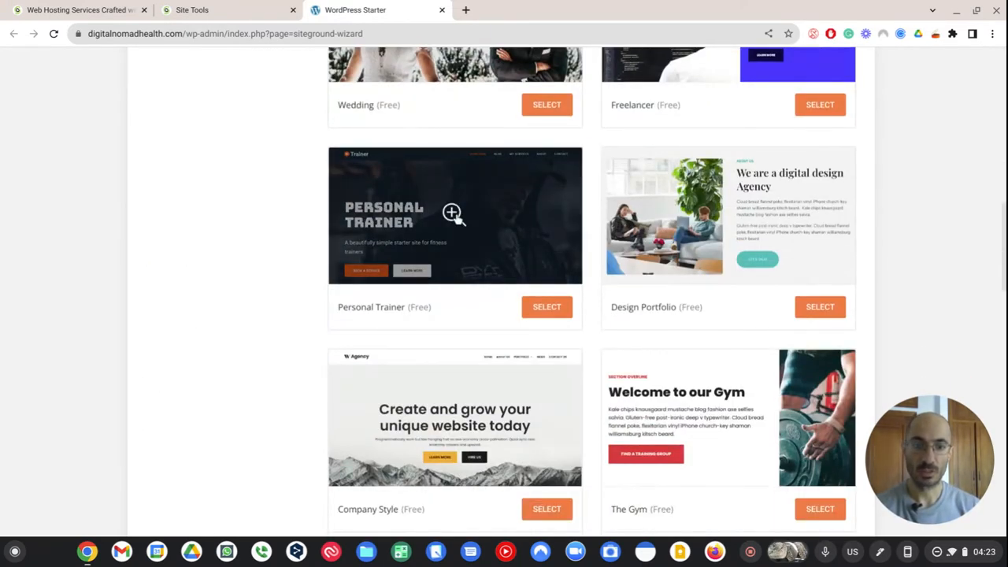
{"action": "left_click", "coordinate": [546, 306]}
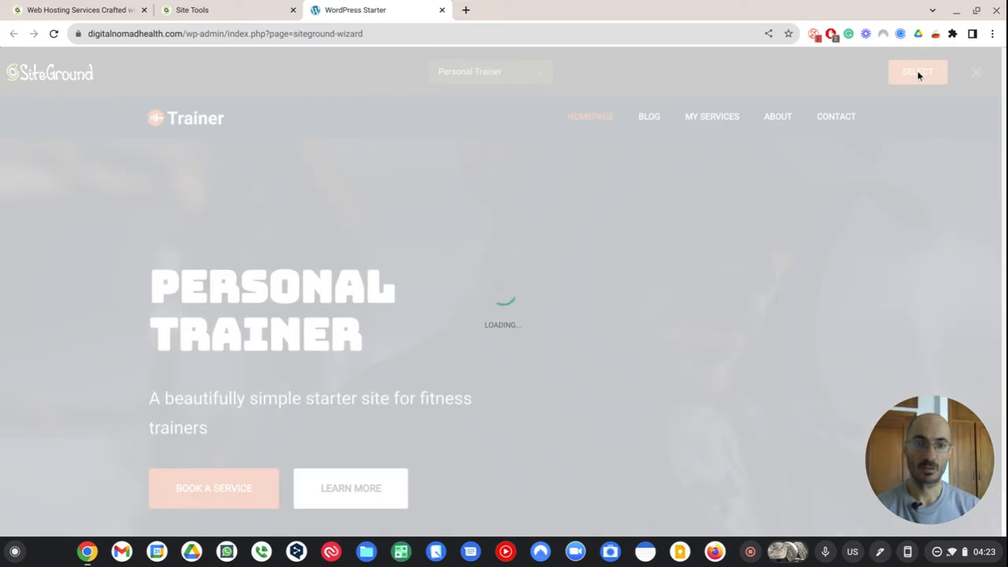
{"action": "left_click", "coordinate": [917, 71]}
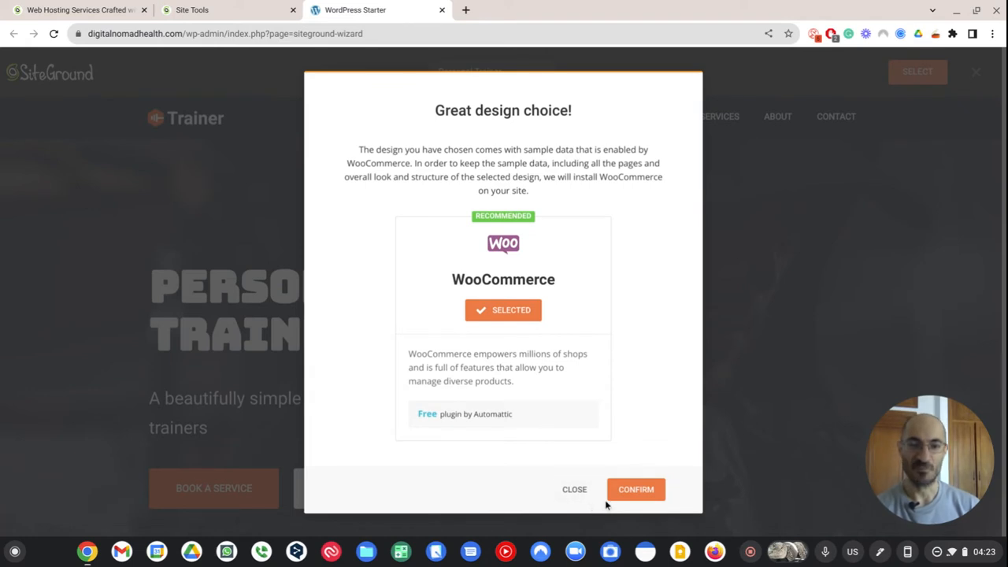
{"action": "left_click", "coordinate": [503, 309]}
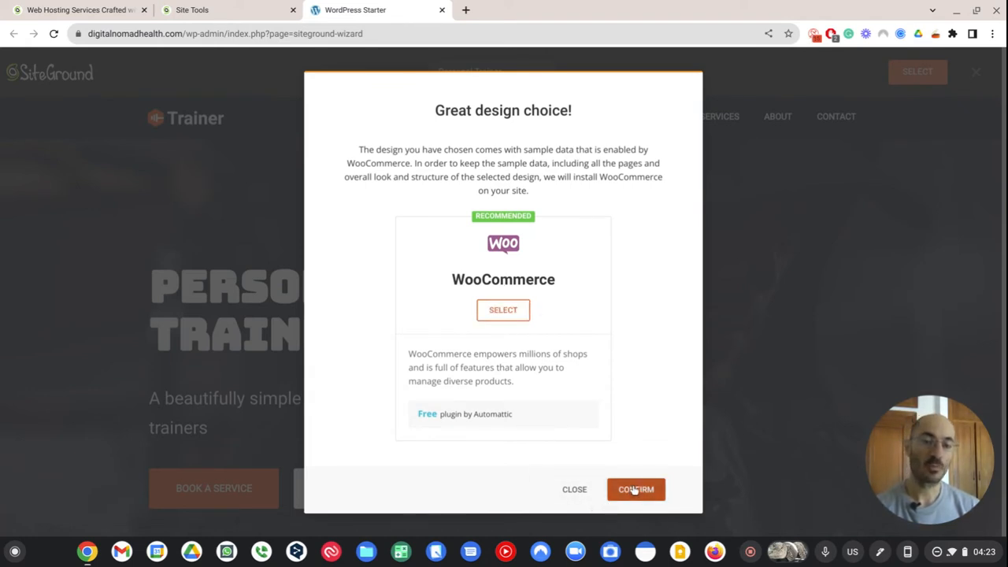
{"action": "left_click", "coordinate": [635, 489]}
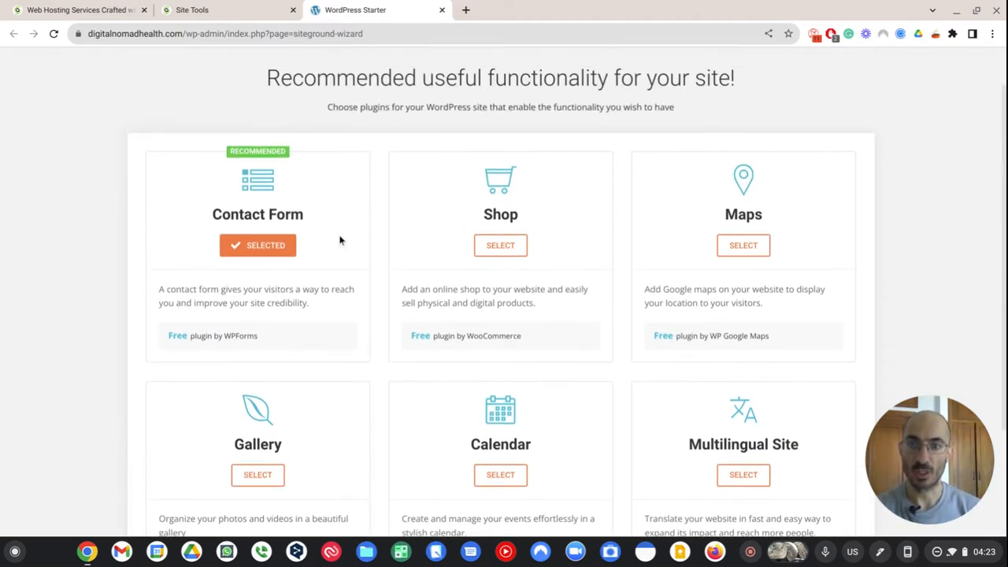
{"action": "mouse_move", "coordinate": [461, 277]}
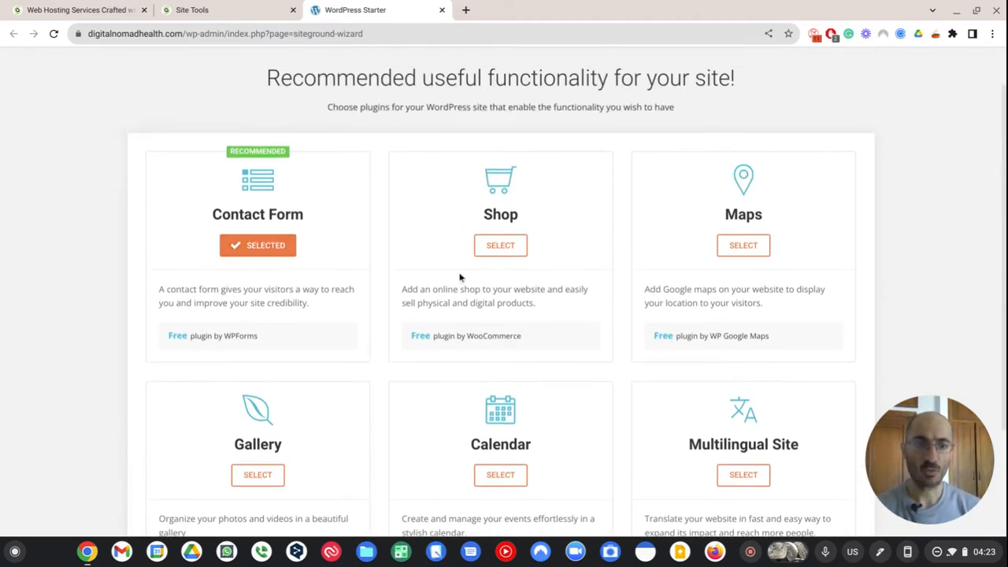
- Add Google Analytics to the WordPress Starter features and start installing the site
{"action": "scroll", "scroll_direction": "down", "scroll_amount": 3}
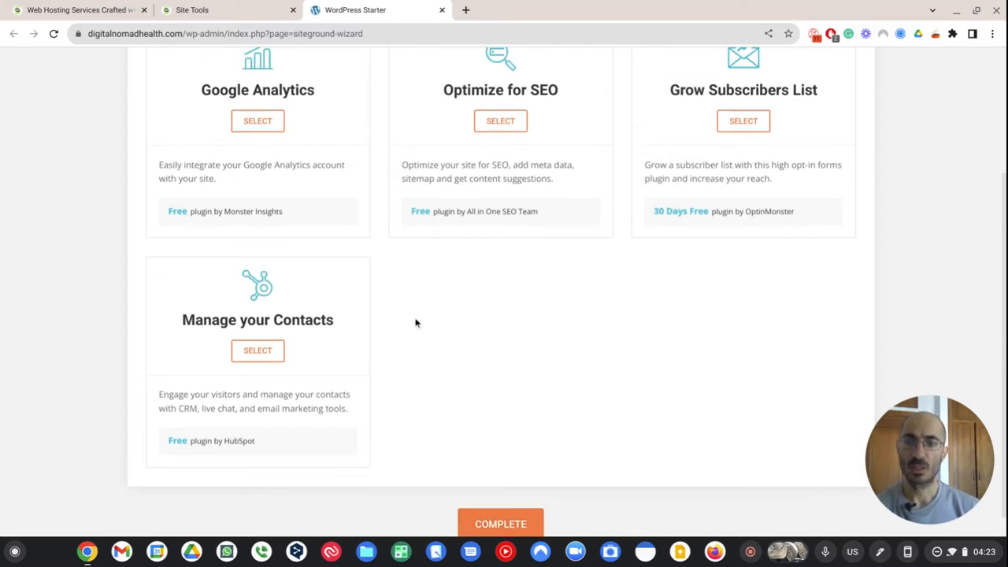
{"action": "scroll", "scroll_direction": "up", "scroll_amount": 3}
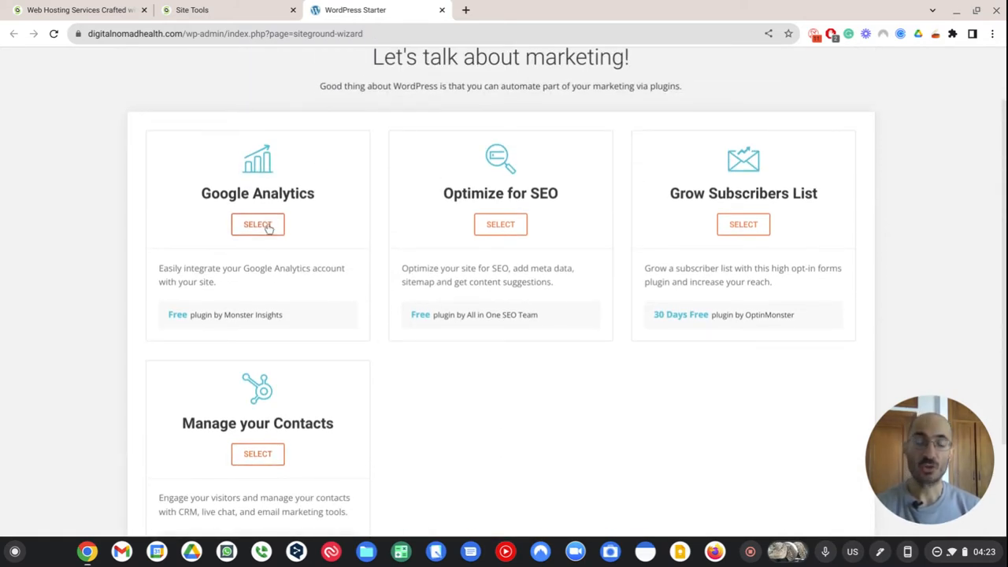
{"action": "left_click", "coordinate": [257, 225]}
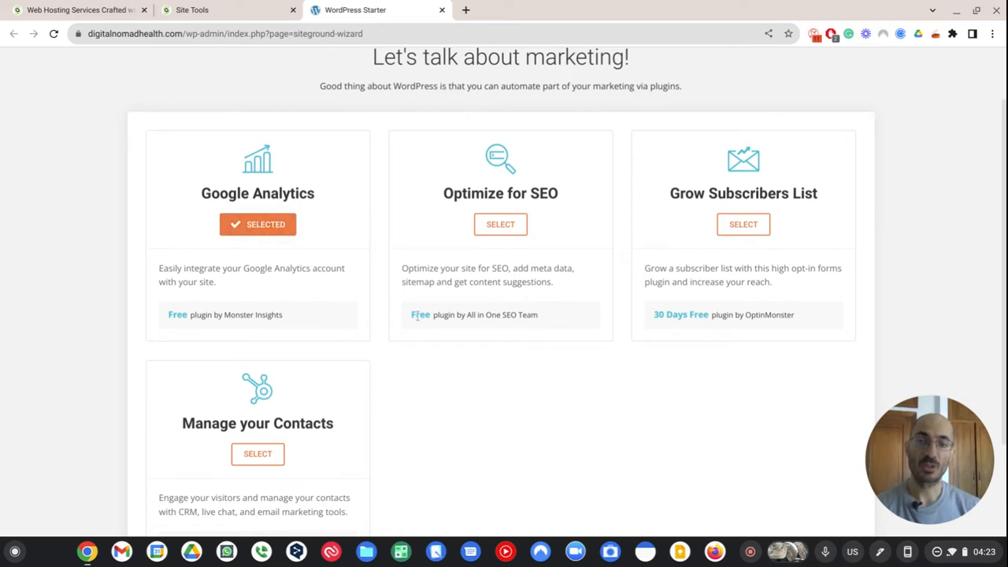
{"action": "mouse_move", "coordinate": [527, 336]}
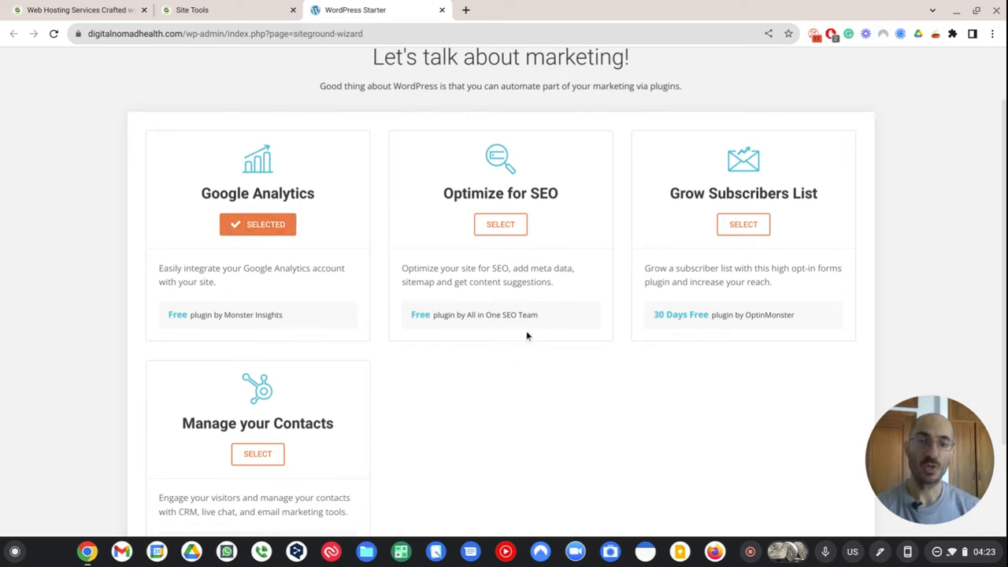
{"action": "mouse_move", "coordinate": [536, 352]}
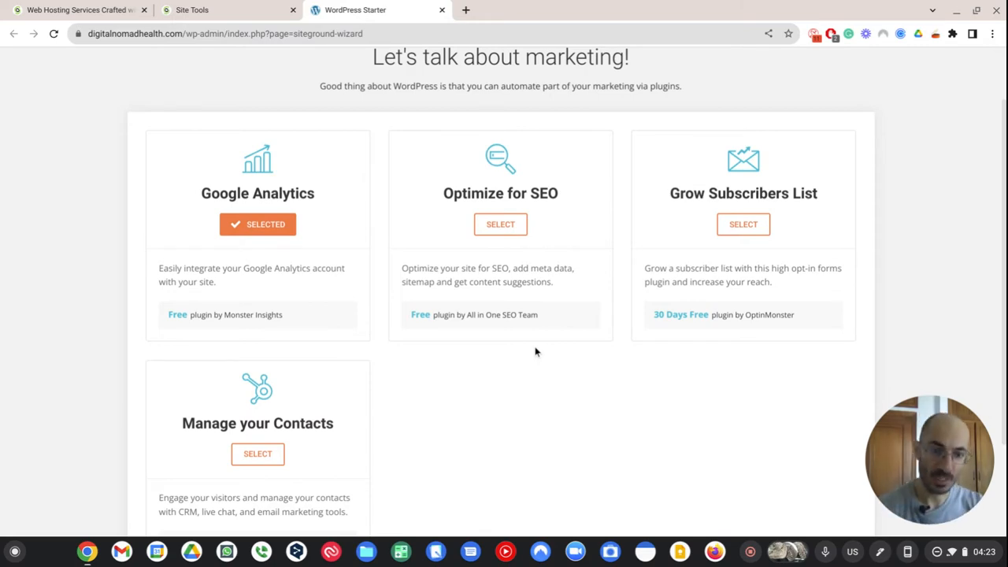
{"action": "scroll", "scroll_direction": "down", "scroll_amount": 3}
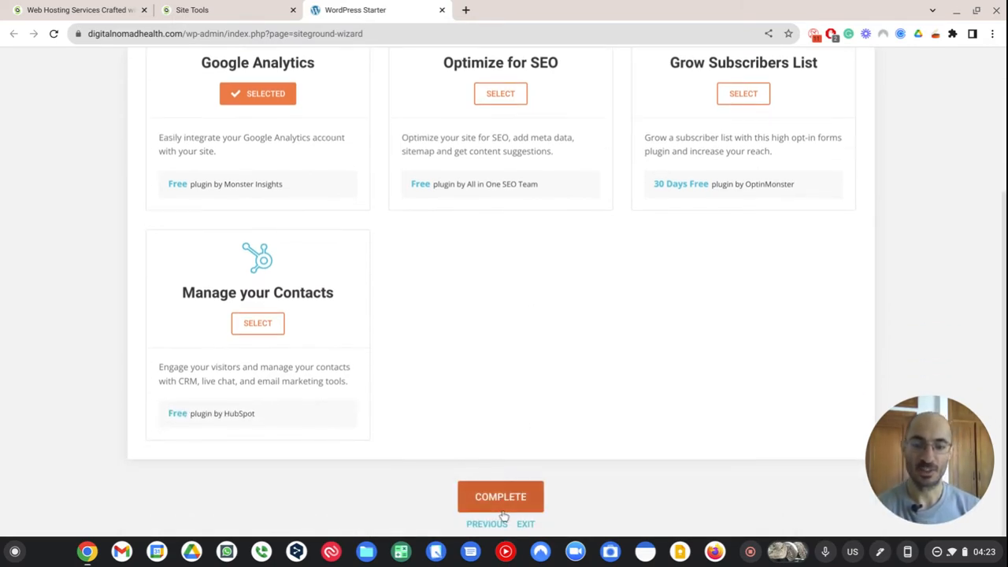
{"action": "left_click", "coordinate": [500, 496]}
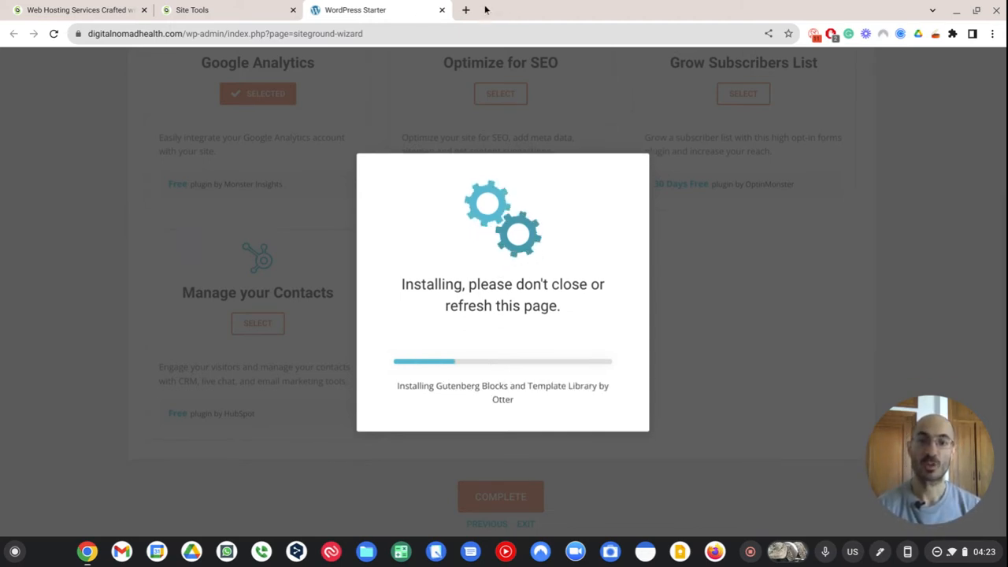
{"action": "left_click", "coordinate": [465, 9]}
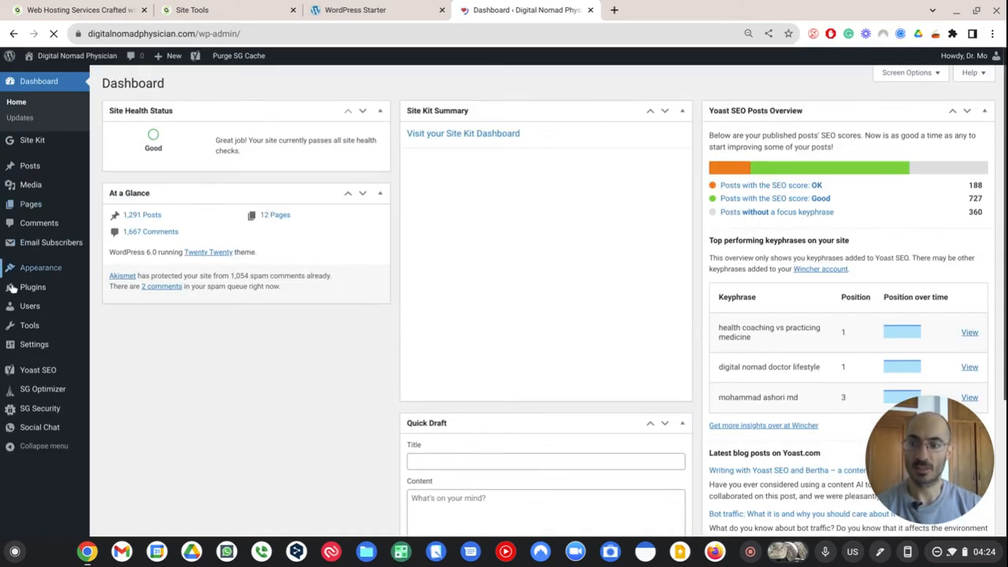
{"action": "mouse_move", "coordinate": [33, 286]}
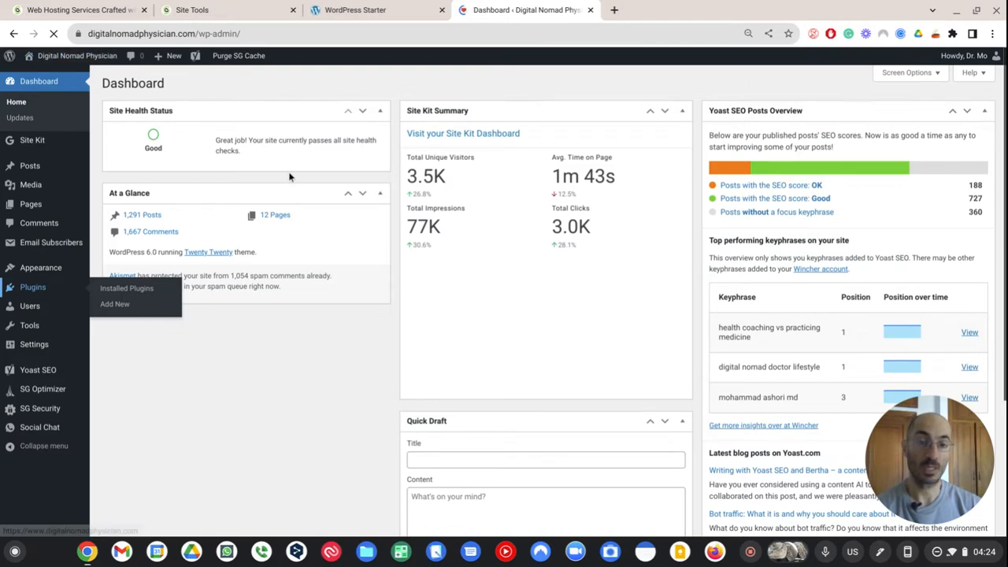
- Open the Digital Nomad Physician site's installed Plugins page in the new tab
{"action": "left_click", "coordinate": [127, 288]}
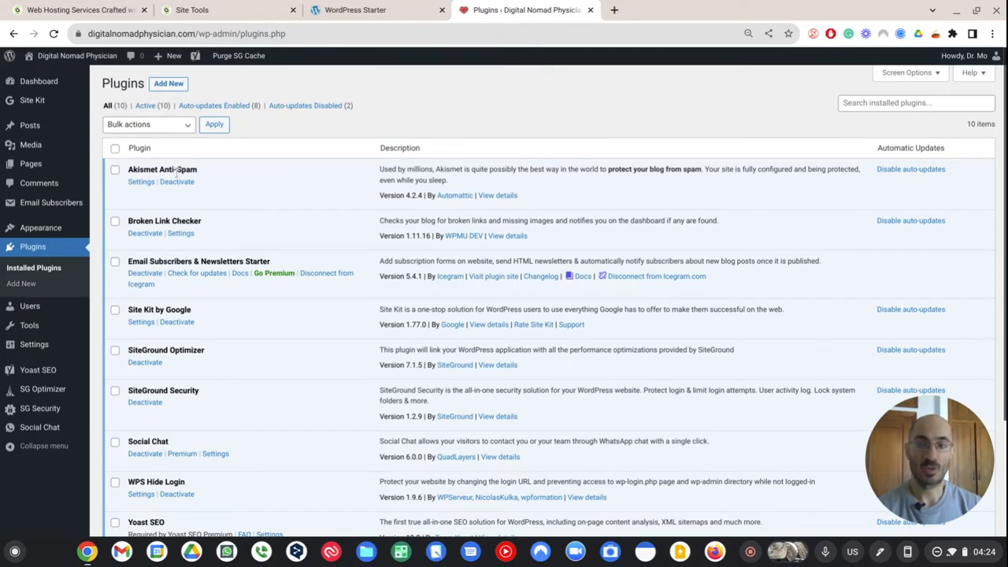
{"action": "mouse_move", "coordinate": [190, 240]}
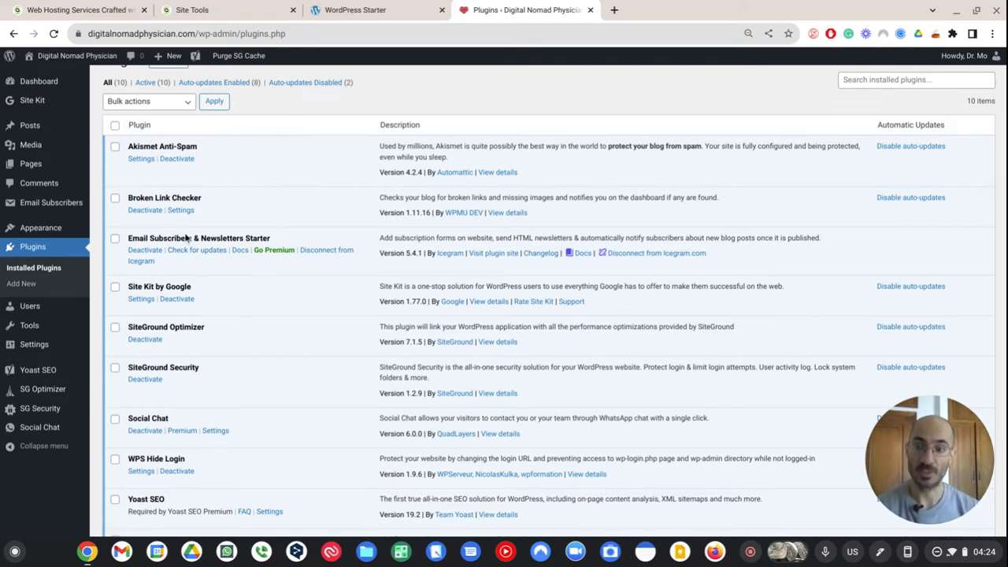
{"action": "mouse_move", "coordinate": [260, 268]}
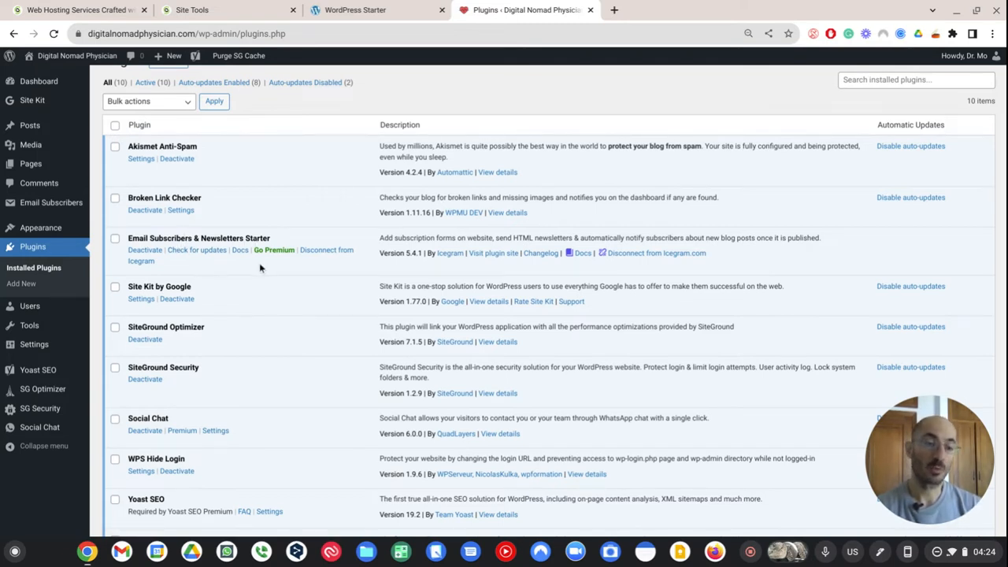
- Scroll the Digital Nomad Physician plugins list down to the Yoast SEO entries
{"action": "scroll", "scroll_direction": "down", "scroll_amount": 3}
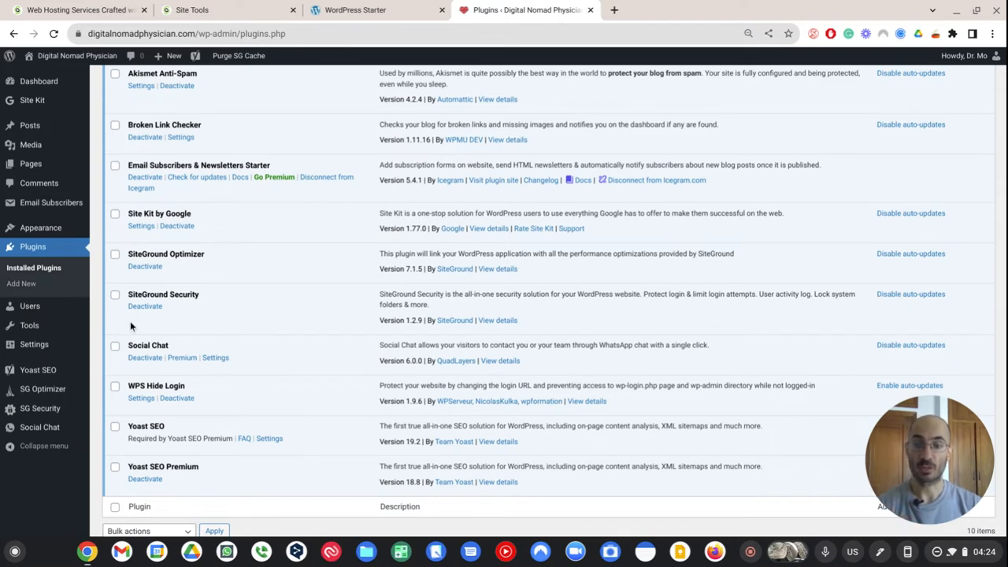
{"action": "scroll", "scroll_direction": "down", "scroll_amount": 3}
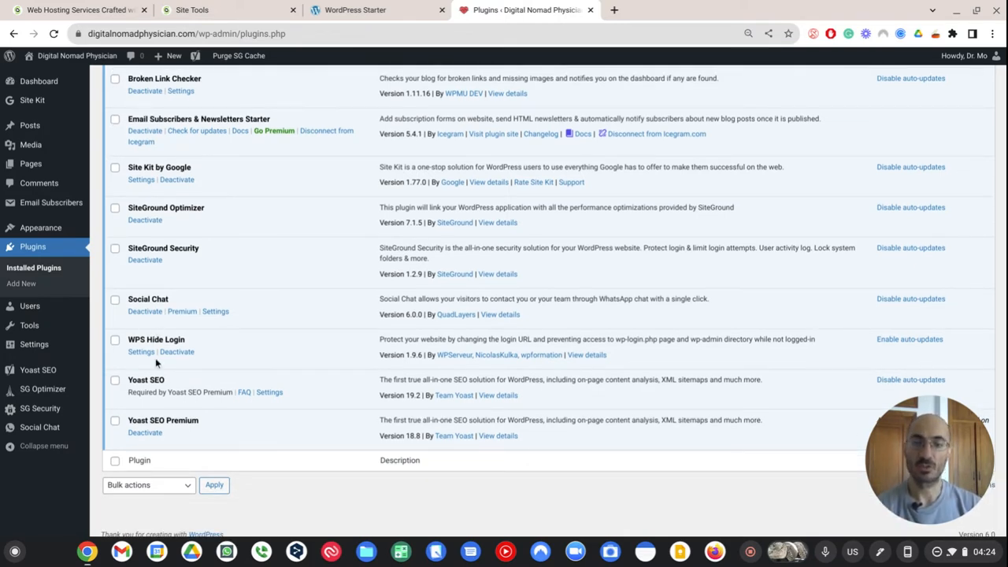
{"action": "scroll", "scroll_direction": "down", "scroll_amount": 3}
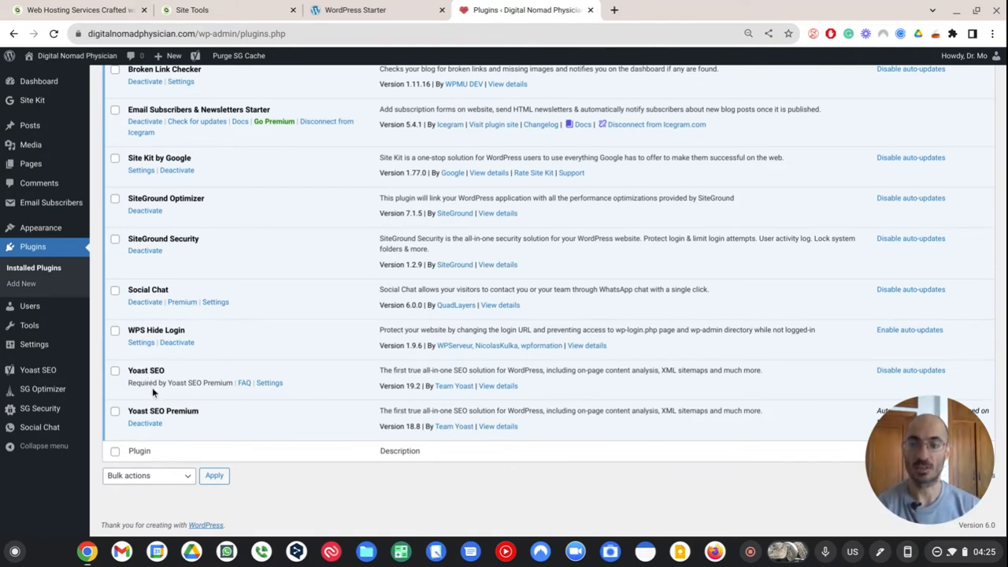
{"action": "left_click", "coordinate": [354, 10]}
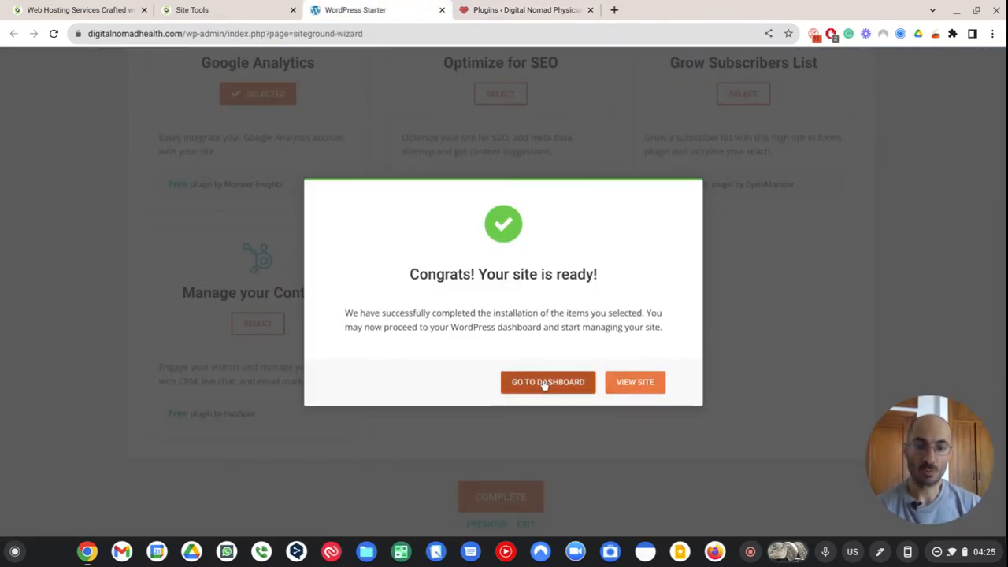
- Go to the new digitalnomadhealth.com dashboard from the Congrats dialog and open Plugins
{"action": "left_click", "coordinate": [547, 382]}
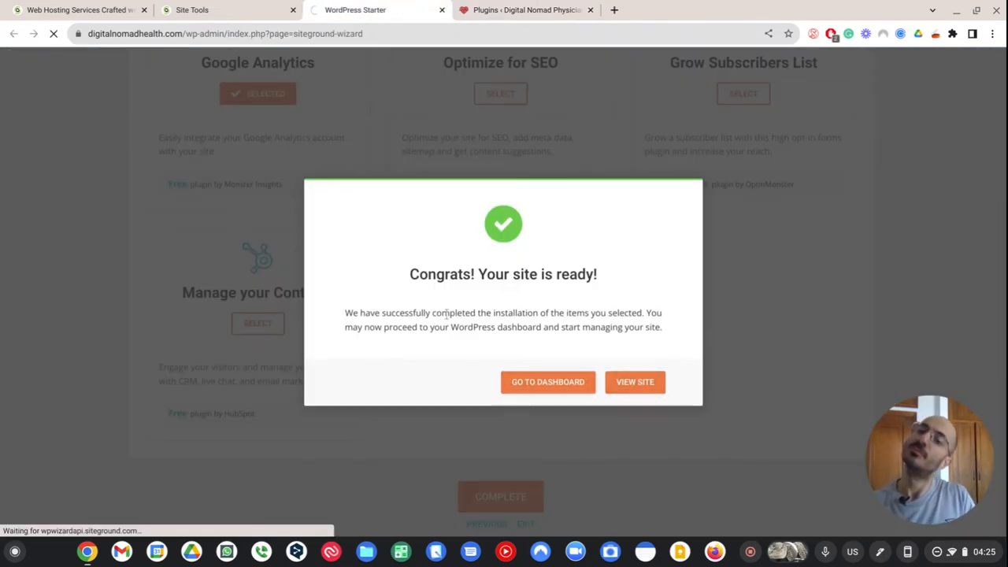
{"action": "left_click", "coordinate": [547, 382]}
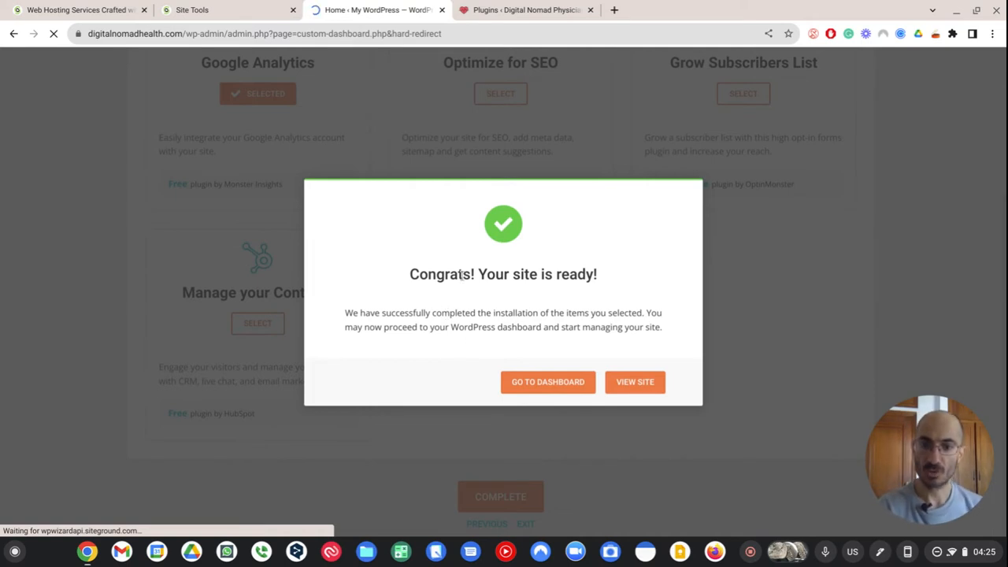
{"action": "left_click", "coordinate": [547, 381]}
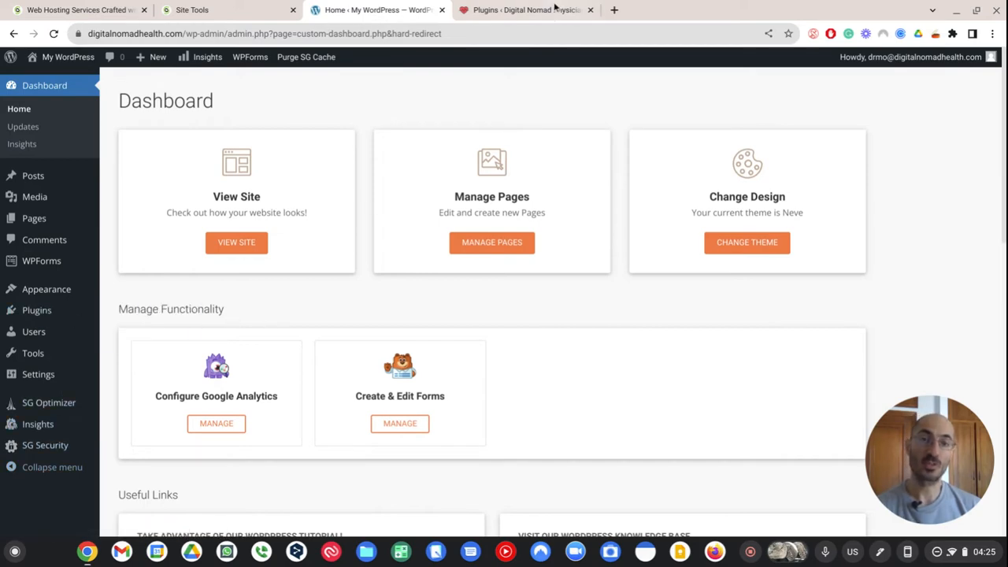
{"action": "left_click", "coordinate": [525, 10]}
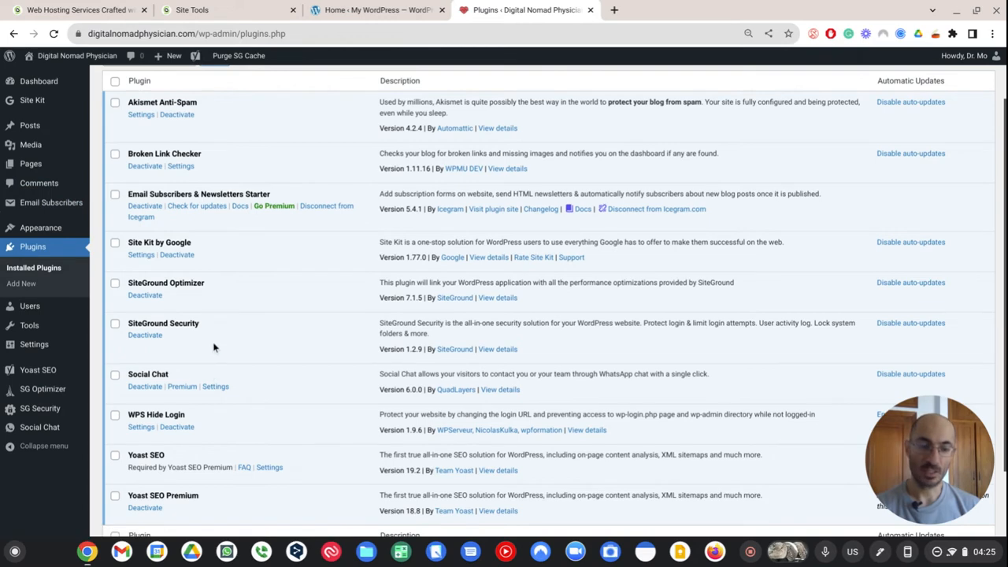
{"action": "mouse_move", "coordinate": [38, 183]}
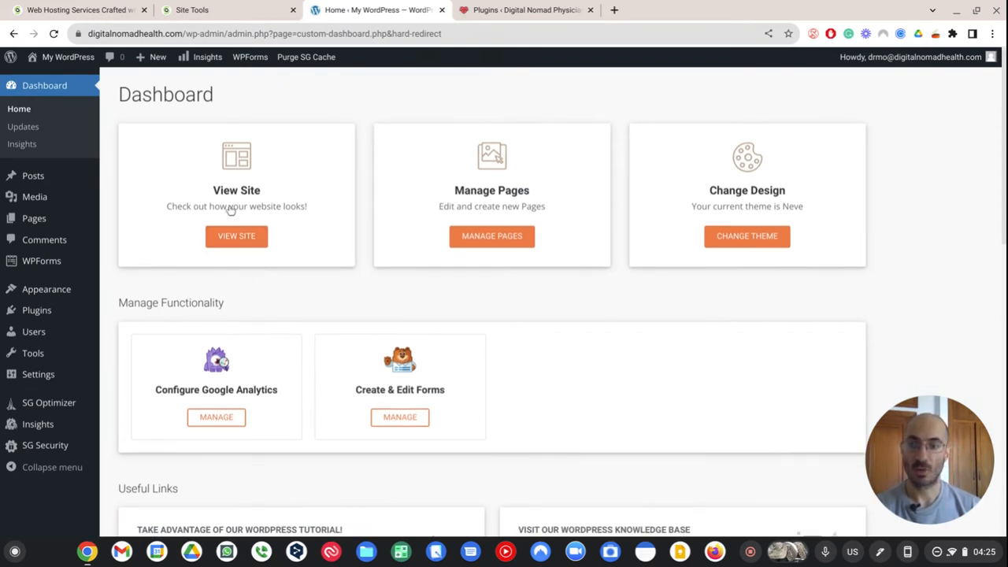
{"action": "mouse_move", "coordinate": [47, 289]}
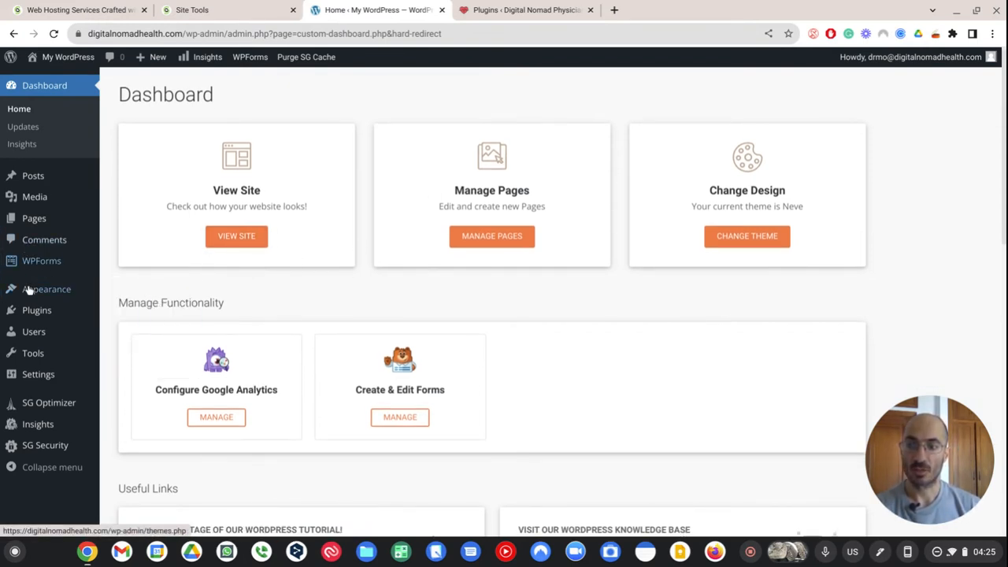
{"action": "left_click", "coordinate": [37, 310]}
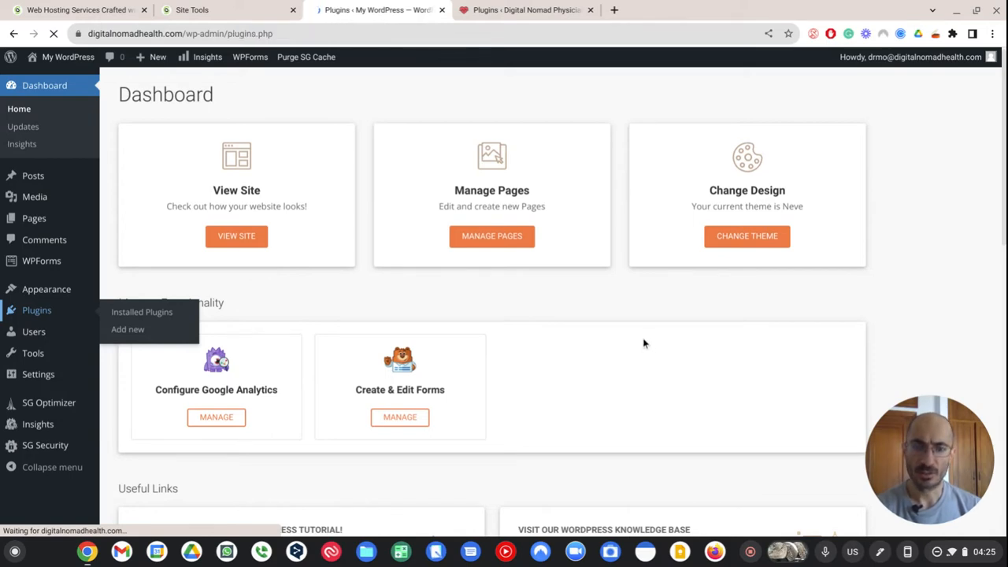
- Deactivate the WordPress Importer plugin on digitalnomadhealth.com
{"action": "left_click", "coordinate": [141, 312]}
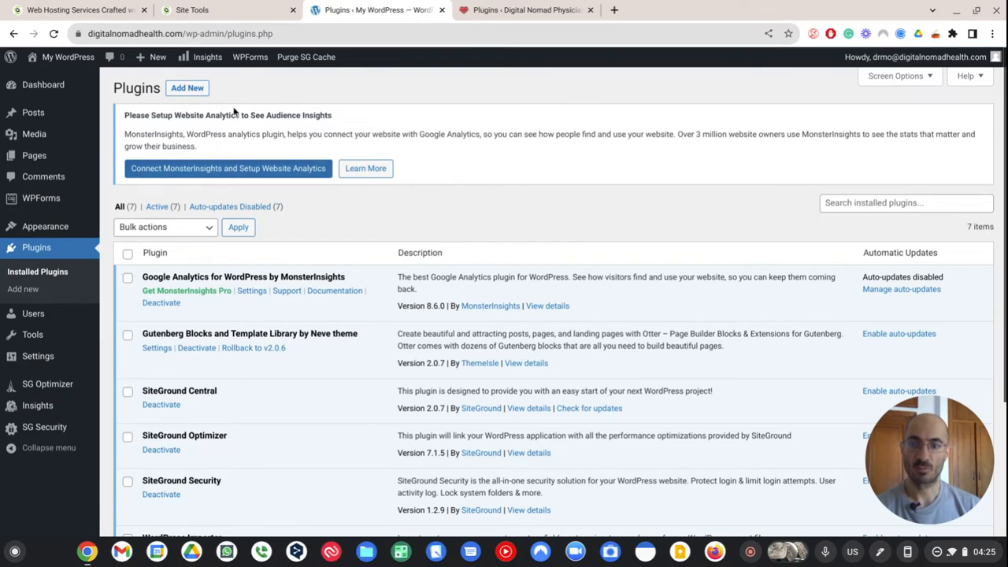
{"action": "scroll", "scroll_direction": "down", "scroll_amount": 3}
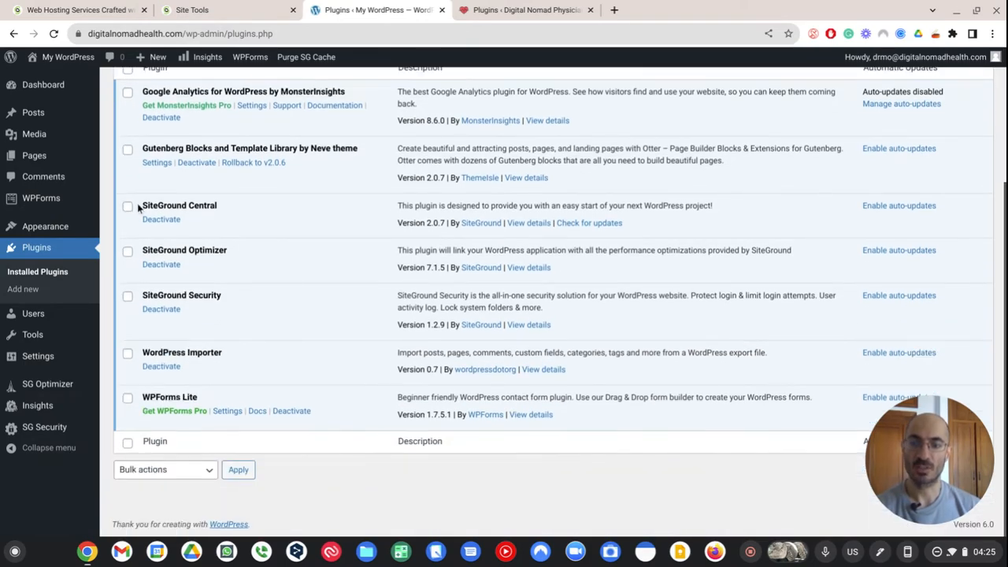
{"action": "mouse_move", "coordinate": [162, 384]}
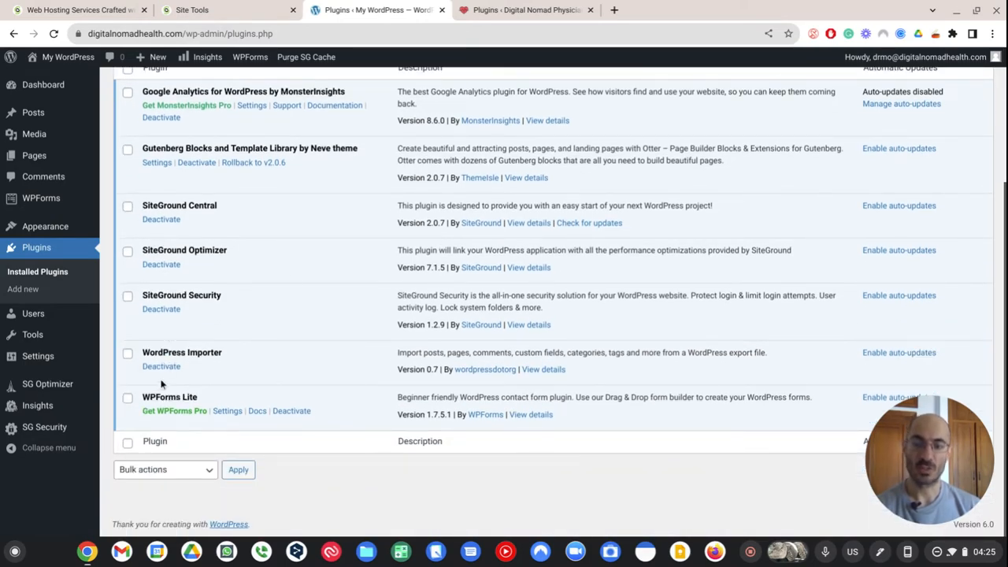
{"action": "left_click", "coordinate": [161, 366]}
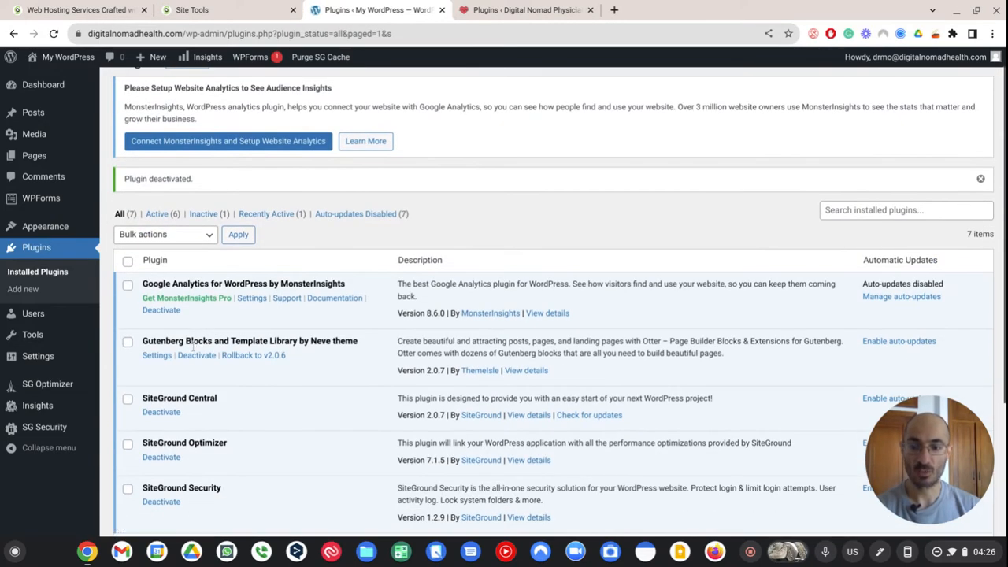
{"action": "scroll", "scroll_direction": "down", "scroll_amount": 3}
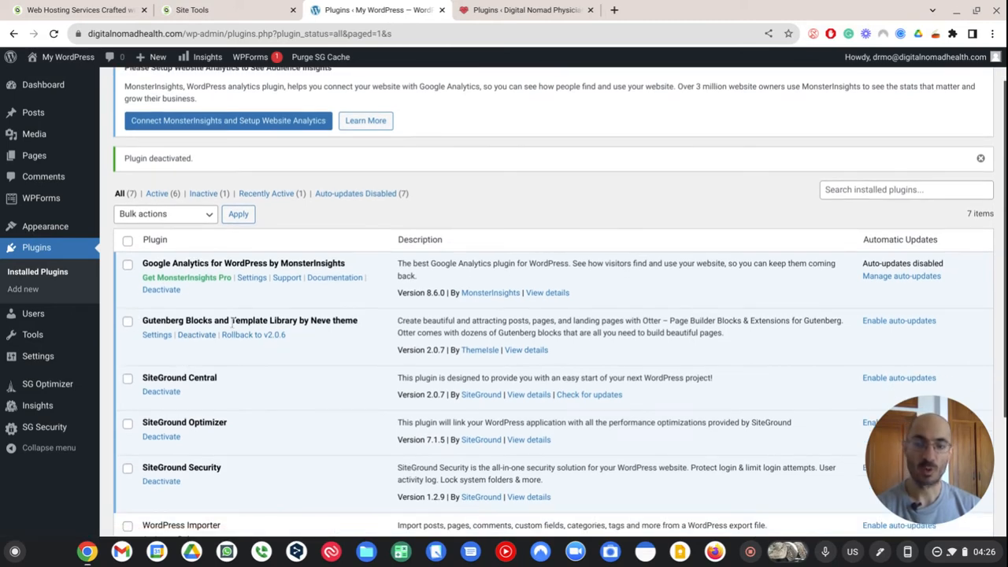
{"action": "scroll", "scroll_direction": "down", "scroll_amount": 3}
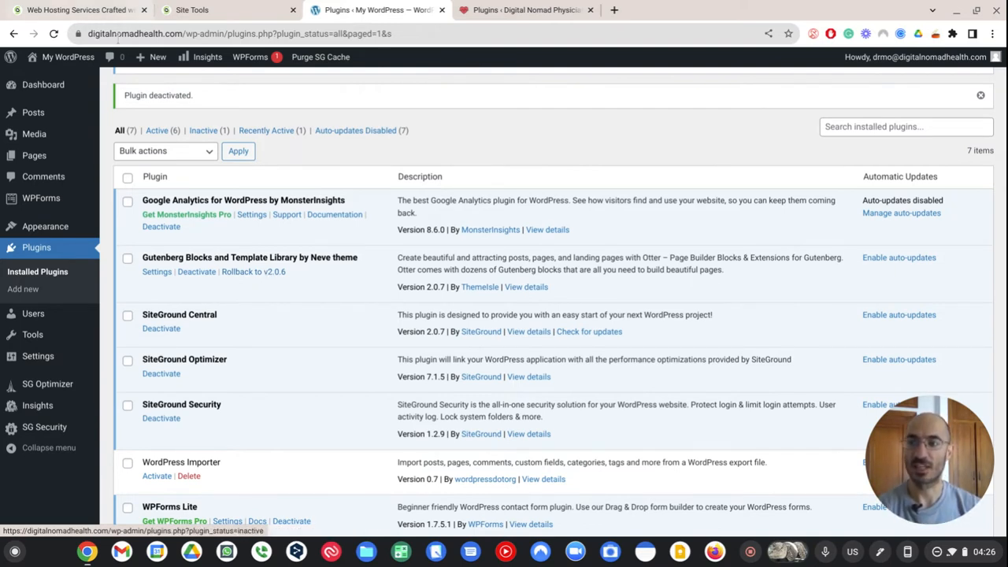
{"action": "mouse_move", "coordinate": [34, 133]}
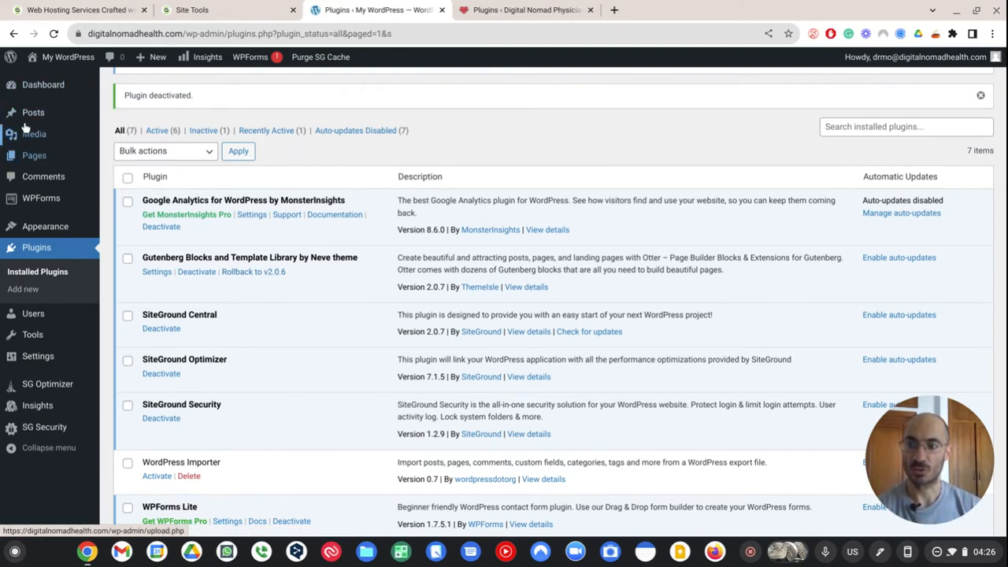
{"action": "left_click", "coordinate": [34, 155]}
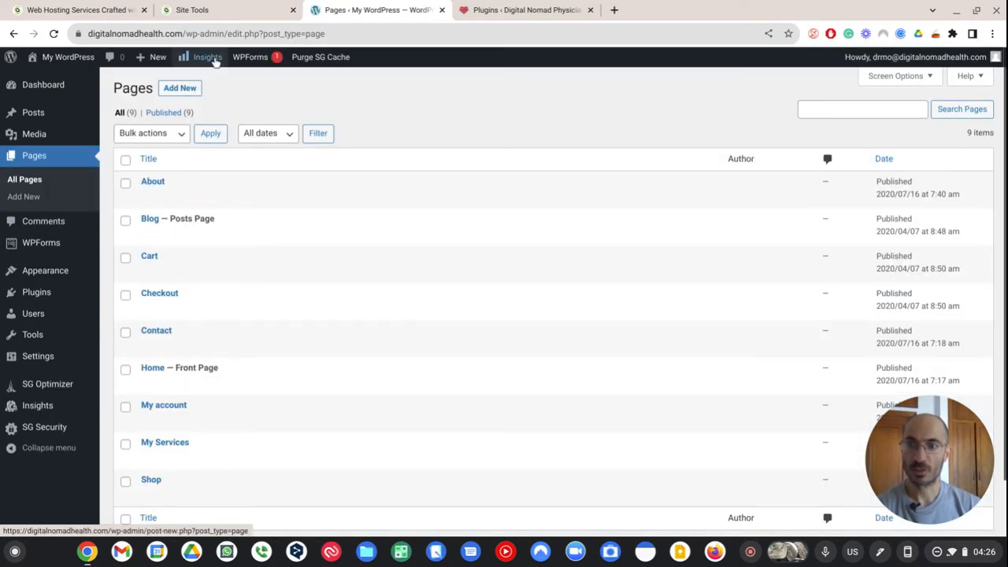
{"action": "mouse_move", "coordinate": [177, 218]}
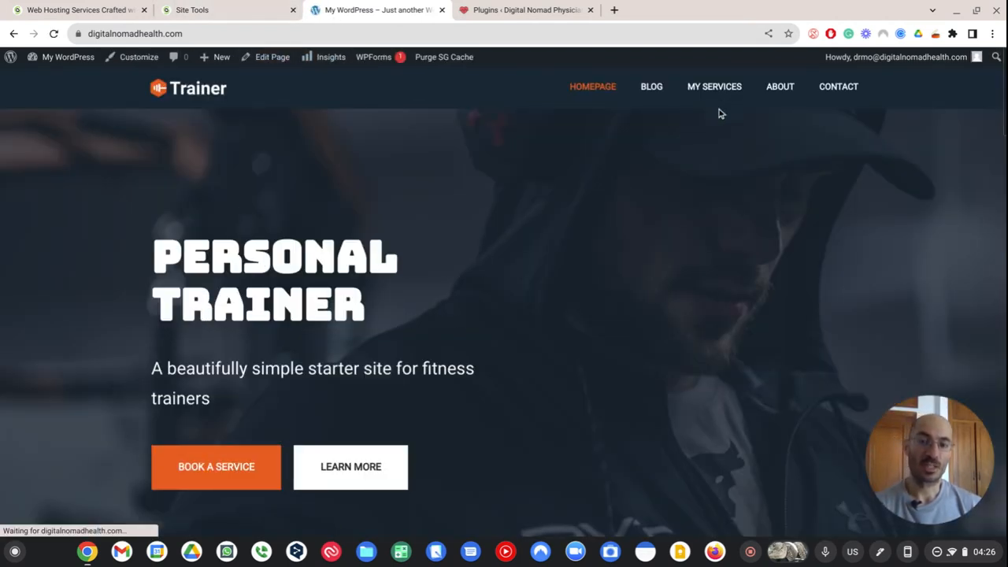
- Visit the live digitalnomadhealth.com homepage from the admin bar
{"action": "left_click", "coordinate": [217, 57]}
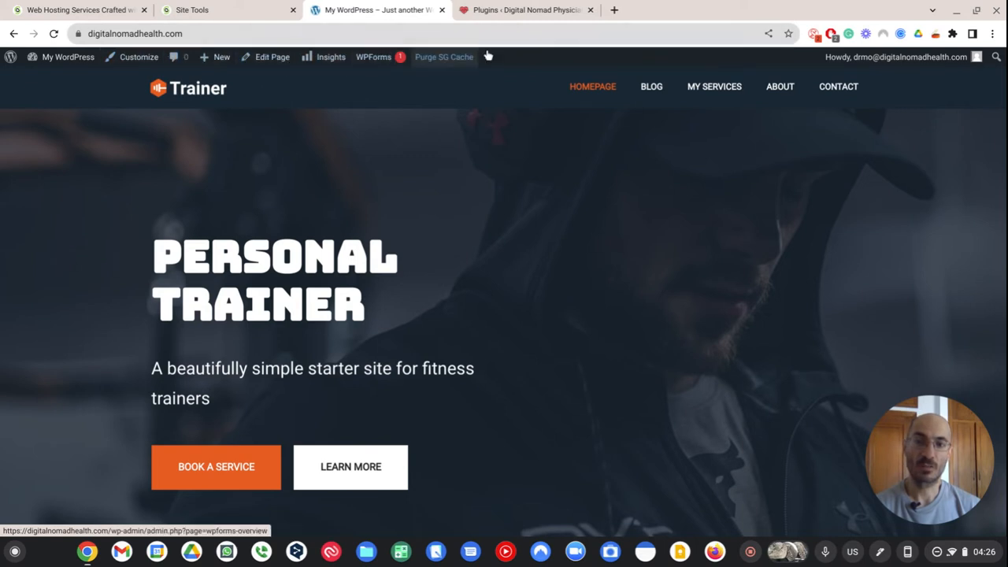
{"action": "mouse_move", "coordinate": [340, 199]}
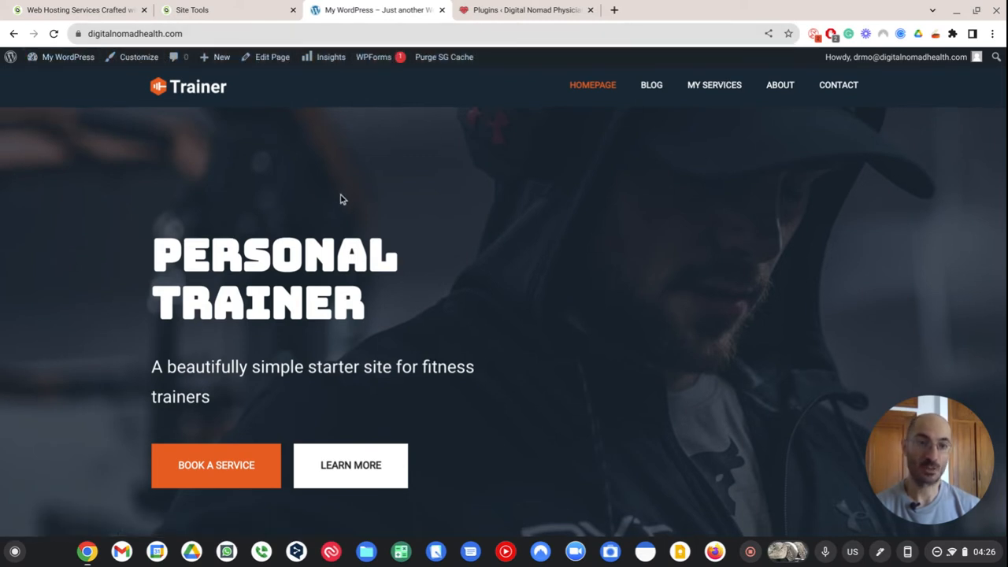
- Browse the homepage's services, testimonials and consultation sections, then open the Home page editor
{"action": "scroll", "scroll_direction": "down", "scroll_amount": 3}
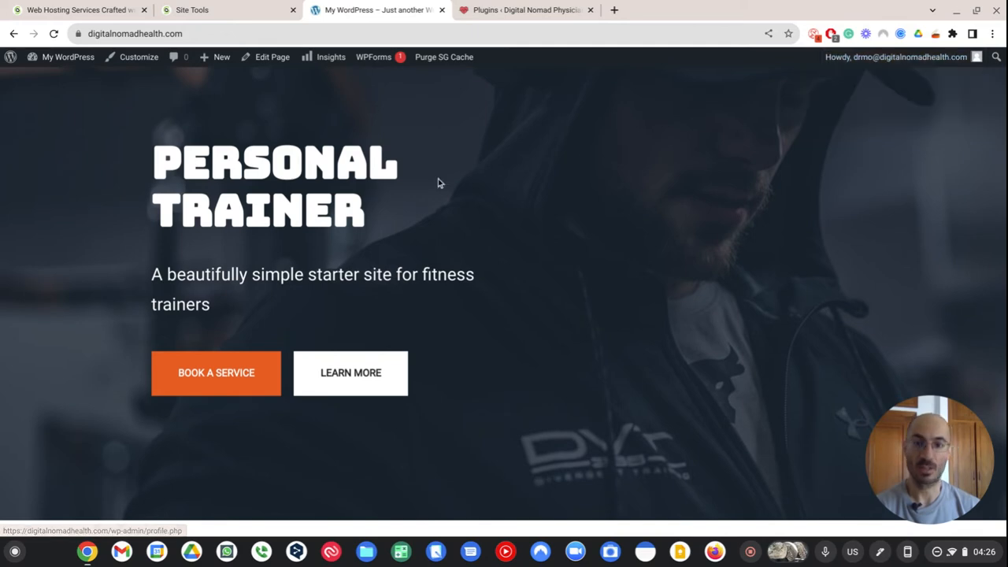
{"action": "scroll", "scroll_direction": "down", "scroll_amount": 3}
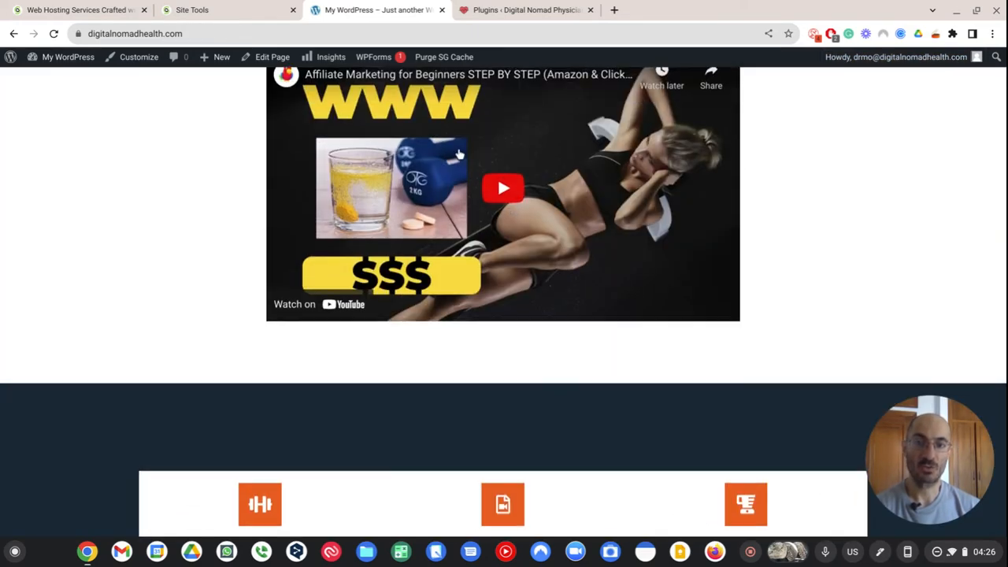
{"action": "scroll", "scroll_direction": "down", "scroll_amount": 3}
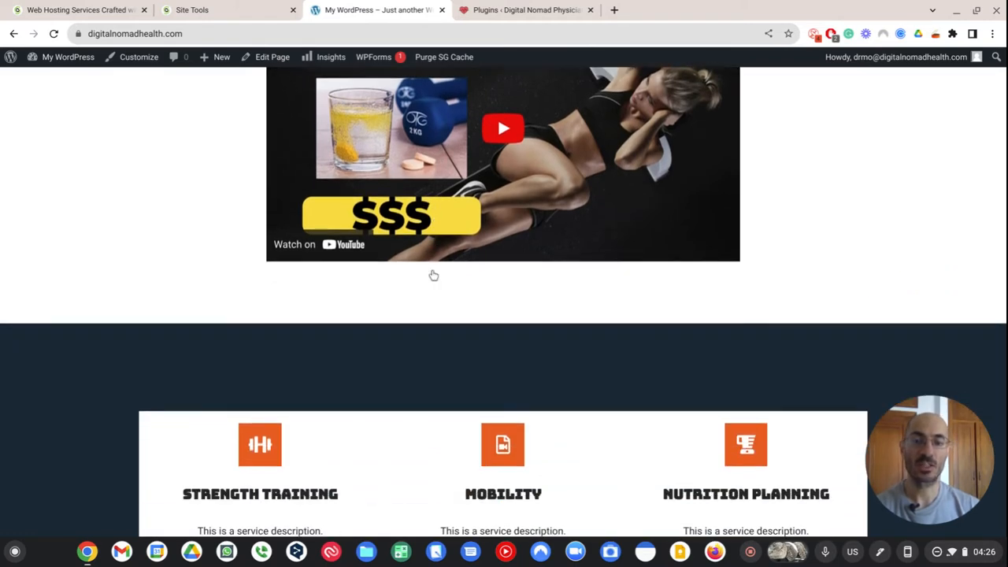
{"action": "scroll", "scroll_direction": "down", "scroll_amount": 3}
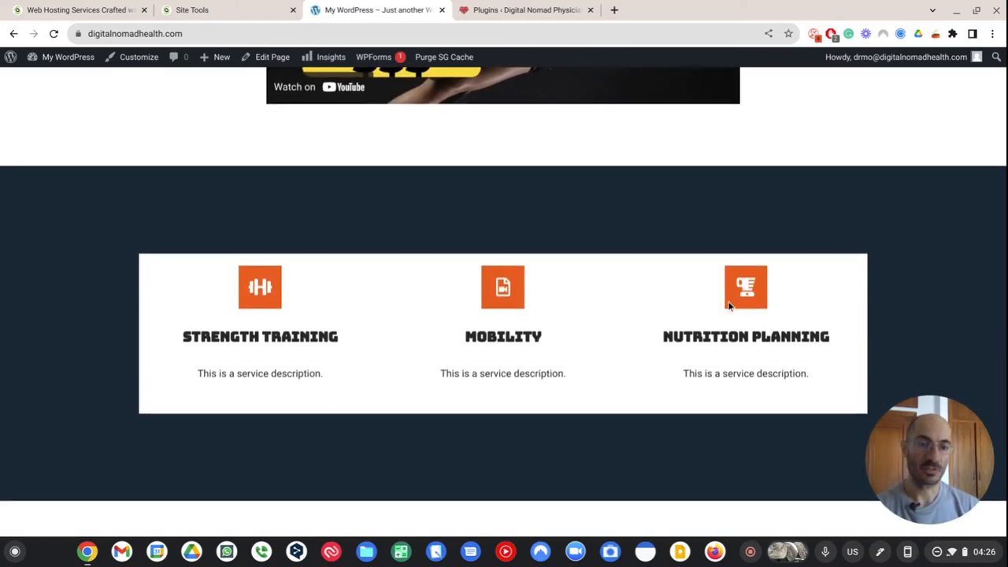
{"action": "scroll", "scroll_direction": "down", "scroll_amount": 3}
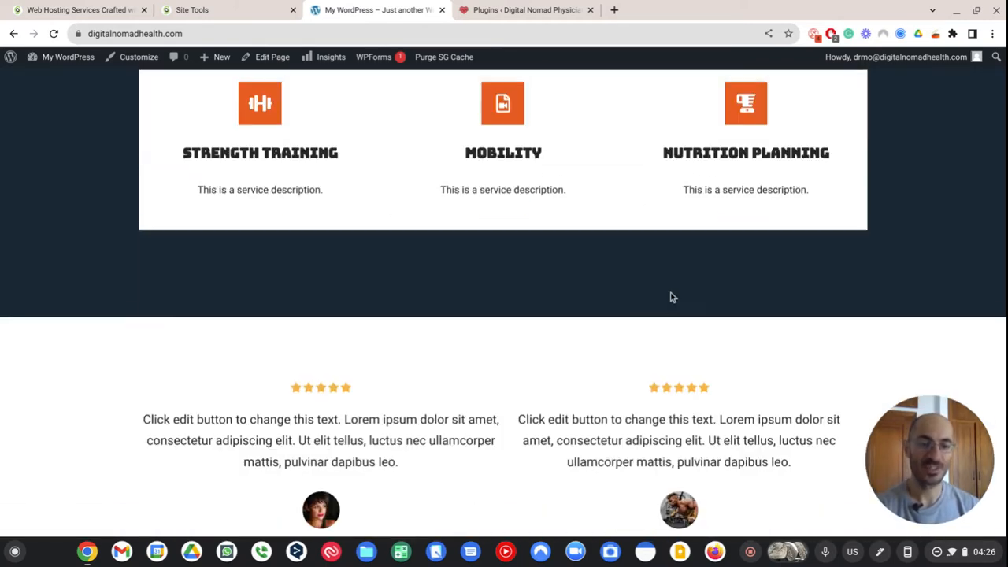
{"action": "scroll", "scroll_direction": "down", "scroll_amount": 3}
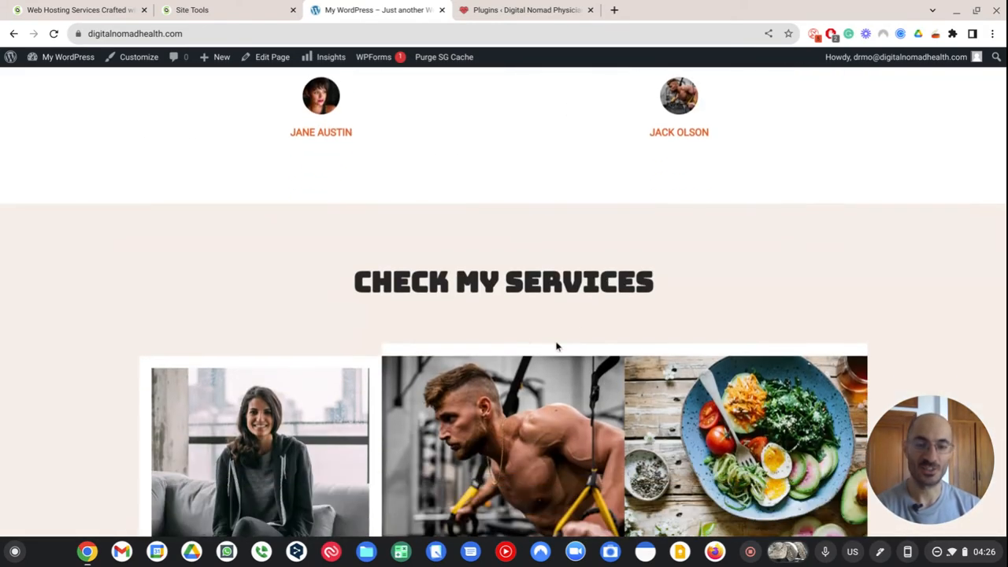
{"action": "scroll", "scroll_direction": "down", "scroll_amount": 3}
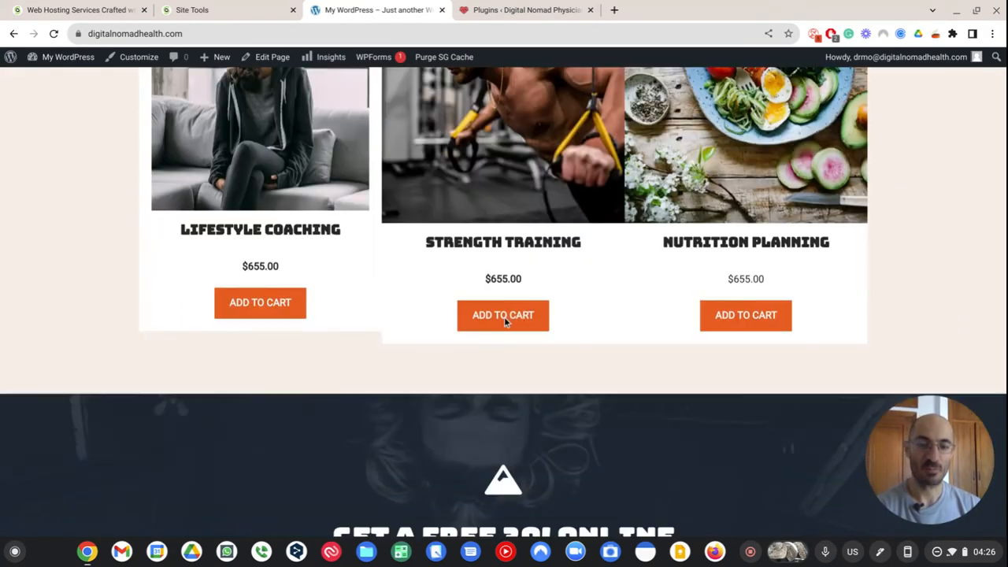
{"action": "scroll", "scroll_direction": "down", "scroll_amount": 3}
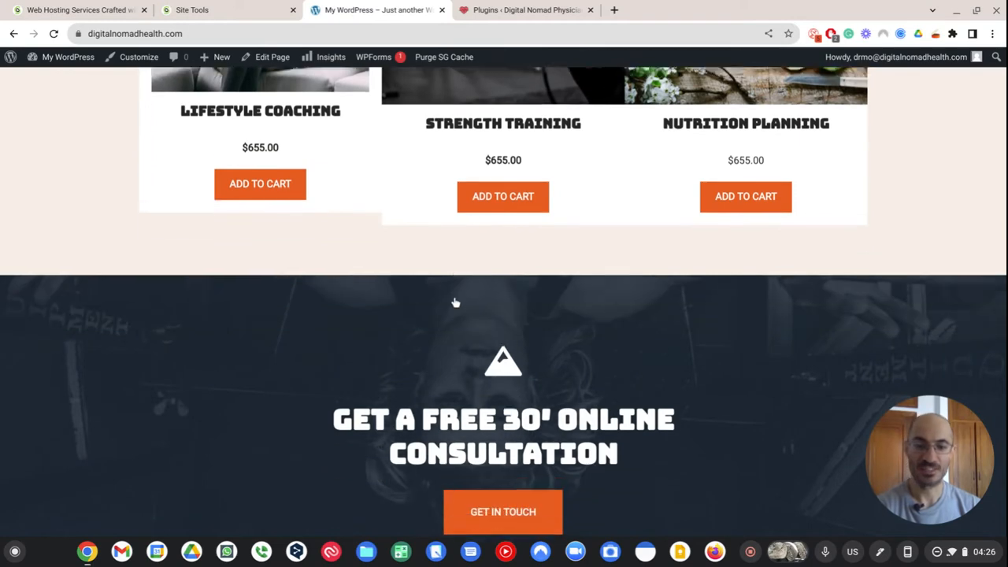
{"action": "scroll", "scroll_direction": "down", "scroll_amount": 3}
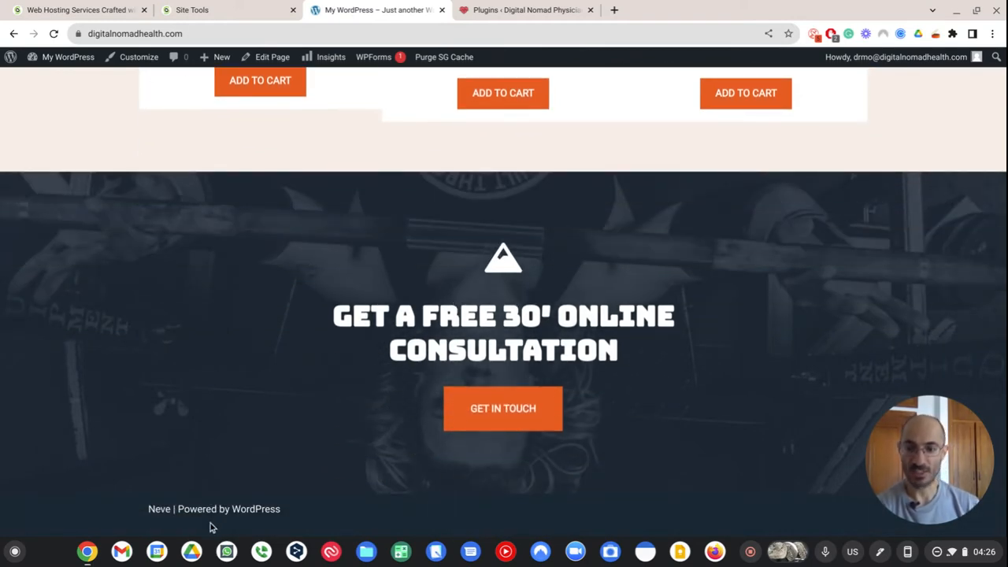
{"action": "scroll", "scroll_direction": "up", "scroll_amount": 3}
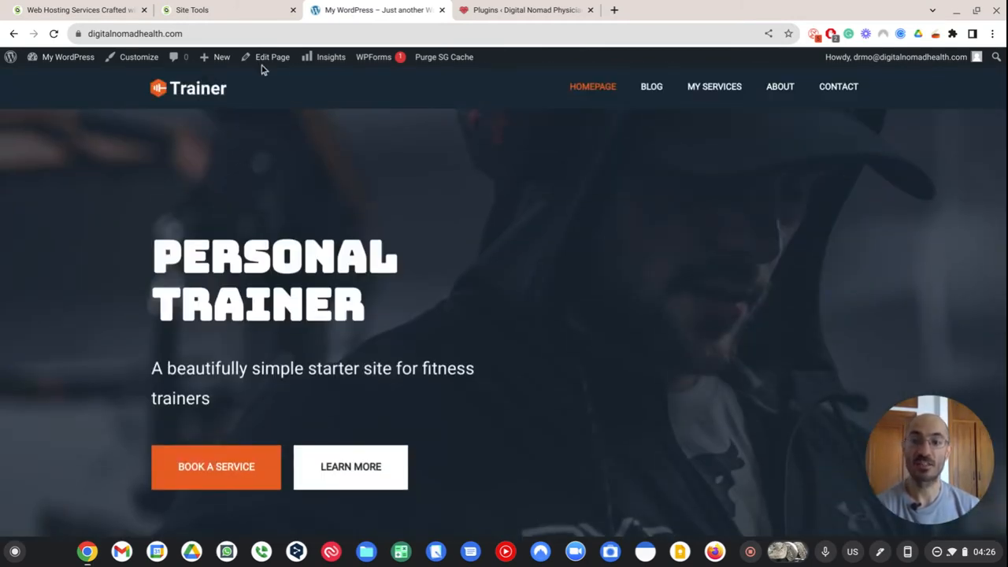
{"action": "left_click", "coordinate": [272, 57]}
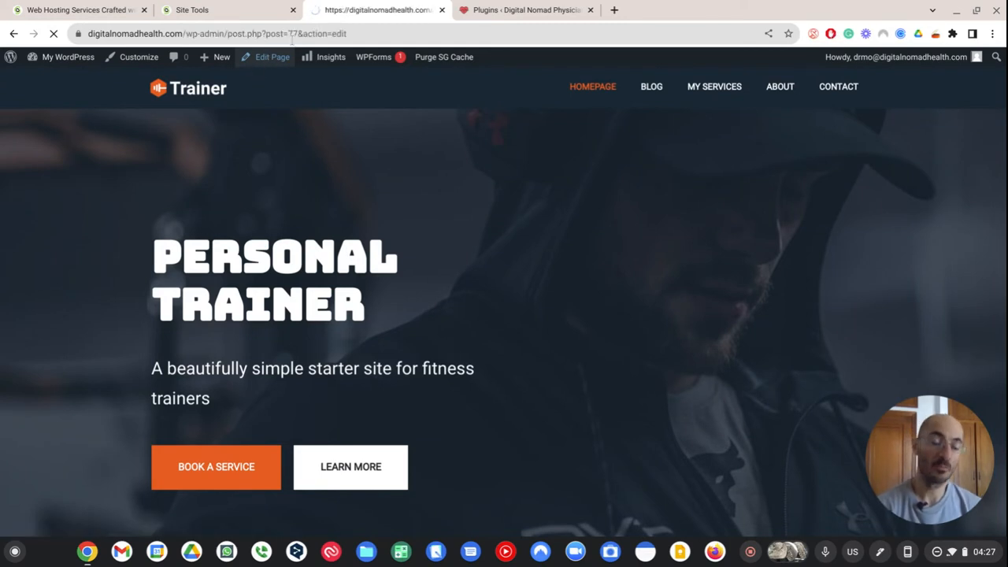
- Dismiss the editor welcome tour and type DIGITAL PHYSICIAN FOR NOMADS as the hero heading
{"action": "left_click", "coordinate": [378, 10]}
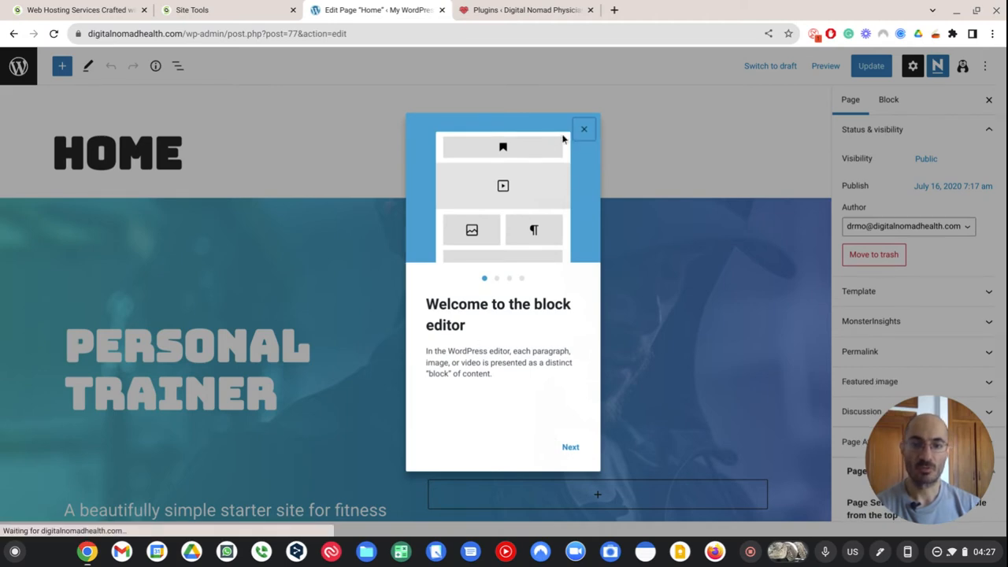
{"action": "left_click", "coordinate": [584, 129]}
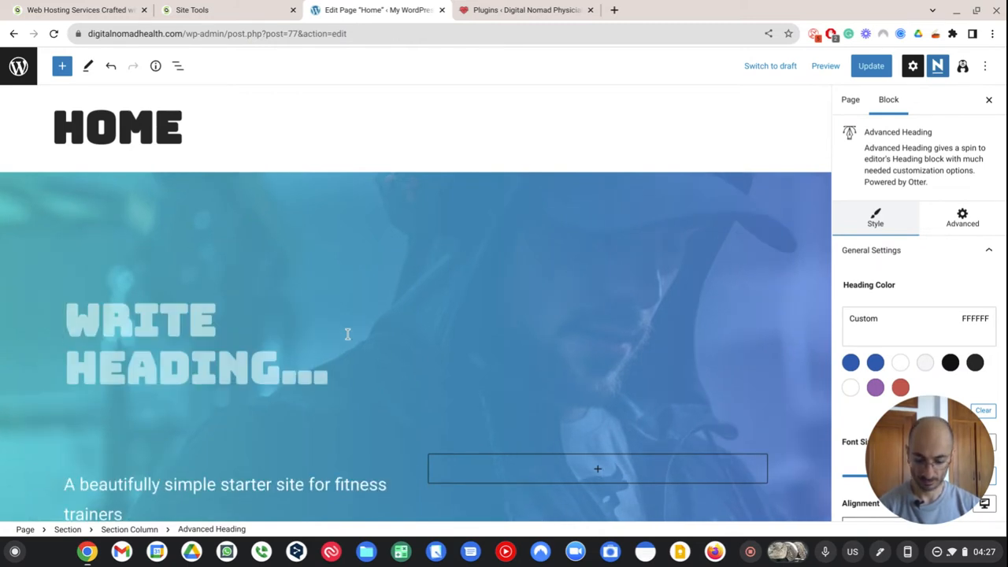
{"action": "type", "text": "NOMAD"}
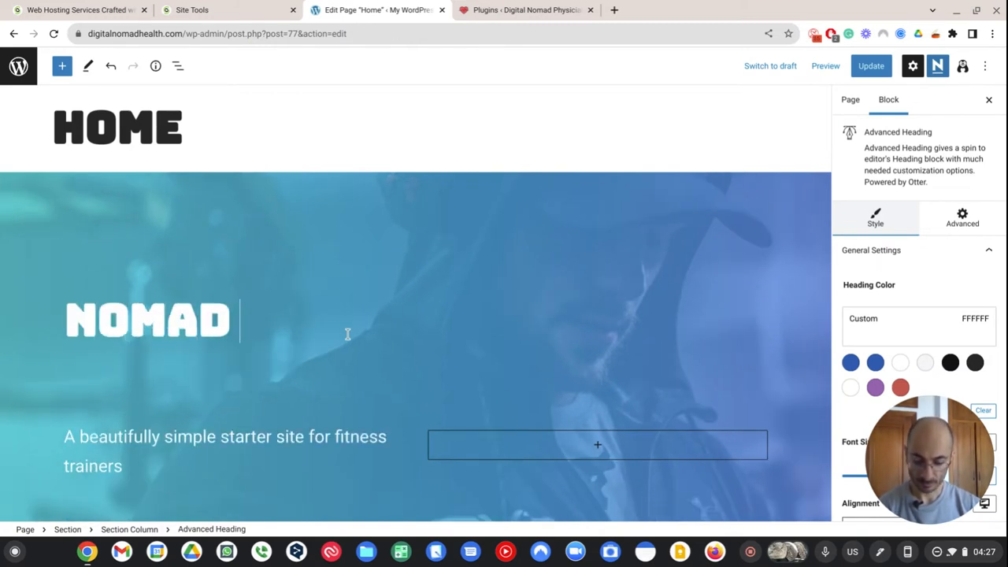
{"action": "type", "text": "DIGITAL"}
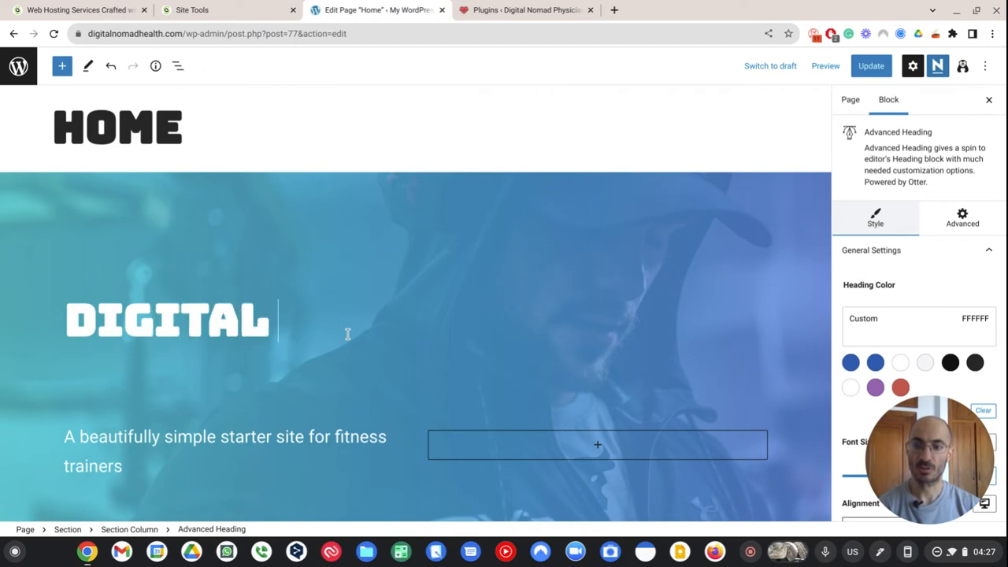
{"action": "type", "text": "PHYSI"}
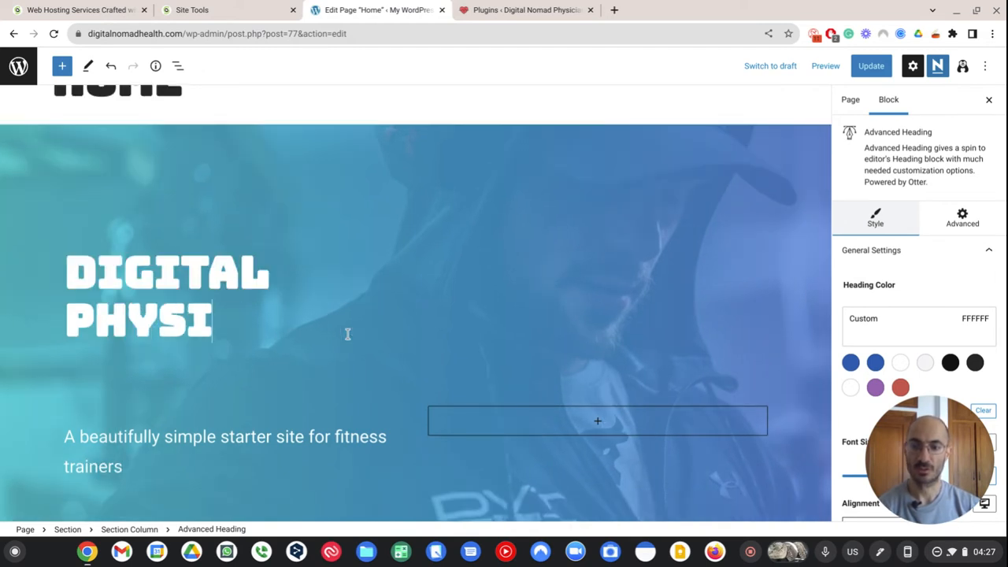
{"action": "type", "text": "IAN FOR NOMADS"}
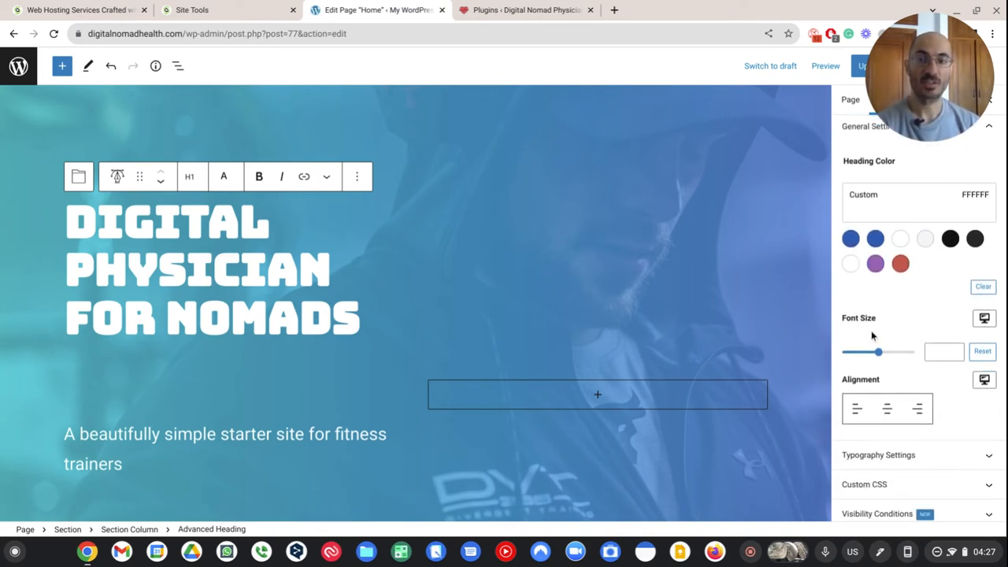
{"action": "scroll", "scroll_direction": "down", "scroll_amount": 3}
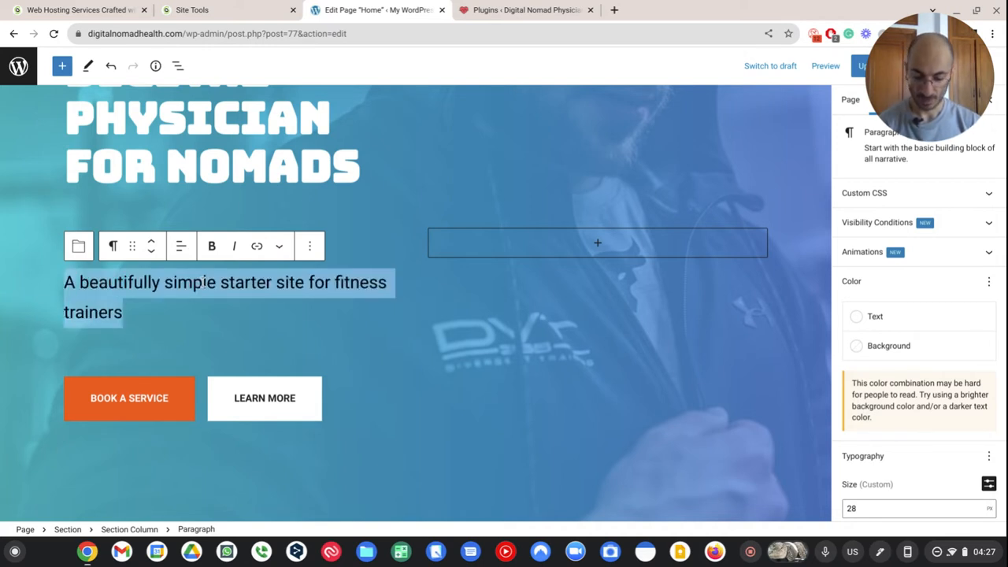
- Replace the hero tagline with 'Access to a physician no matter where you are in the world'
{"action": "type", "text": "Access to a p"}
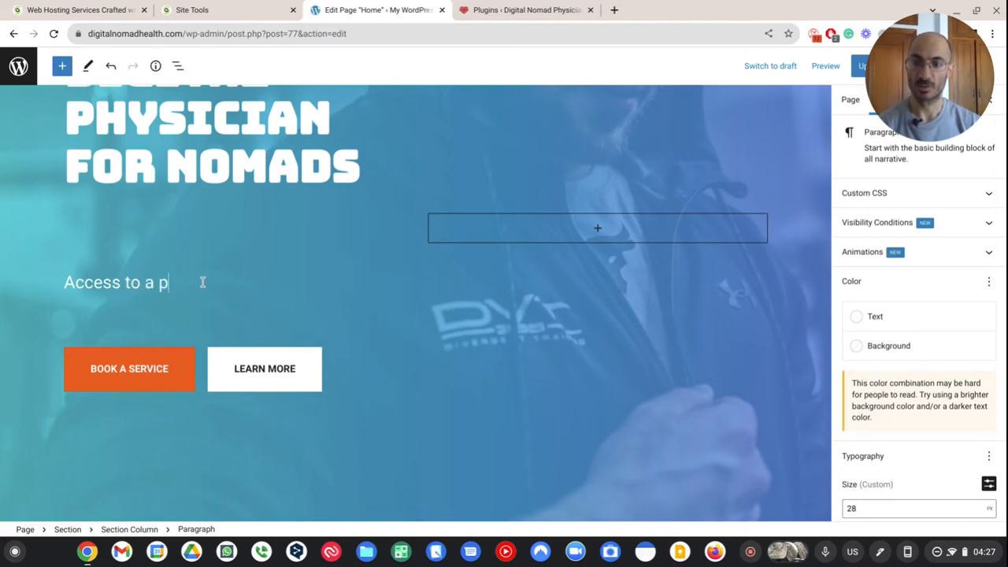
{"action": "type", "text": "hysician no matter w"}
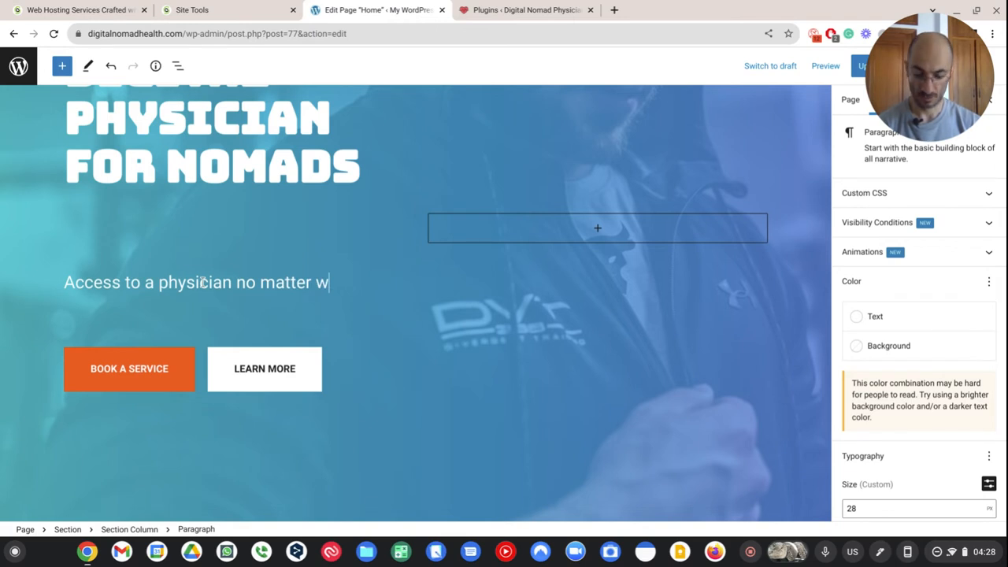
{"action": "type", "text": "here you are in the world"}
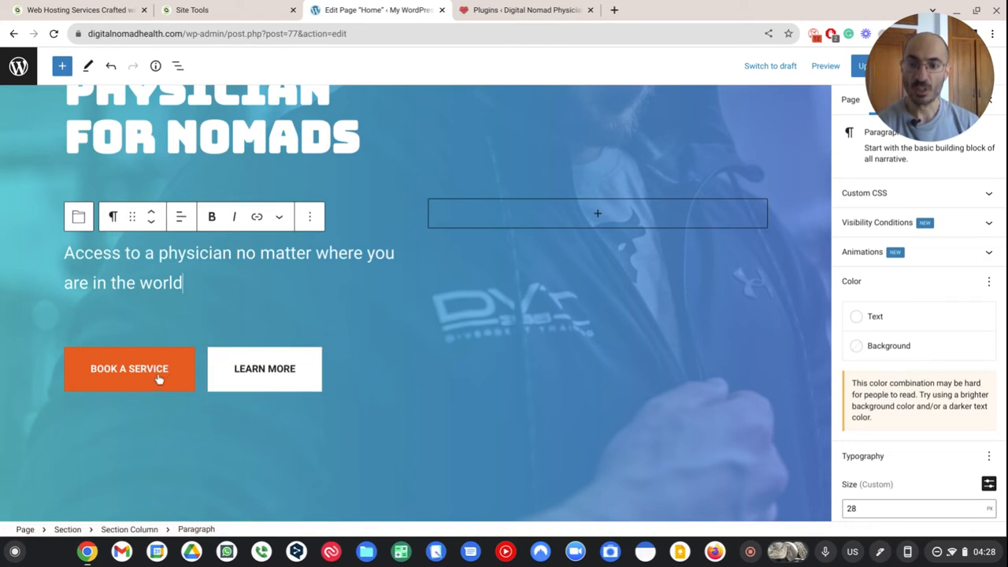
{"action": "left_click", "coordinate": [128, 369]}
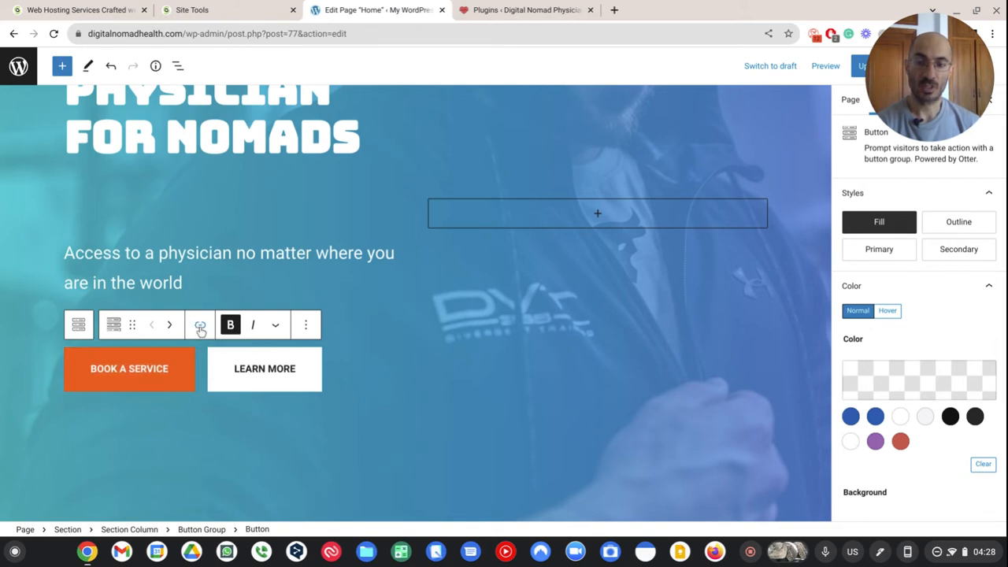
- Link the Book a Service button to a mailto: digitalnomadhealth email address
{"action": "left_click", "coordinate": [200, 325]}
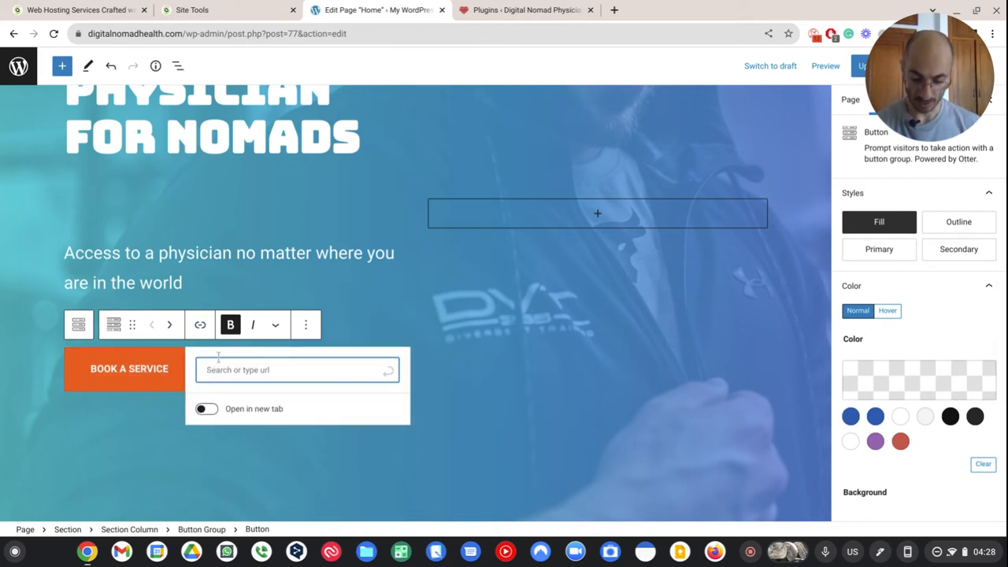
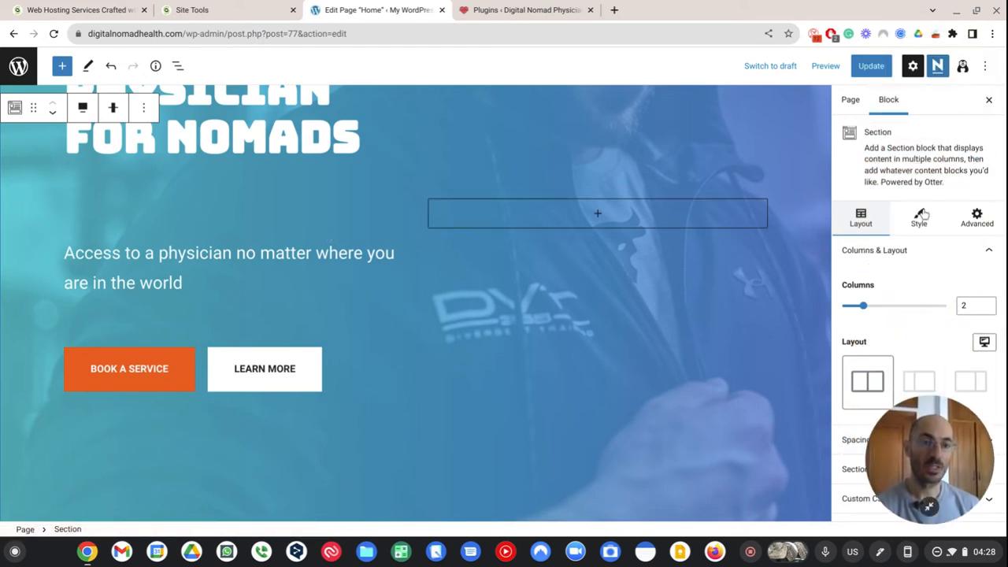
- Save the Home page changes and preview the updated hero in a new tab
{"action": "left_click", "coordinate": [870, 65]}
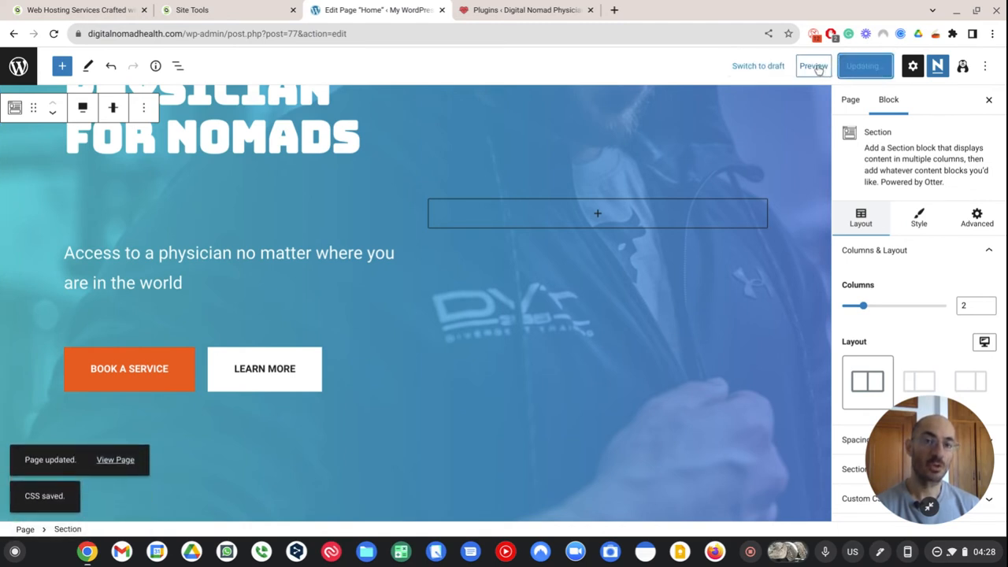
{"action": "left_click", "coordinate": [814, 65]}
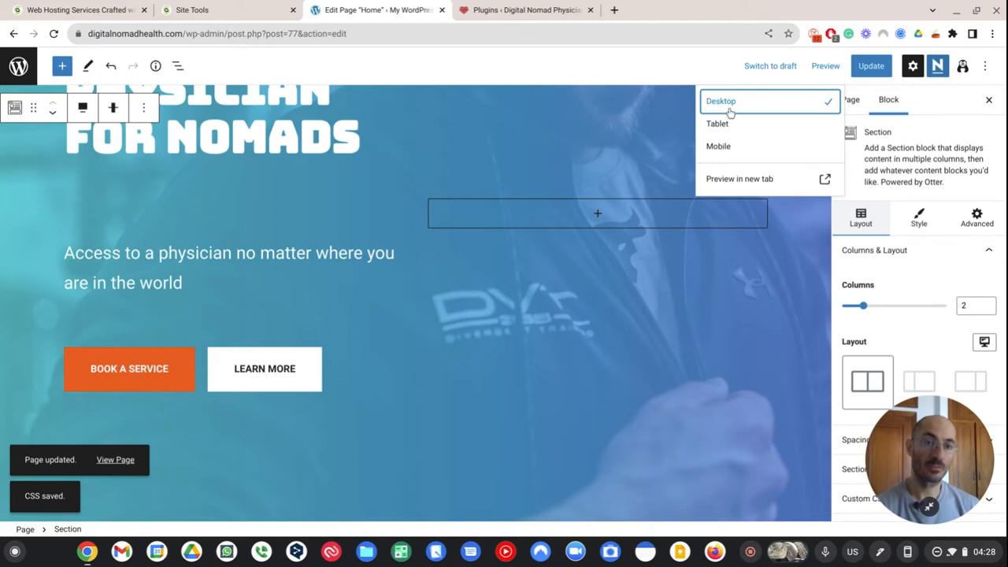
{"action": "left_click", "coordinate": [738, 179]}
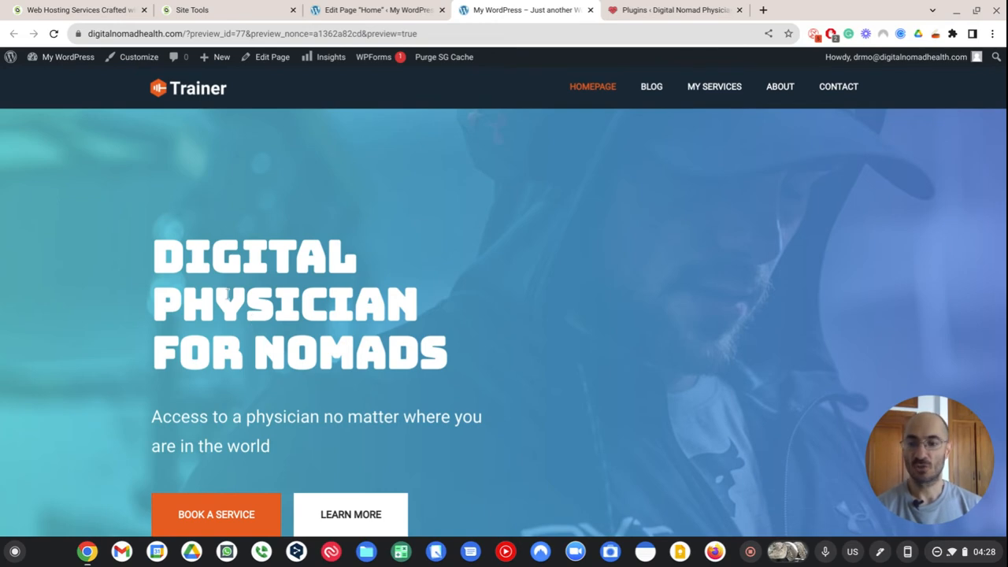
{"action": "scroll", "scroll_direction": "down", "scroll_amount": 3}
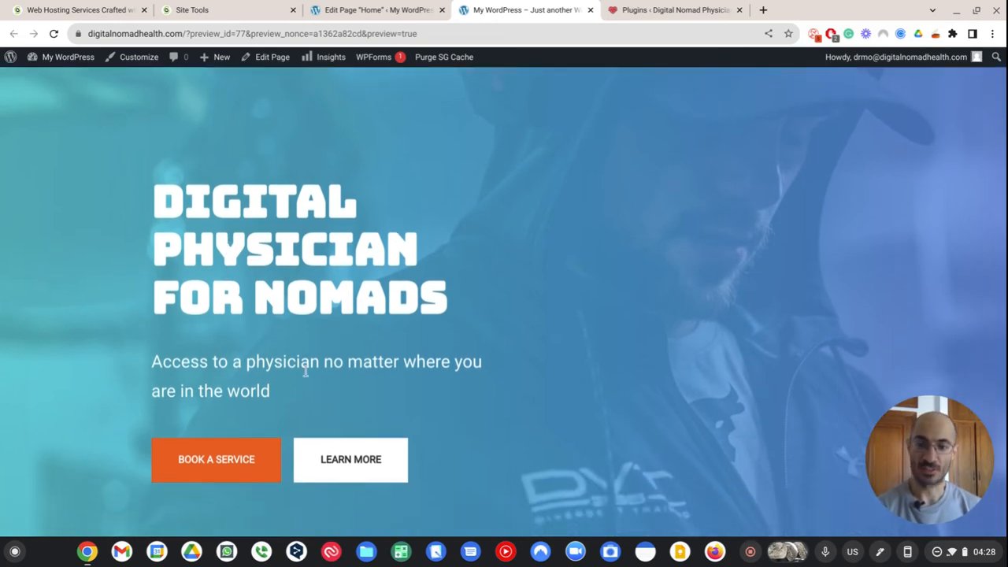
{"action": "scroll", "scroll_direction": "down", "scroll_amount": 3}
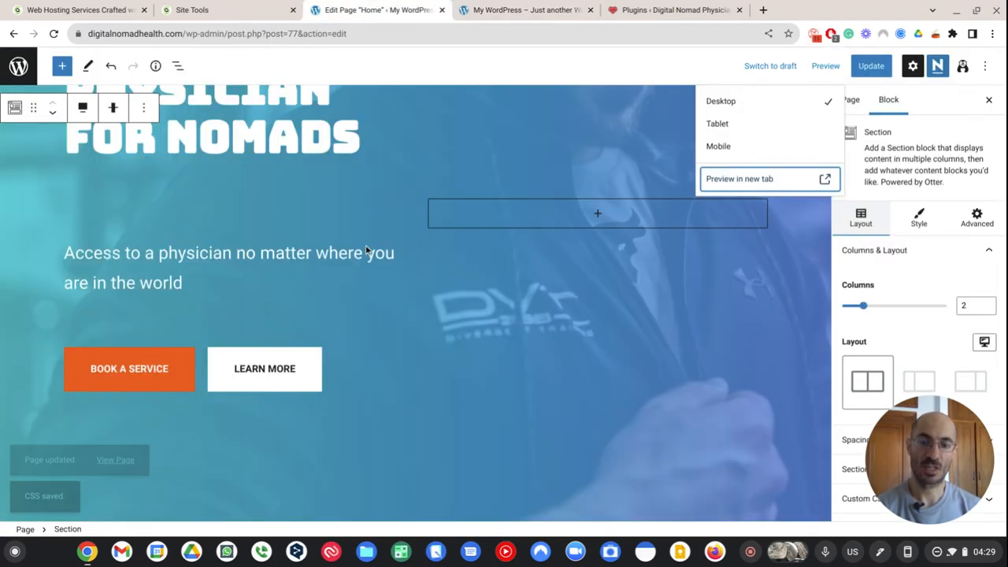
- Scroll down the Home page through the training section's embedded YouTube video
{"action": "scroll", "scroll_direction": "down", "scroll_amount": 3}
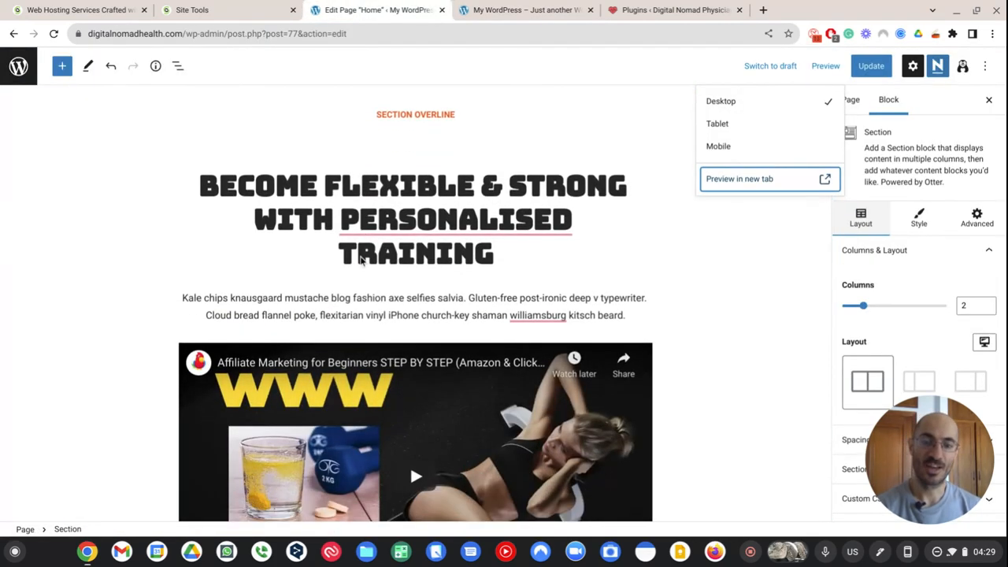
{"action": "scroll", "scroll_direction": "down", "scroll_amount": 3}
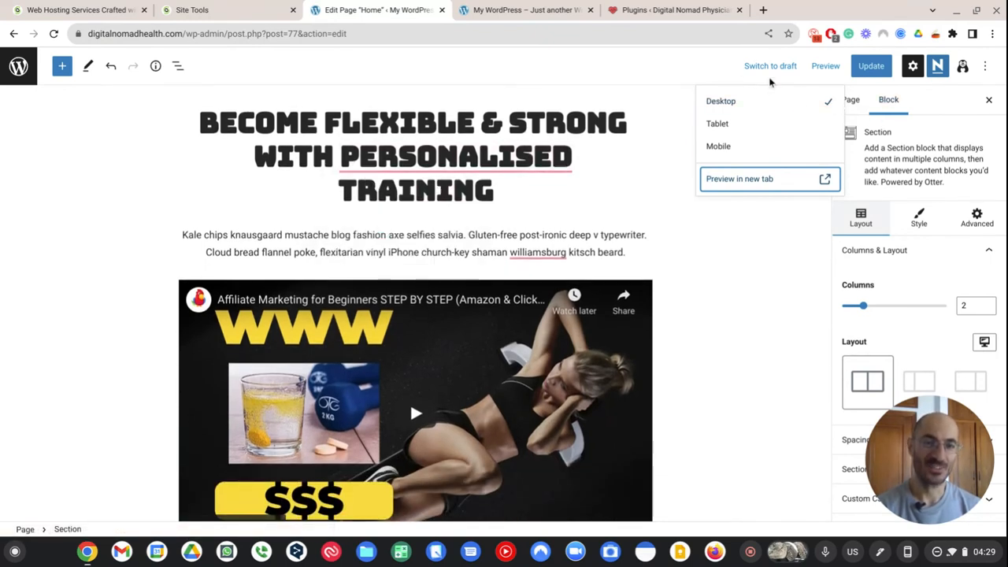
{"action": "scroll", "scroll_direction": "down", "scroll_amount": 3}
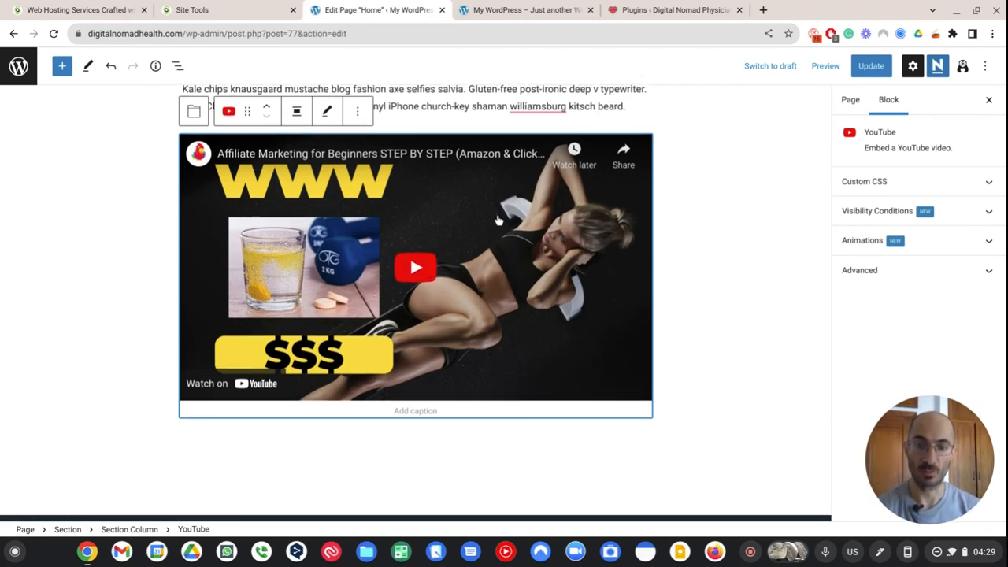
{"action": "scroll", "scroll_direction": "down", "scroll_amount": 3}
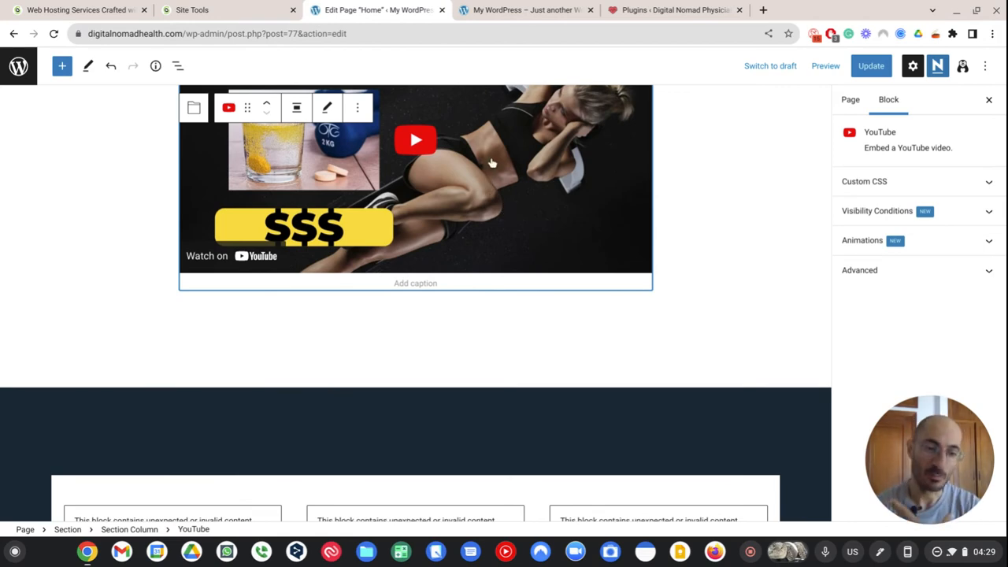
{"action": "scroll", "scroll_direction": "down", "scroll_amount": 3}
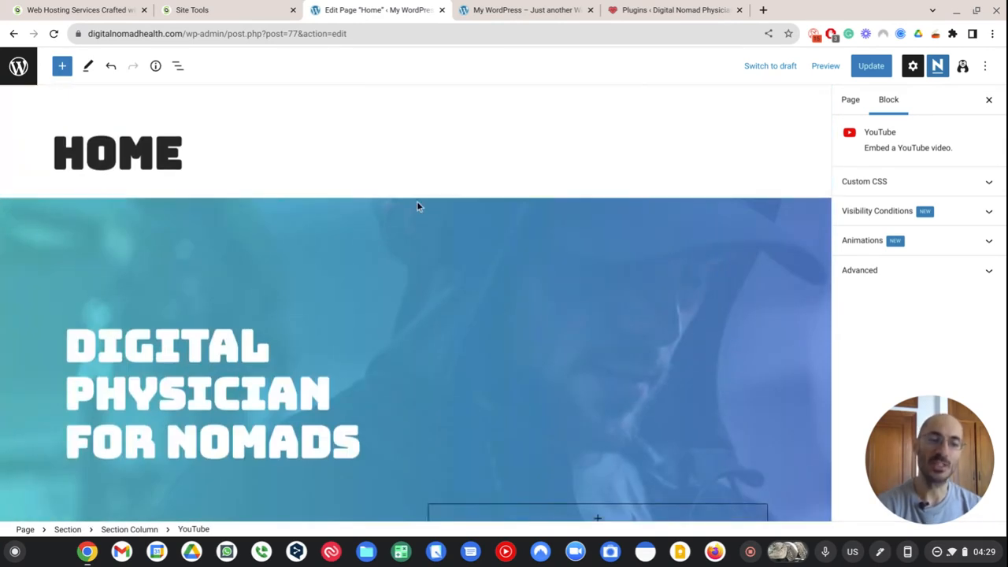
{"action": "scroll", "scroll_direction": "down", "scroll_amount": 3}
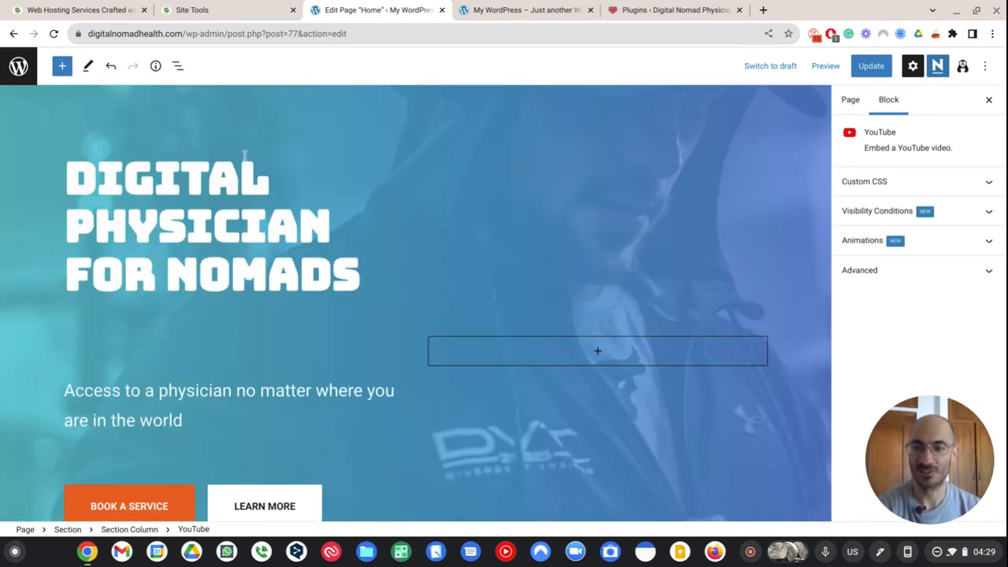
{"action": "scroll", "scroll_direction": "down", "scroll_amount": 3}
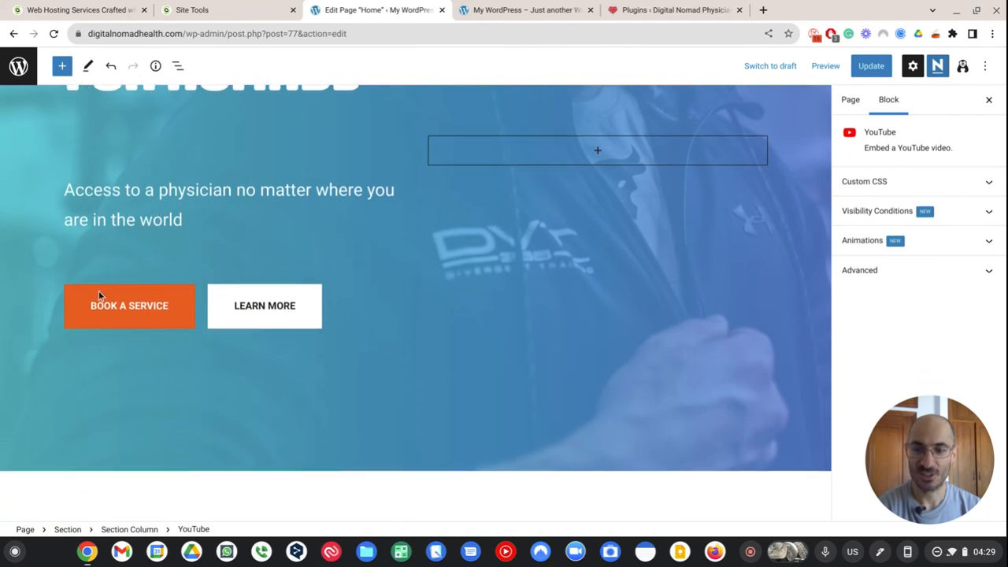
{"action": "scroll", "scroll_direction": "down", "scroll_amount": 3}
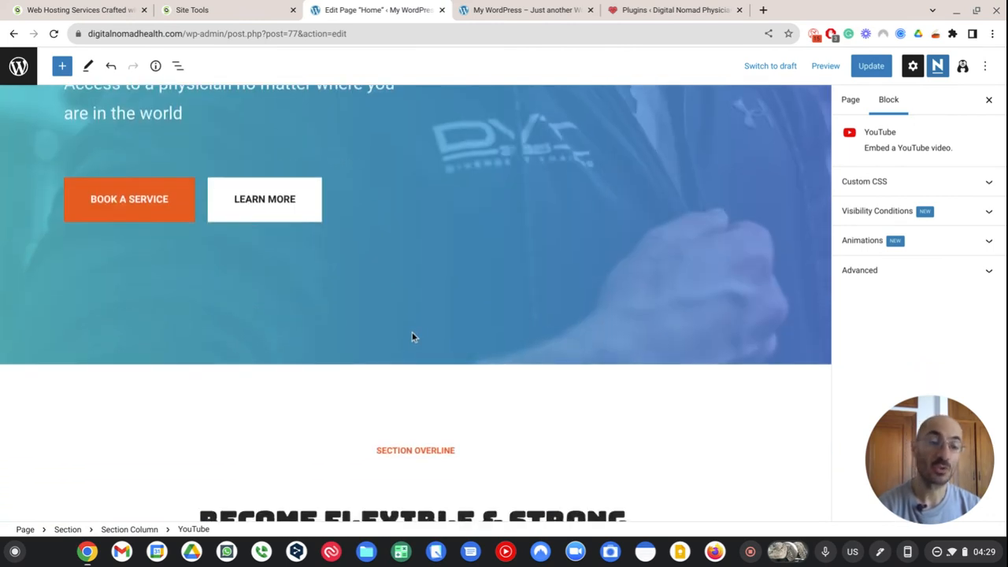
{"action": "mouse_move", "coordinate": [425, 172]}
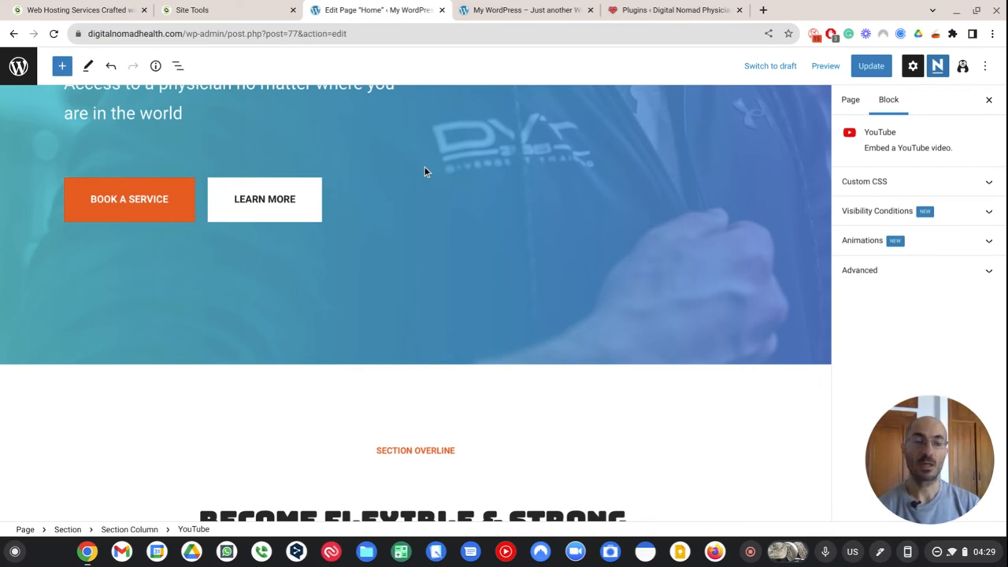
{"action": "mouse_move", "coordinate": [664, 199]}
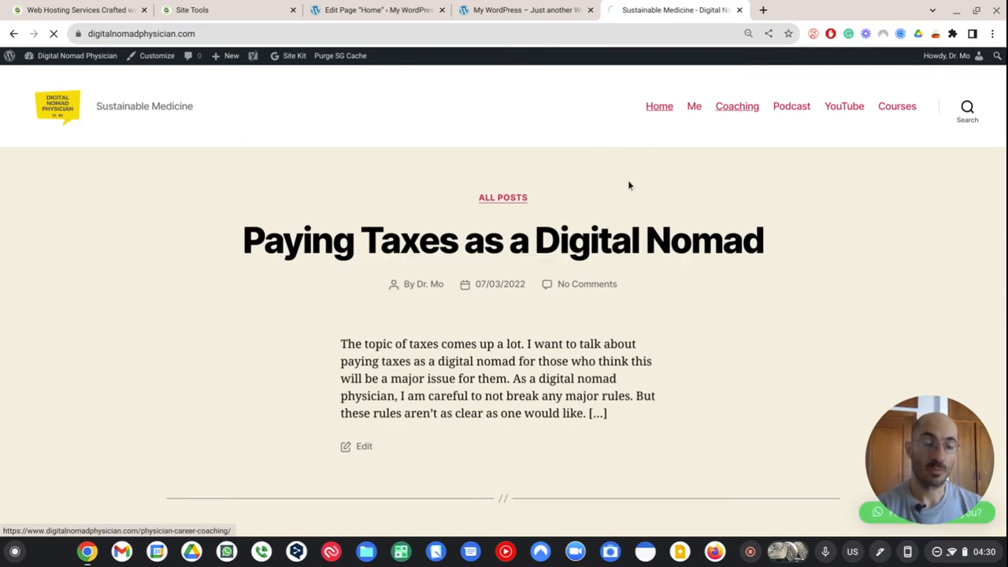
- Open the Physician Career Coaching page and scroll down to its Calendly booking widget
{"action": "left_click", "coordinate": [736, 106]}
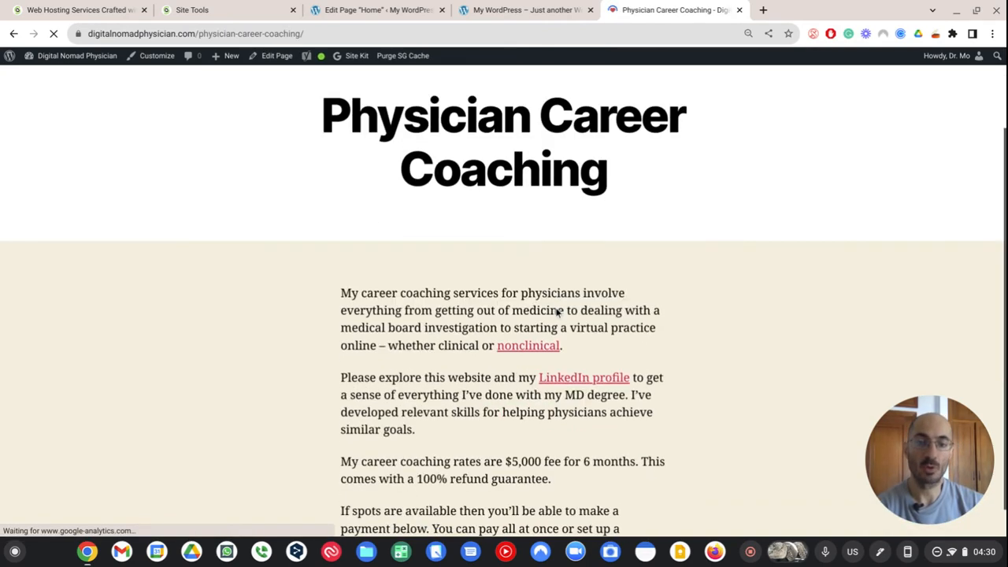
{"action": "scroll", "scroll_direction": "down", "scroll_amount": 3}
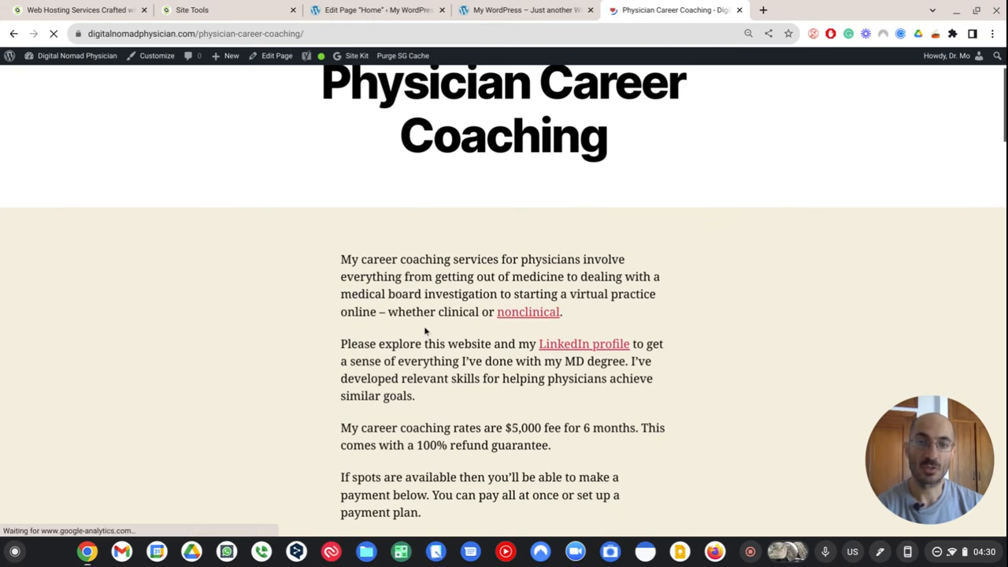
{"action": "scroll", "scroll_direction": "down", "scroll_amount": 3}
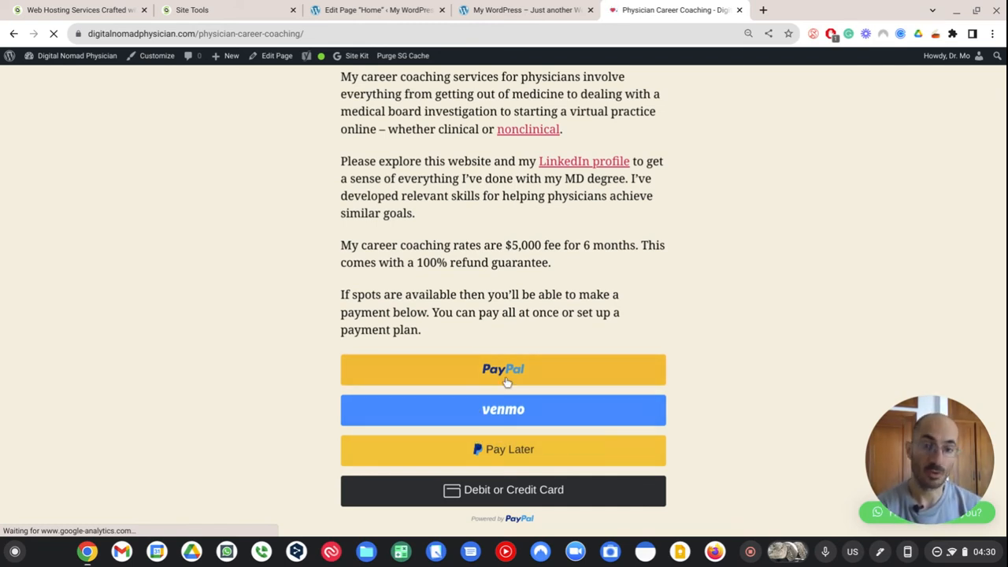
{"action": "scroll", "scroll_direction": "down", "scroll_amount": 3}
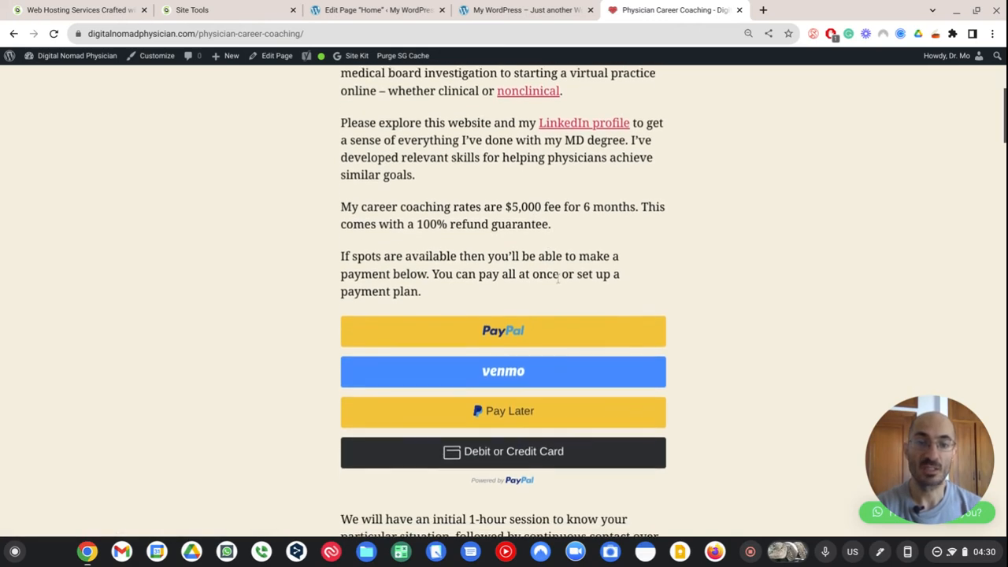
{"action": "scroll", "scroll_direction": "down", "scroll_amount": 3}
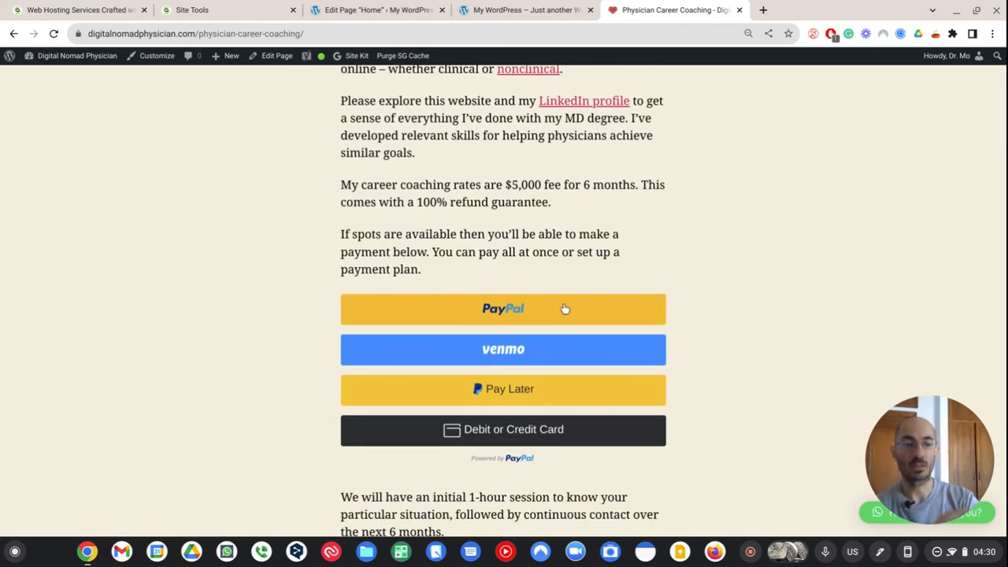
{"action": "mouse_move", "coordinate": [551, 349]}
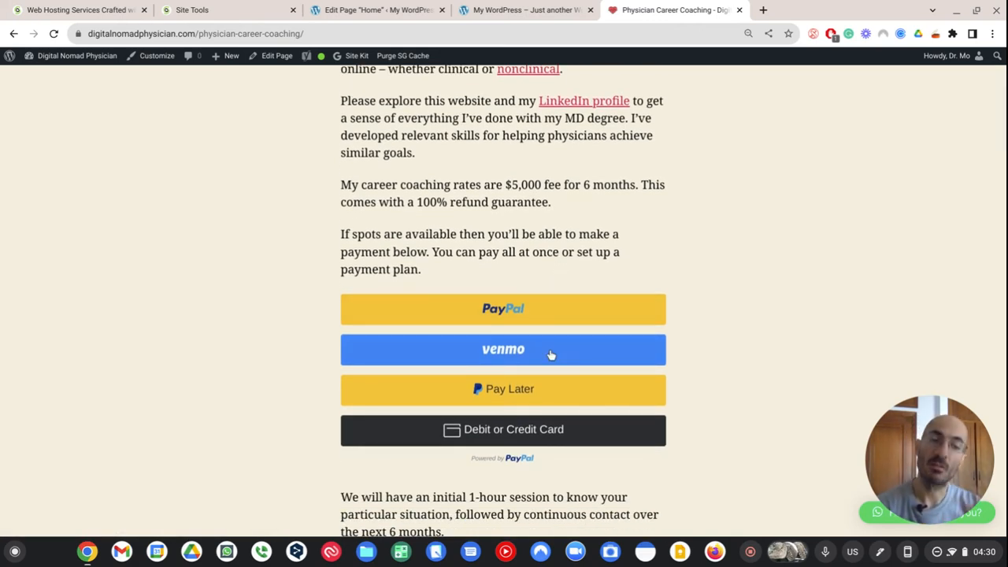
{"action": "scroll", "scroll_direction": "down", "scroll_amount": 3}
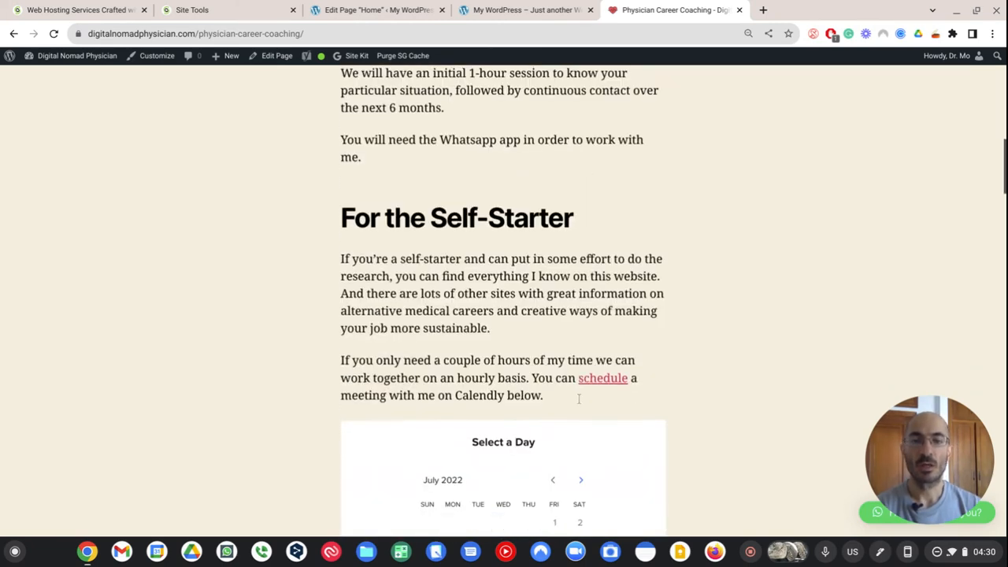
{"action": "scroll", "scroll_direction": "down", "scroll_amount": 3}
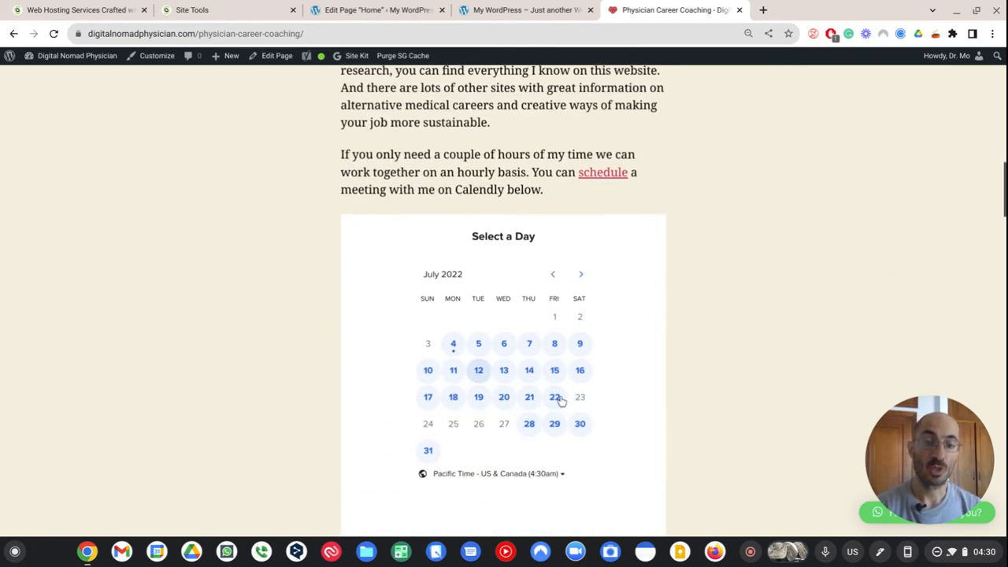
{"action": "mouse_move", "coordinate": [504, 365]}
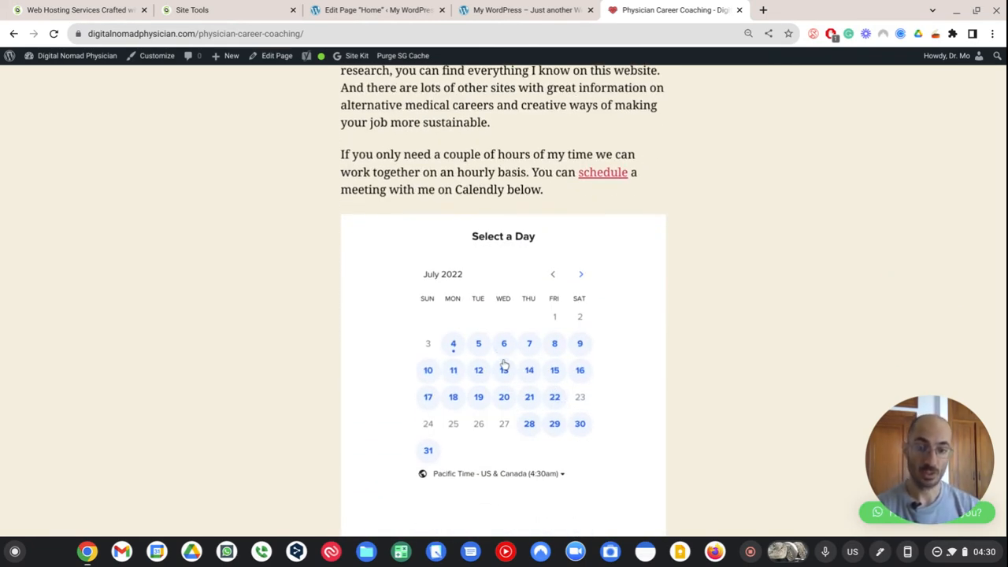
- Show the available Calendly time slots for Wednesday, July 13, 2022
{"action": "left_click", "coordinate": [478, 370]}
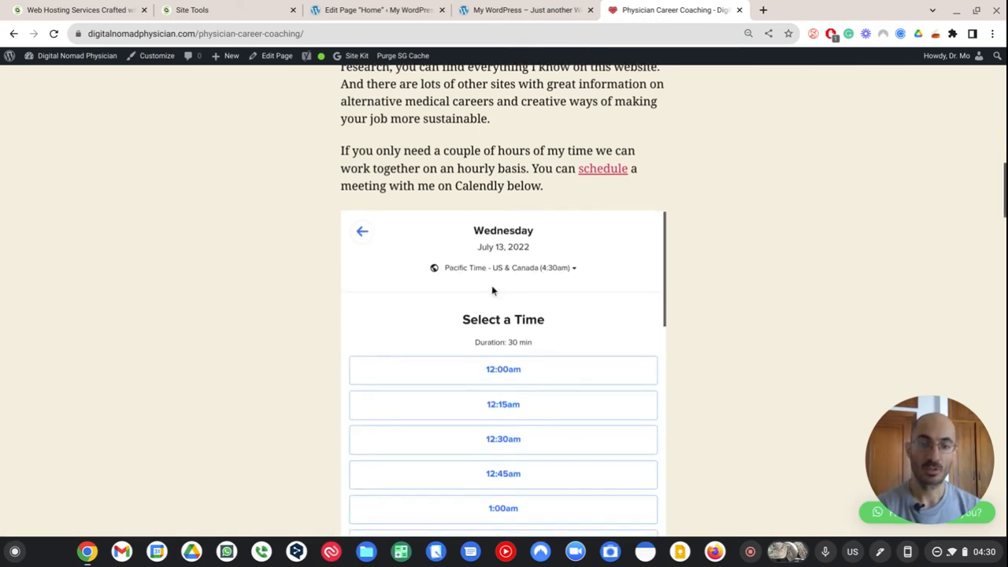
{"action": "scroll", "scroll_direction": "down", "scroll_amount": 3}
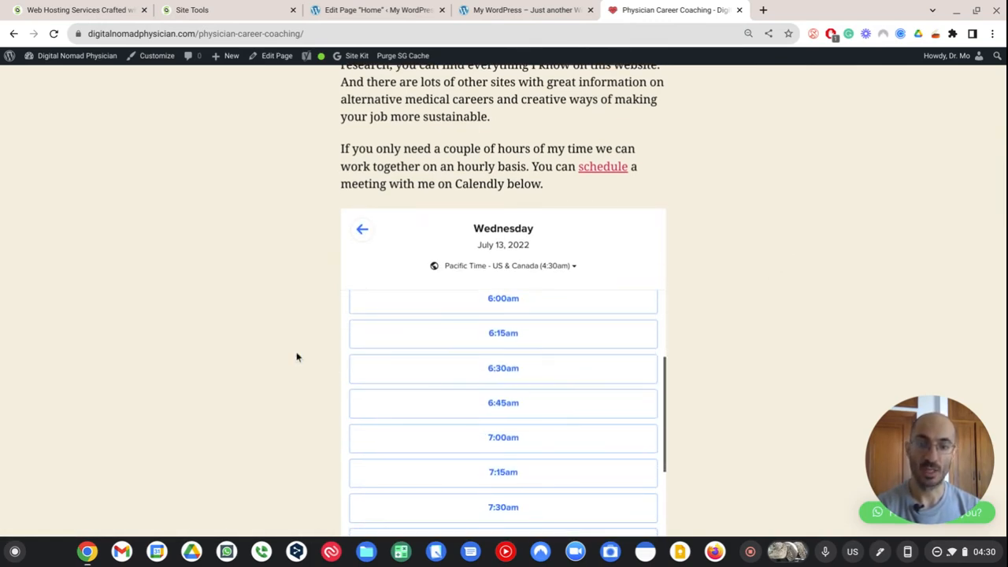
{"action": "scroll", "scroll_direction": "down", "scroll_amount": 3}
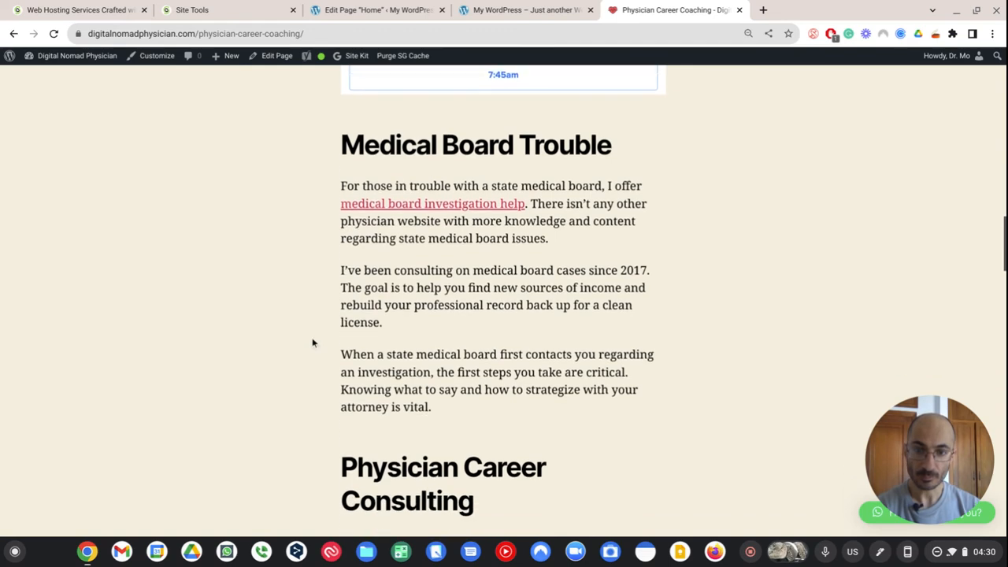
{"action": "scroll", "scroll_direction": "down", "scroll_amount": 3}
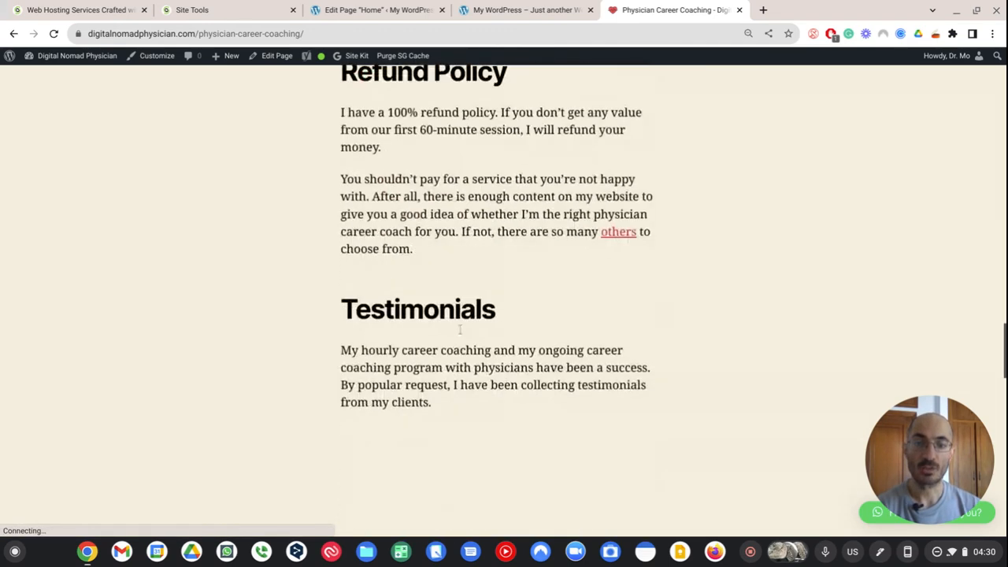
{"action": "scroll", "scroll_direction": "down", "scroll_amount": 3}
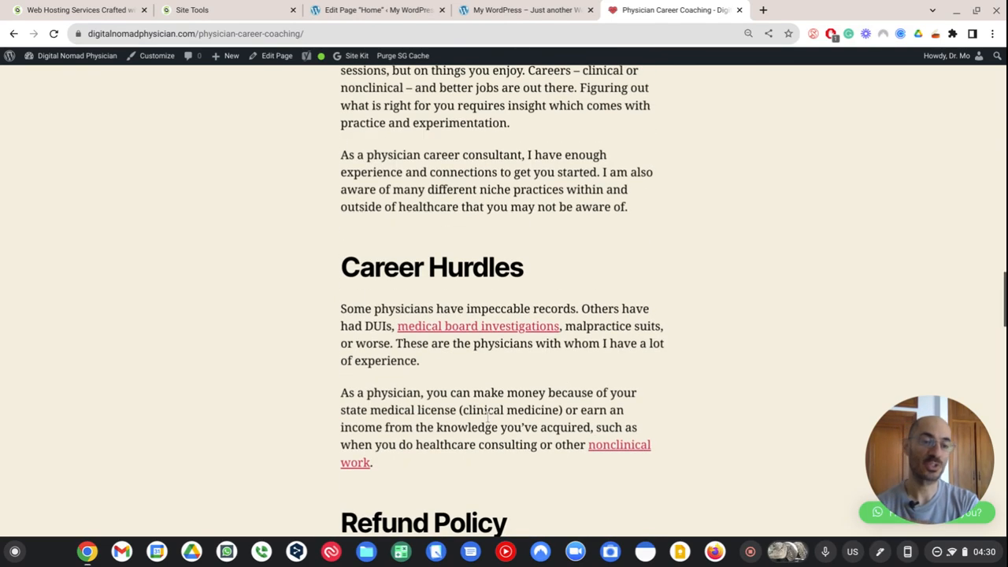
{"action": "scroll", "scroll_direction": "up", "scroll_amount": 3}
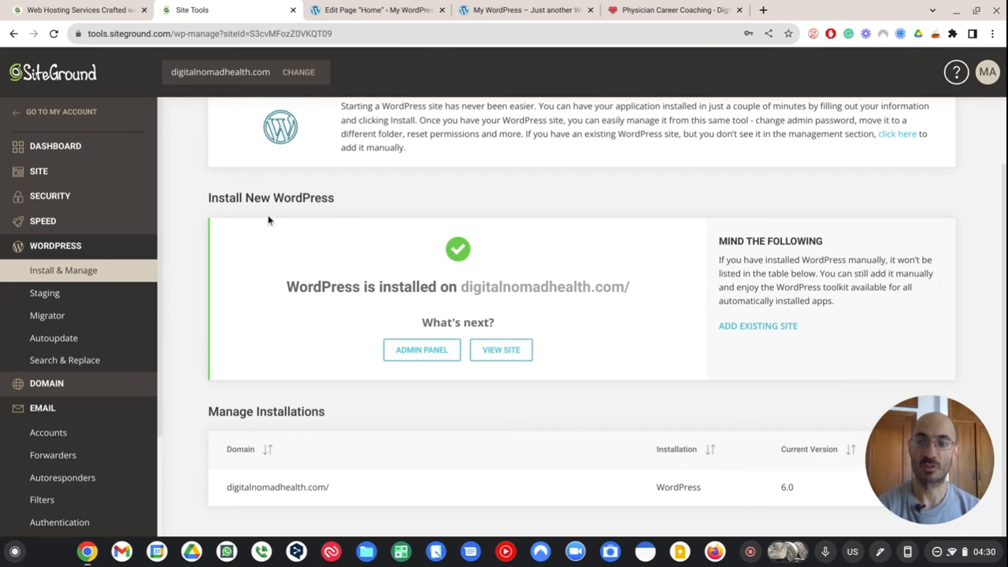
- Open the digitalnomadhealth.com WordPress admin and go to Plugins > Add New
{"action": "left_click", "coordinate": [377, 9]}
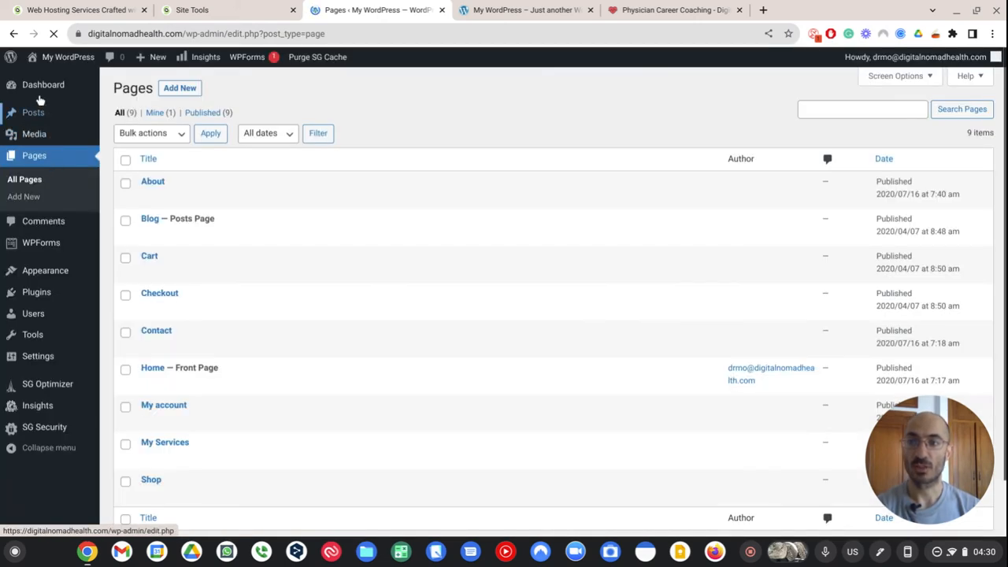
{"action": "mouse_move", "coordinate": [36, 292]}
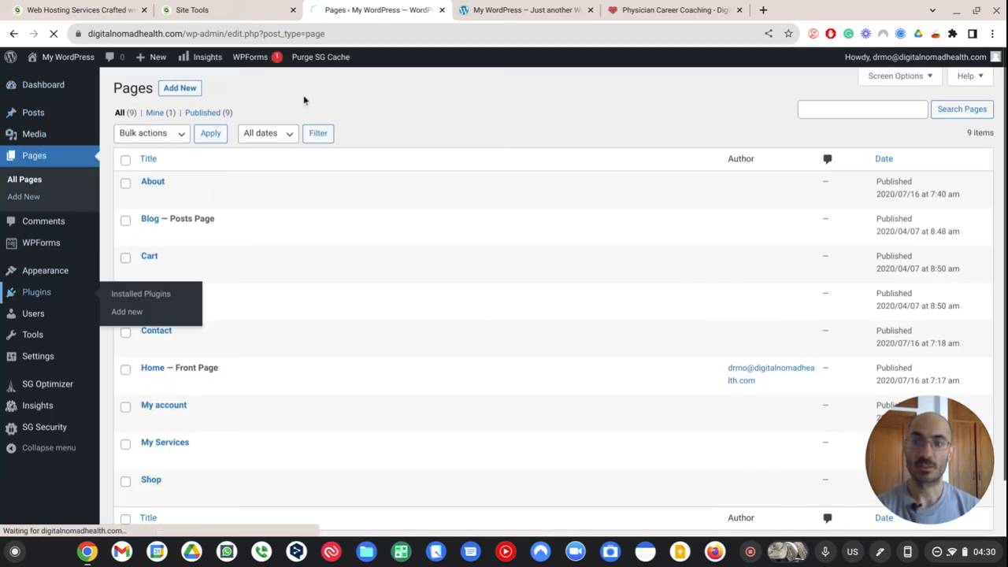
{"action": "left_click", "coordinate": [140, 293]}
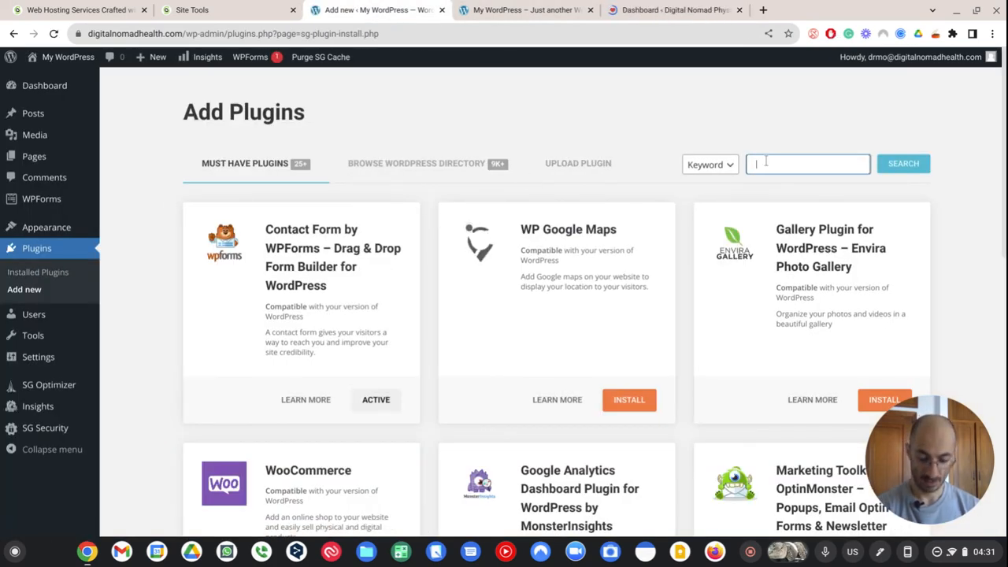
{"action": "type", "text": "hide login"}
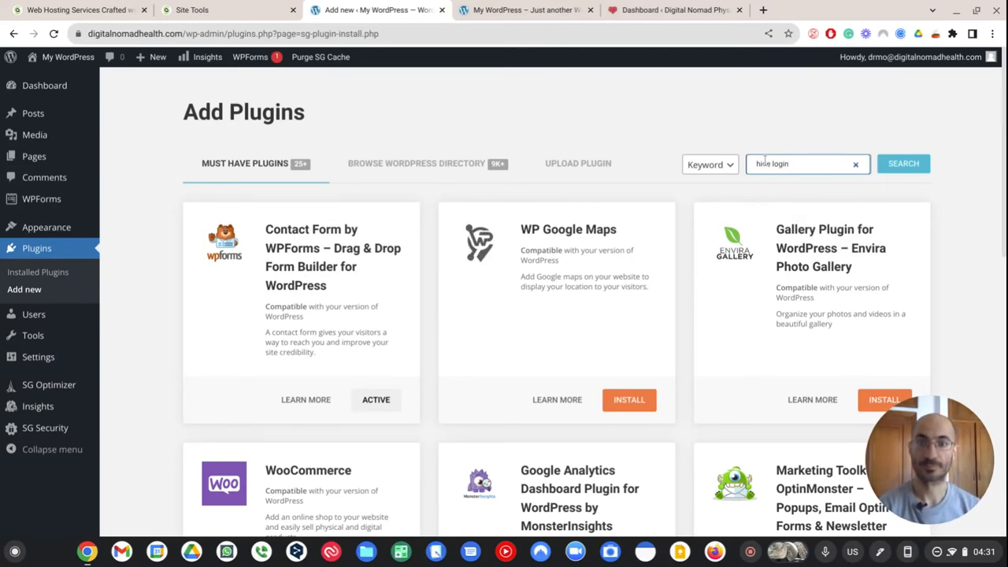
{"action": "left_click", "coordinate": [416, 163]}
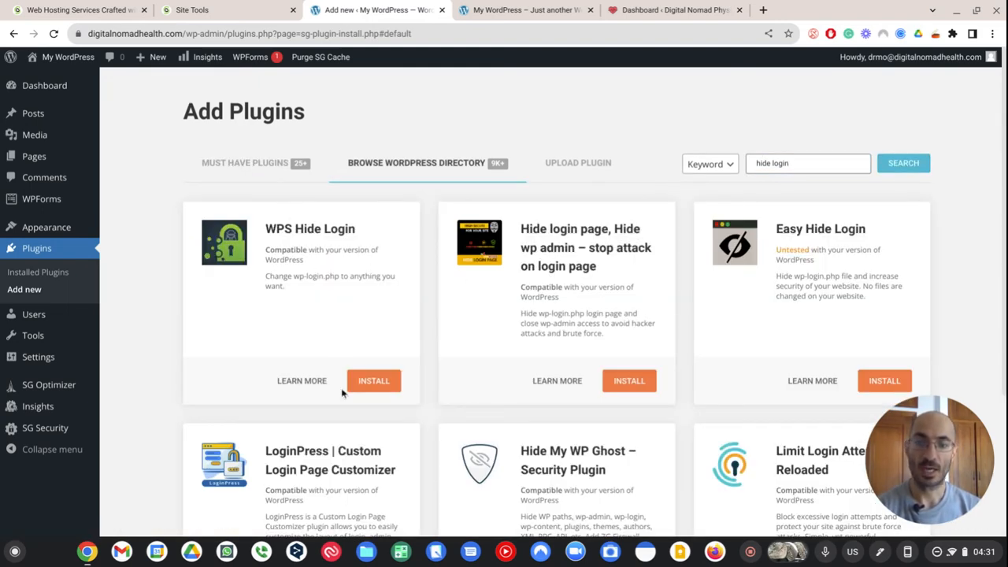
{"action": "left_click", "coordinate": [373, 381]}
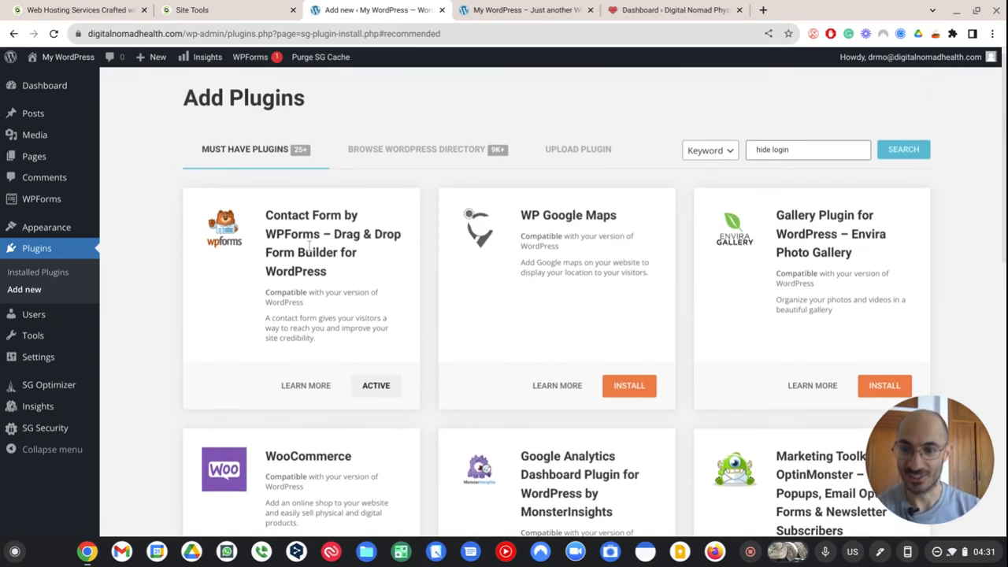
{"action": "scroll", "scroll_direction": "down", "scroll_amount": 3}
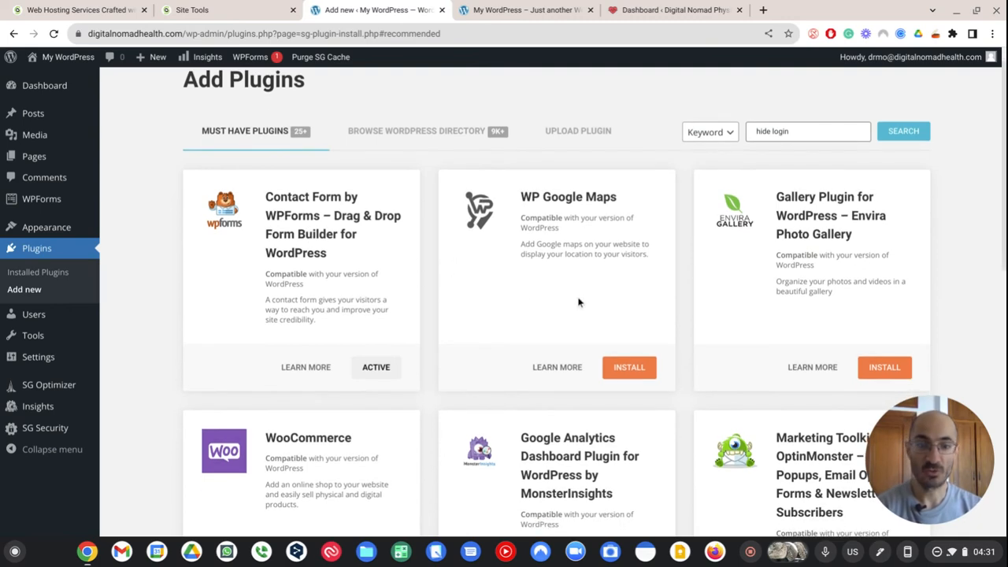
{"action": "scroll", "scroll_direction": "down", "scroll_amount": 3}
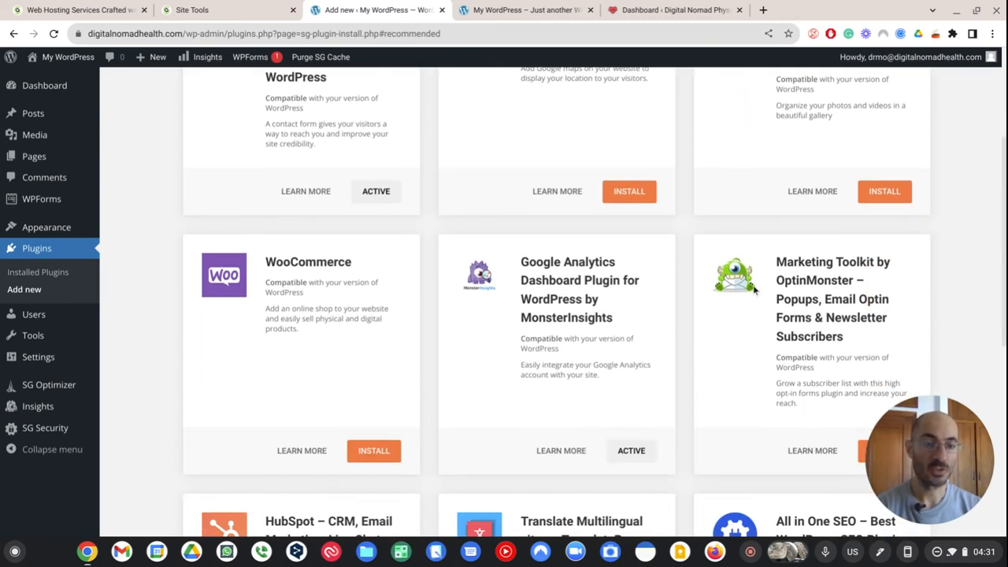
{"action": "scroll", "scroll_direction": "down", "scroll_amount": 3}
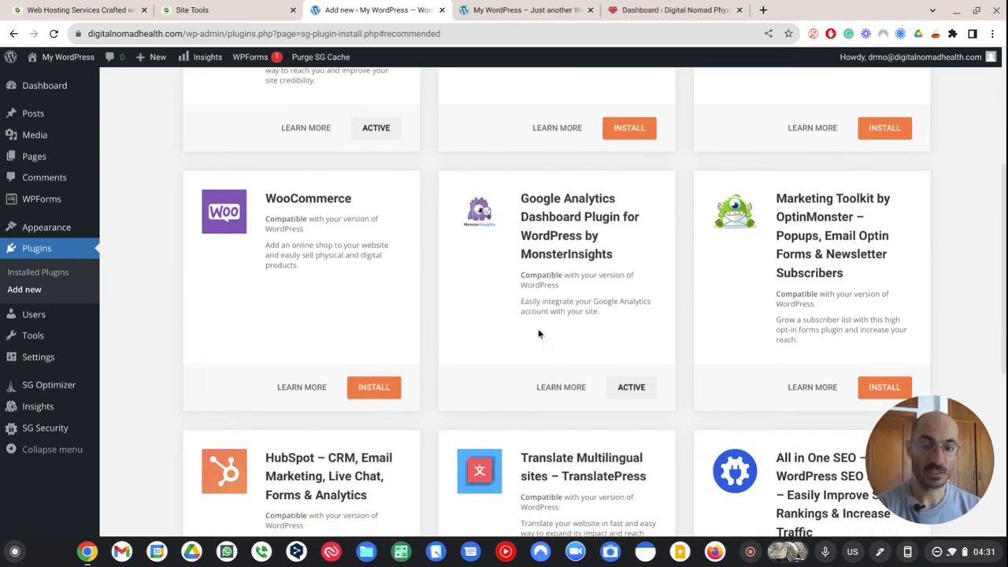
{"action": "scroll", "scroll_direction": "down", "scroll_amount": 3}
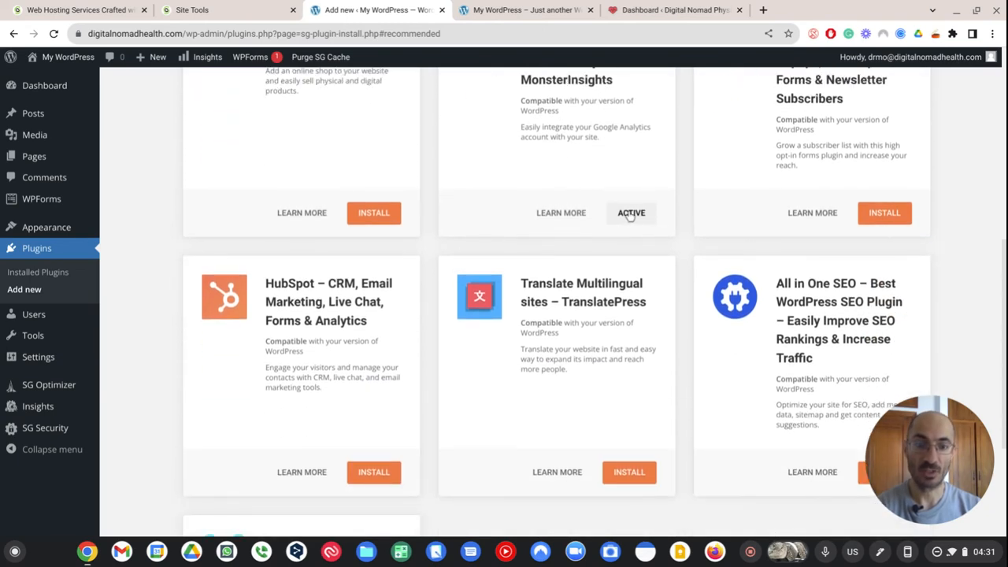
{"action": "scroll", "scroll_direction": "down", "scroll_amount": 3}
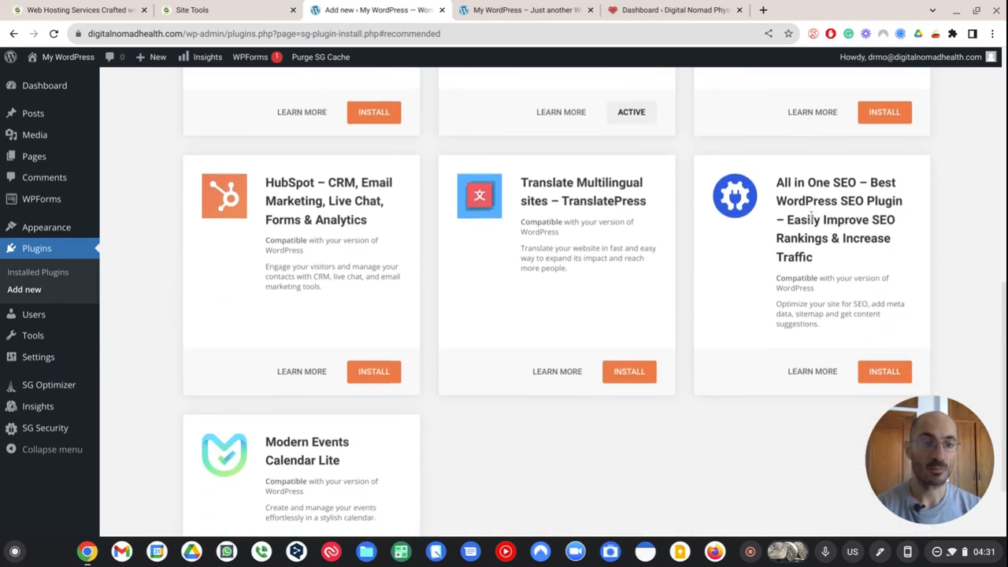
{"action": "scroll", "scroll_direction": "down", "scroll_amount": 3}
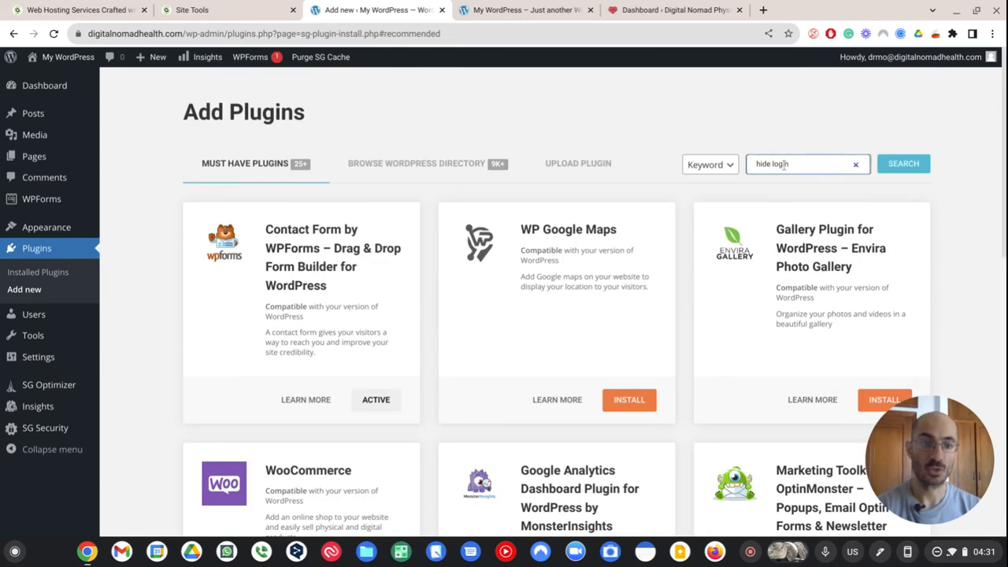
- Search the plugin directory for 'yoast' and install Yoast SEO
{"action": "type", "text": "yoast"}
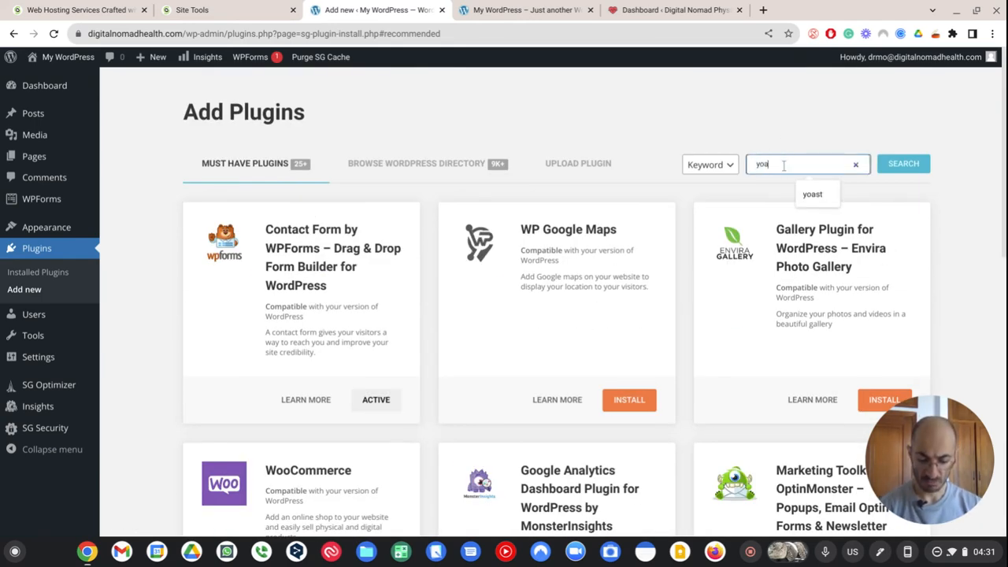
{"action": "left_click", "coordinate": [417, 163]}
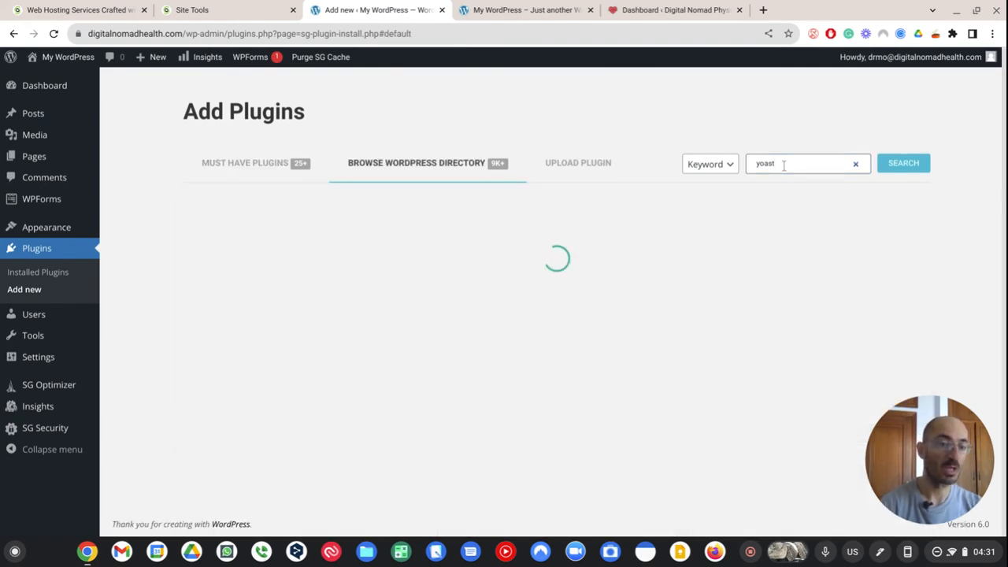
{"action": "left_click", "coordinate": [902, 163]}
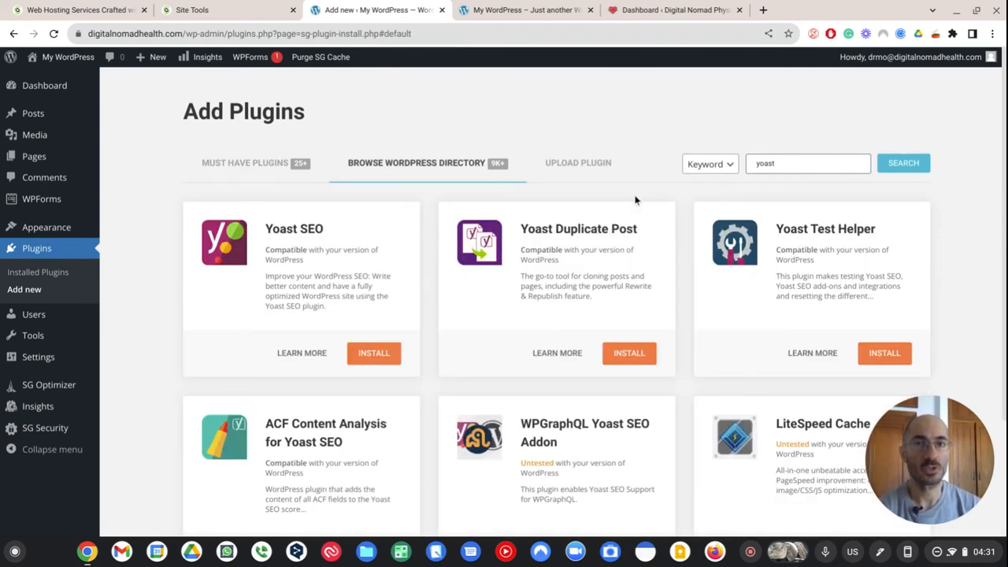
{"action": "left_click", "coordinate": [373, 353]}
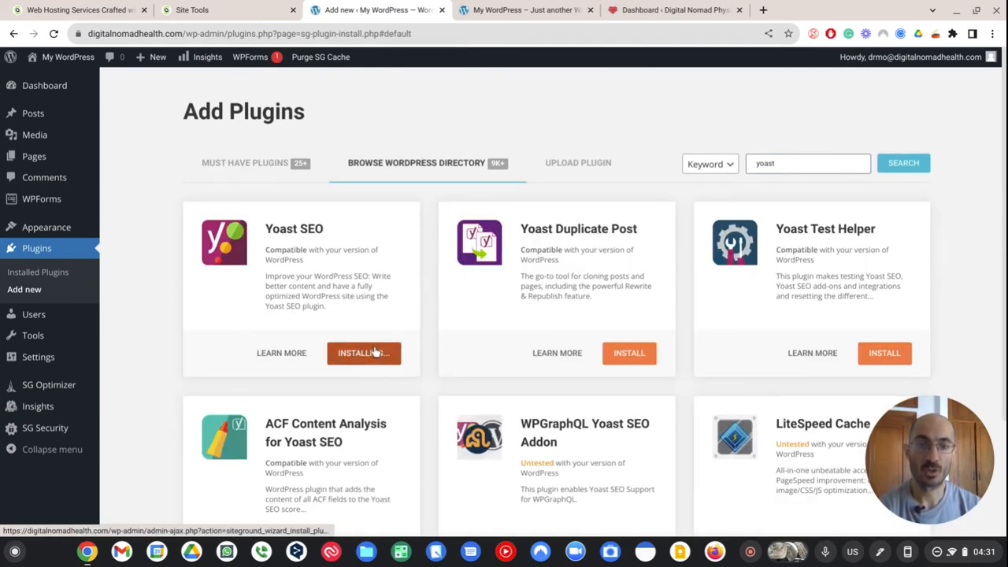
{"action": "left_click", "coordinate": [364, 353]}
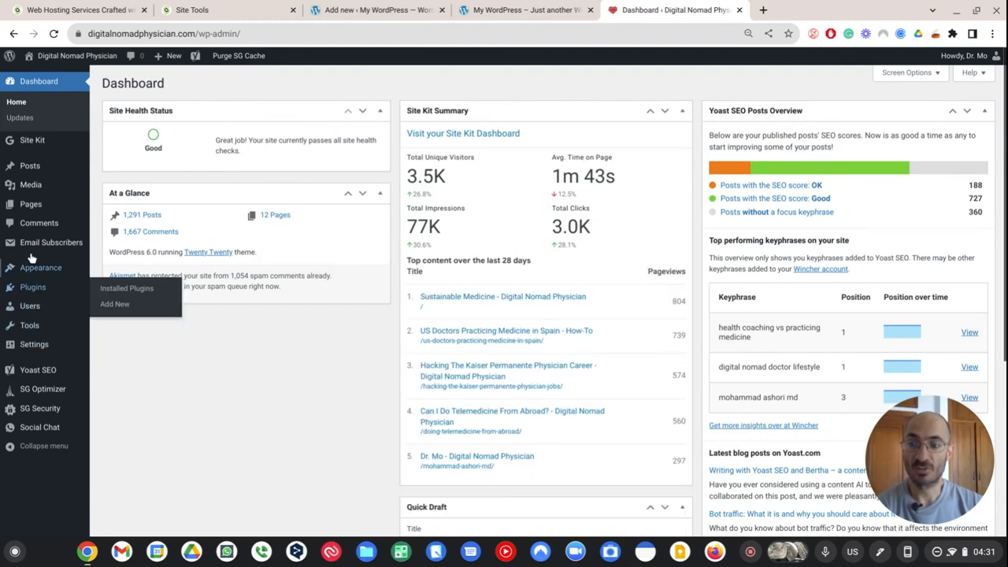
{"action": "mouse_move", "coordinate": [32, 287]}
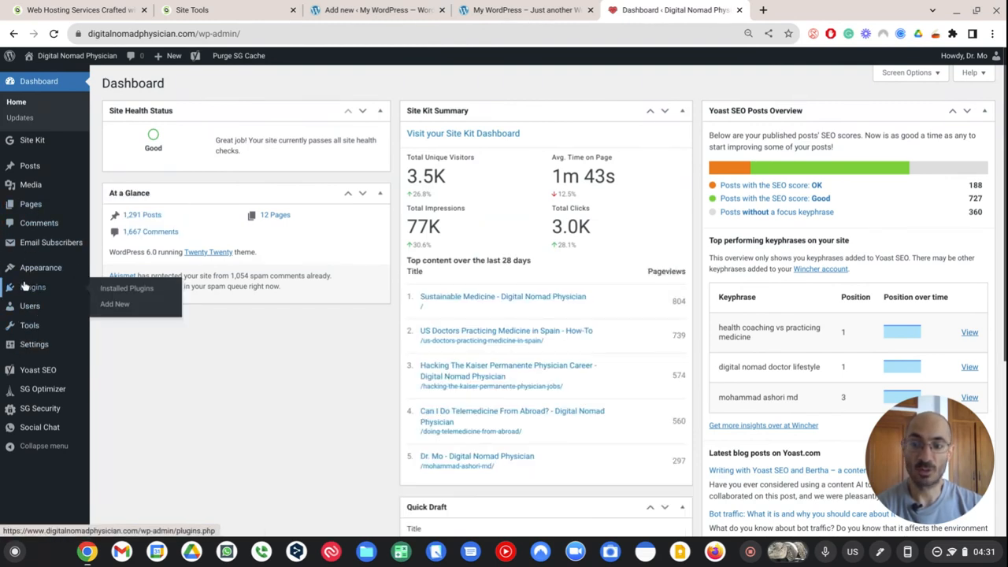
{"action": "left_click", "coordinate": [34, 286]}
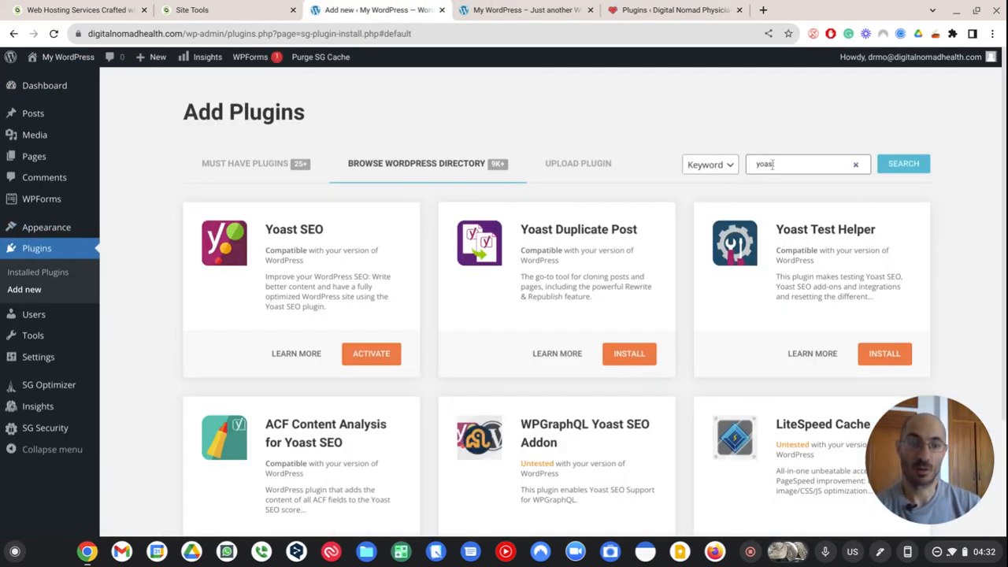
- Search the directory for 'broken link checker' and install Broken Link Checker
{"action": "type", "text": "brd"}
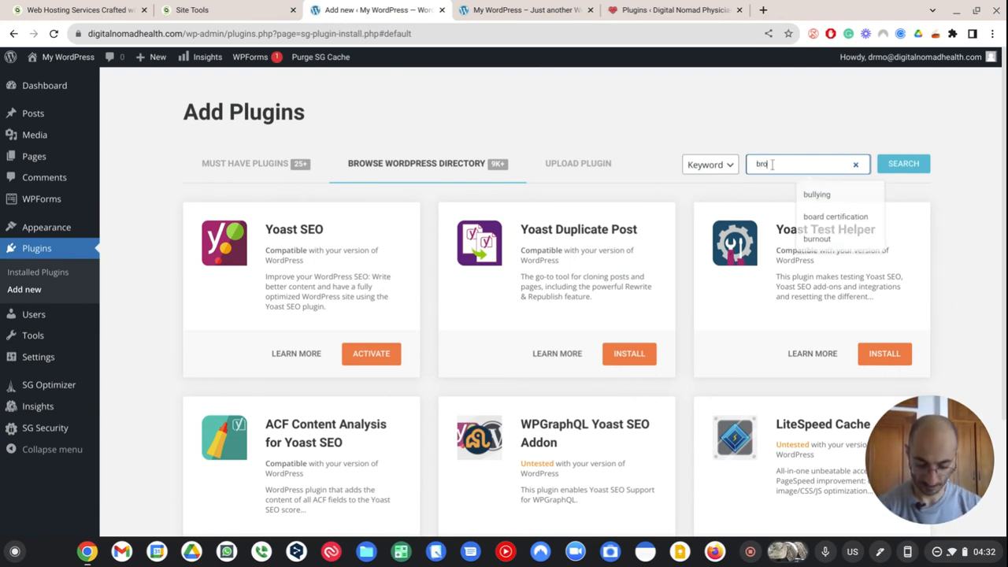
{"action": "type", "text": "broken link checker"}
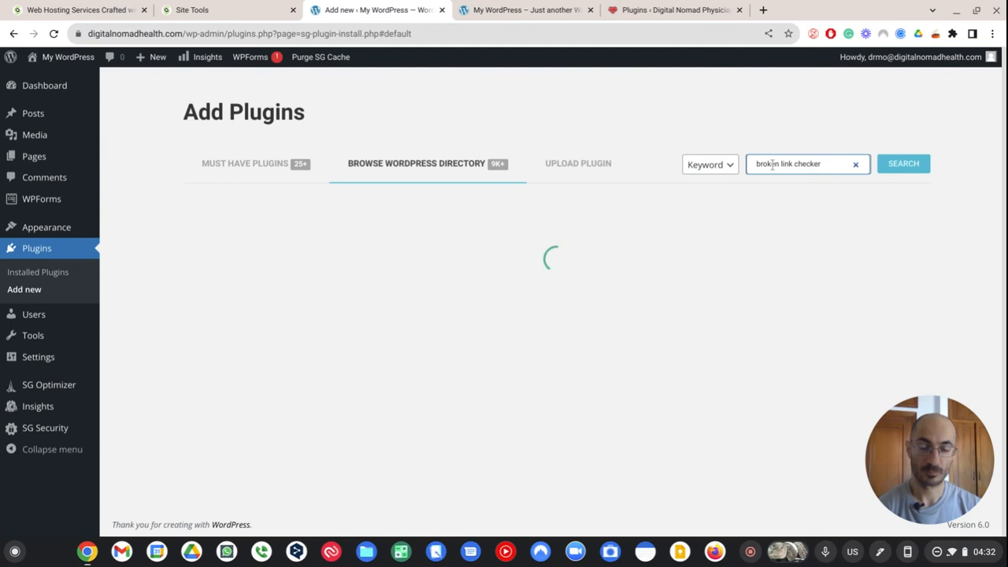
{"action": "left_click", "coordinate": [903, 163]}
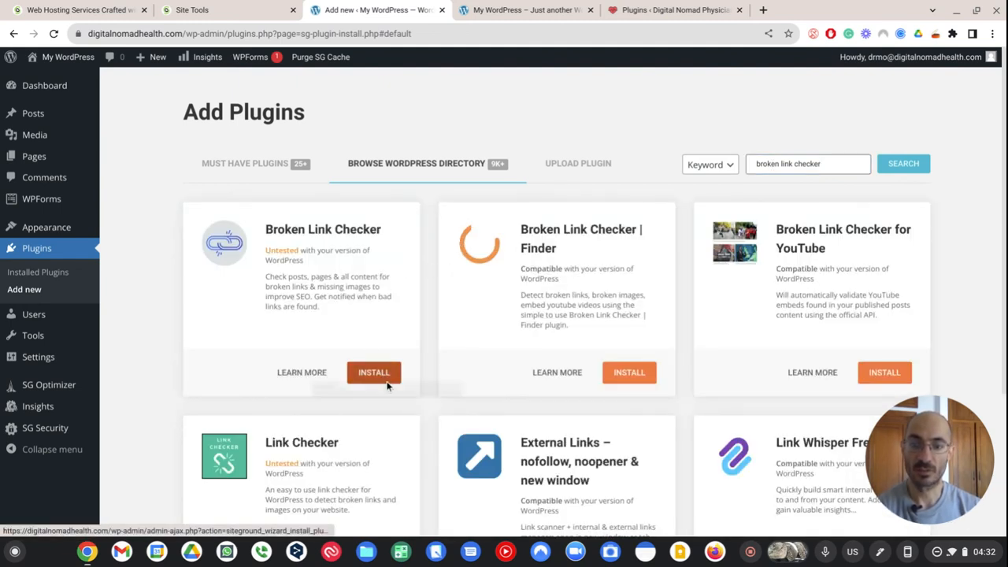
{"action": "left_click", "coordinate": [373, 372]}
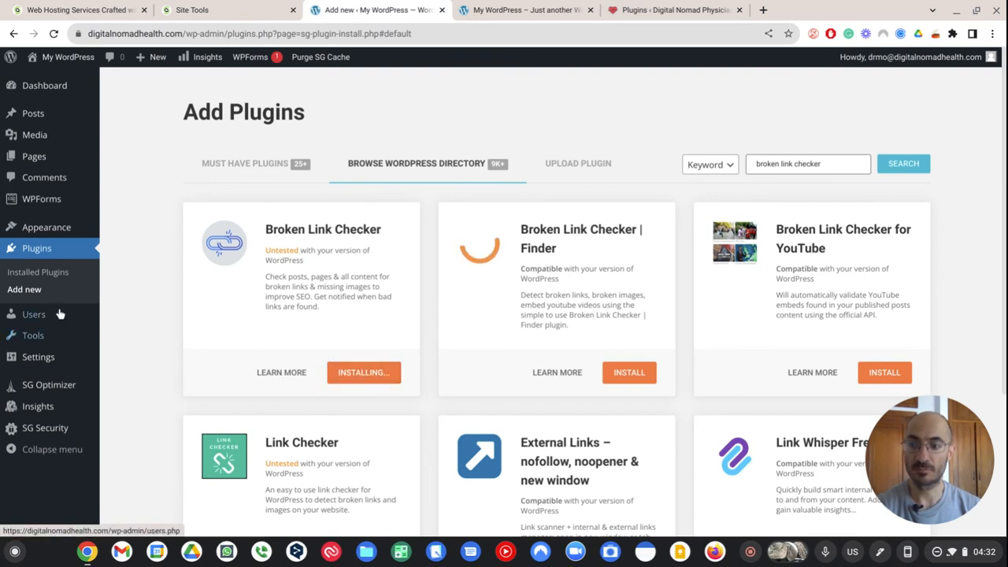
{"action": "mouse_move", "coordinate": [35, 135]}
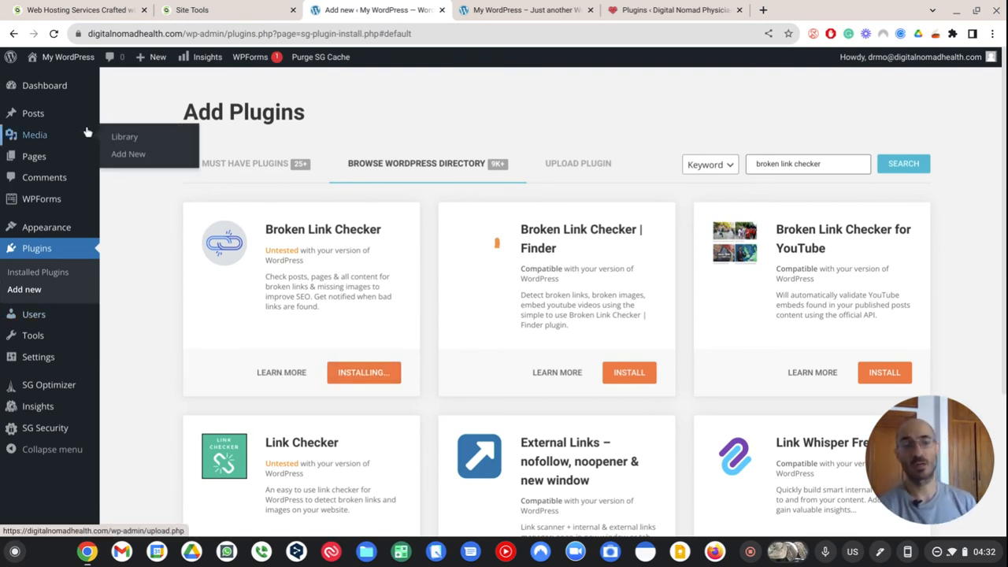
{"action": "mouse_move", "coordinate": [44, 85]}
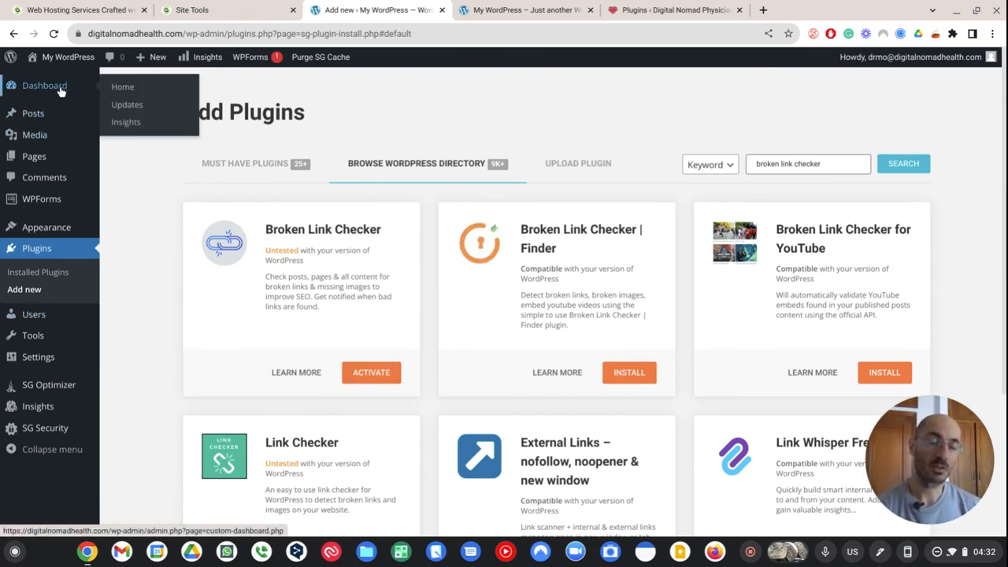
{"action": "mouse_move", "coordinate": [211, 217]}
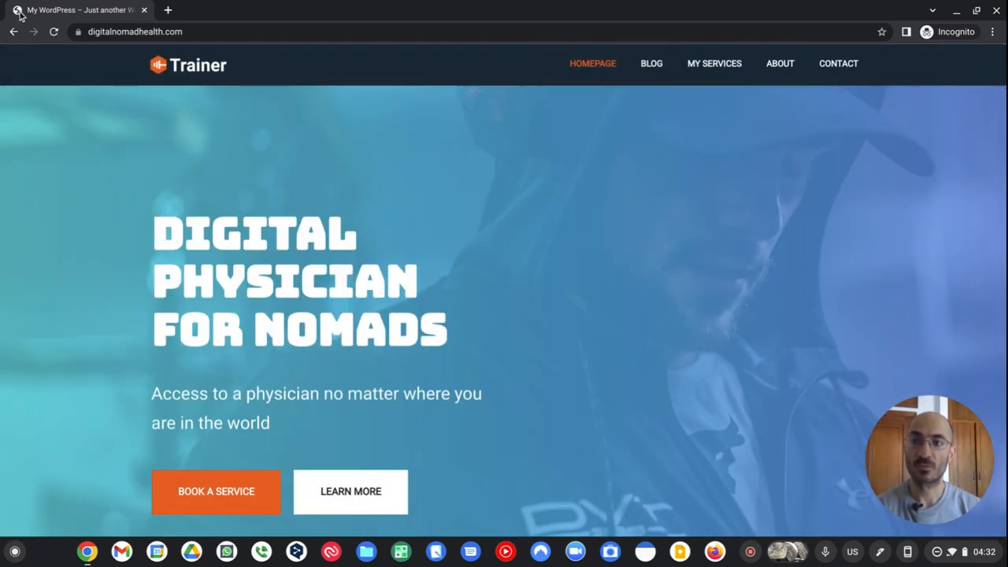
{"action": "scroll", "scroll_direction": "down", "scroll_amount": 3}
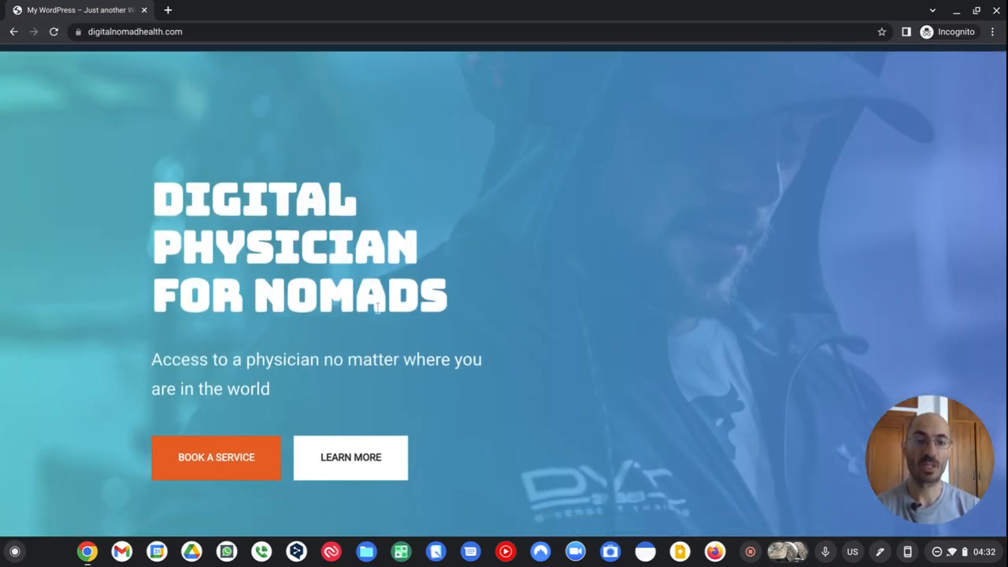
{"action": "scroll", "scroll_direction": "down", "scroll_amount": 3}
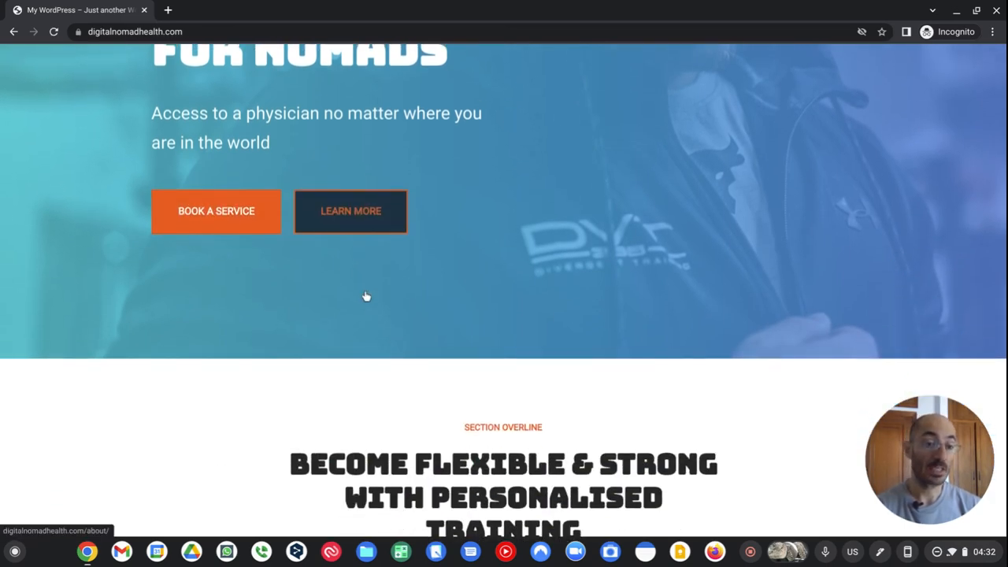
{"action": "scroll", "scroll_direction": "down", "scroll_amount": 3}
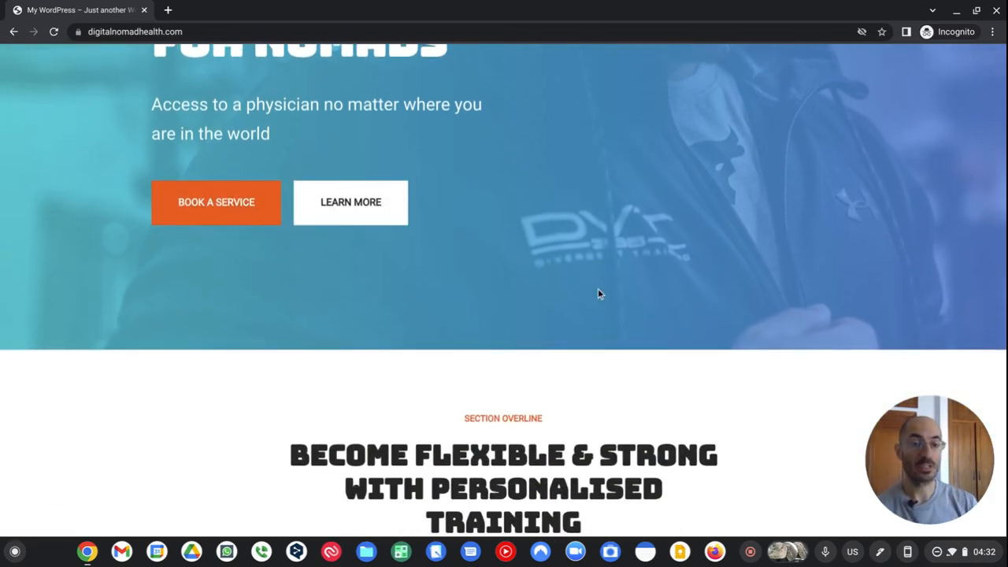
{"action": "scroll", "scroll_direction": "down", "scroll_amount": 3}
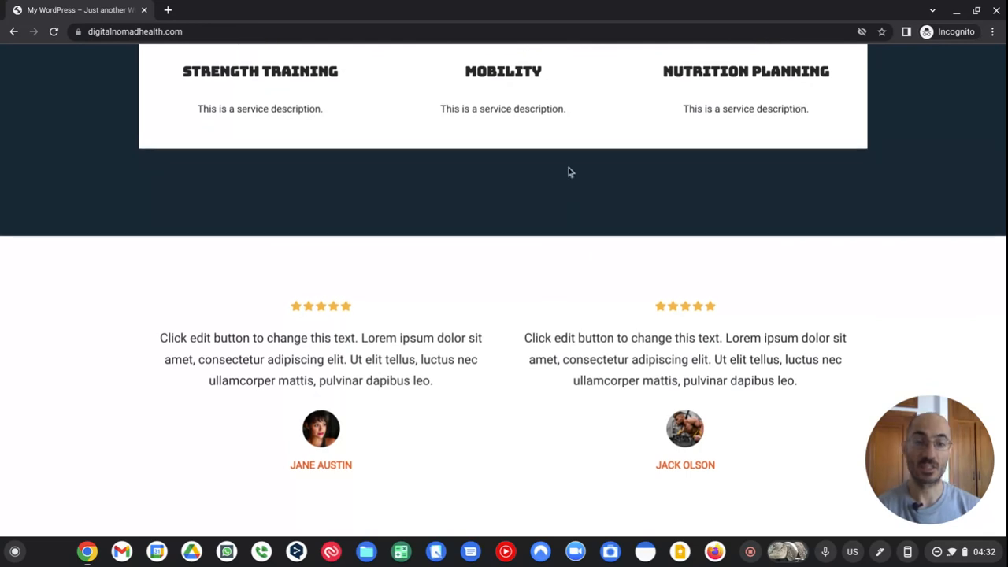
{"action": "scroll", "scroll_direction": "down", "scroll_amount": 3}
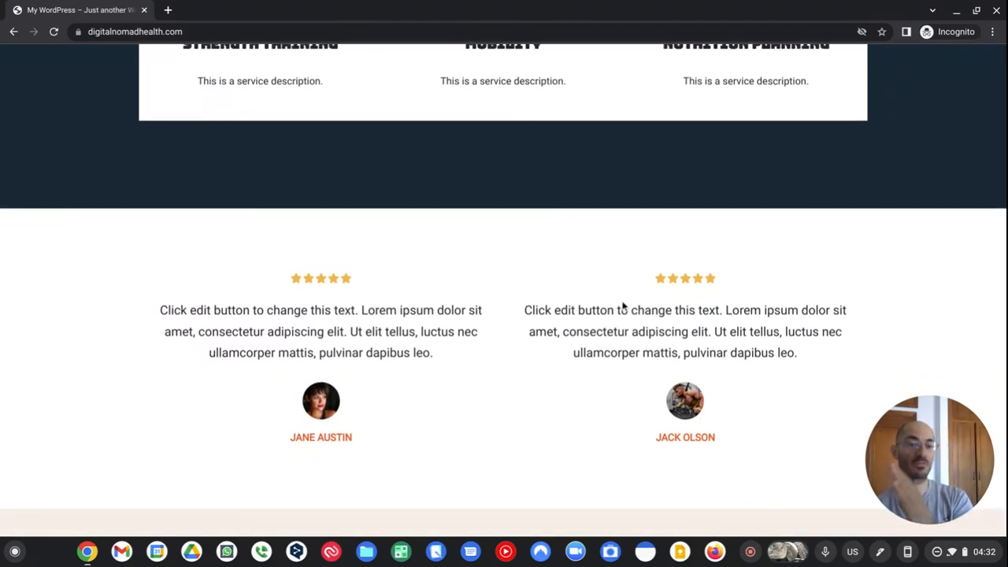
{"action": "scroll", "scroll_direction": "down", "scroll_amount": 3}
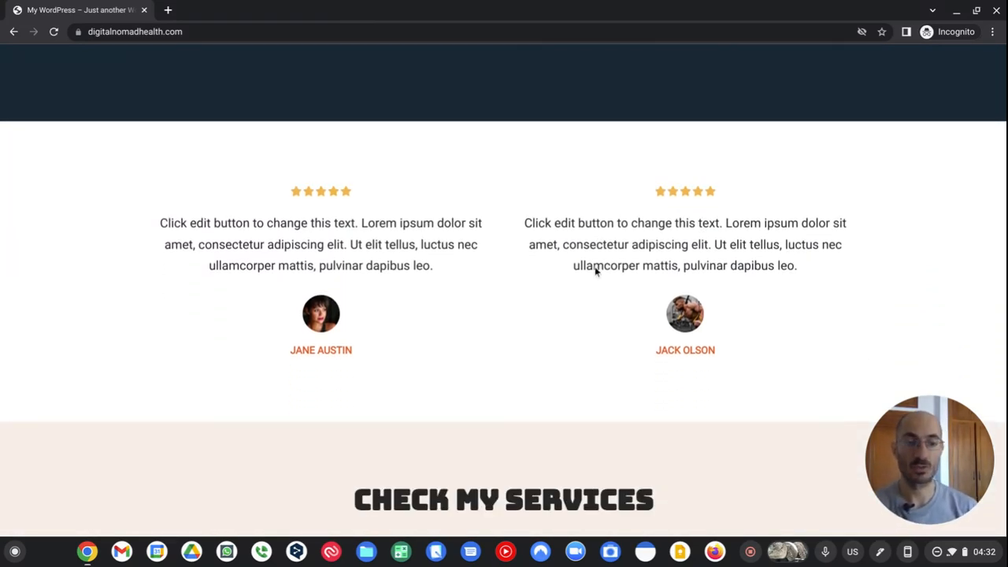
{"action": "scroll", "scroll_direction": "down", "scroll_amount": 3}
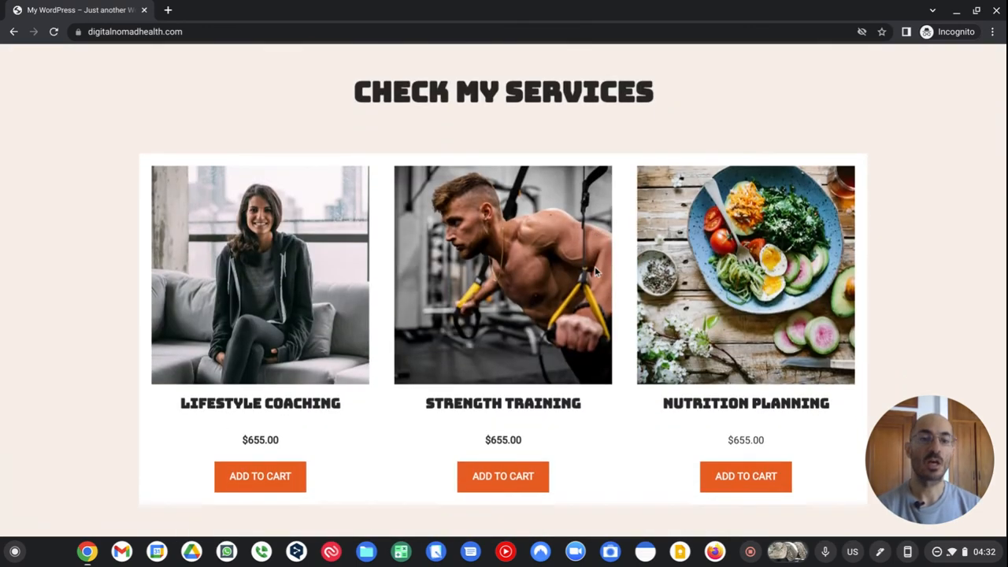
{"action": "scroll", "scroll_direction": "down", "scroll_amount": 3}
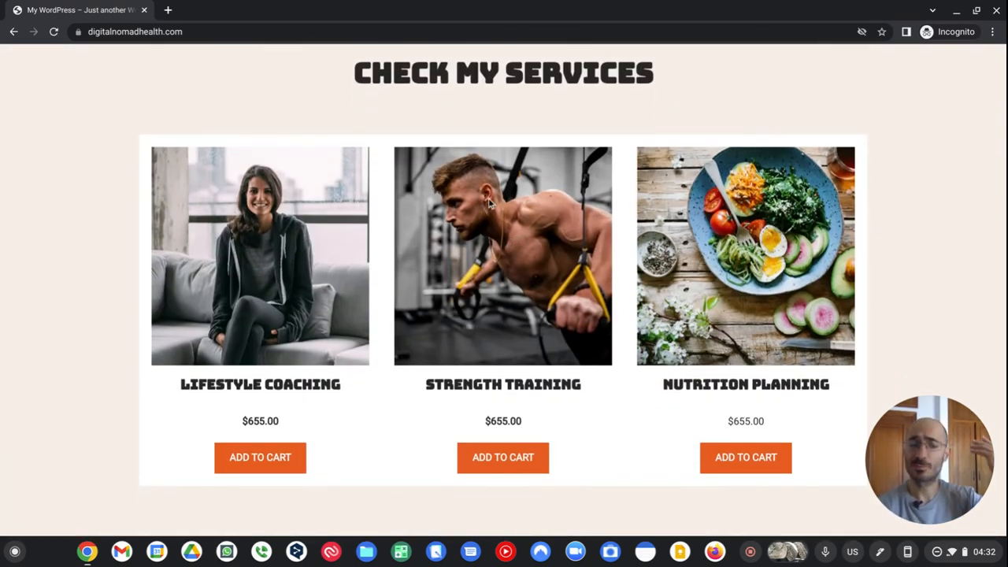
{"action": "scroll", "scroll_direction": "down", "scroll_amount": 3}
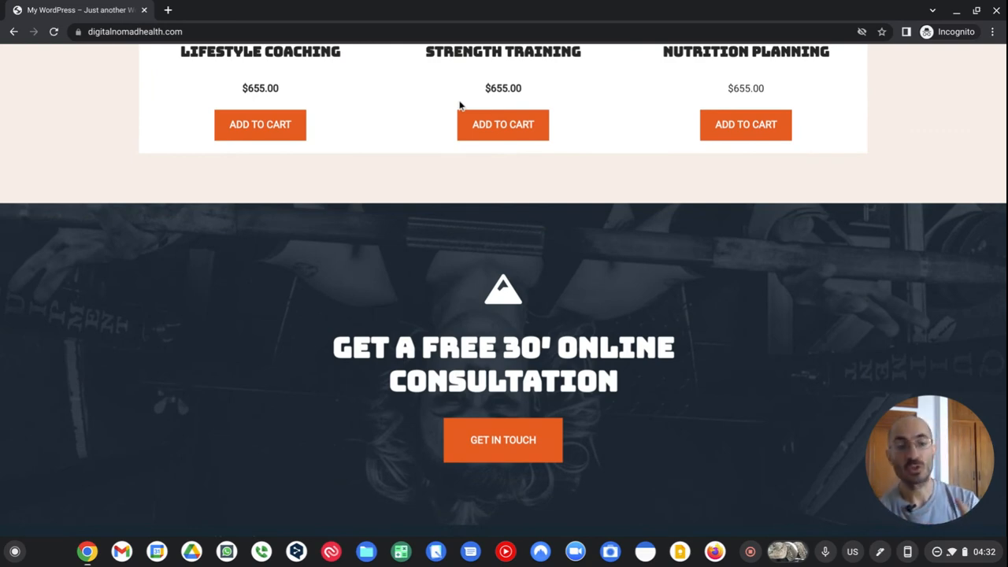
{"action": "mouse_move", "coordinate": [268, 283]}
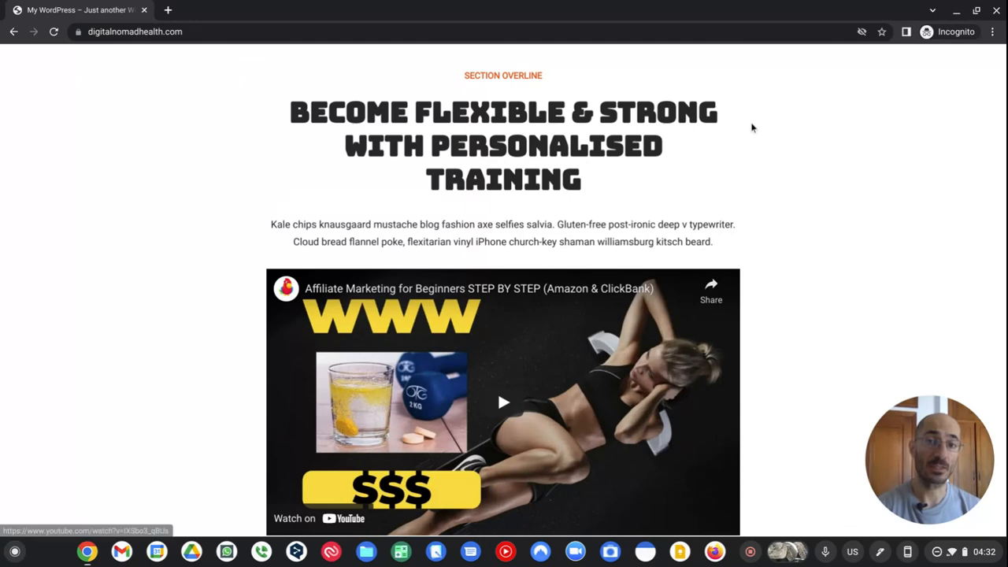
{"action": "scroll", "scroll_direction": "up", "scroll_amount": 3}
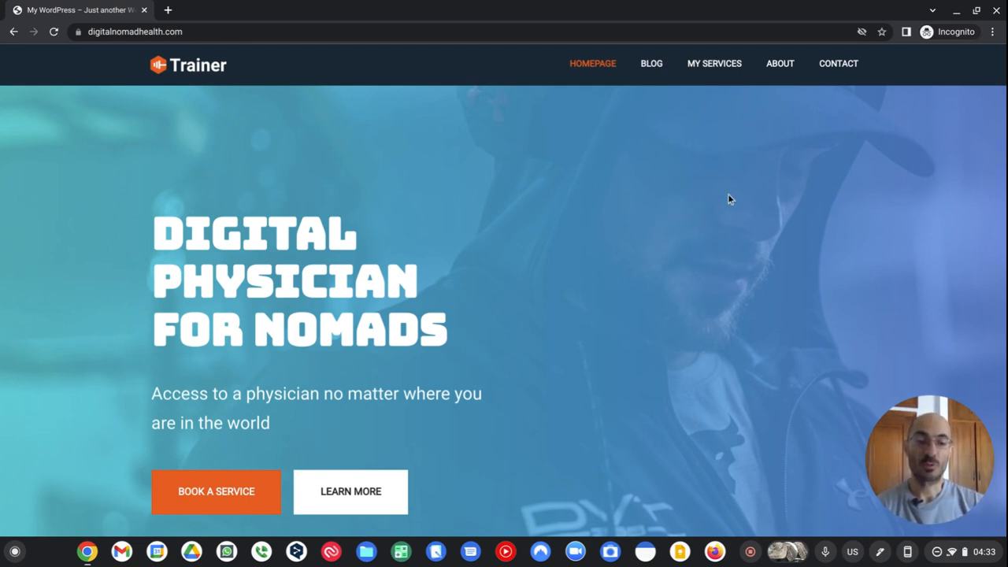
{"action": "mouse_move", "coordinate": [164, 146]}
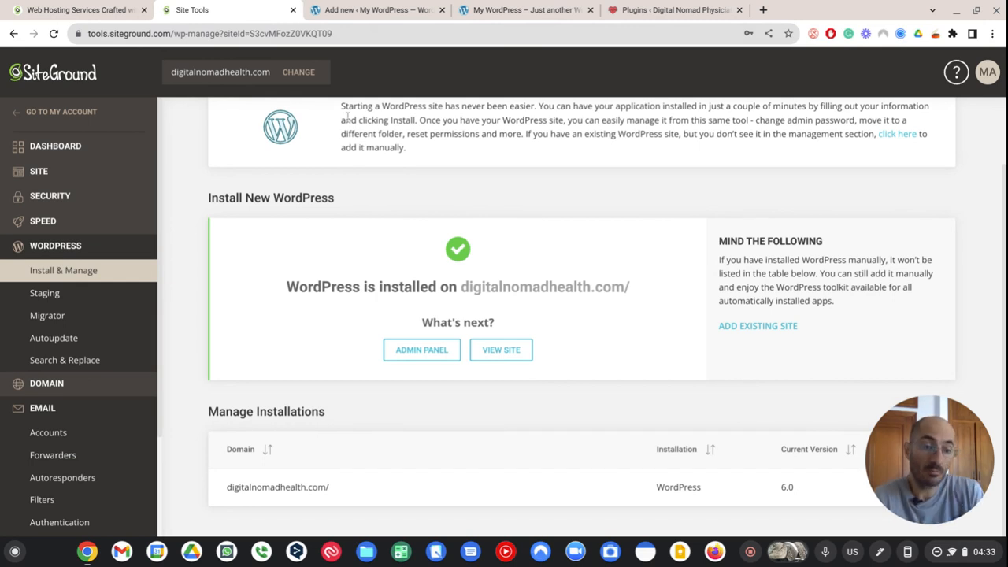
{"action": "mouse_move", "coordinate": [328, 158]}
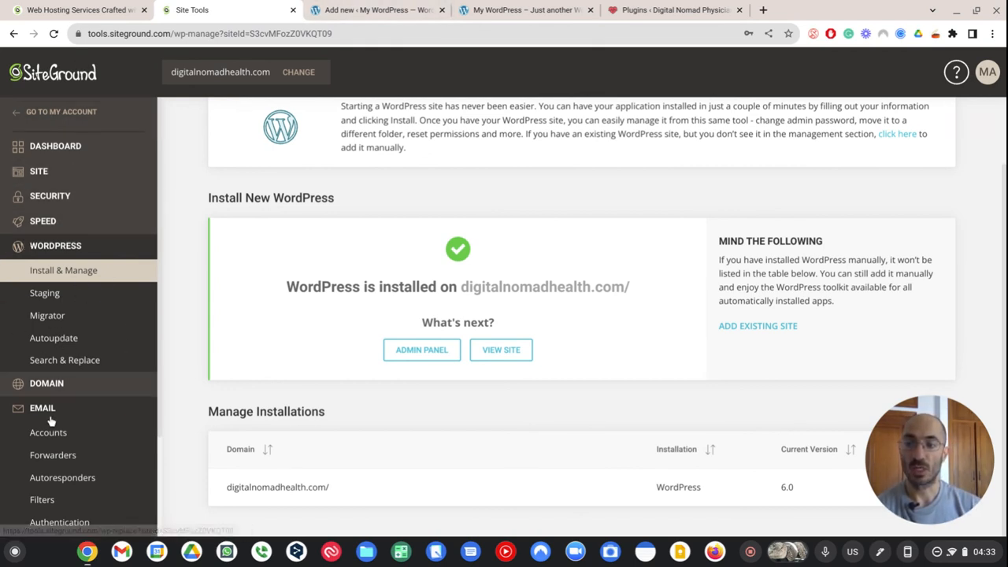
{"action": "mouse_move", "coordinate": [48, 433]}
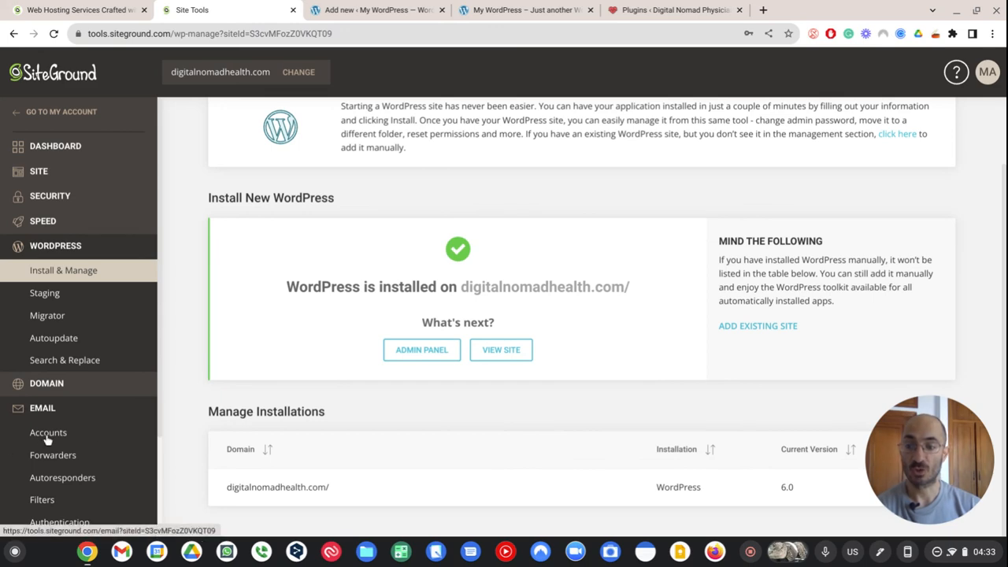
{"action": "left_click", "coordinate": [48, 432]}
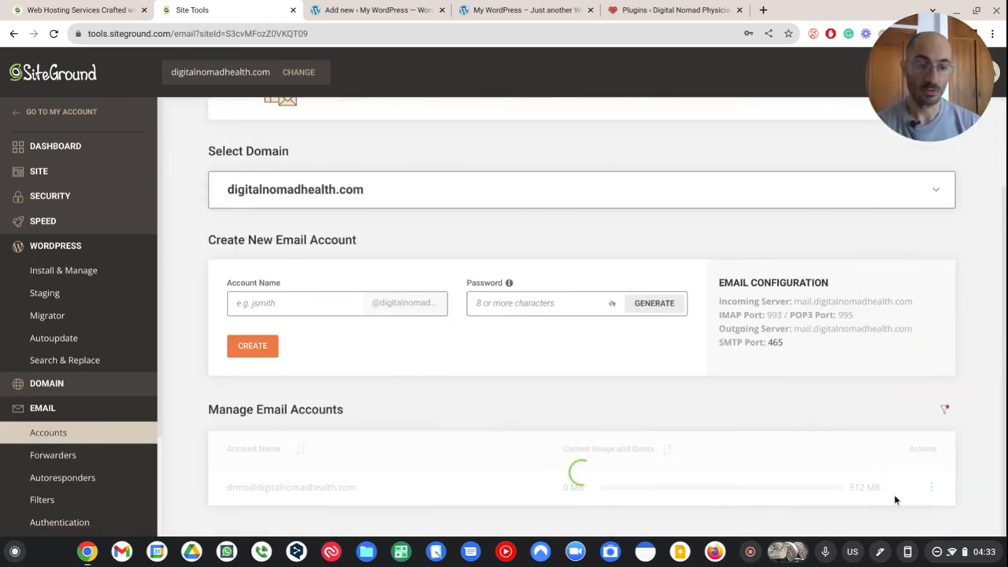
{"action": "mouse_move", "coordinate": [935, 494]}
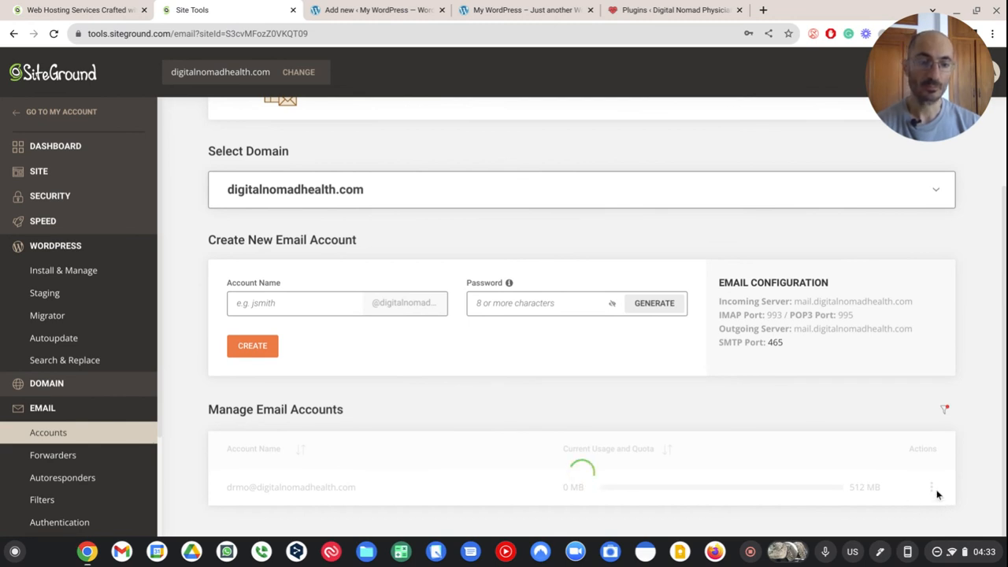
{"action": "left_click", "coordinate": [931, 486]}
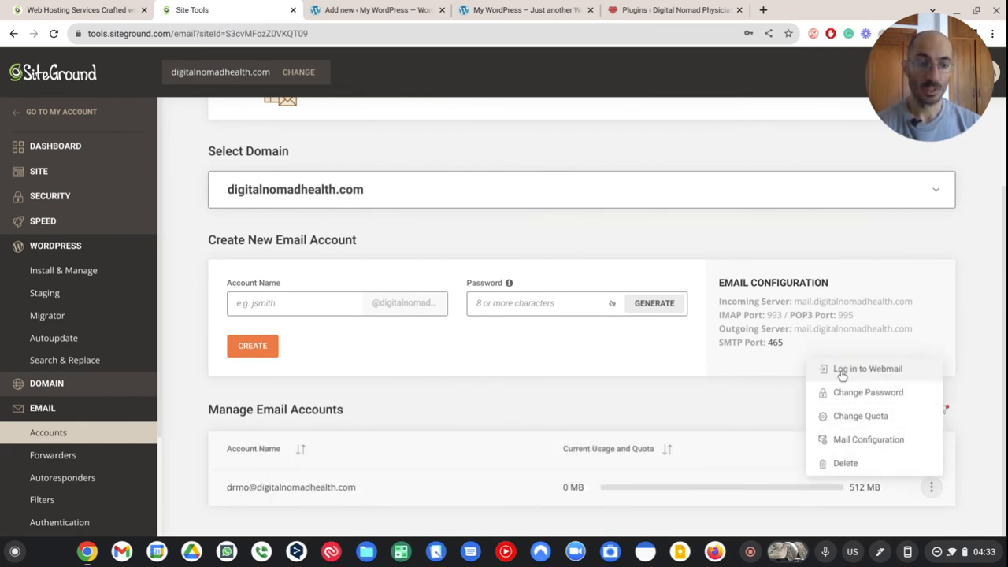
{"action": "left_click", "coordinate": [867, 369]}
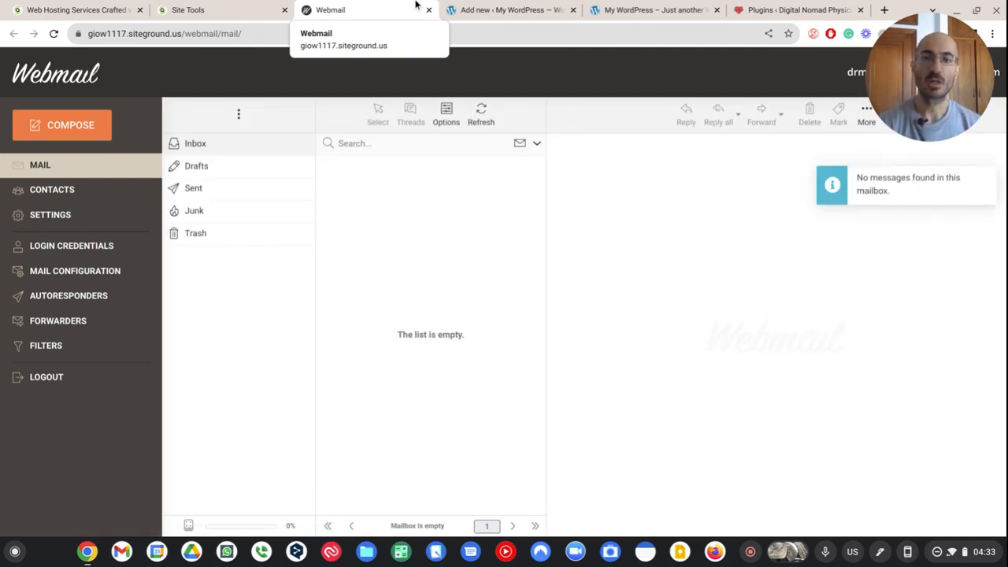
{"action": "mouse_move", "coordinate": [160, 148]}
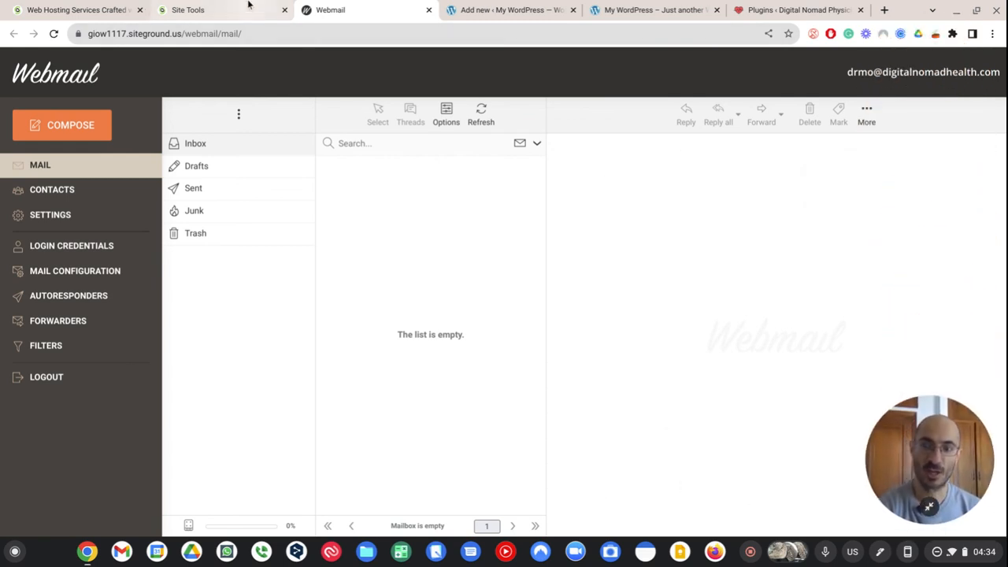
- Return to the Site Tools Email Accounts tab after checking the empty inbox
{"action": "left_click", "coordinate": [187, 9]}
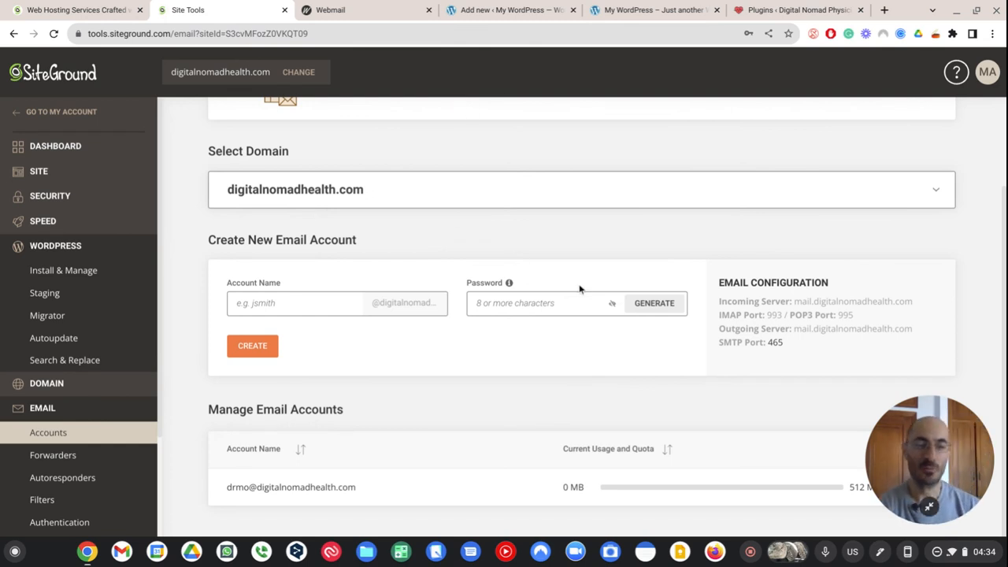
{"action": "mouse_move", "coordinate": [742, 549]}
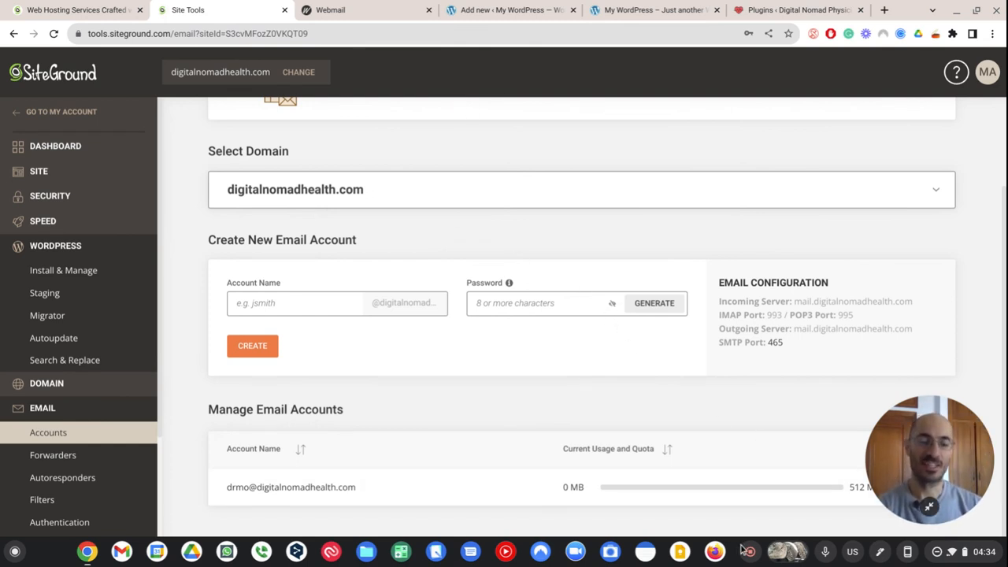